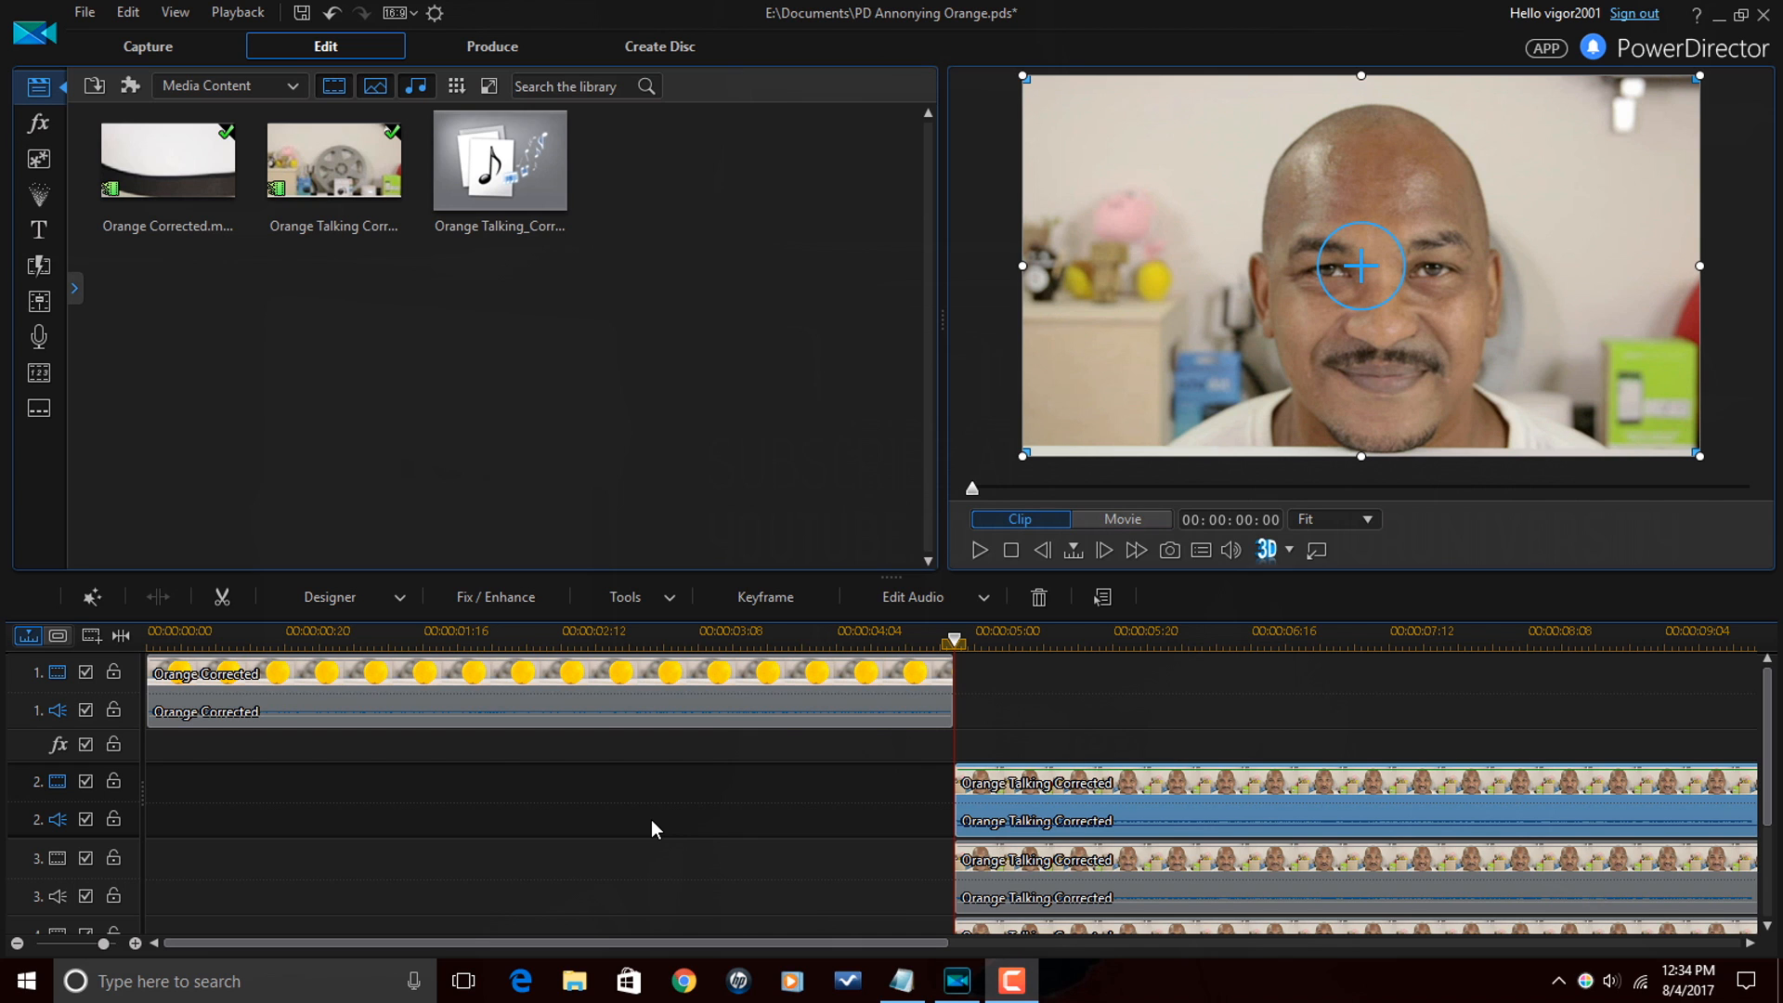
- Play the talking-head clip, then select it at the start of track 2 beneath the orange
{"action": "left_click", "coordinate": [505, 639]}
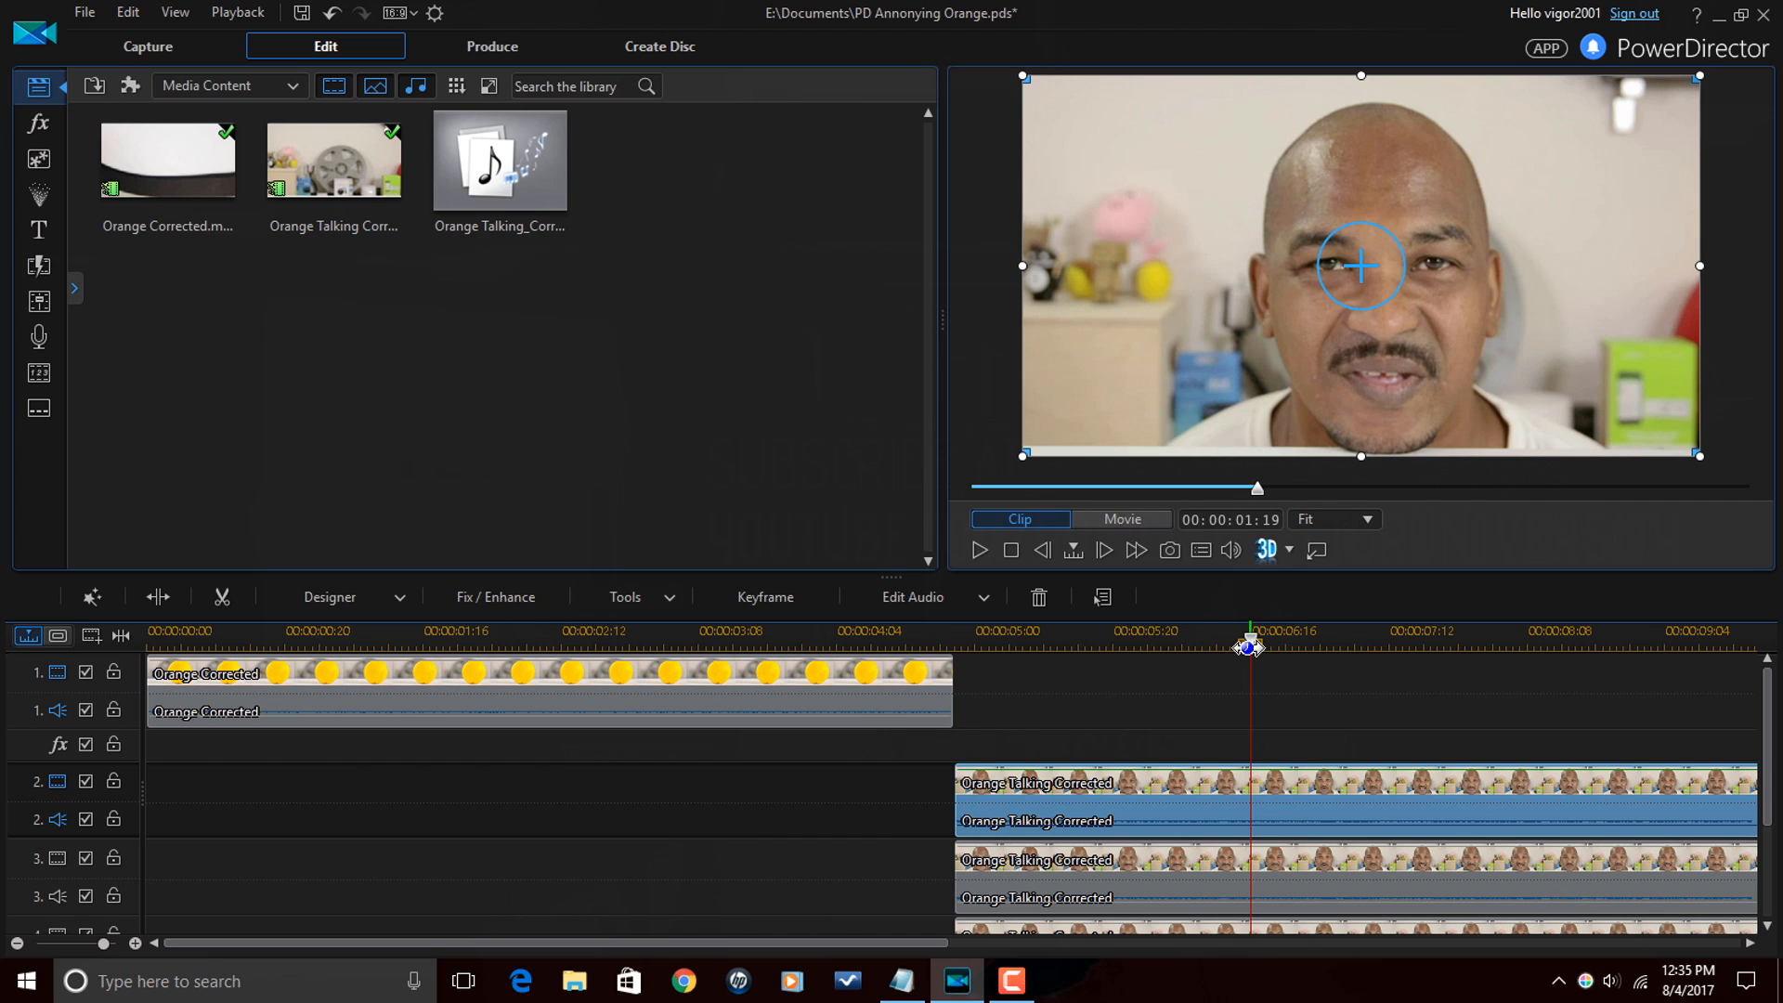
{"action": "left_click", "coordinate": [589, 685]}
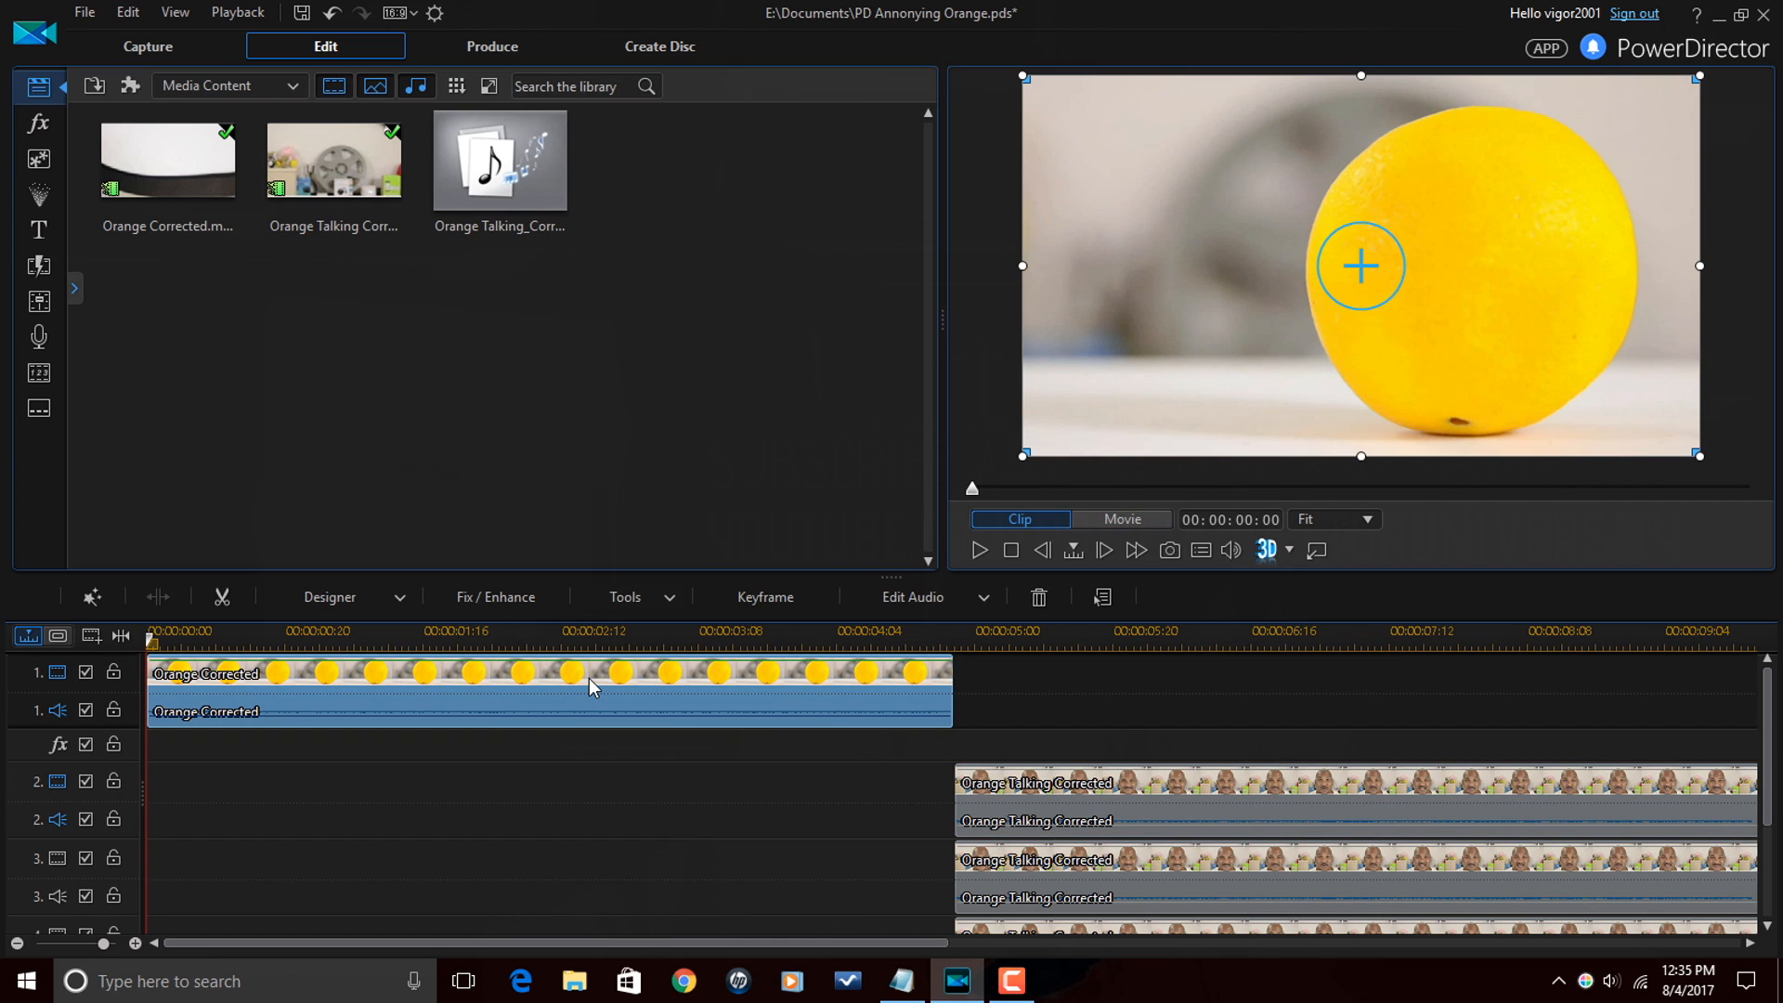
{"action": "left_click", "coordinate": [1265, 782]}
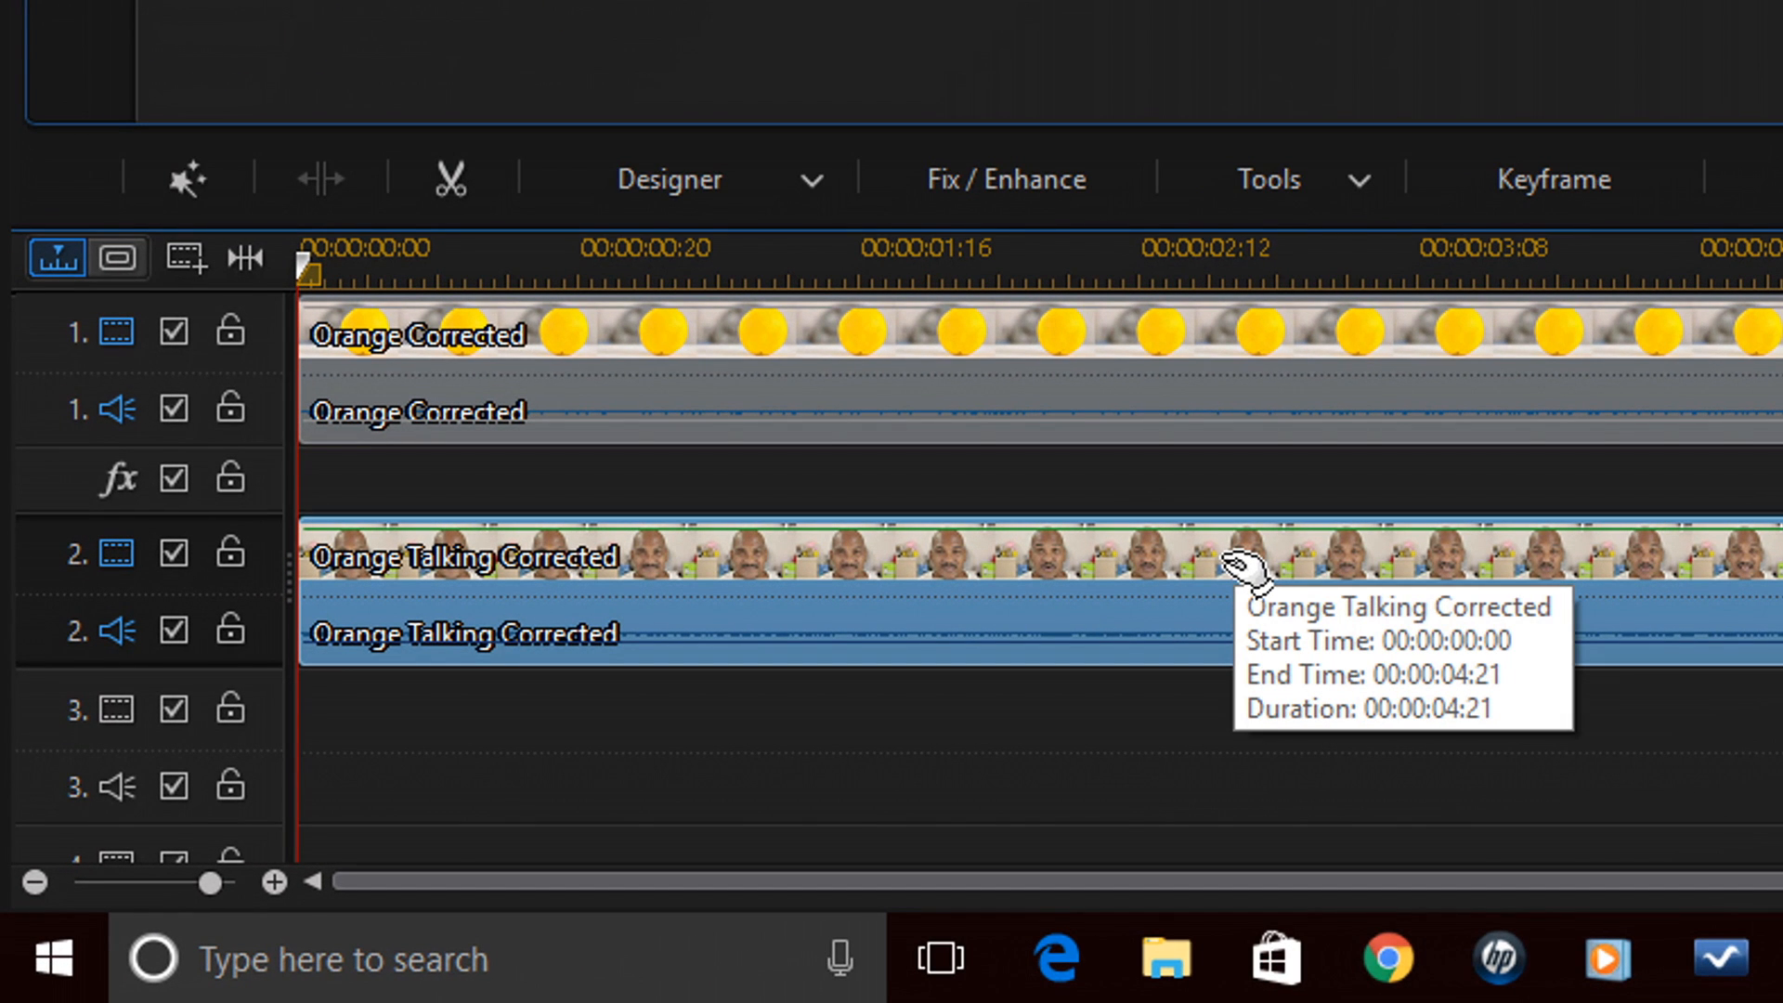
{"action": "mouse_move", "coordinate": [1121, 563]}
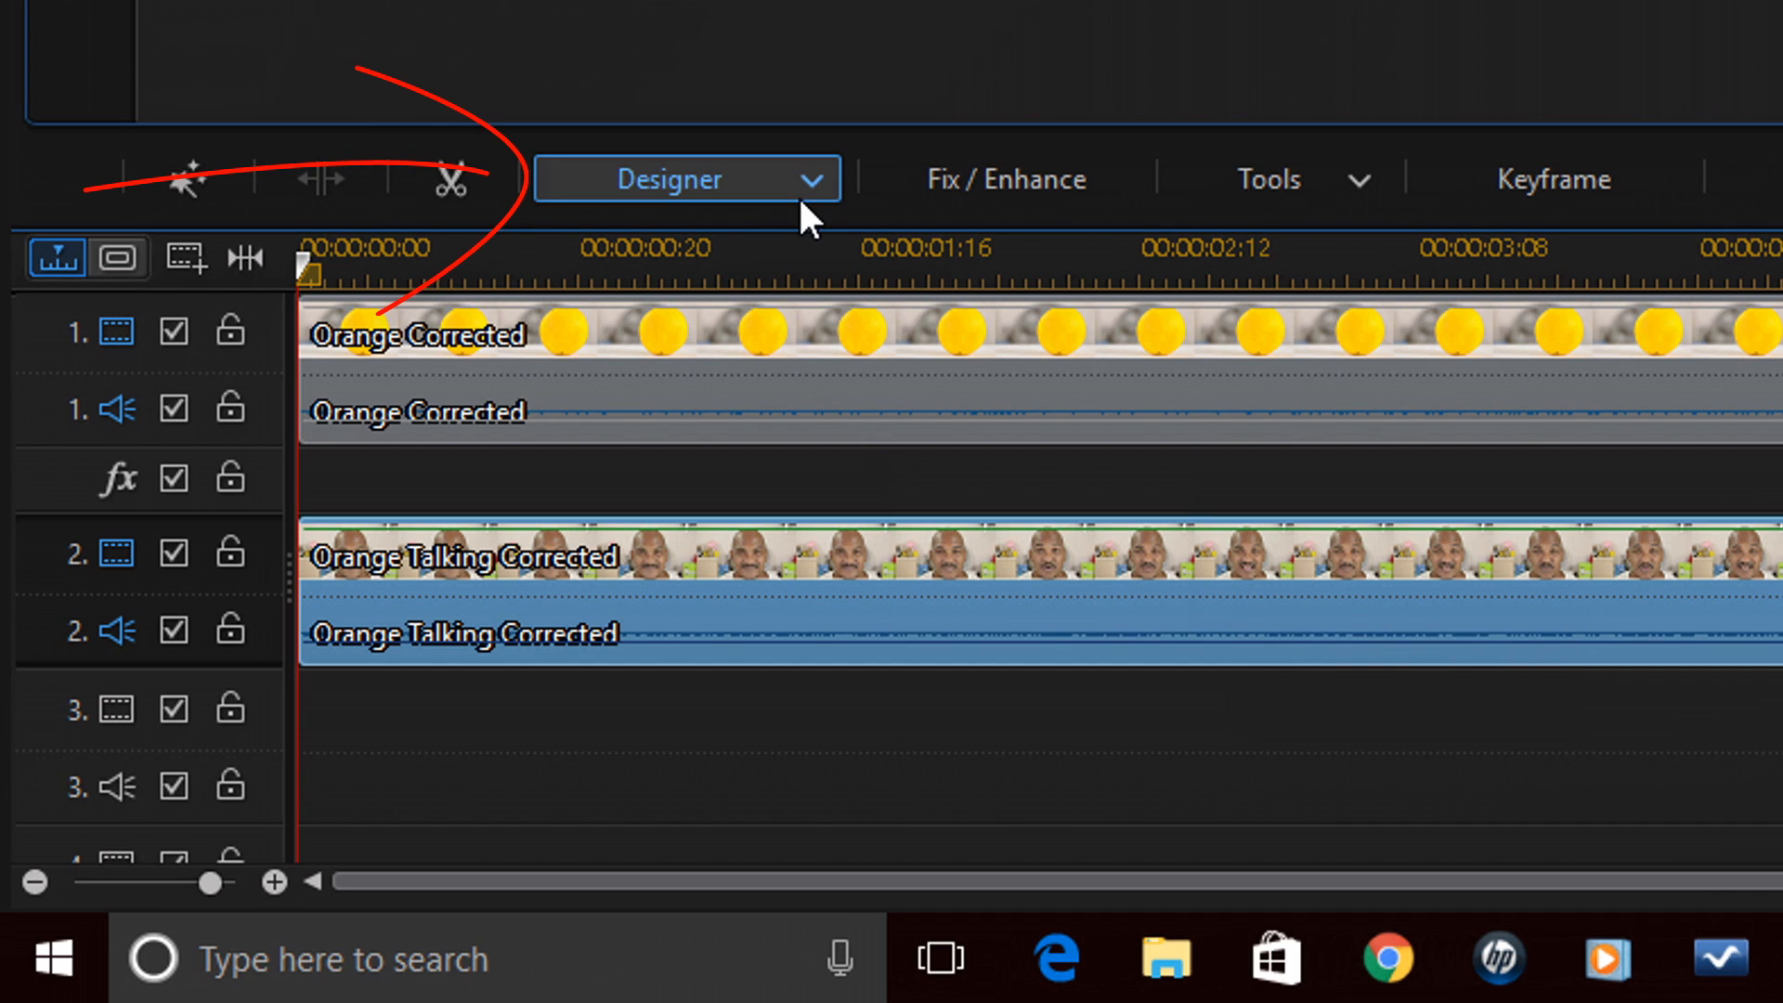
{"action": "mouse_move", "coordinate": [810, 199]}
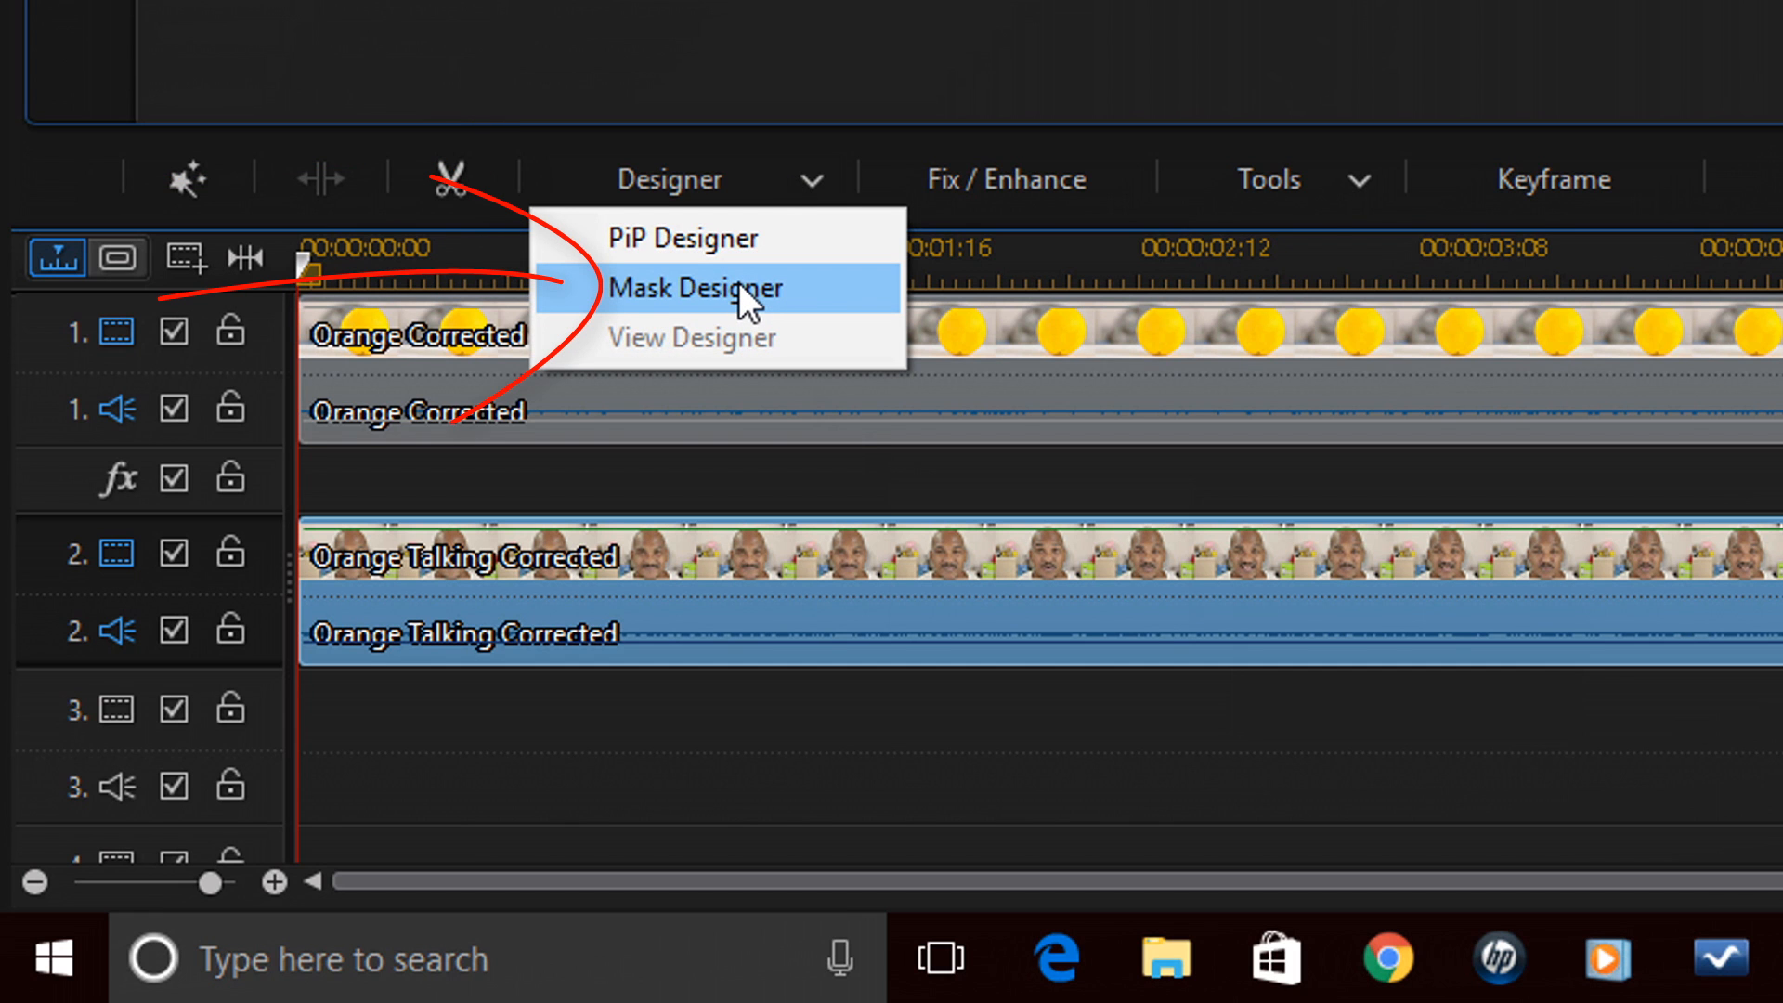
- Apply an ellipse mask in Mask Designer so the face clip is cut to an oval
{"action": "left_click", "coordinate": [692, 288]}
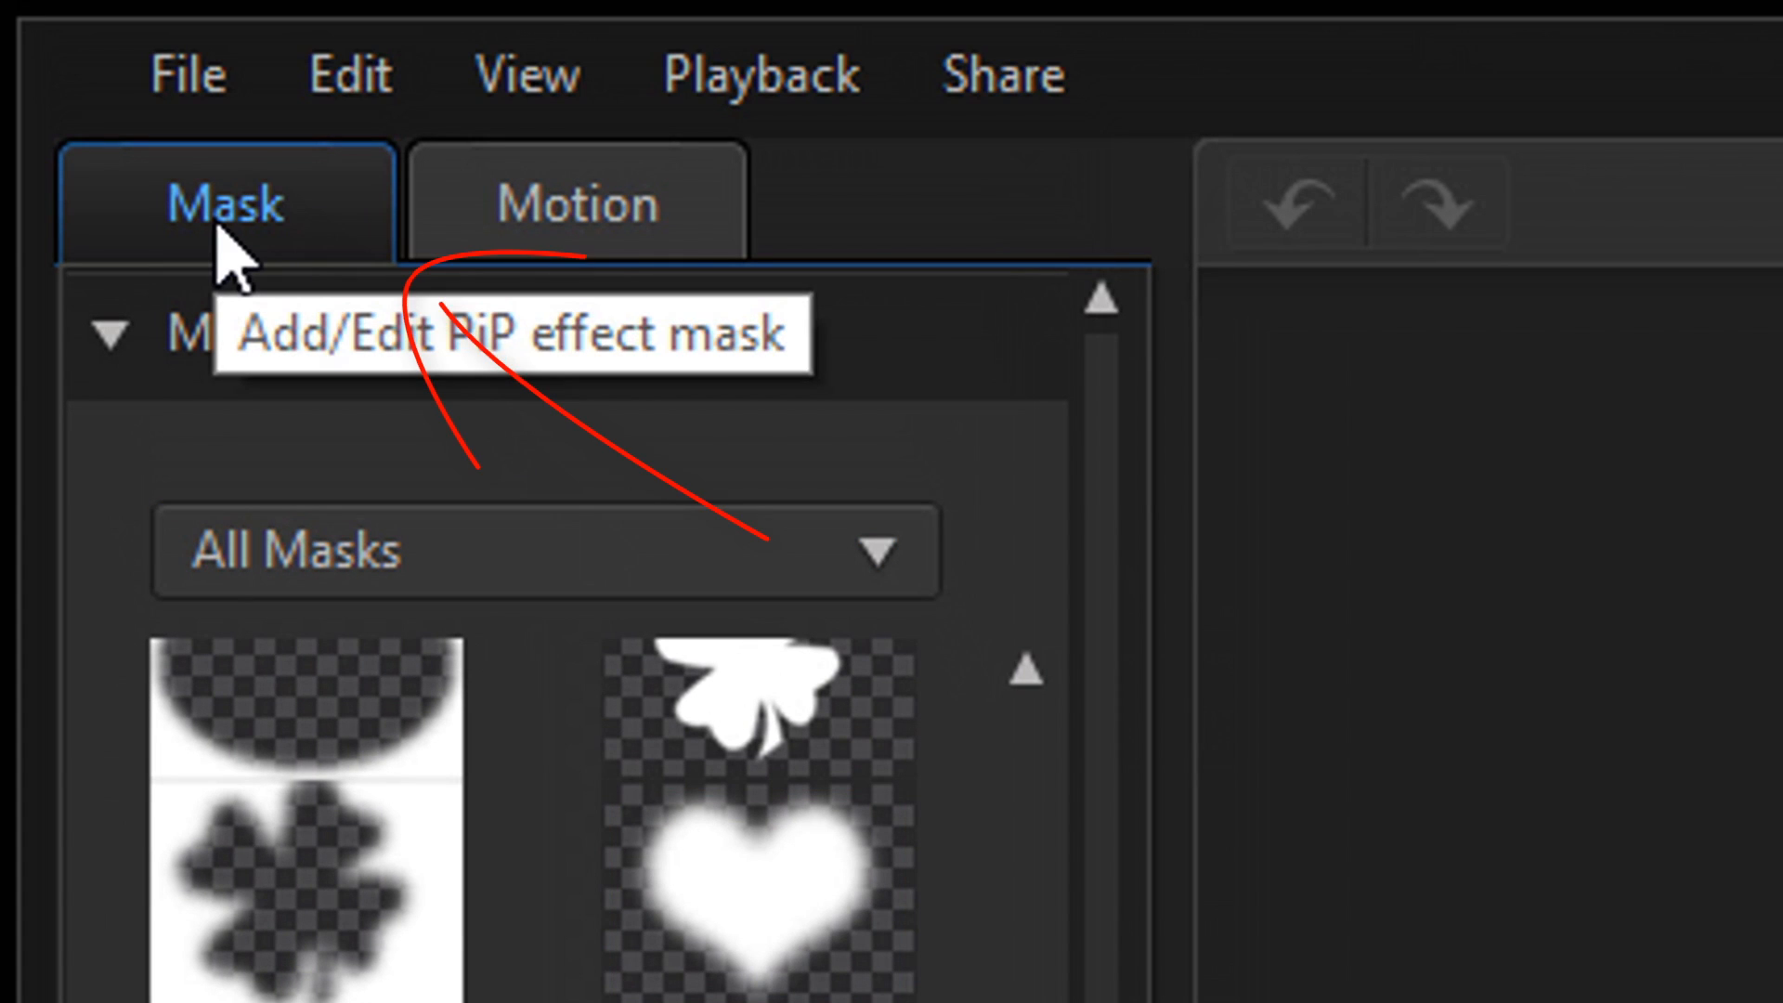
{"action": "mouse_move", "coordinate": [331, 880]}
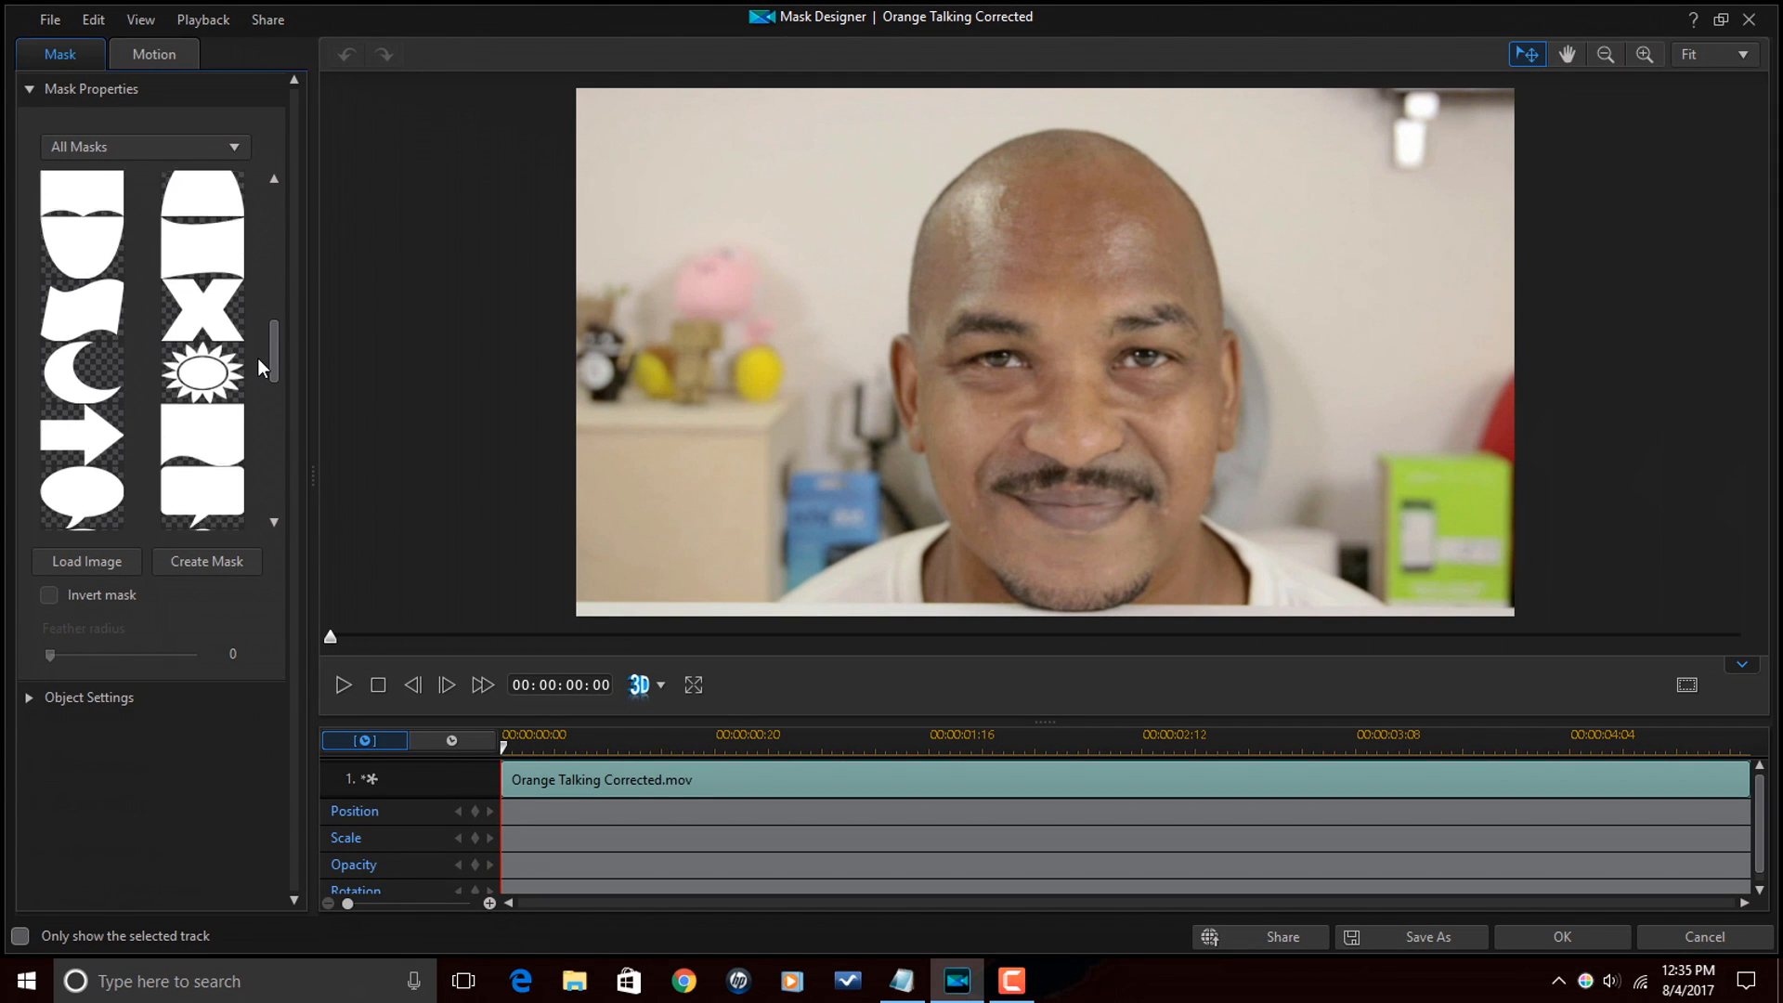
{"action": "scroll", "scroll_direction": "down", "scroll_amount": 3}
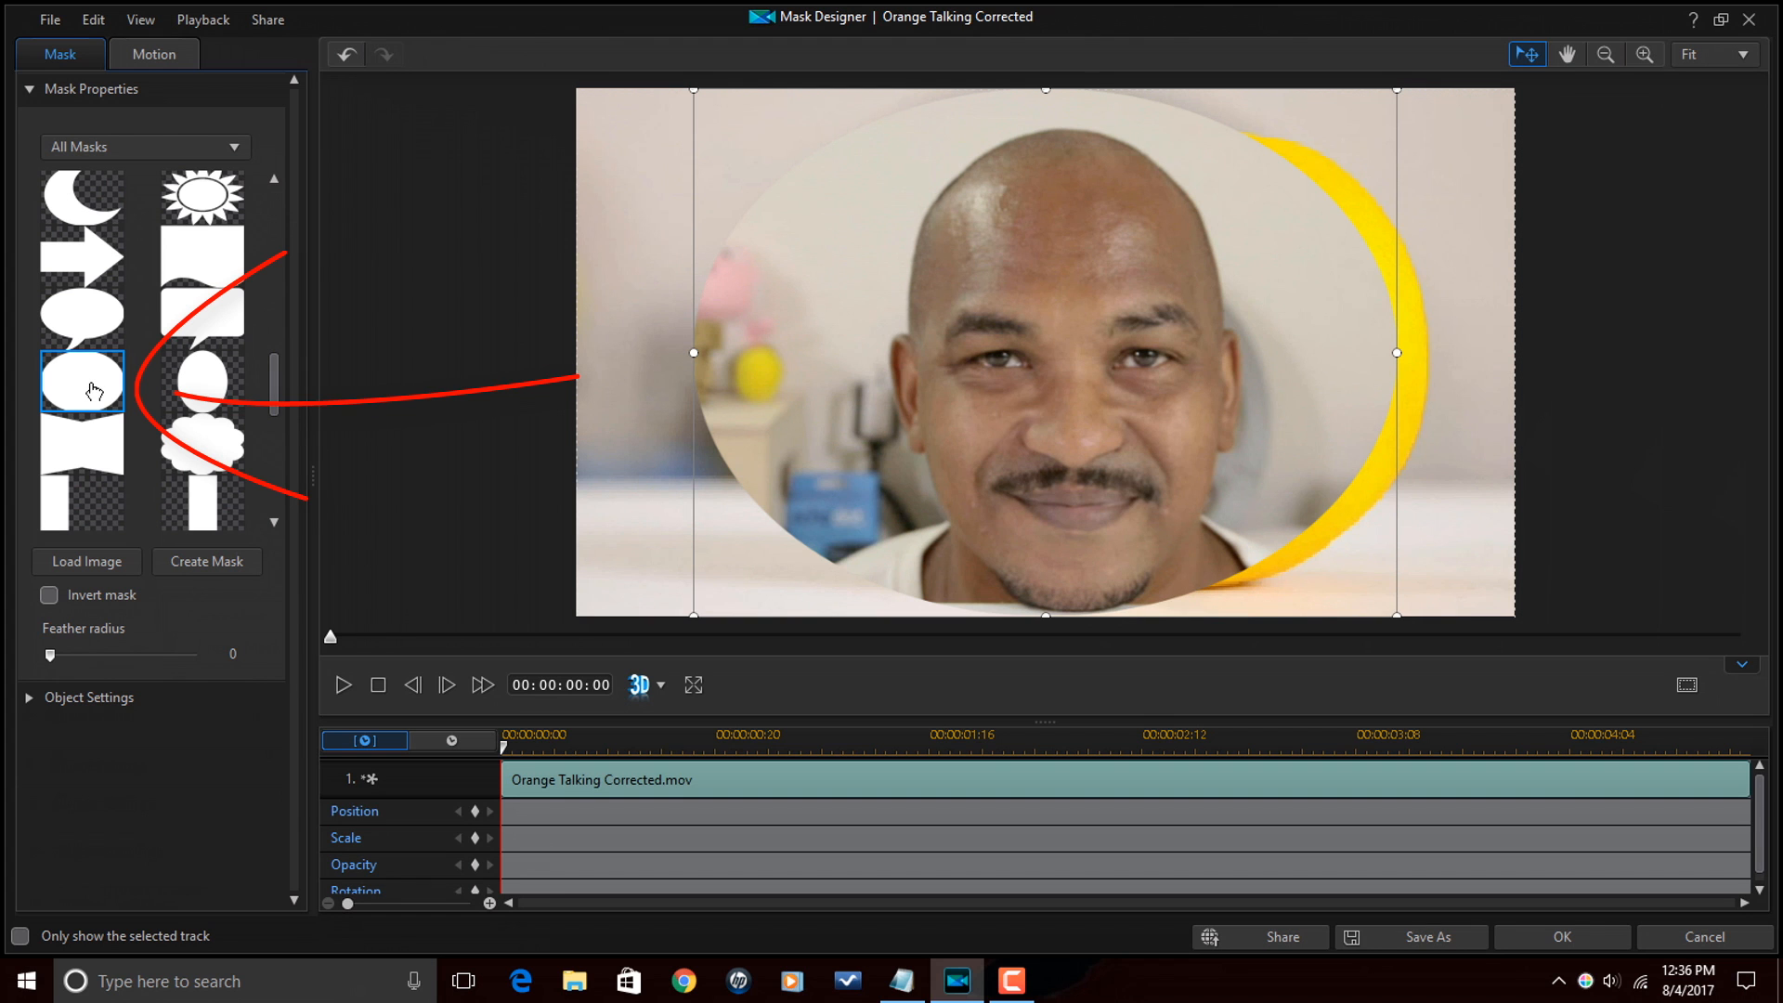
{"action": "left_click", "coordinate": [692, 684]}
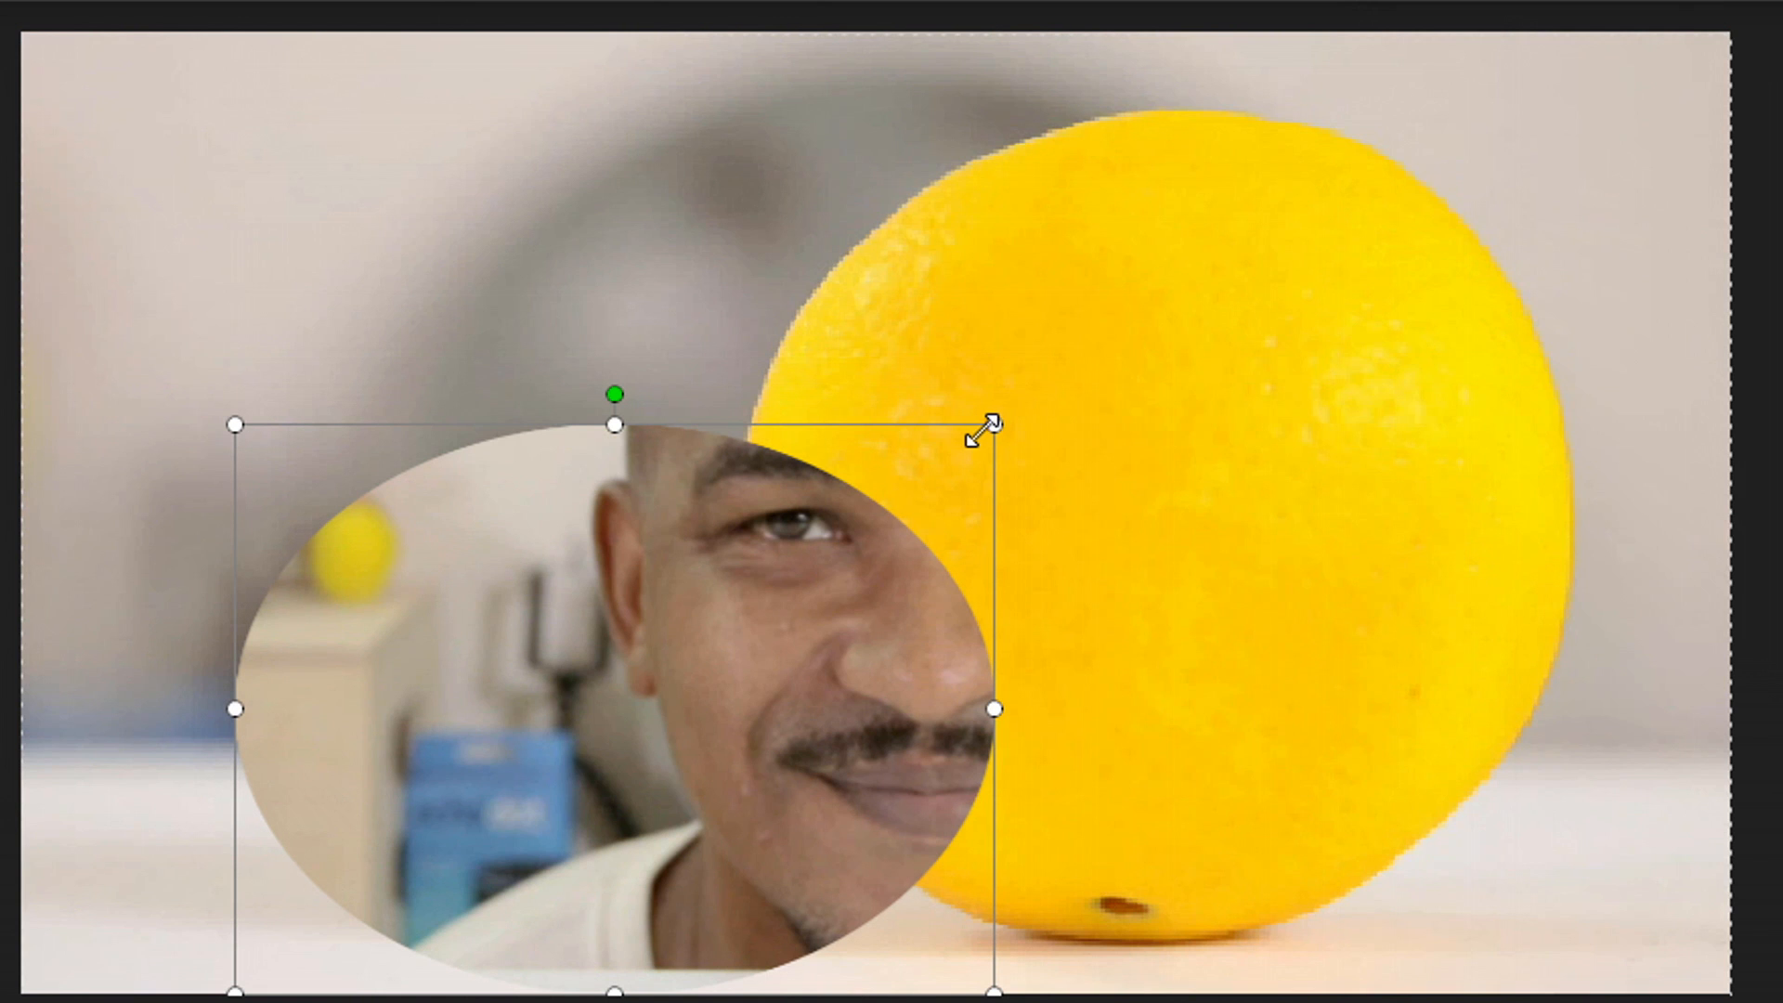
{"action": "mouse_move", "coordinate": [227, 986]}
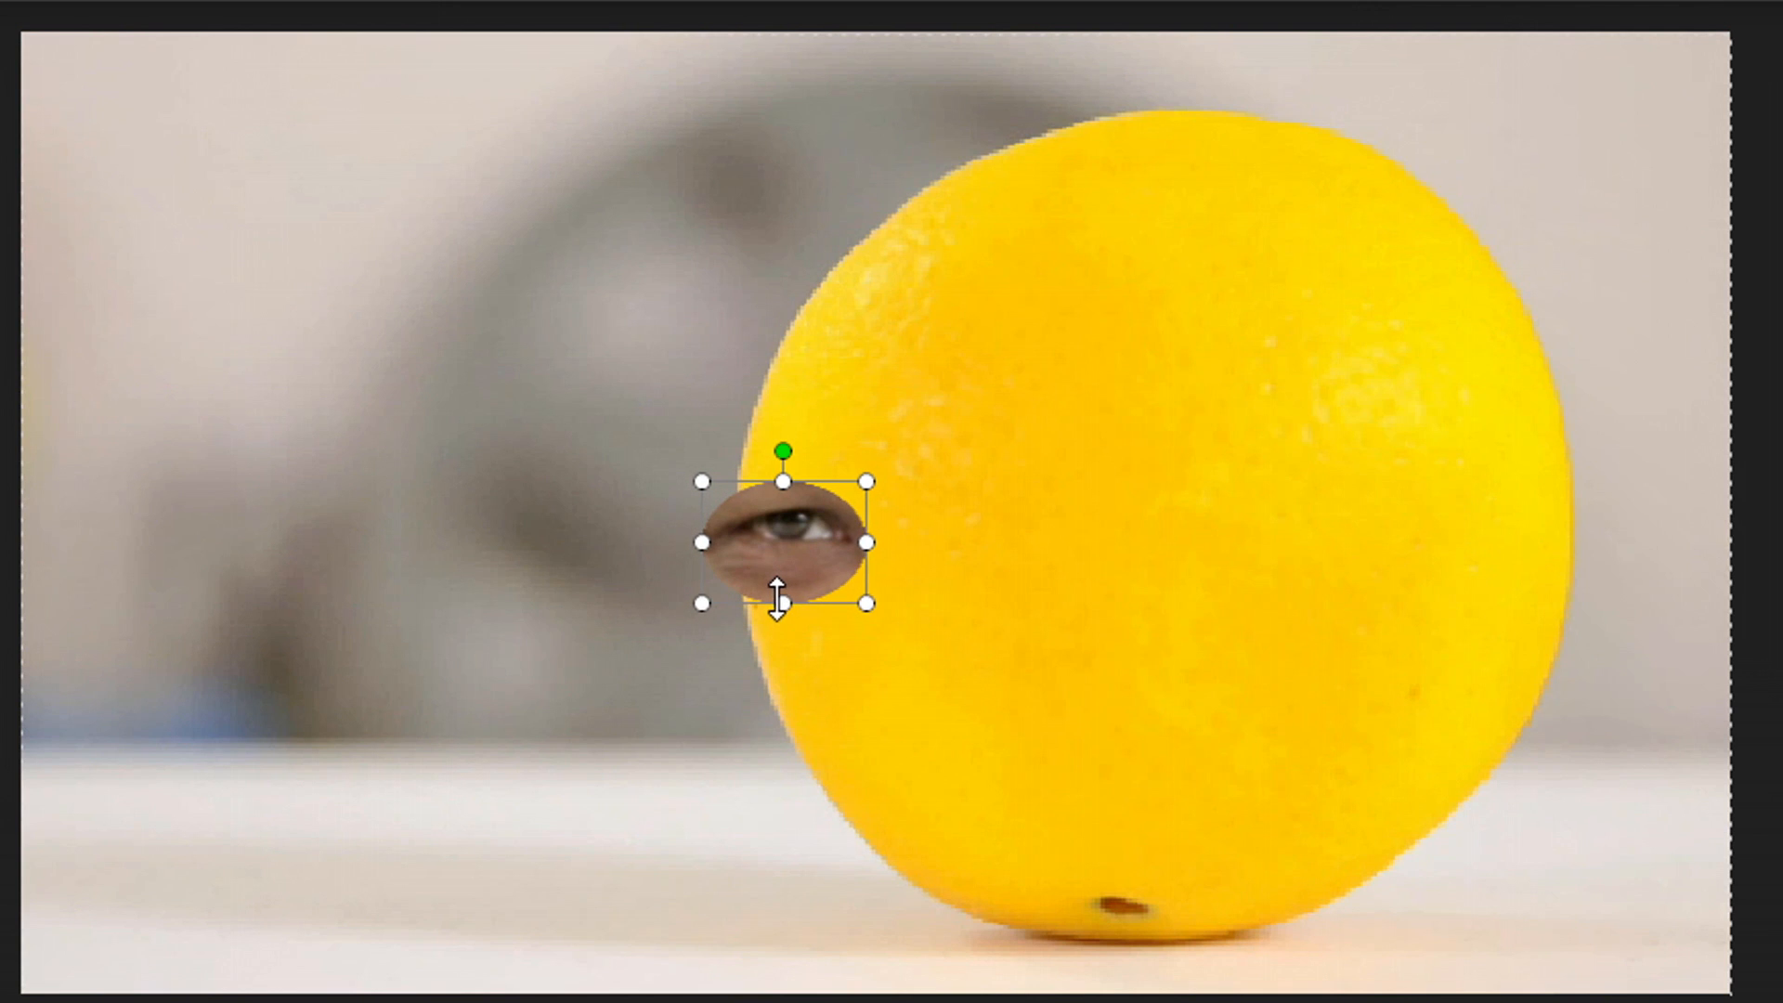
{"action": "mouse_move", "coordinate": [1136, 875]}
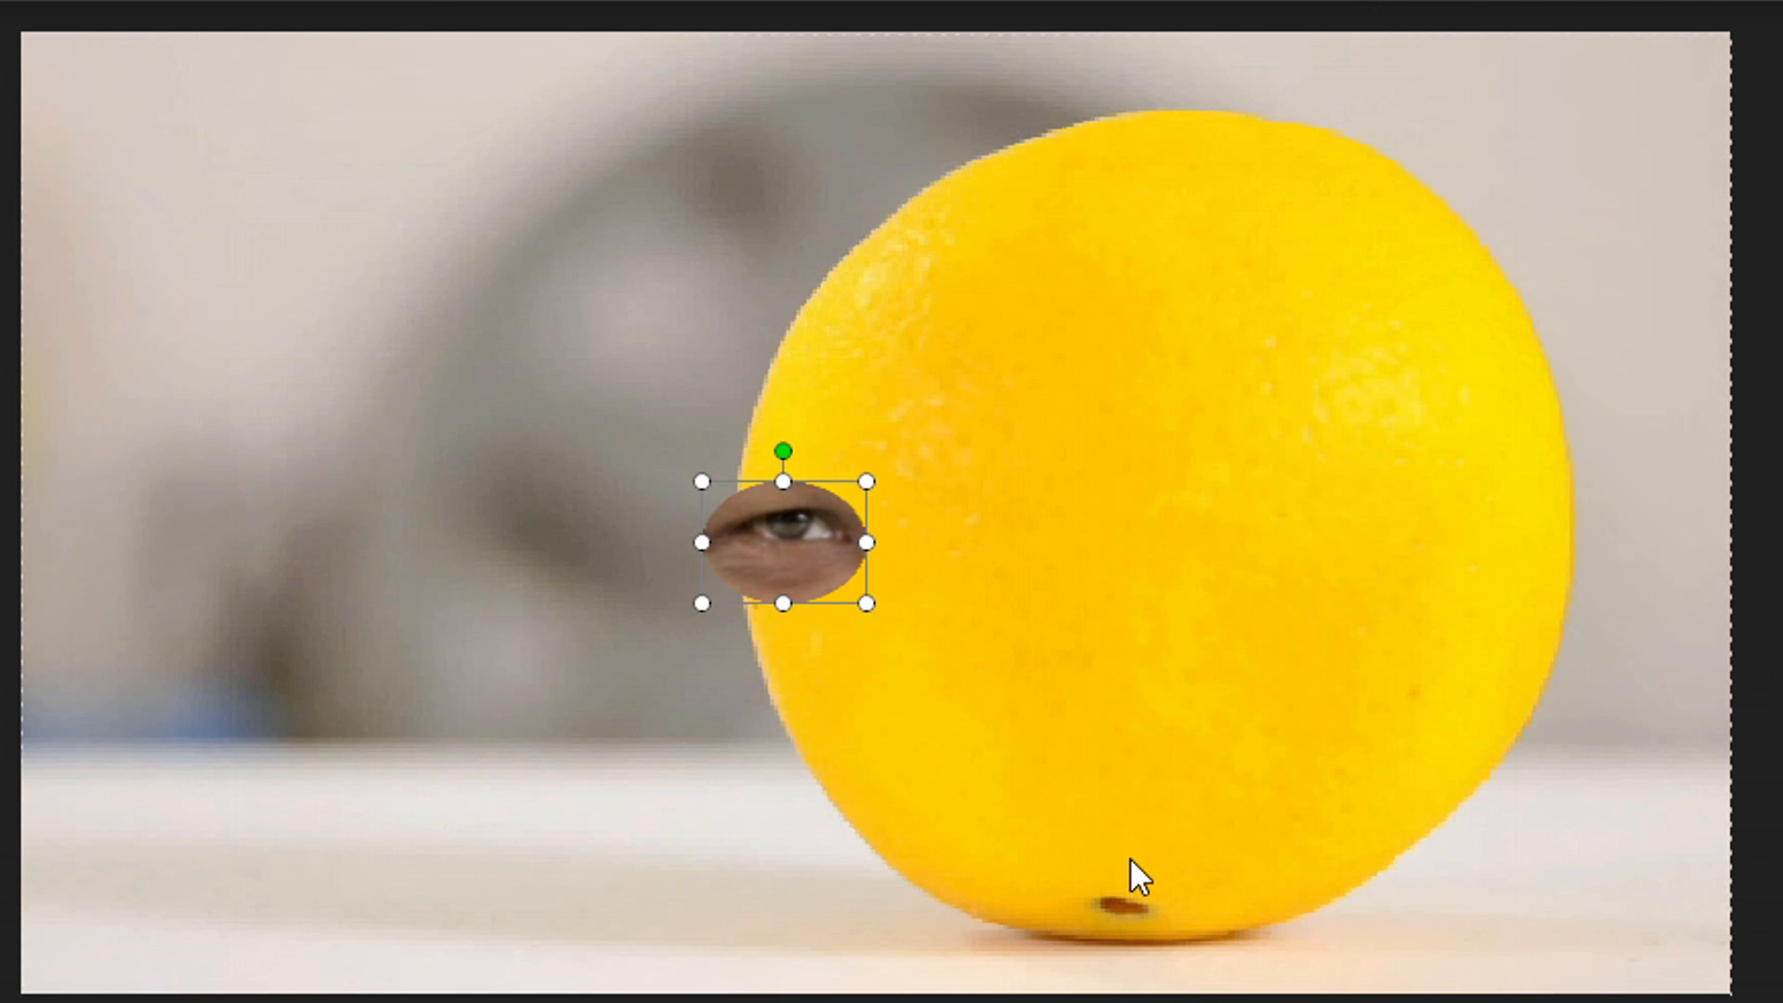
{"action": "mouse_move", "coordinate": [754, 667]}
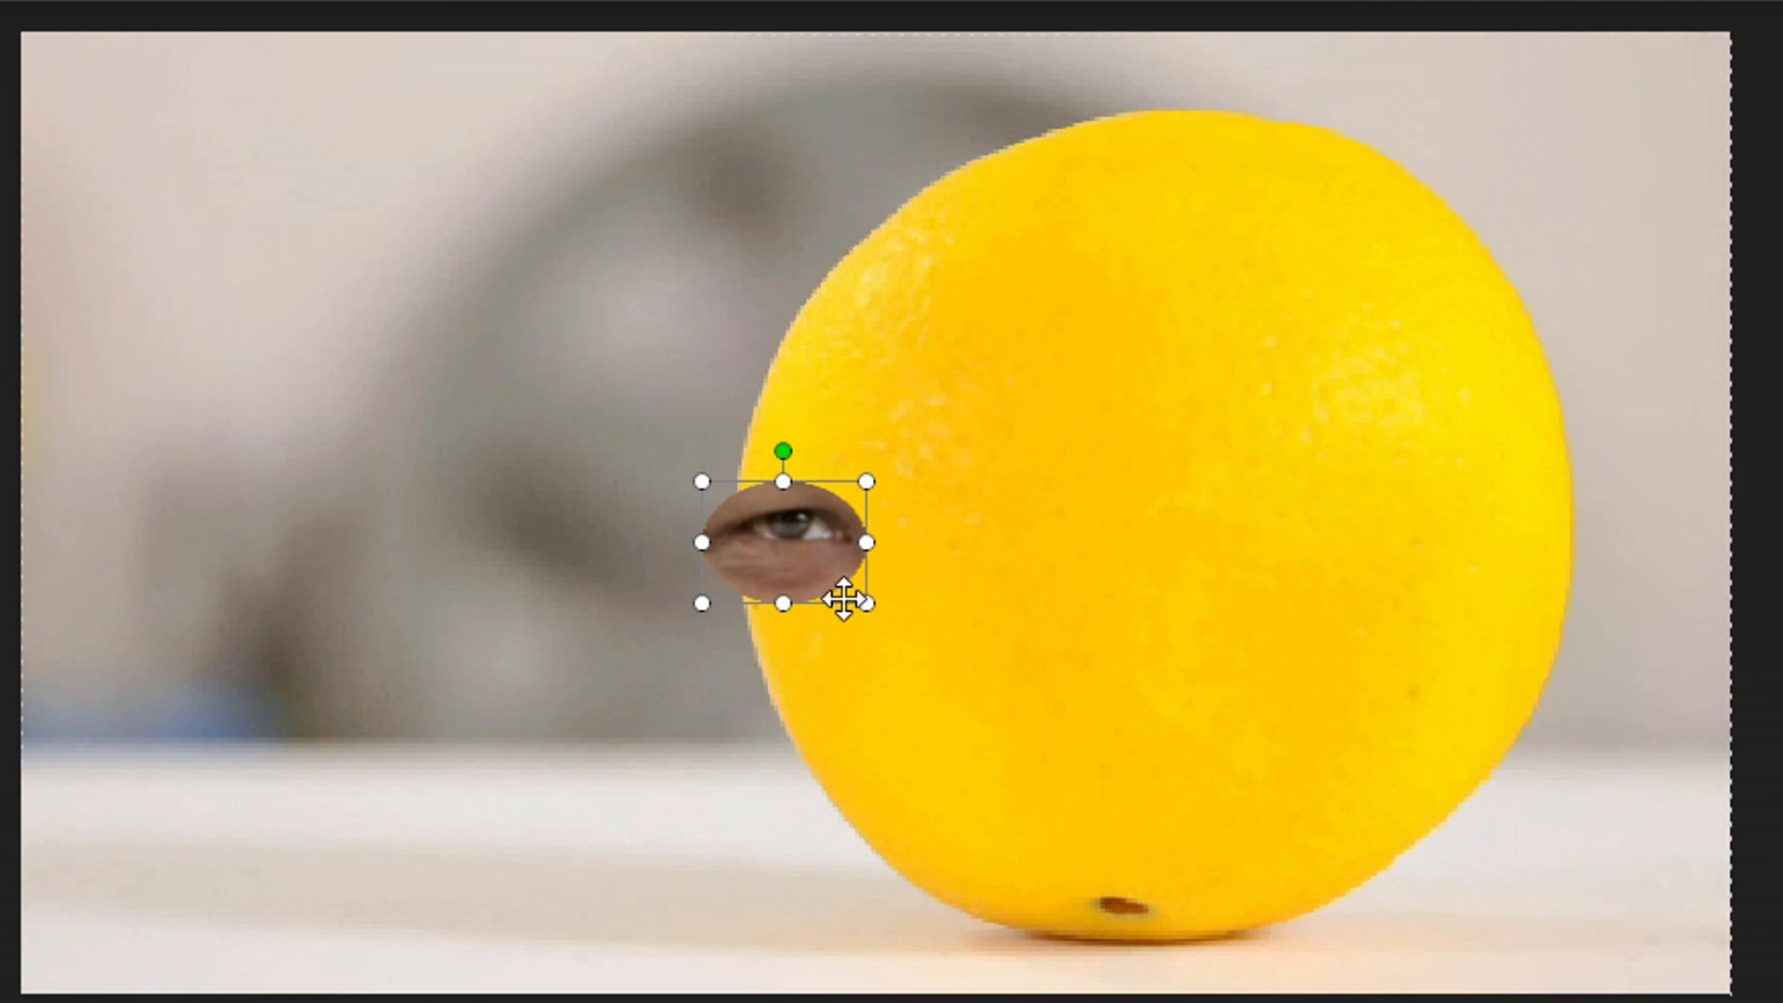
{"action": "mouse_move", "coordinate": [888, 541]}
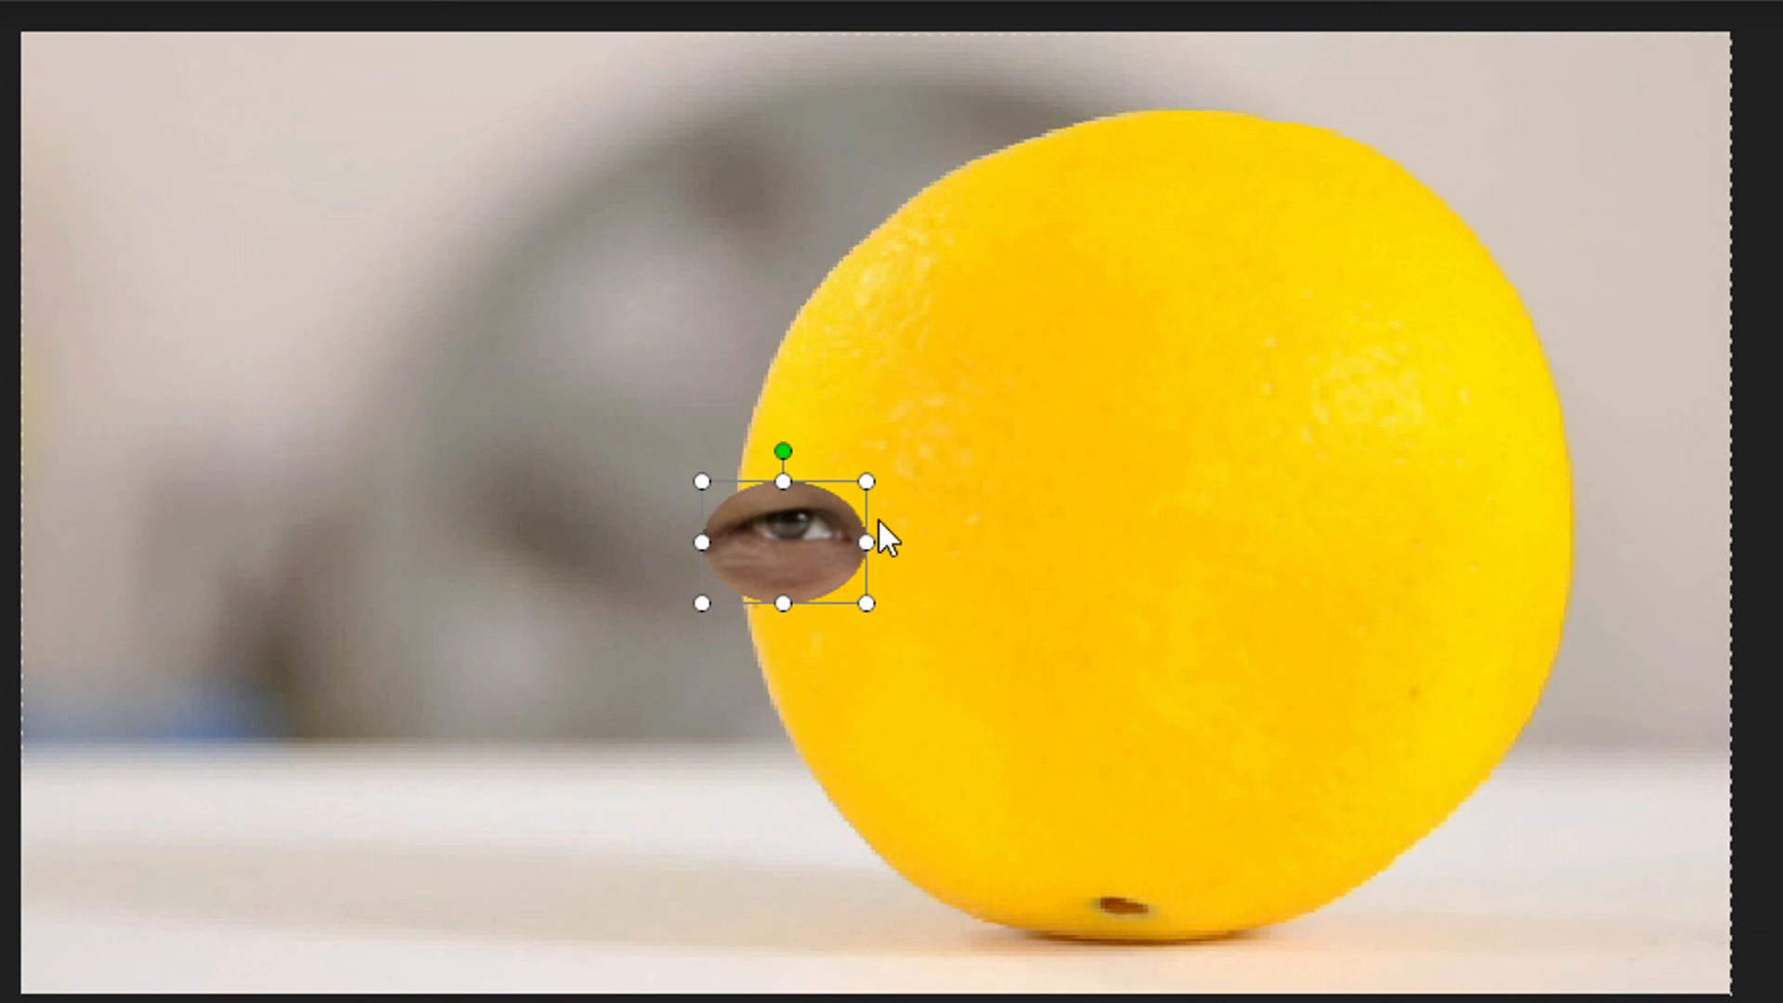
{"action": "mouse_move", "coordinate": [819, 691]}
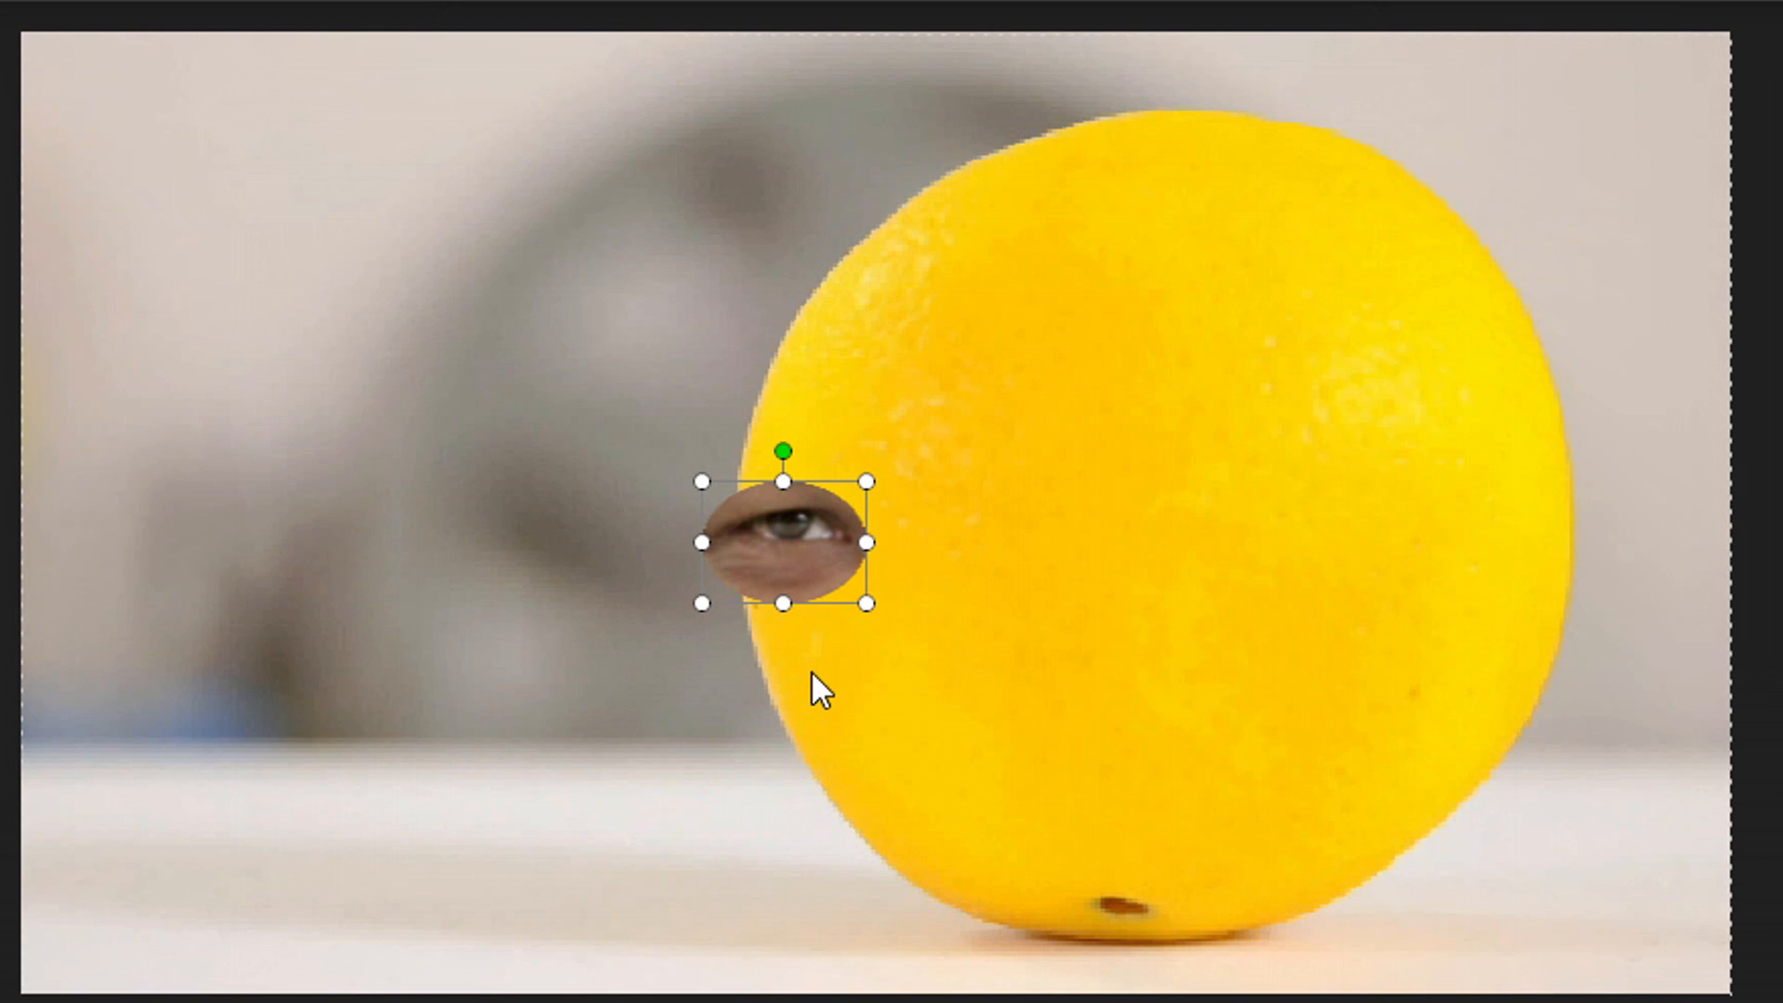
{"action": "mouse_move", "coordinate": [1146, 486]}
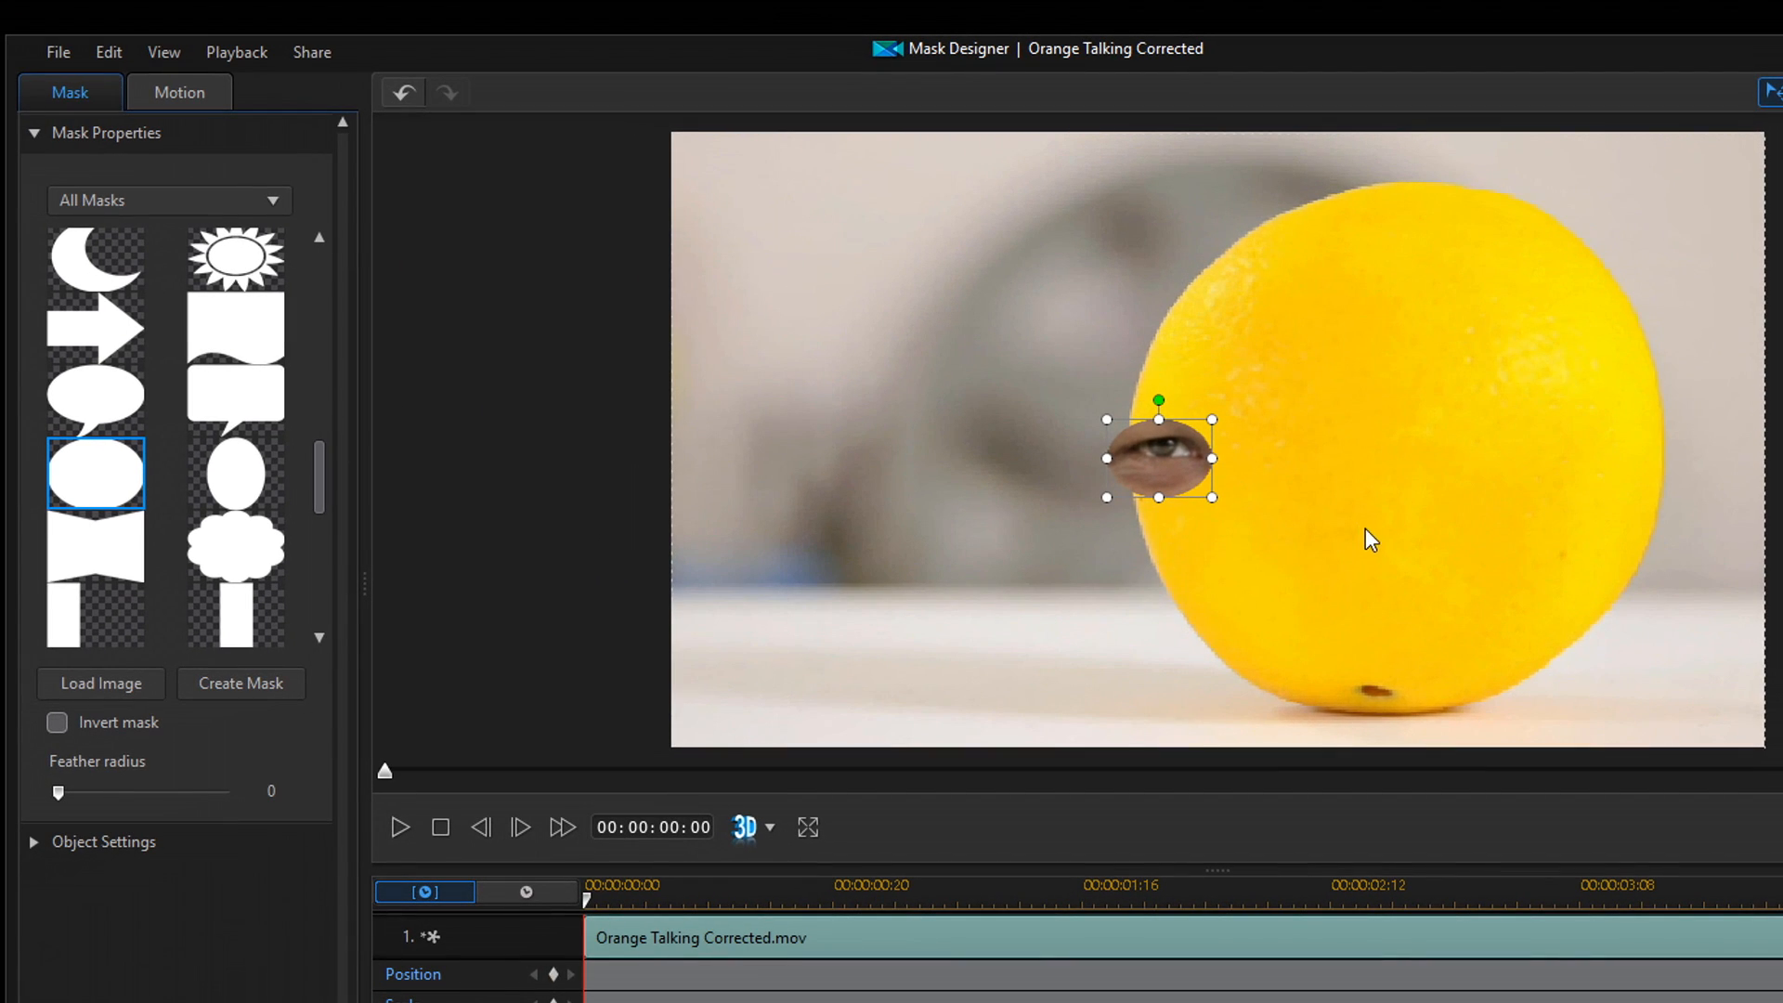
{"action": "mouse_move", "coordinate": [241, 741]}
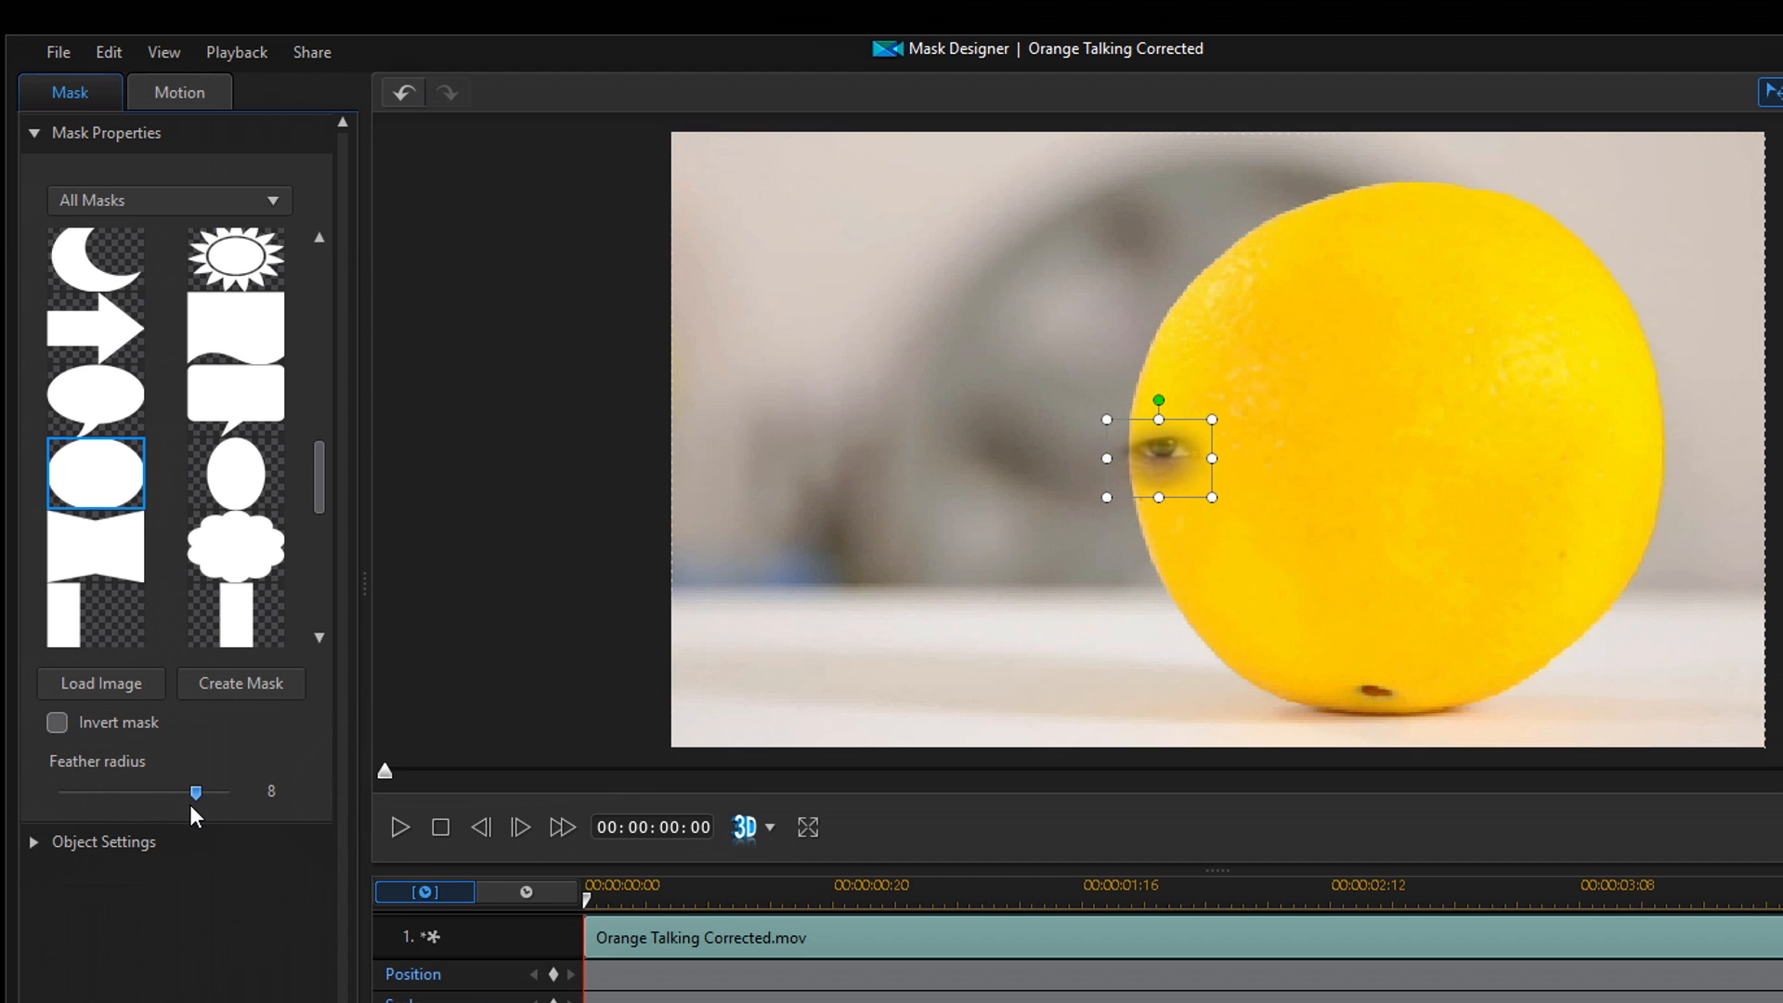
{"action": "mouse_move", "coordinate": [1457, 609]}
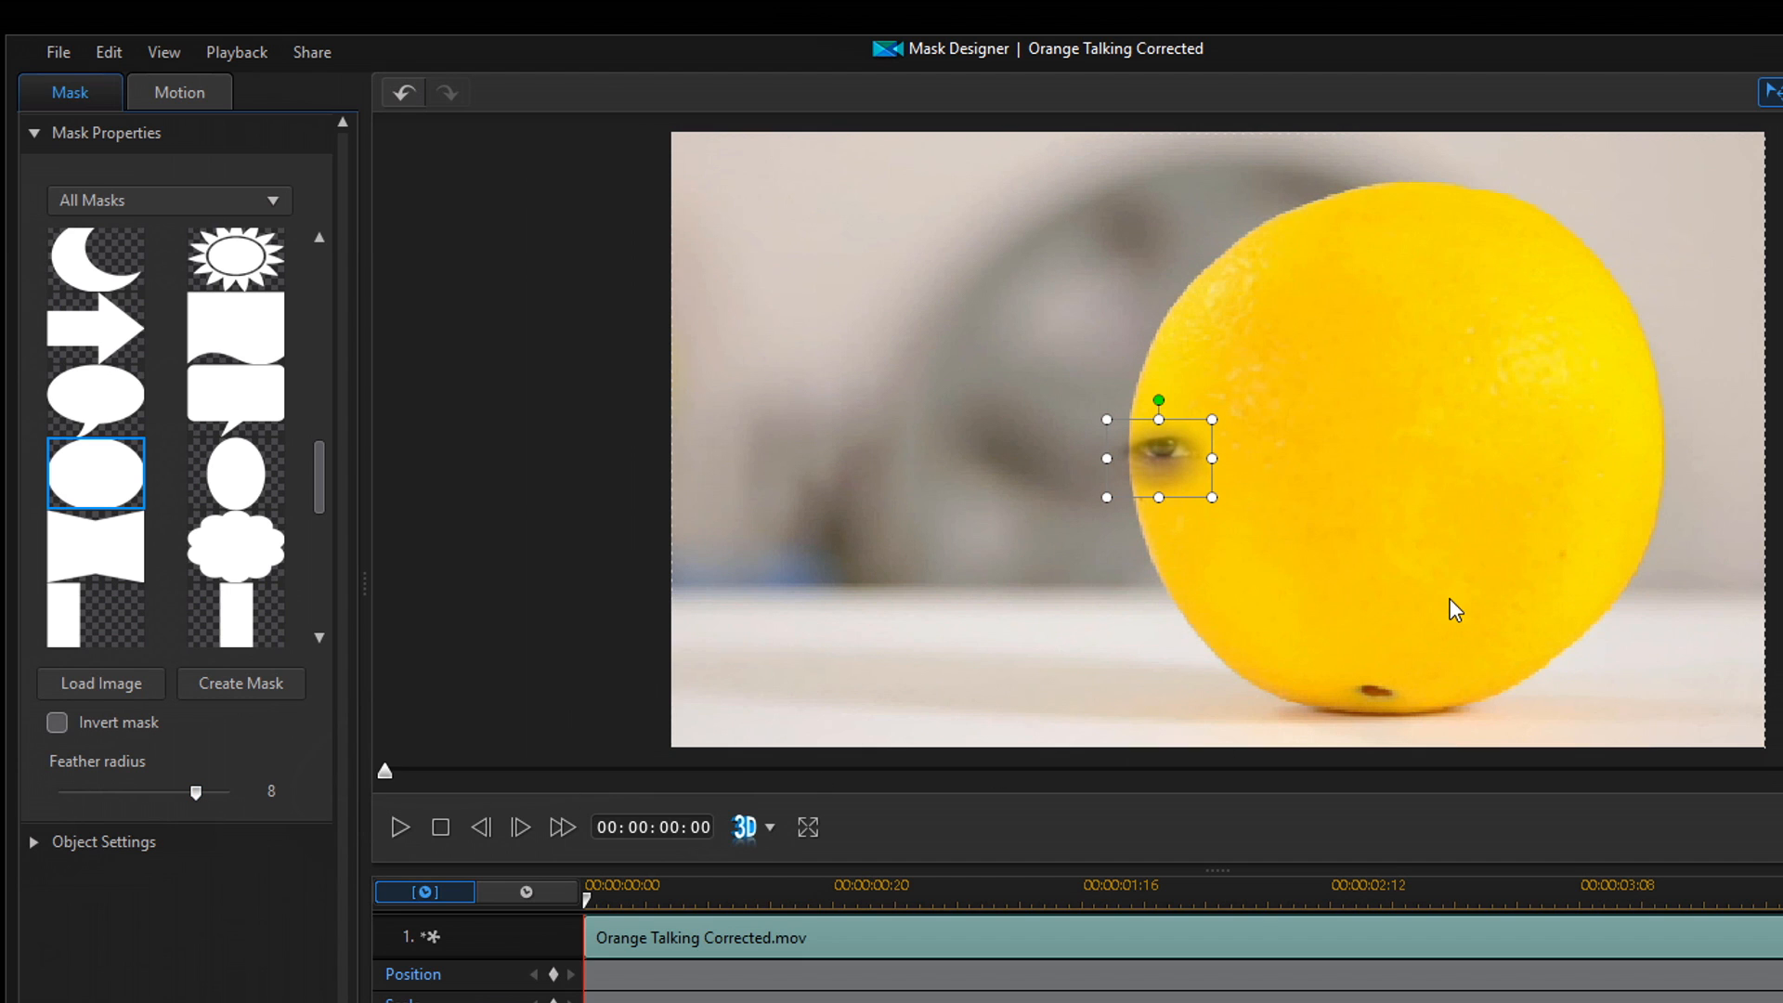
{"action": "mouse_move", "coordinate": [1291, 620]}
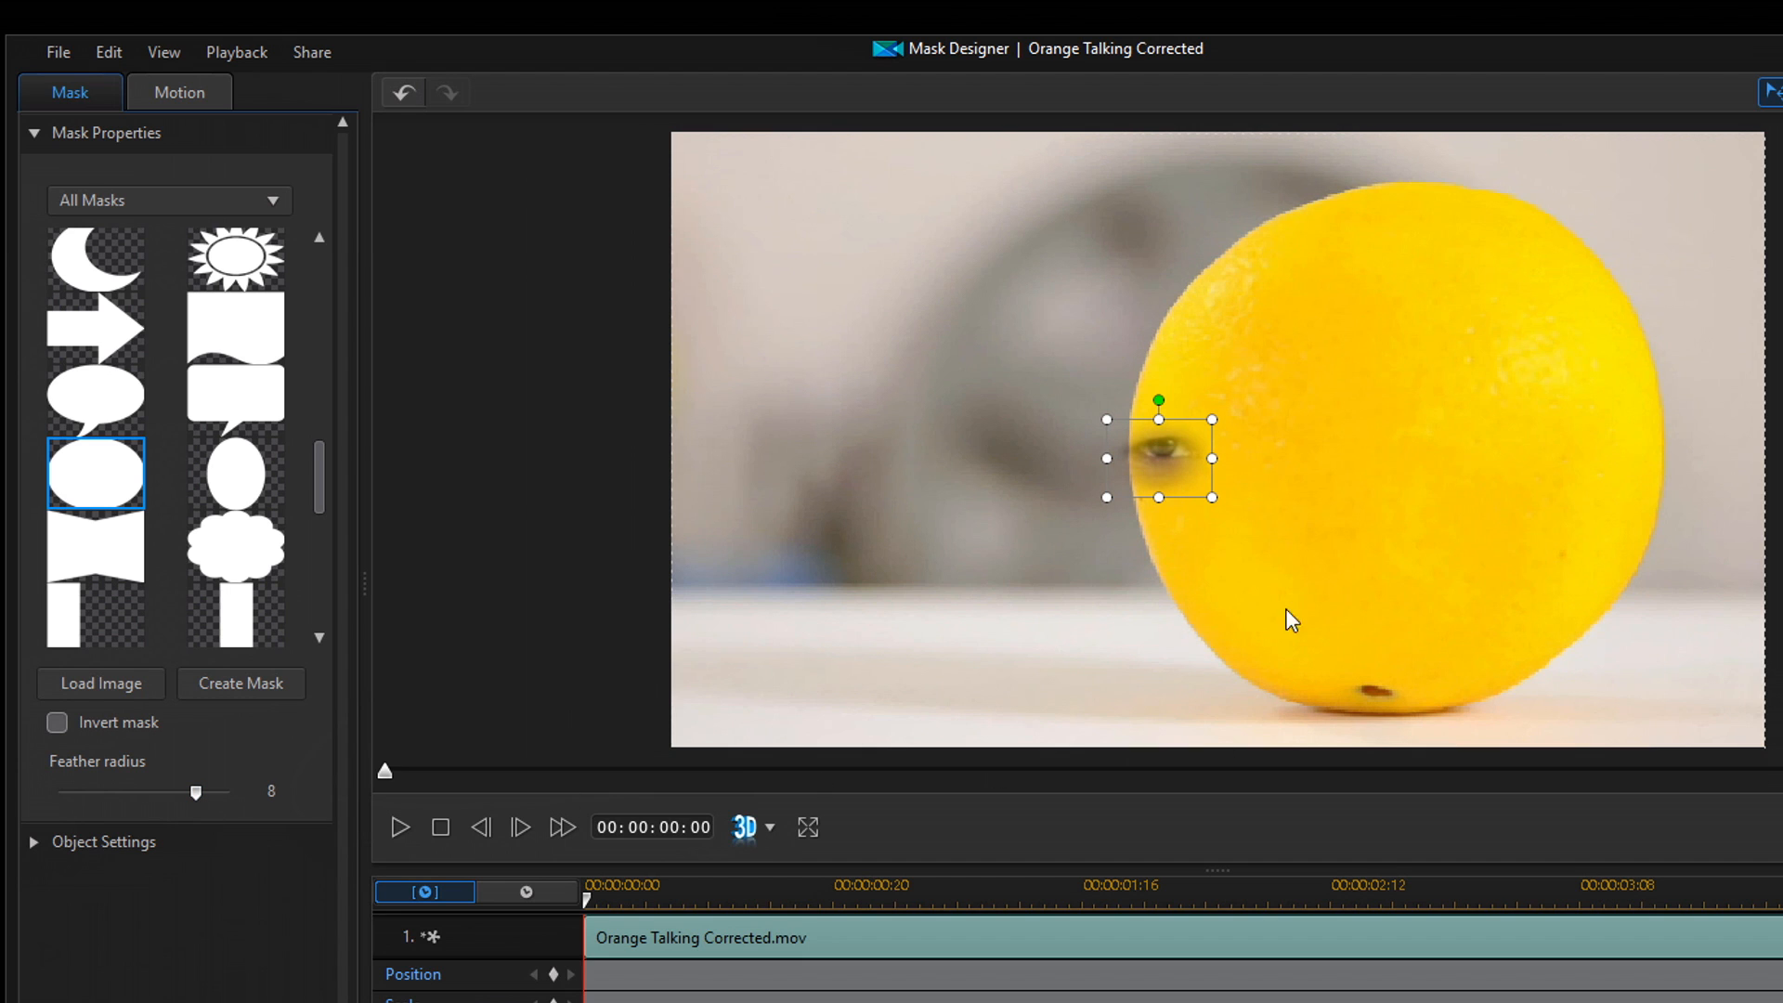
{"action": "mouse_move", "coordinate": [1197, 483]}
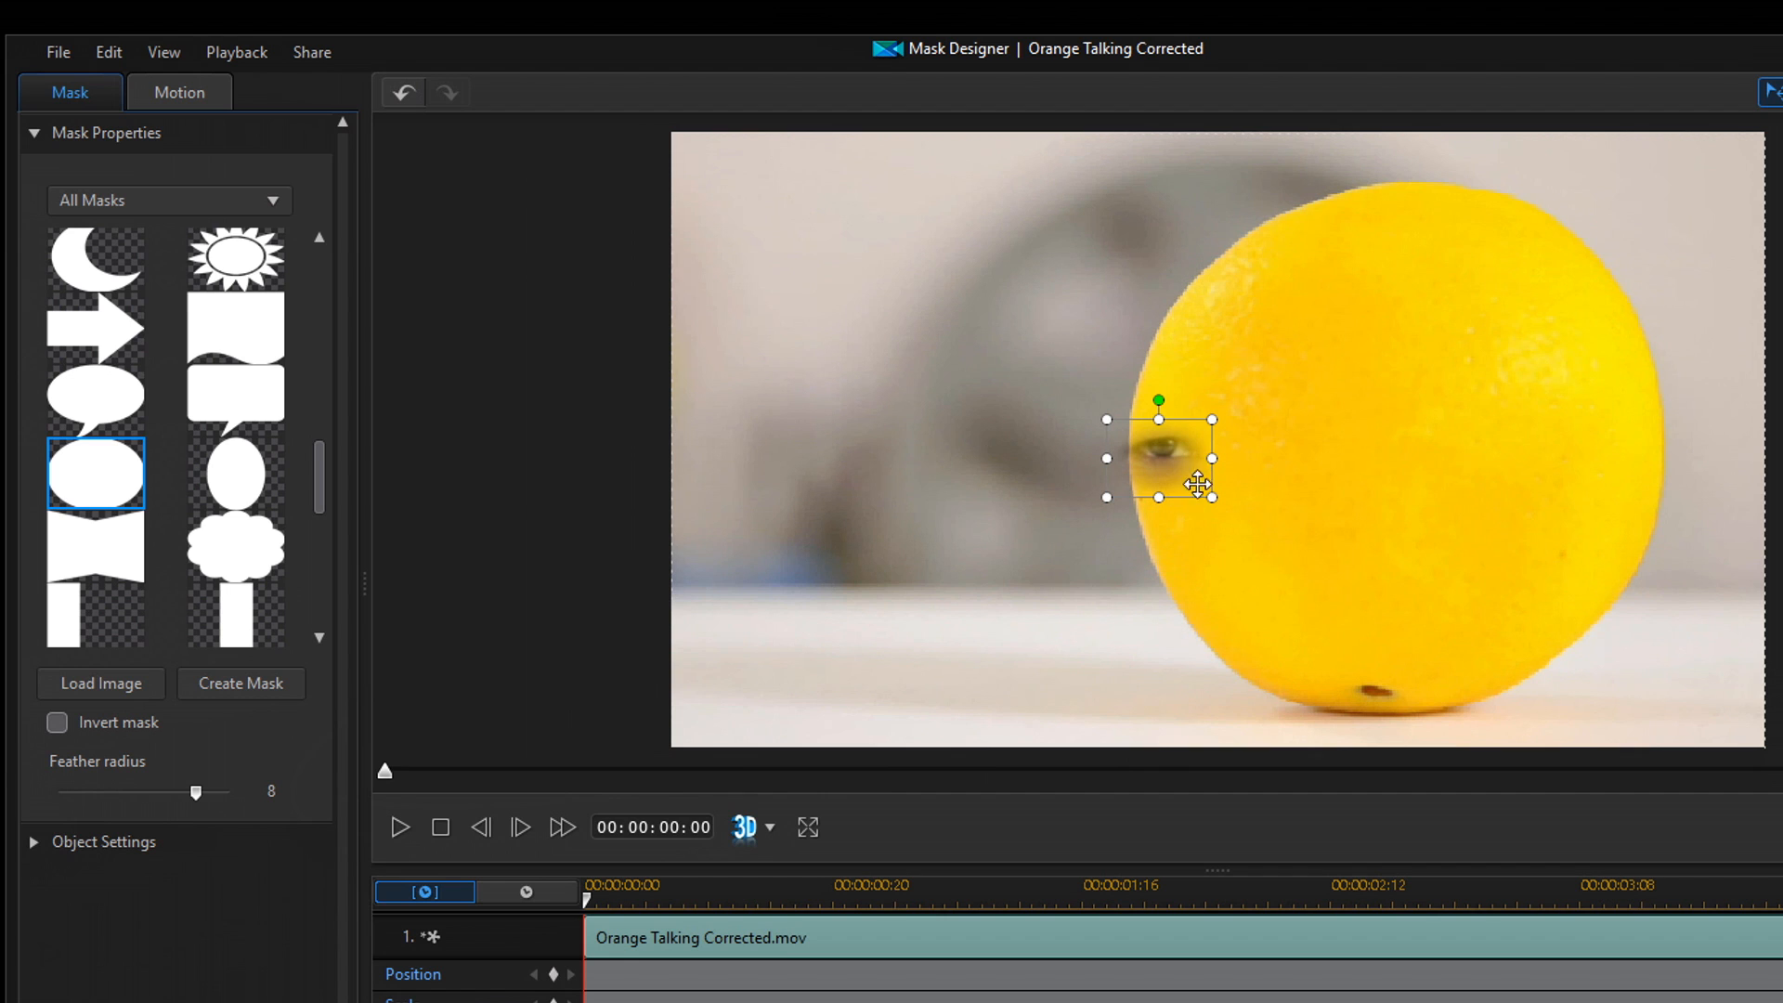
{"action": "mouse_move", "coordinate": [1162, 474]}
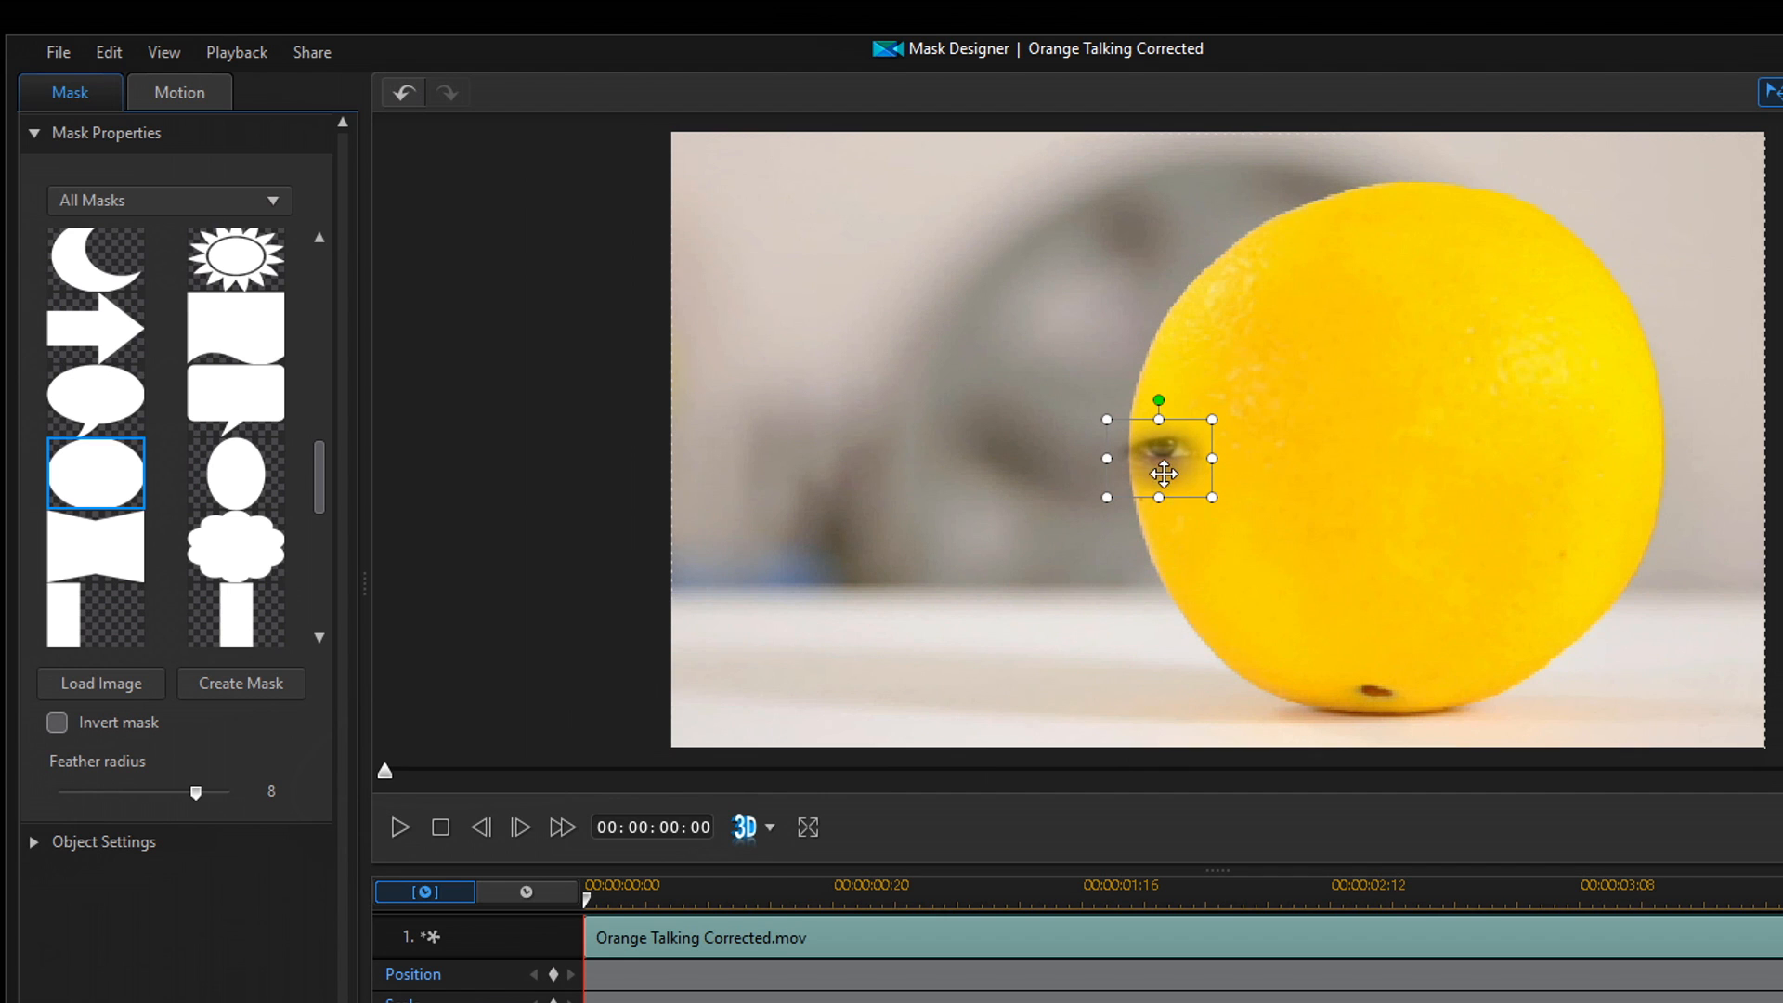
{"action": "mouse_move", "coordinate": [1232, 554]}
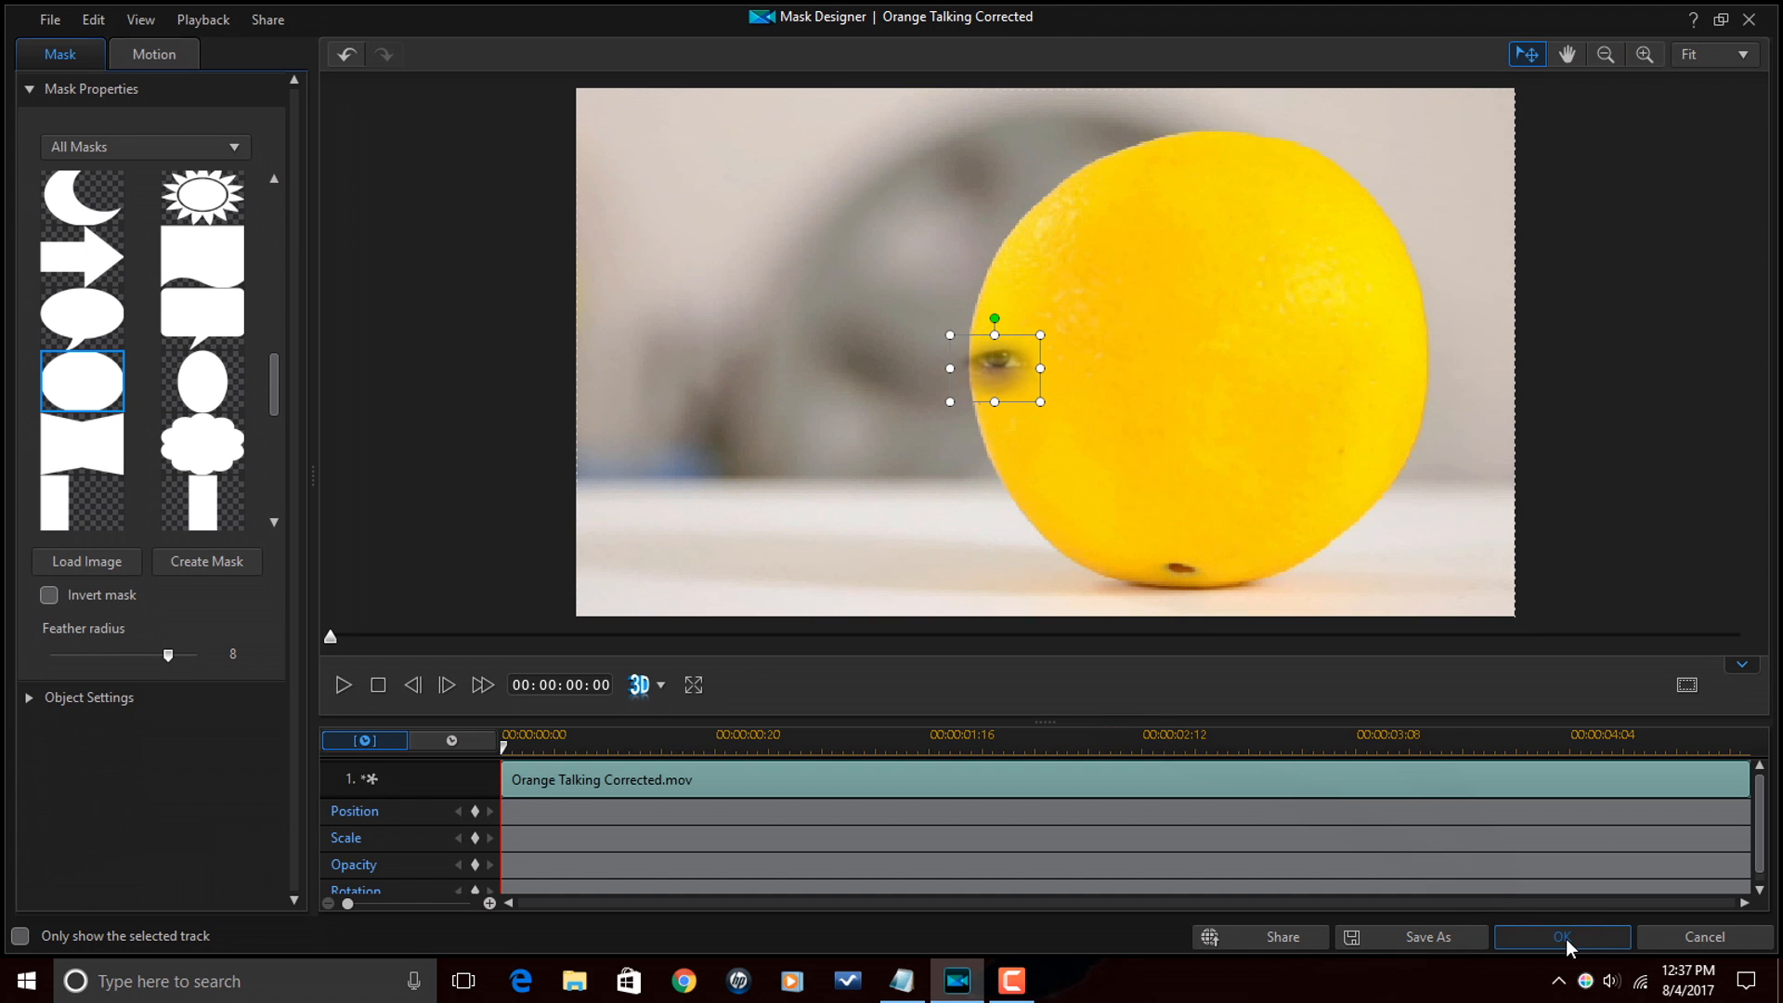
- Accept the eye mask placed on the orange's left edge and return to editing
{"action": "left_click", "coordinate": [1562, 936]}
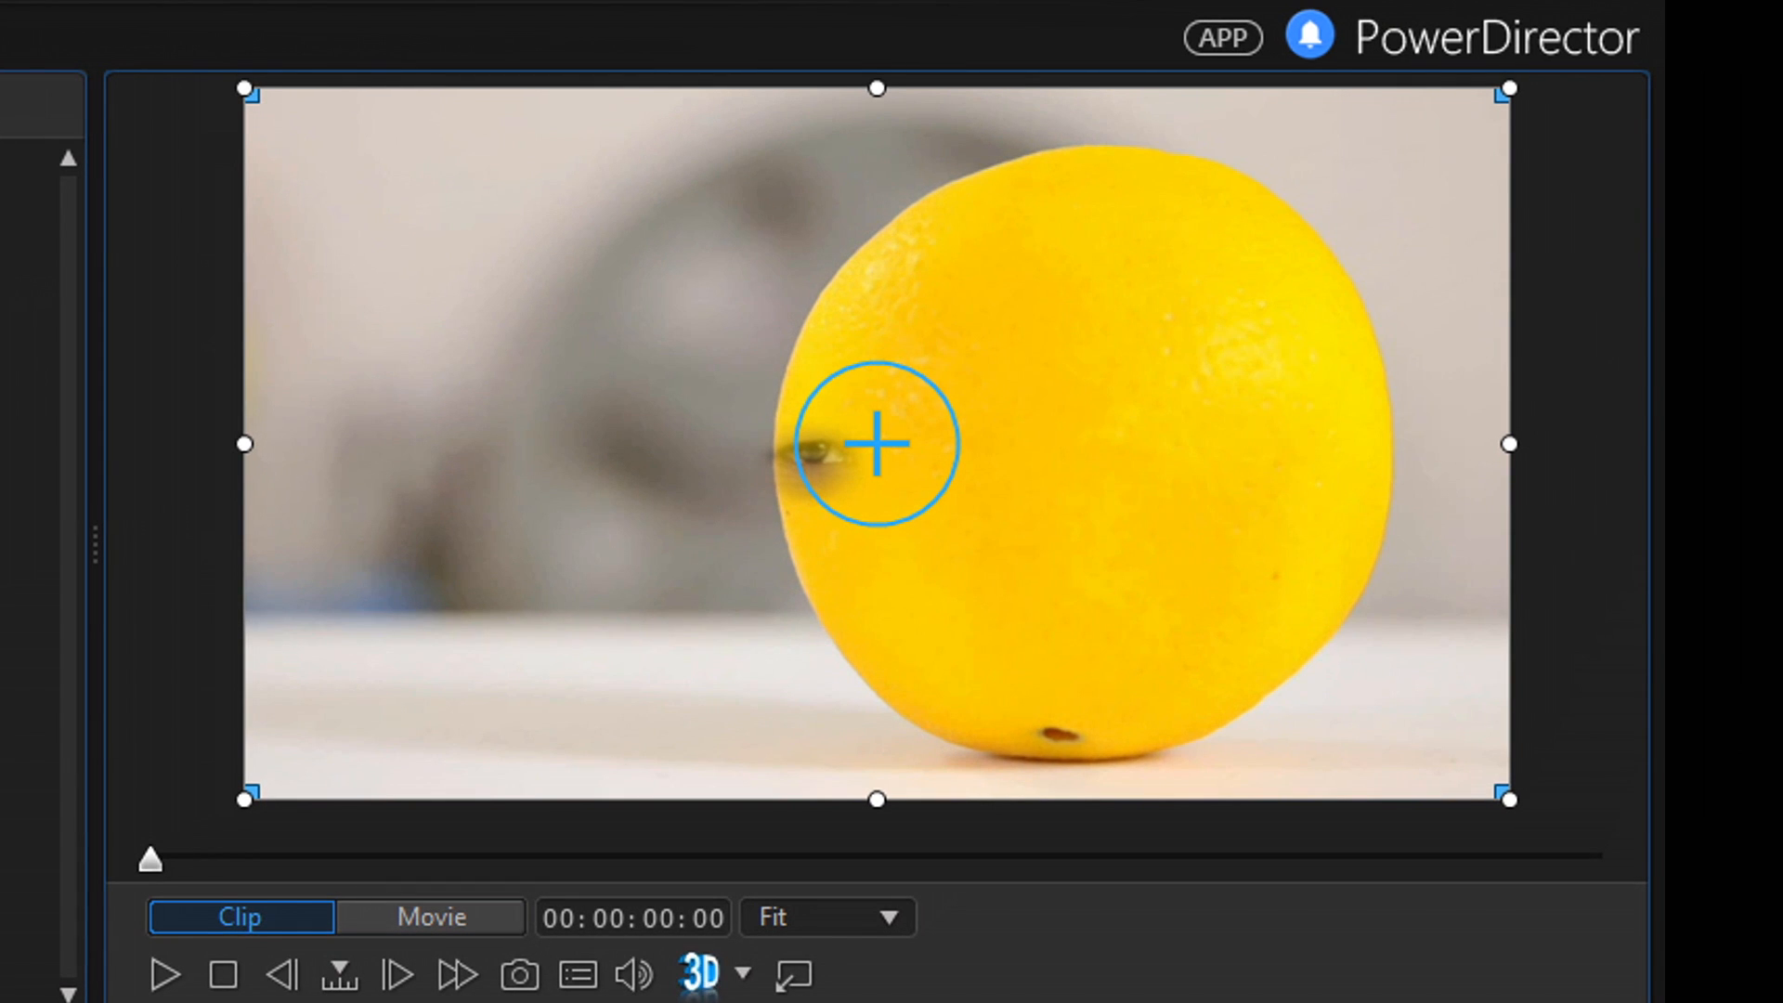
{"action": "mouse_move", "coordinate": [721, 578]}
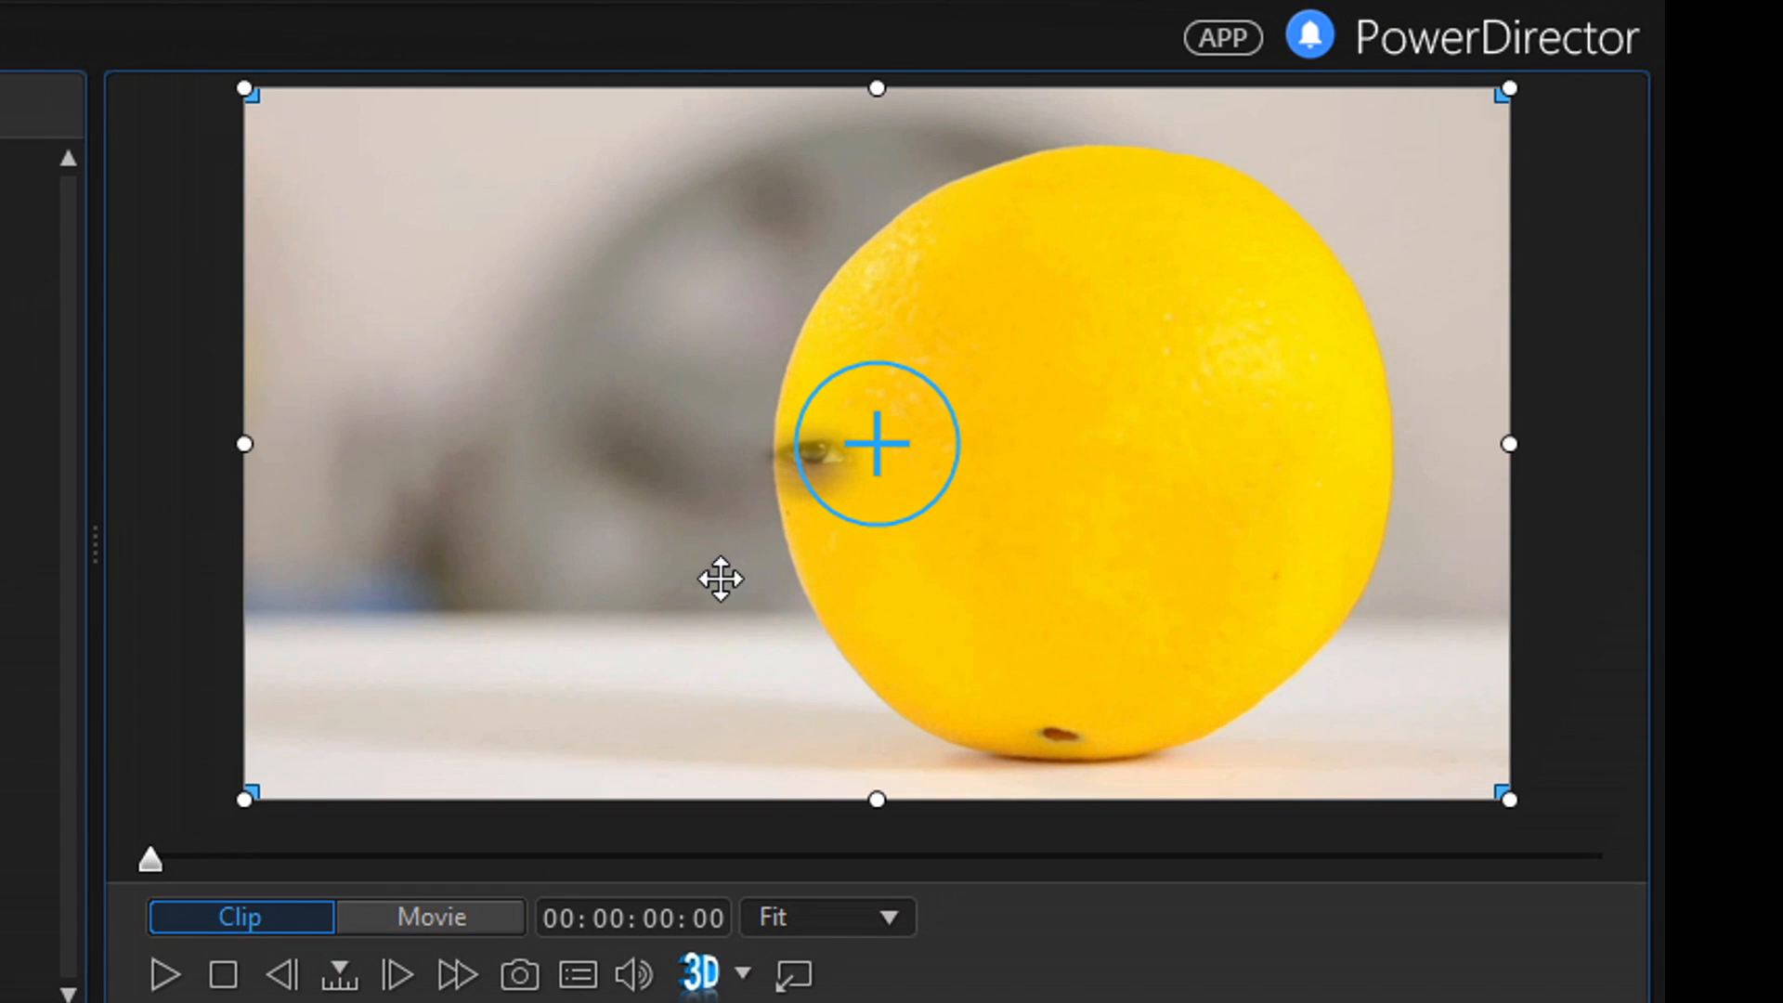
{"action": "mouse_move", "coordinate": [730, 631]}
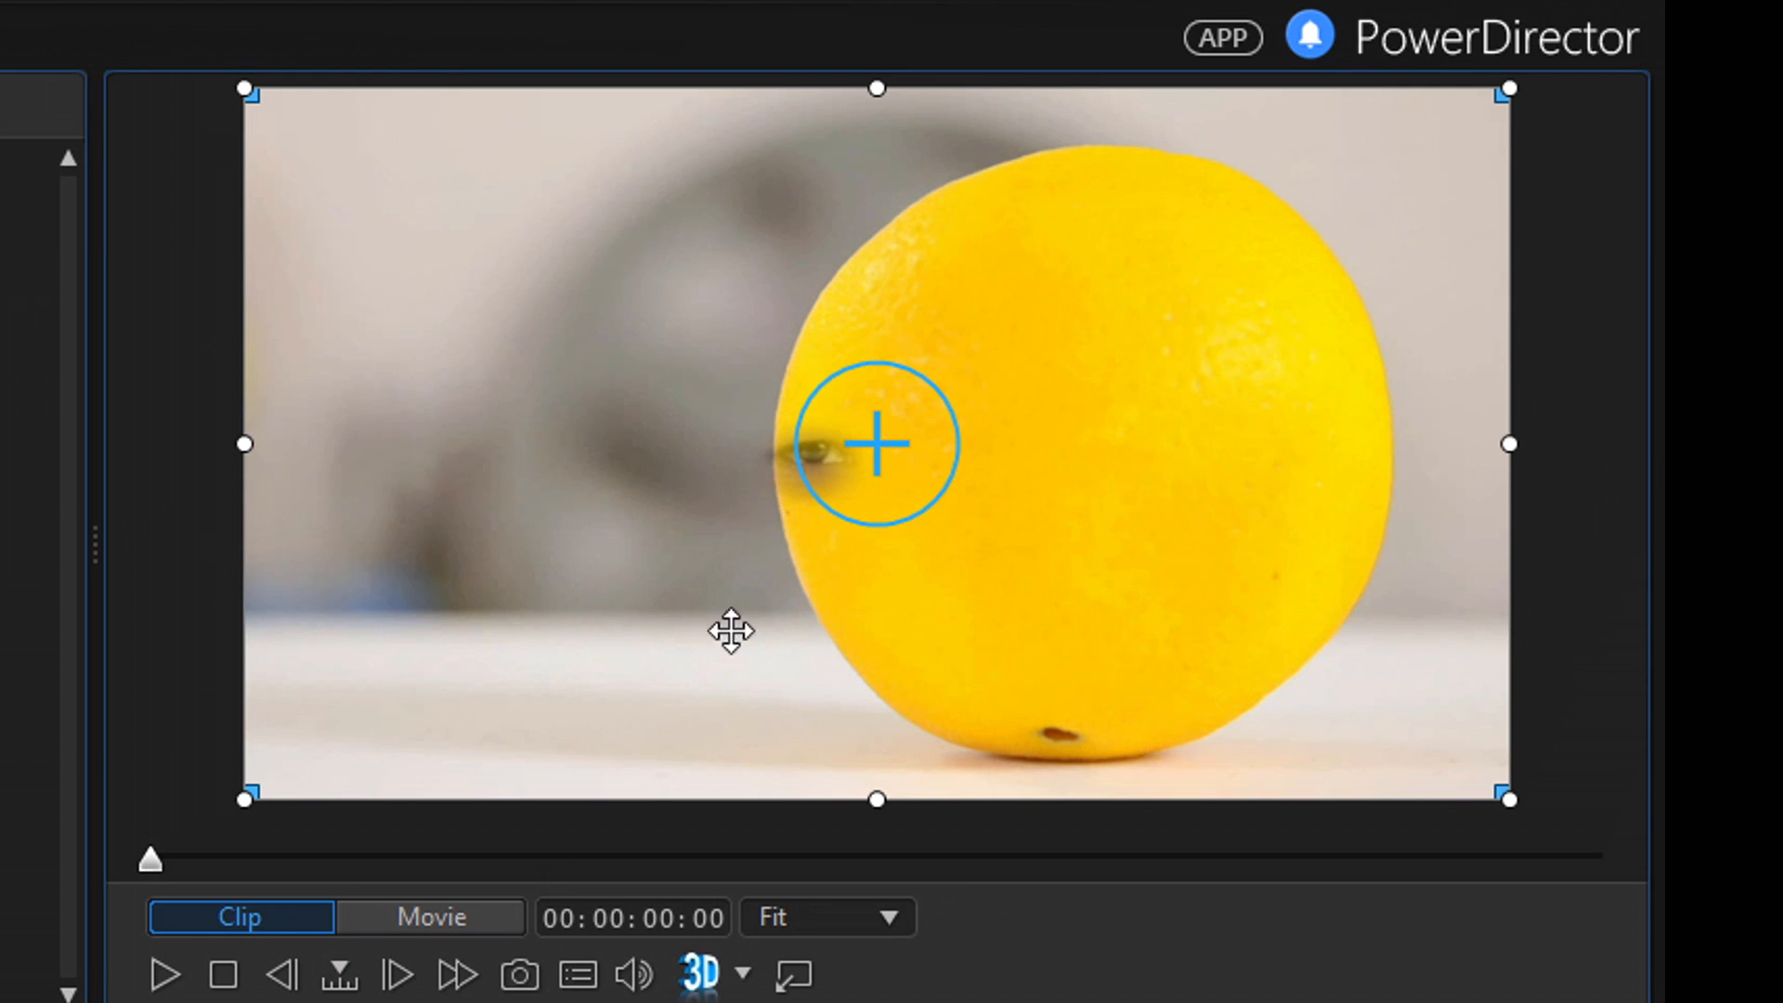
{"action": "mouse_move", "coordinate": [791, 589]}
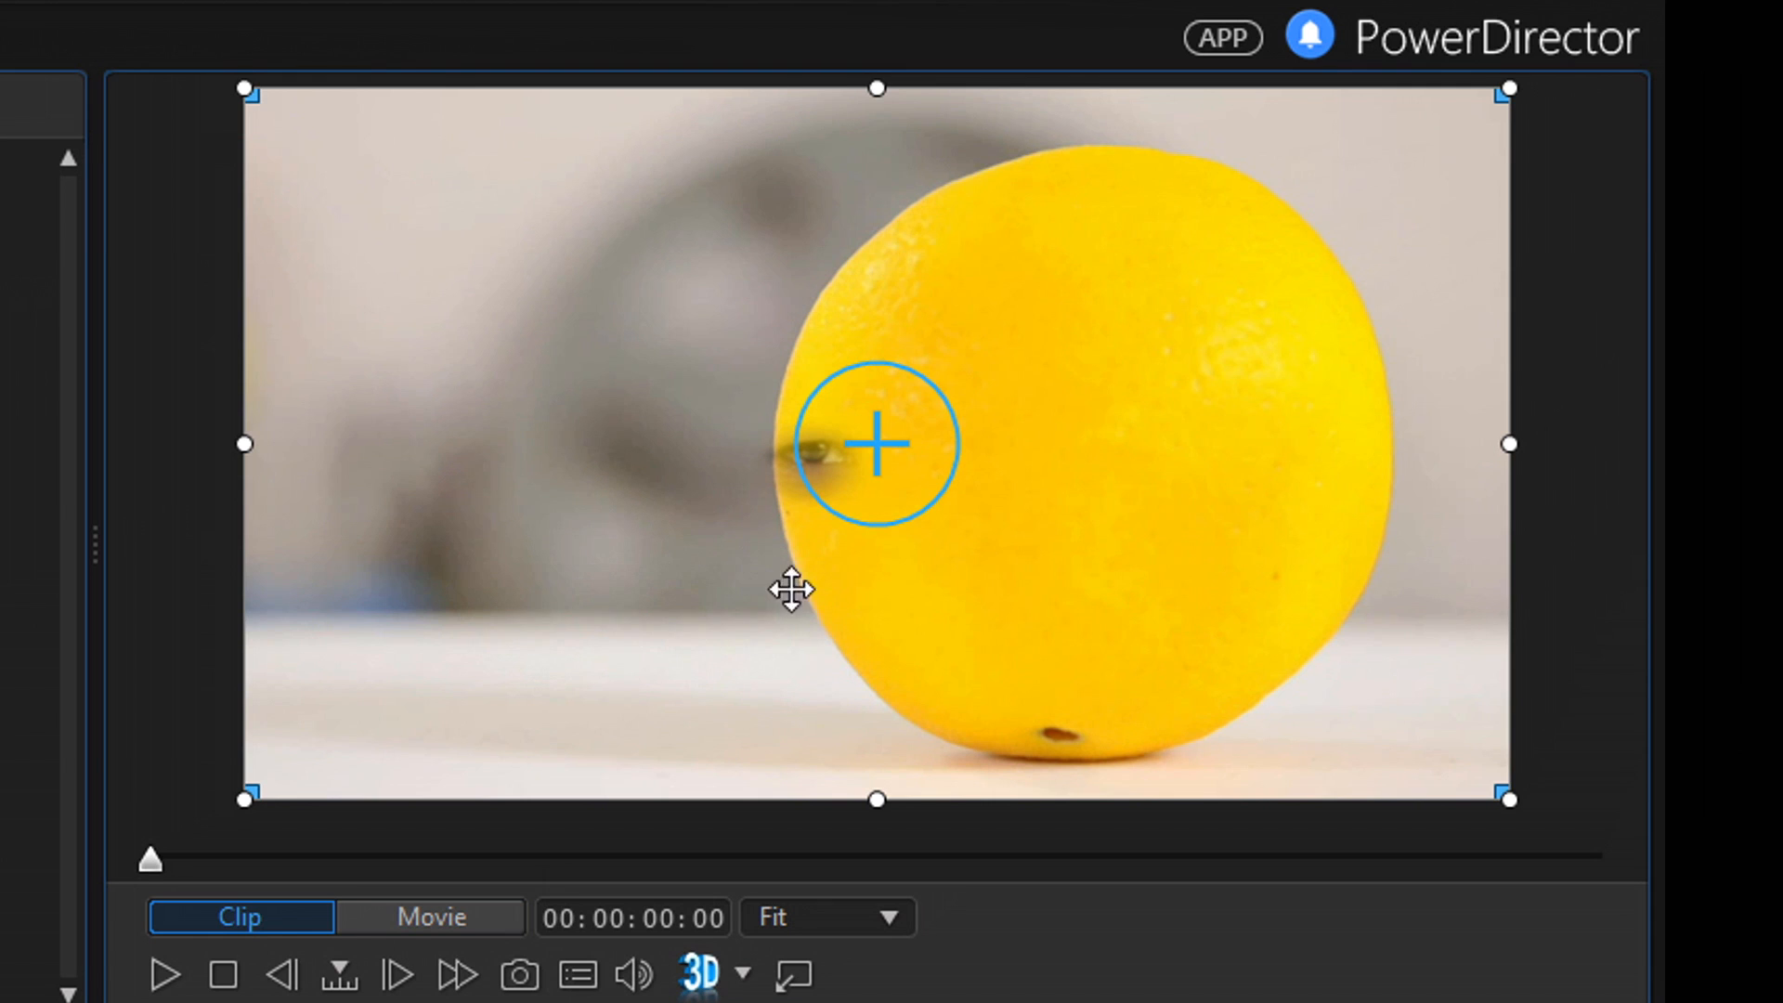
{"action": "mouse_move", "coordinate": [661, 583]}
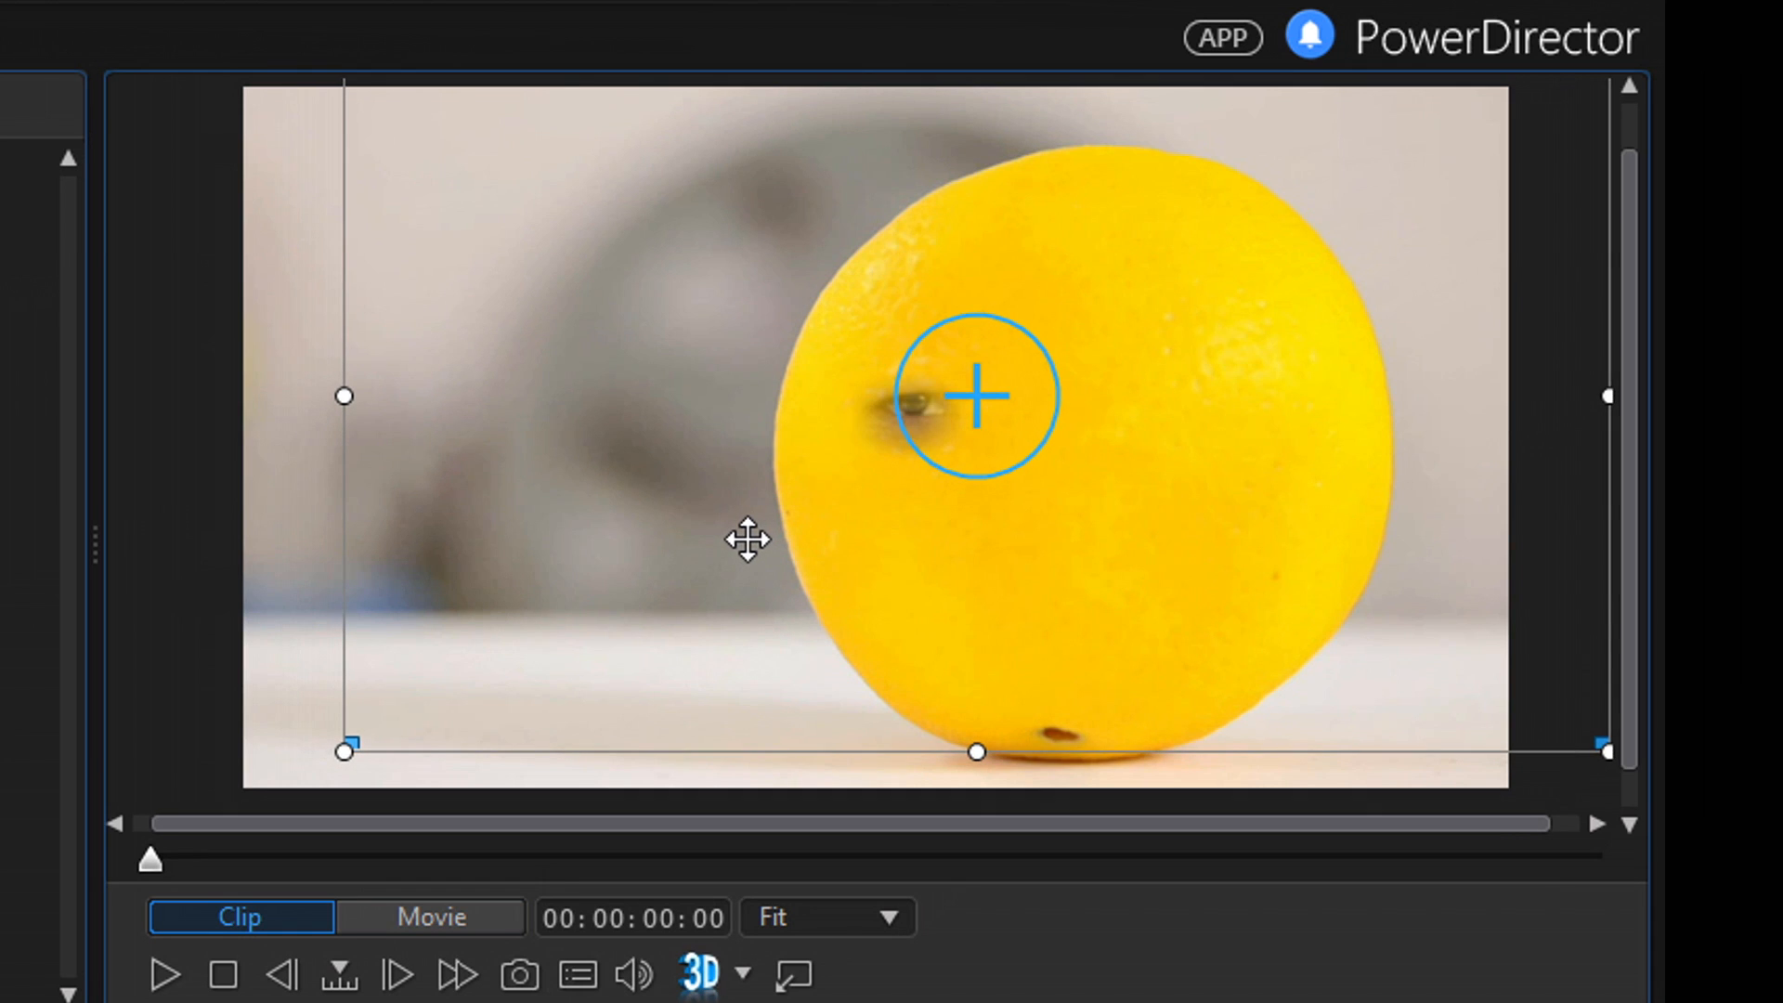
{"action": "mouse_move", "coordinate": [723, 565]}
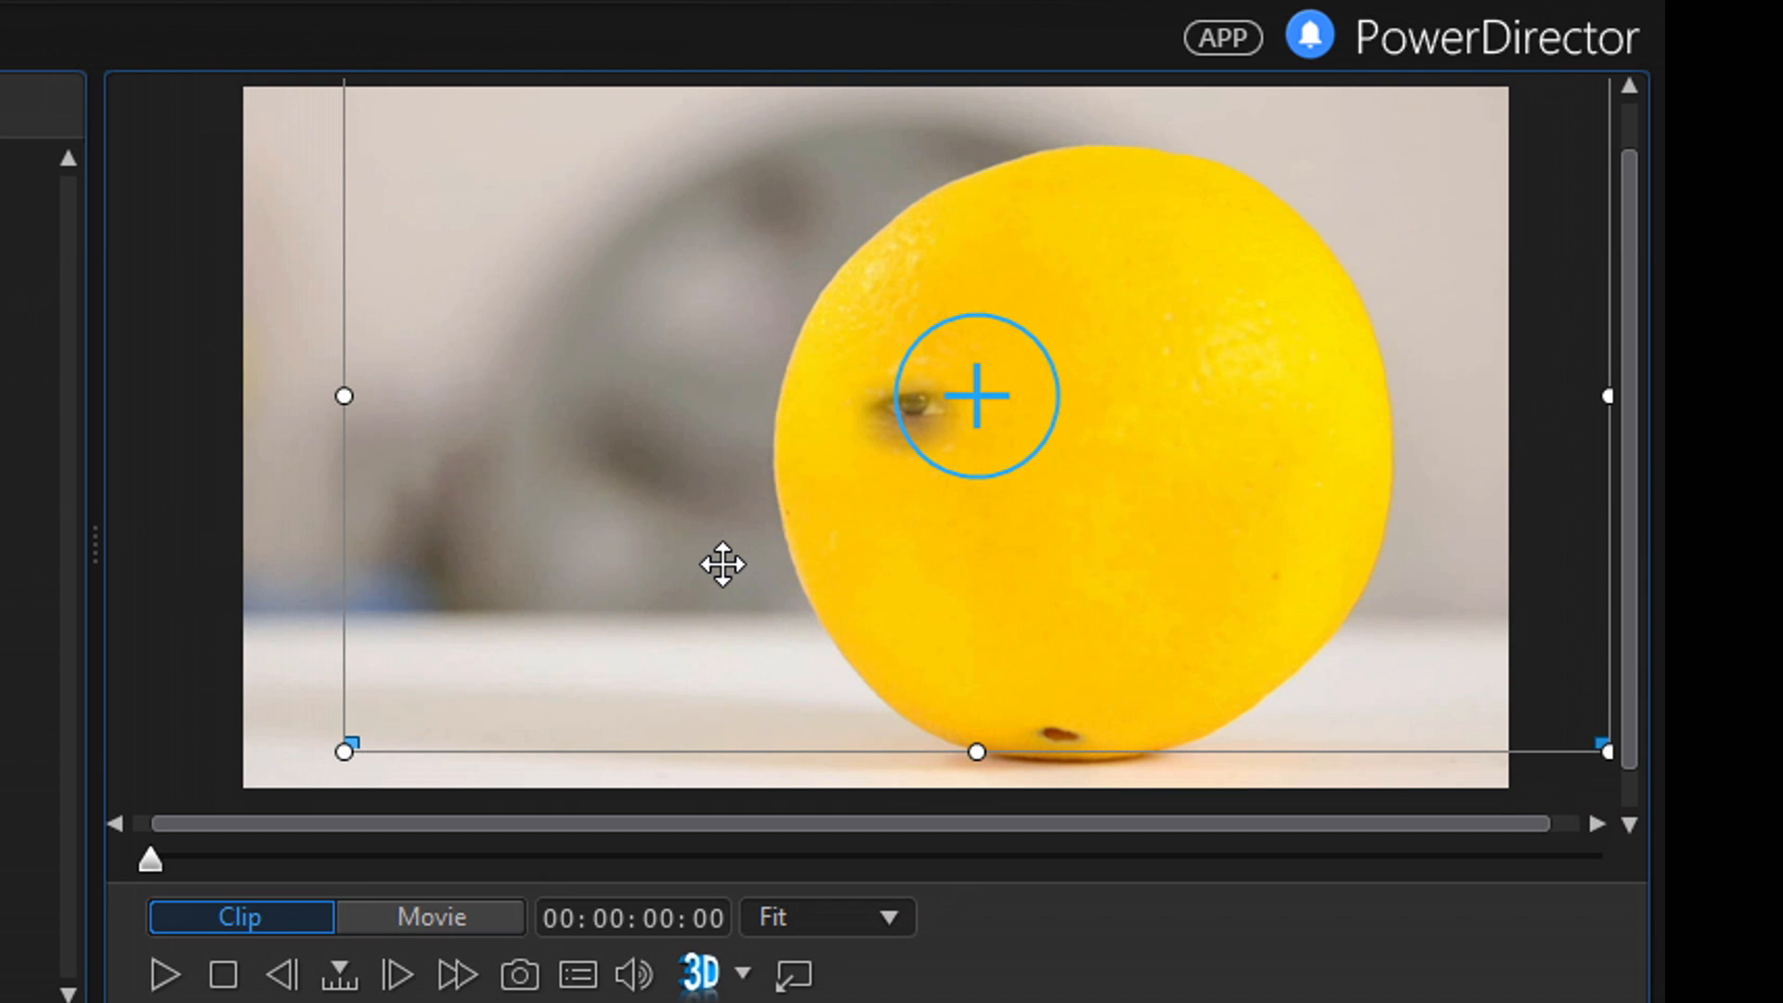
{"action": "mouse_move", "coordinate": [691, 570]}
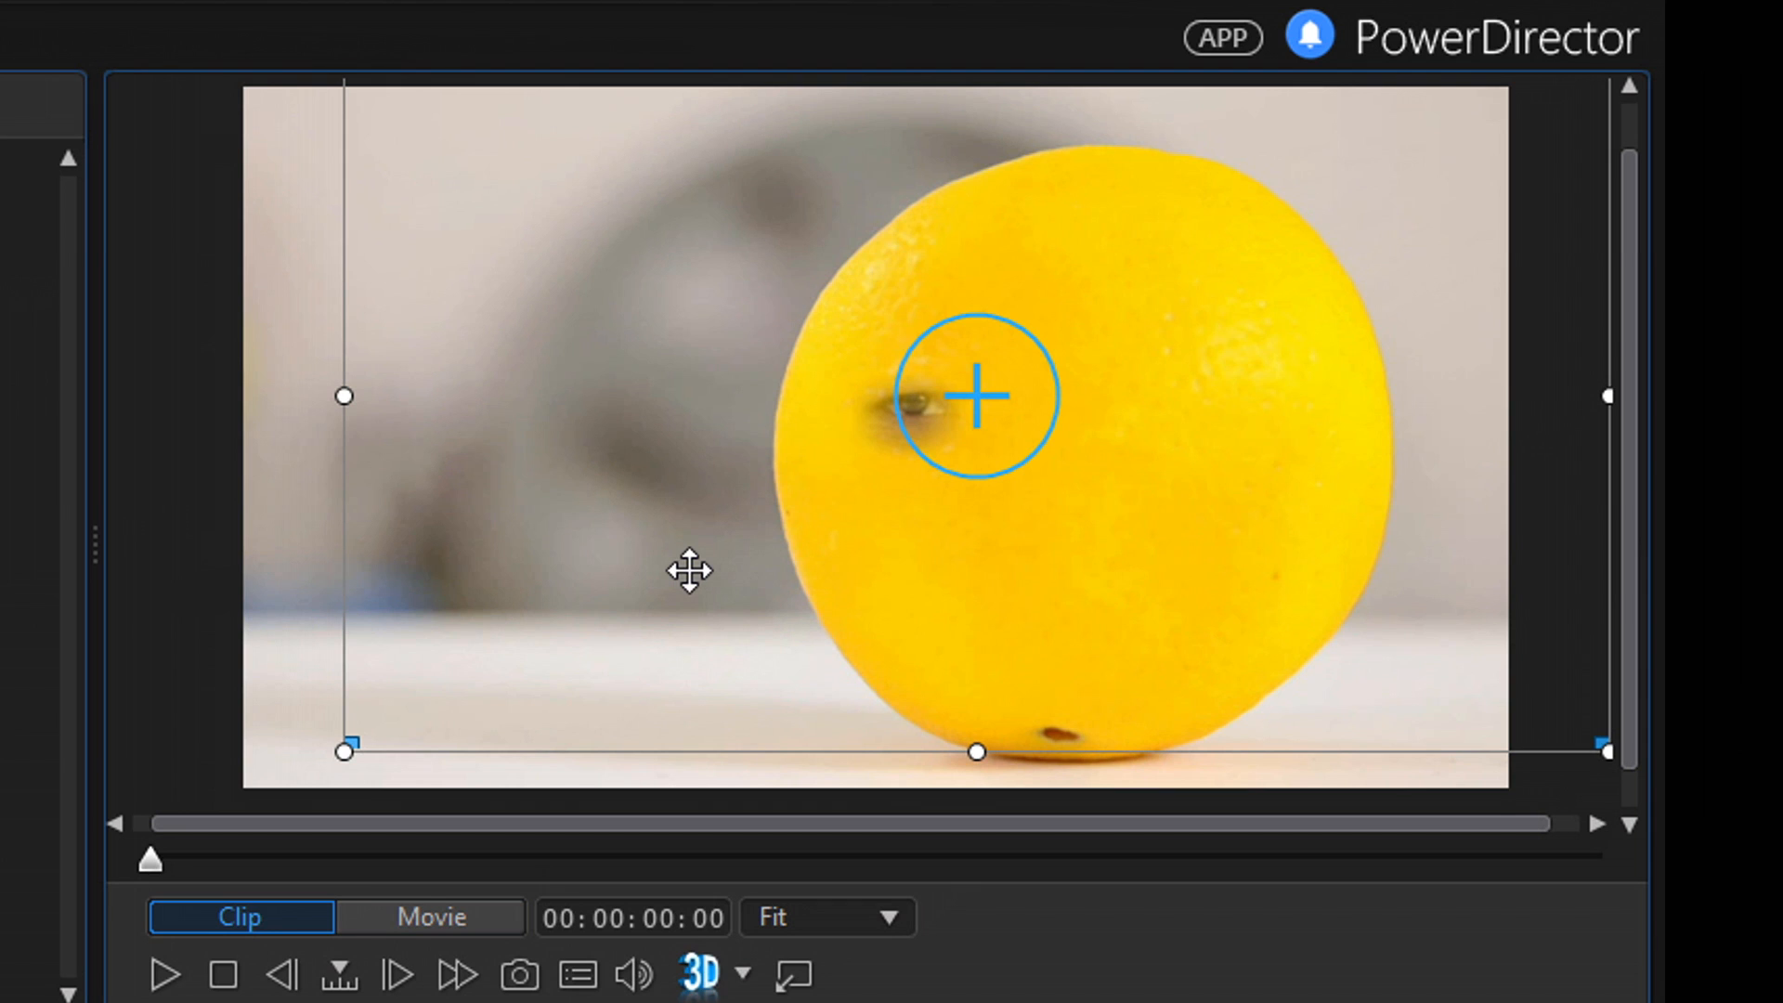
{"action": "mouse_move", "coordinate": [357, 799]}
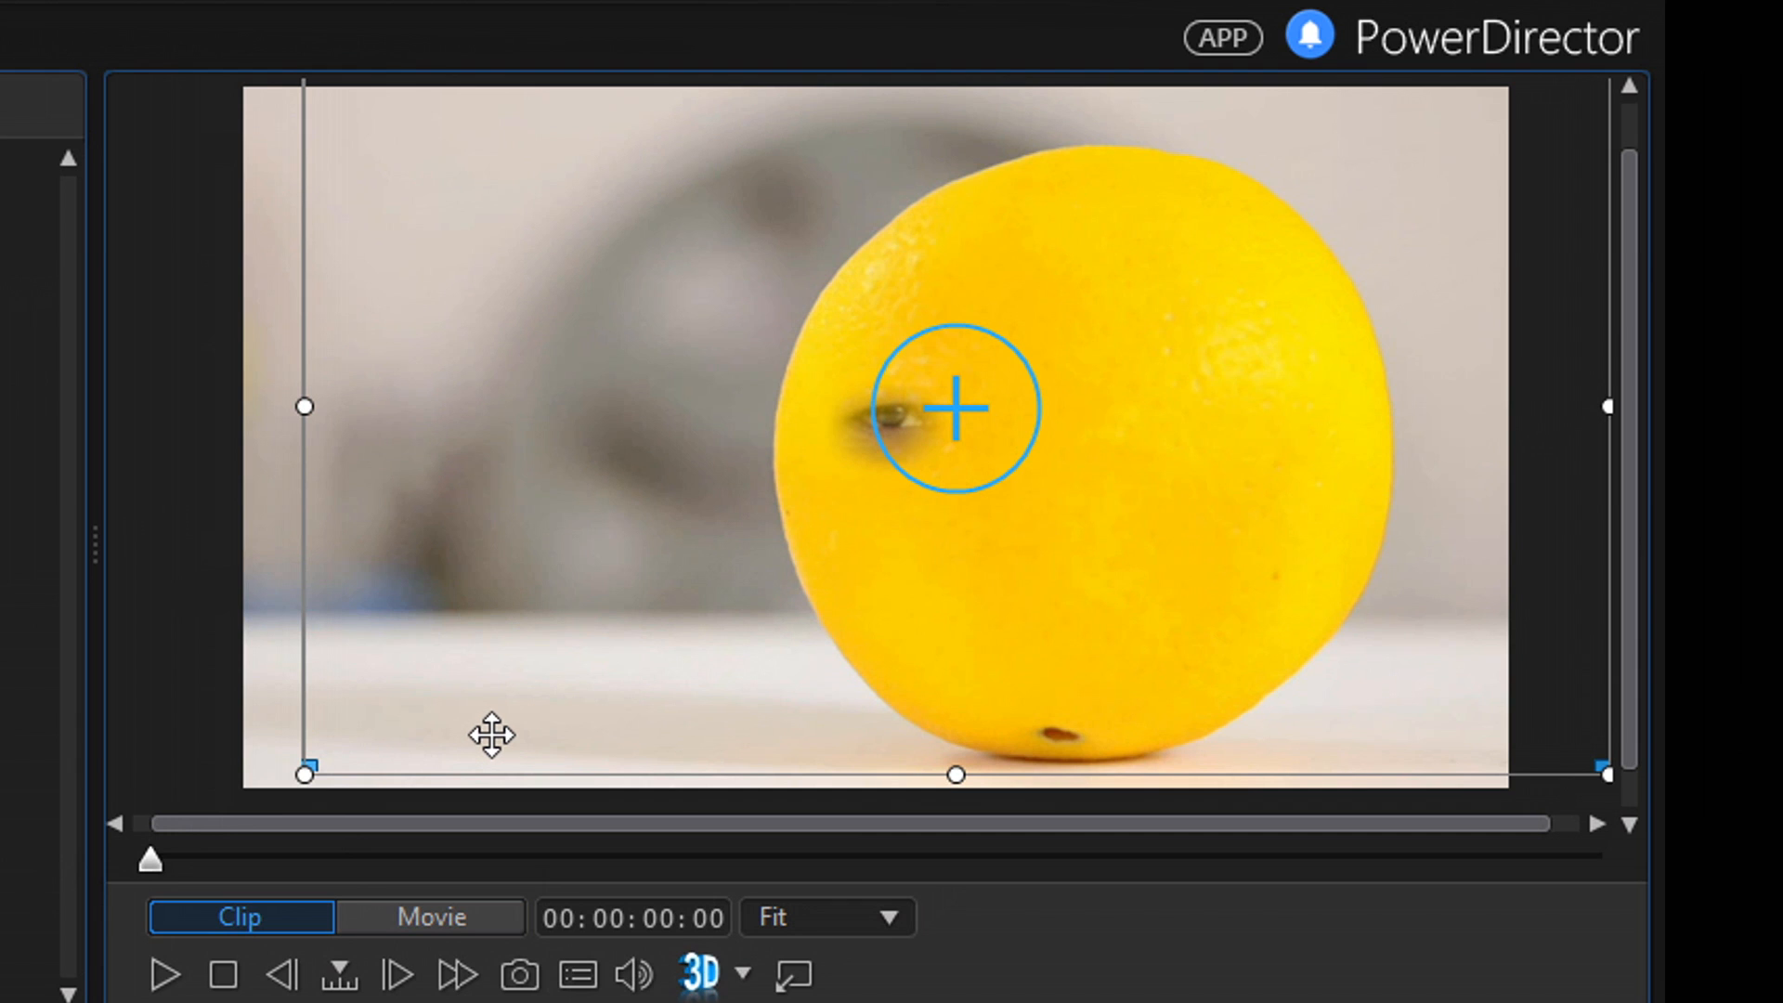
{"action": "mouse_move", "coordinate": [1638, 435]}
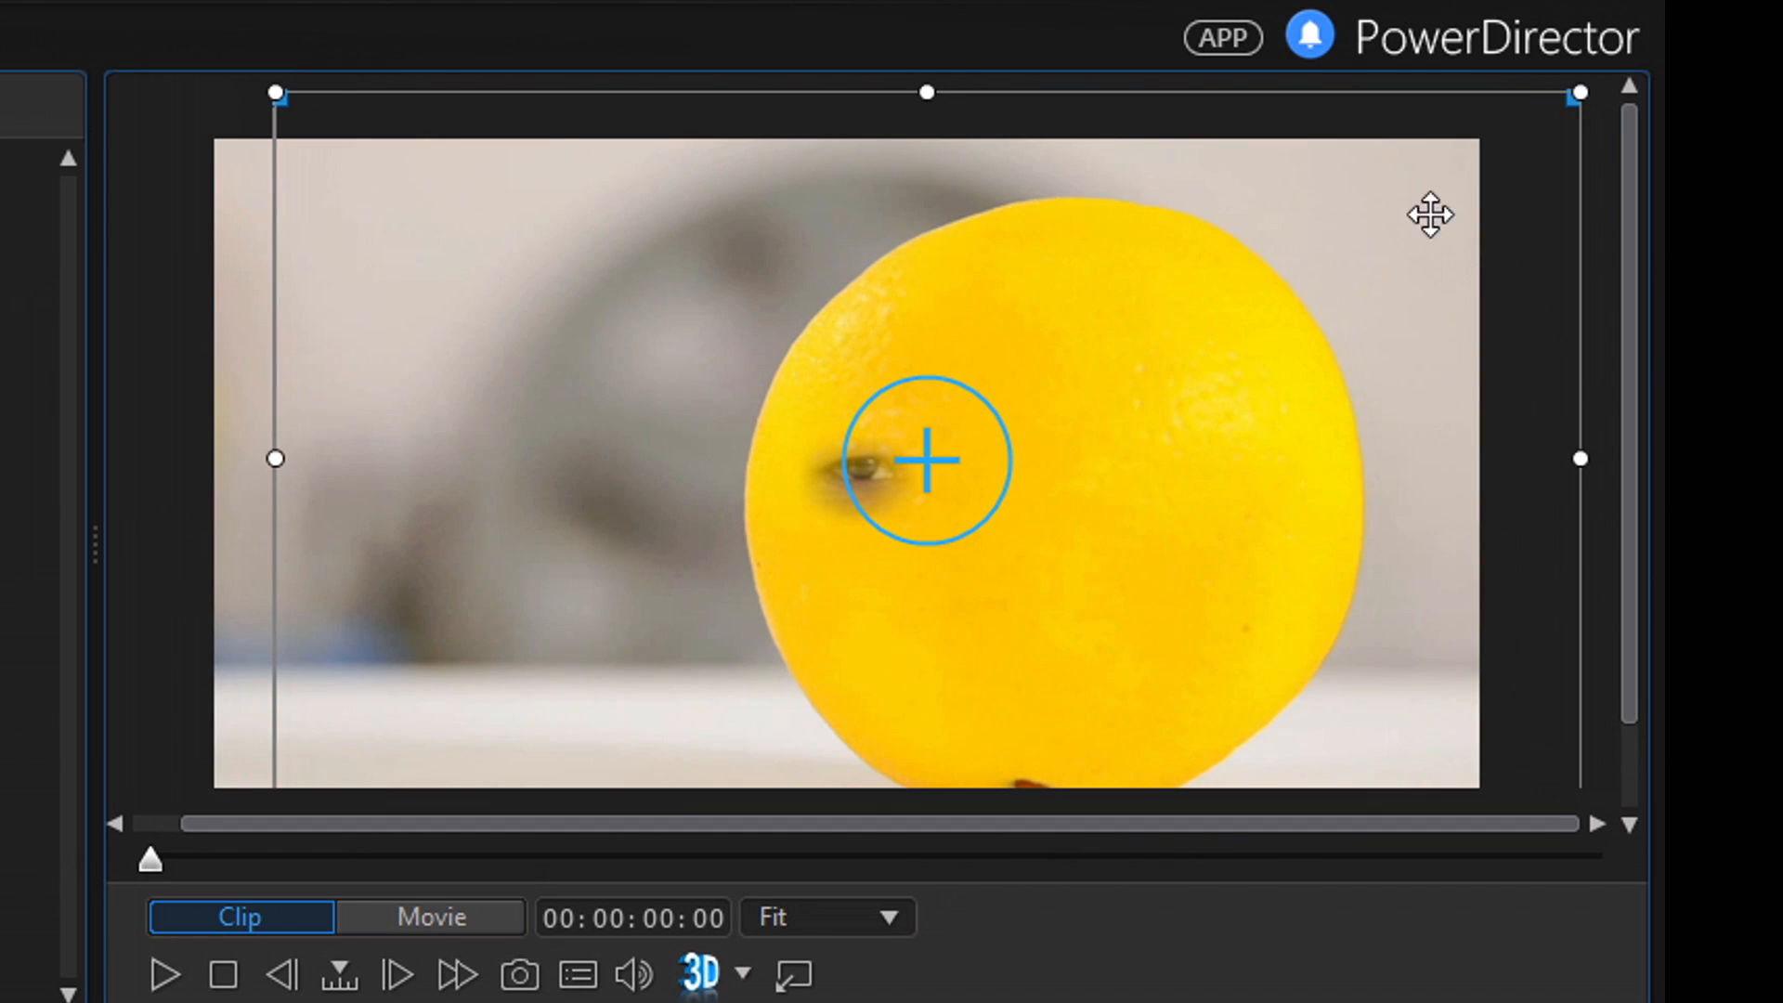
{"action": "mouse_move", "coordinate": [1427, 245]}
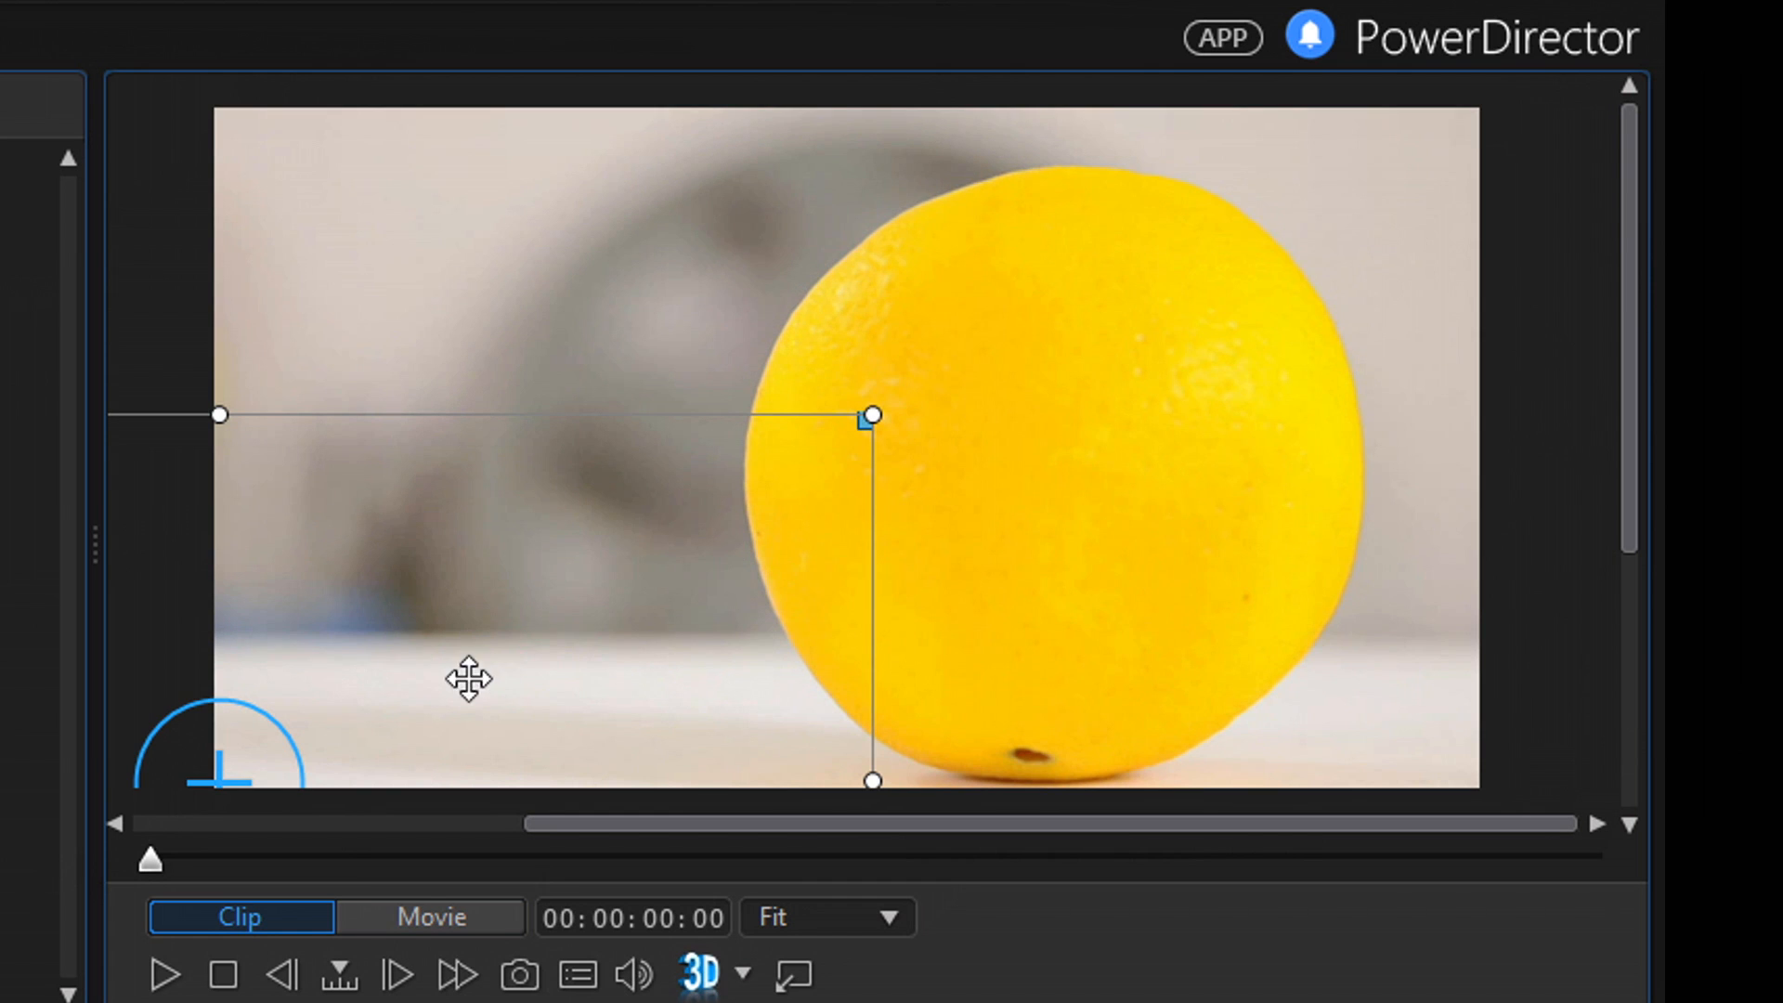
{"action": "mouse_move", "coordinate": [884, 442]}
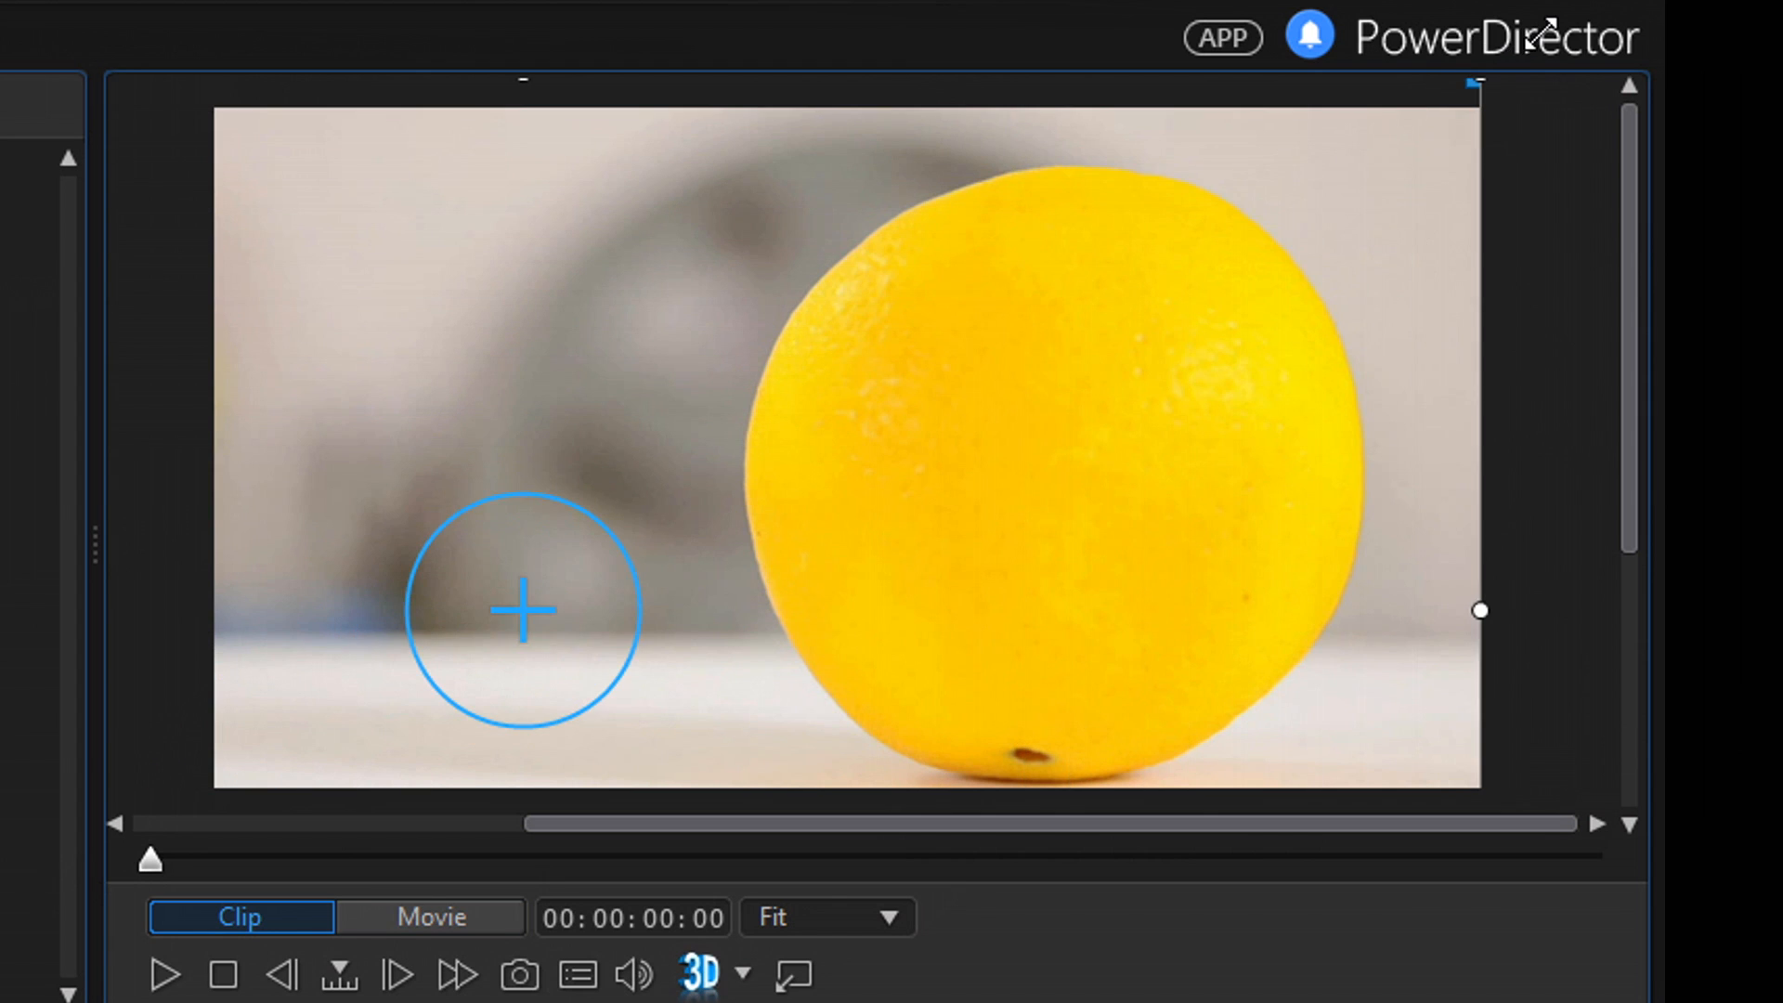
{"action": "mouse_move", "coordinate": [860, 600]}
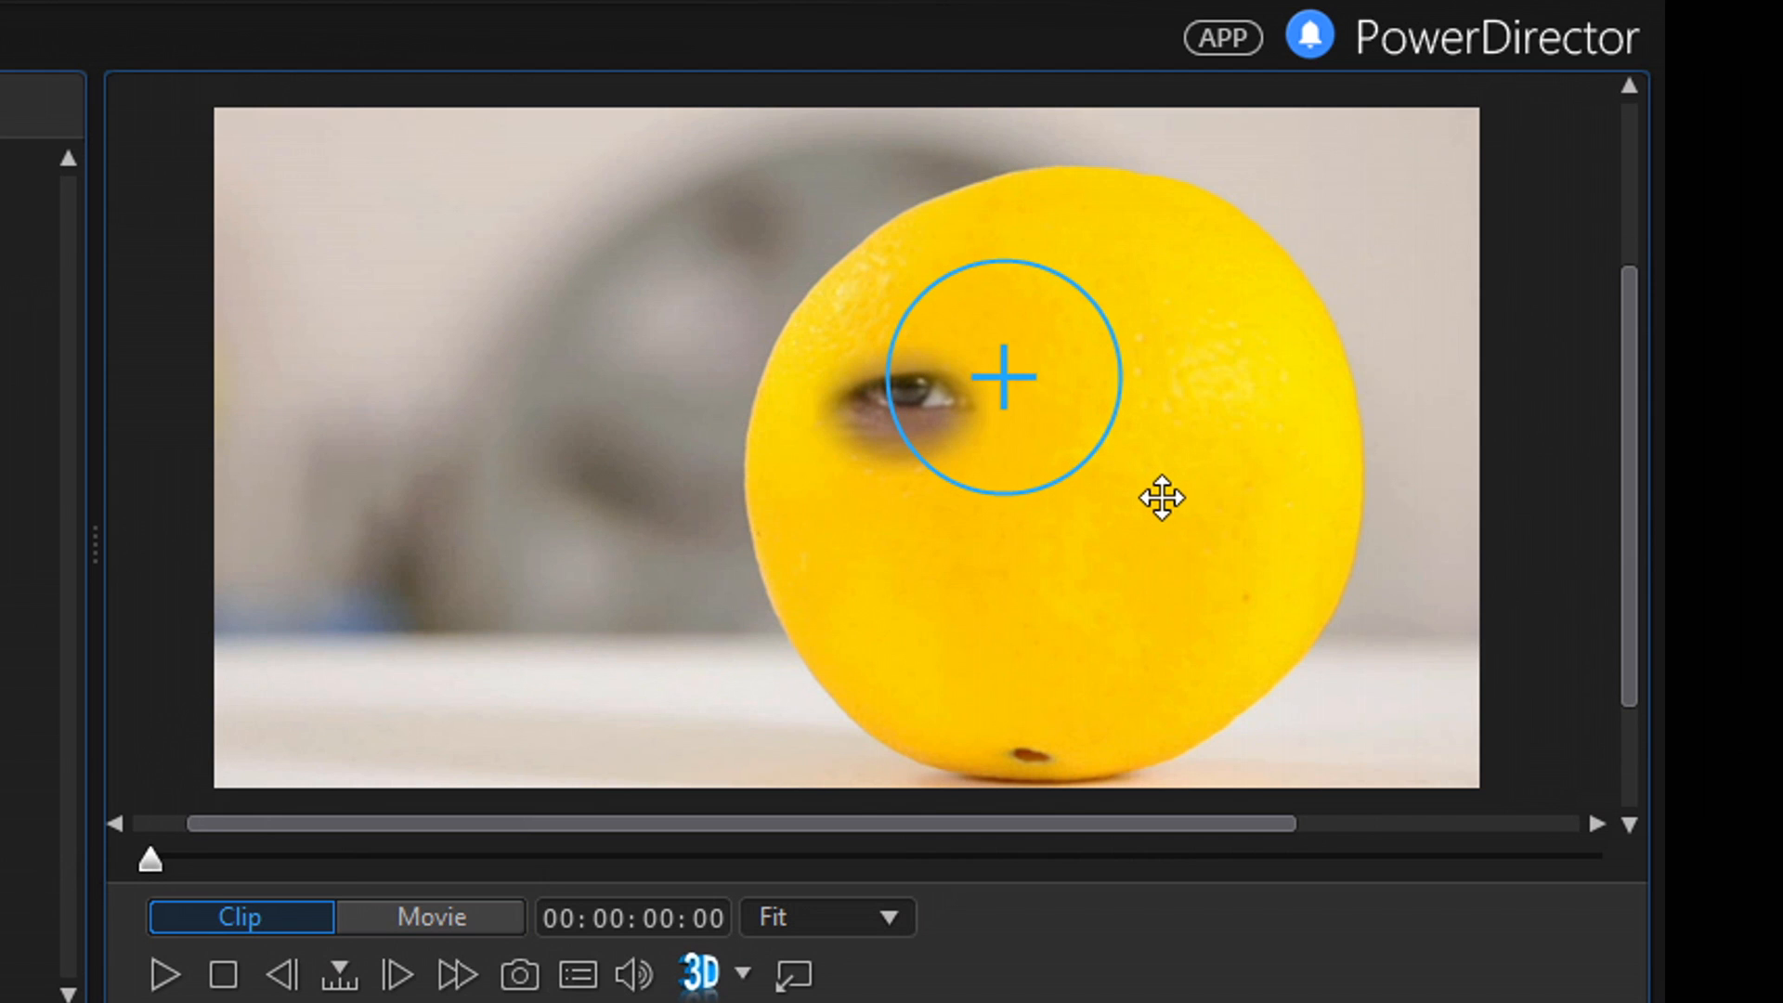
{"action": "mouse_move", "coordinate": [1629, 409]}
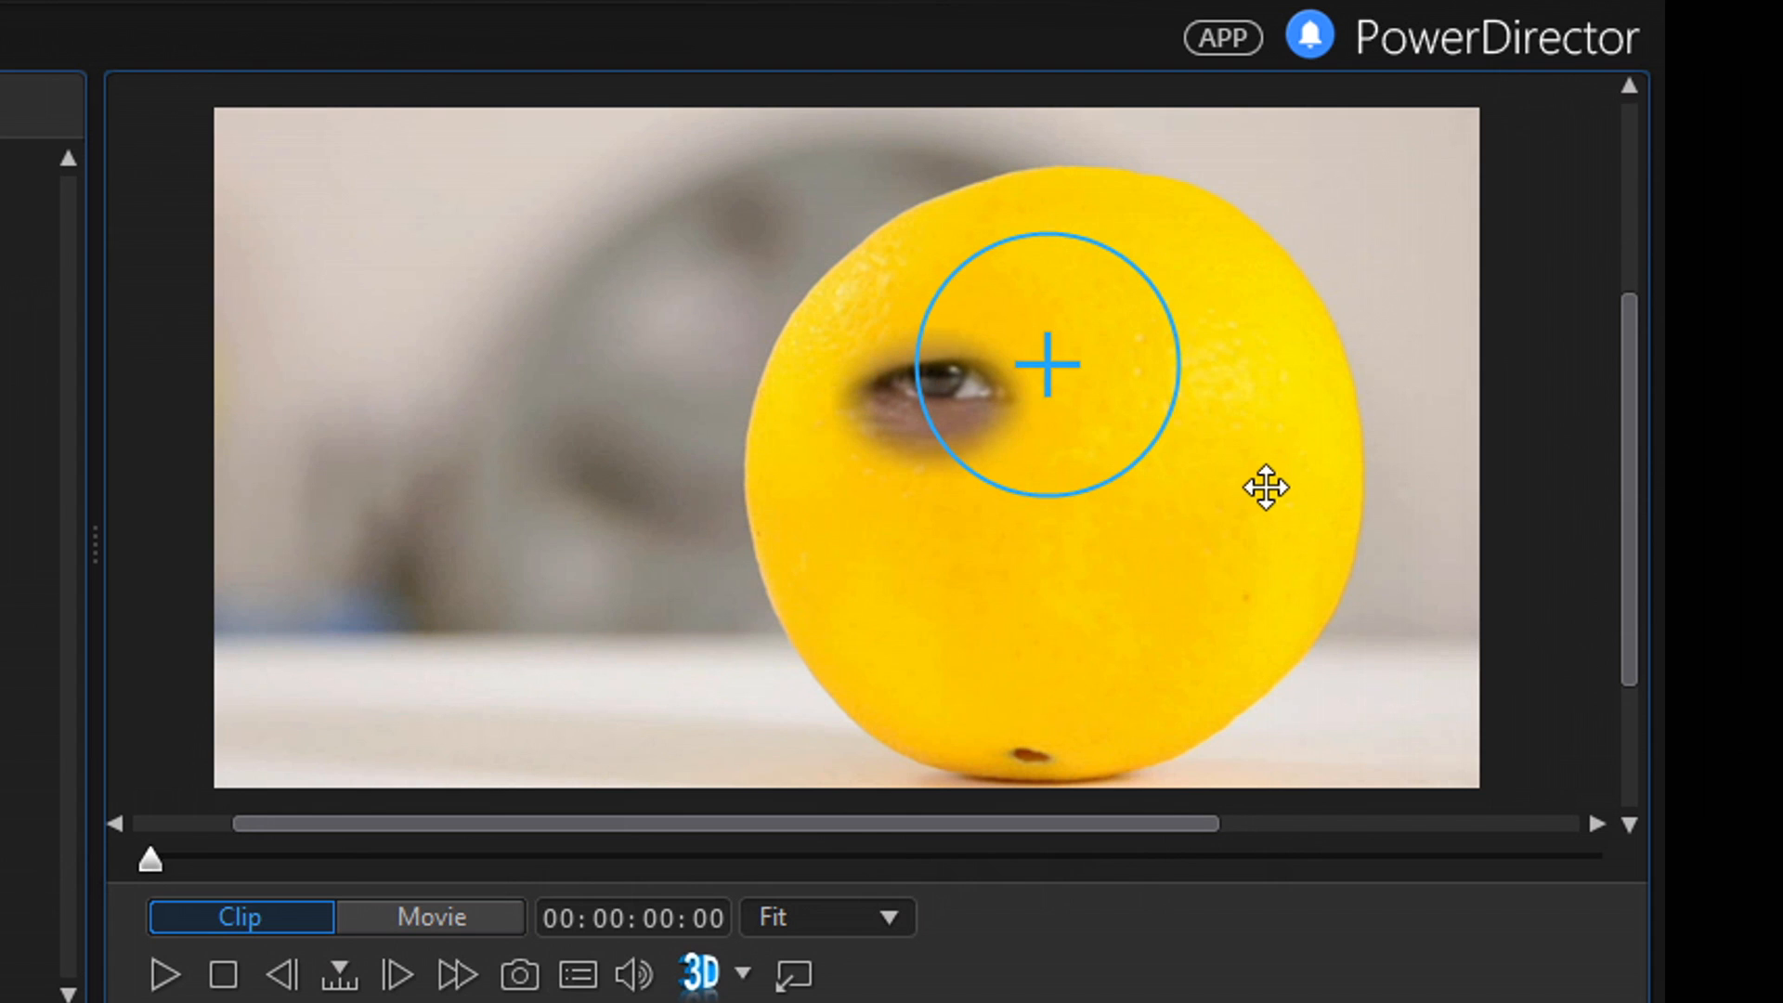
{"action": "mouse_move", "coordinate": [1010, 490]}
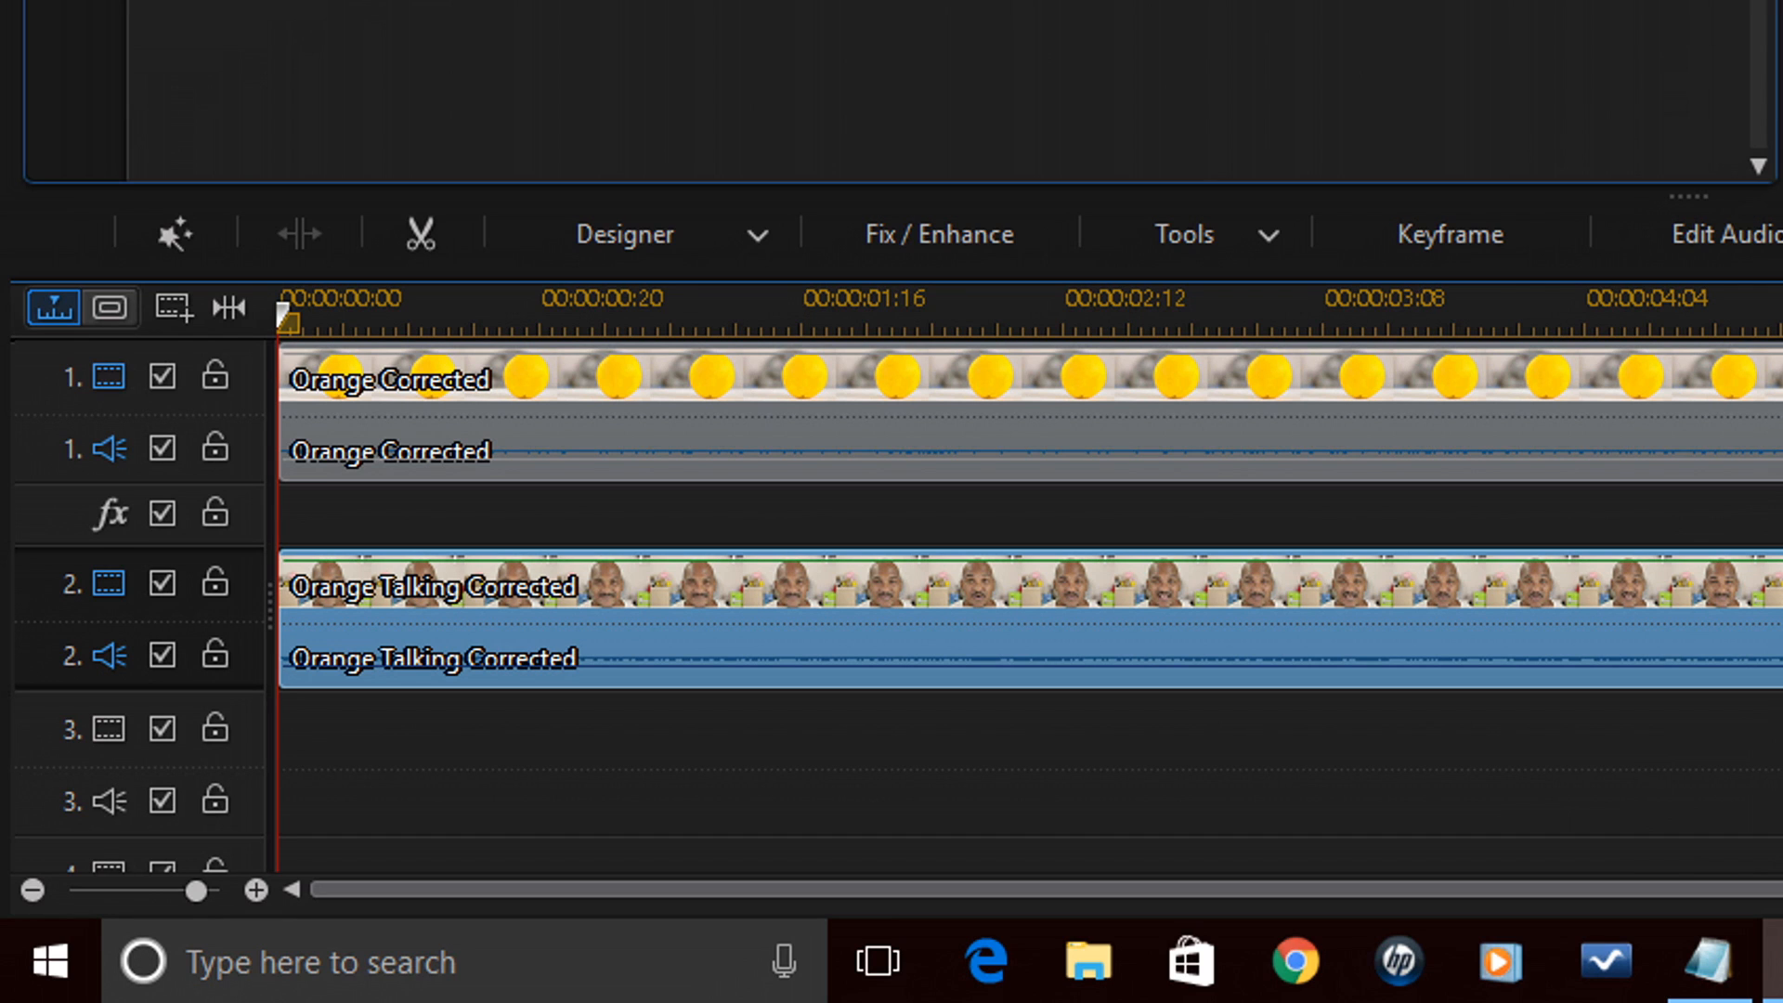
{"action": "mouse_move", "coordinate": [942, 567]}
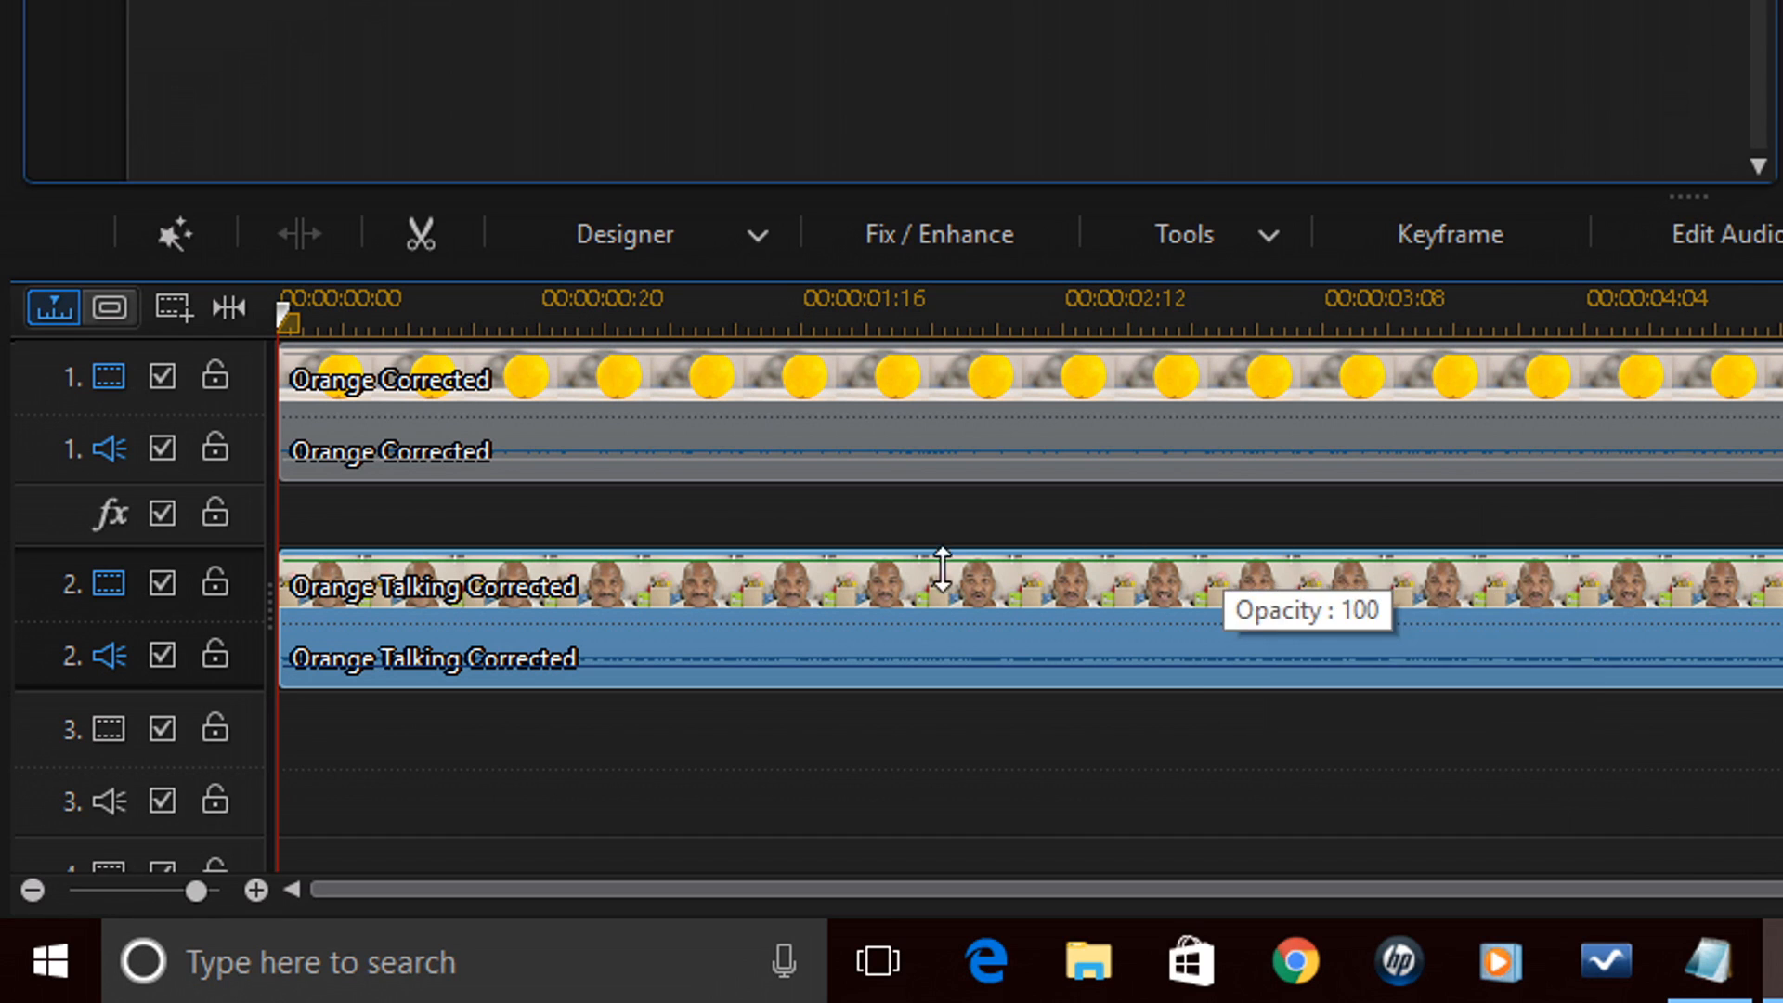
{"action": "mouse_move", "coordinate": [966, 483]}
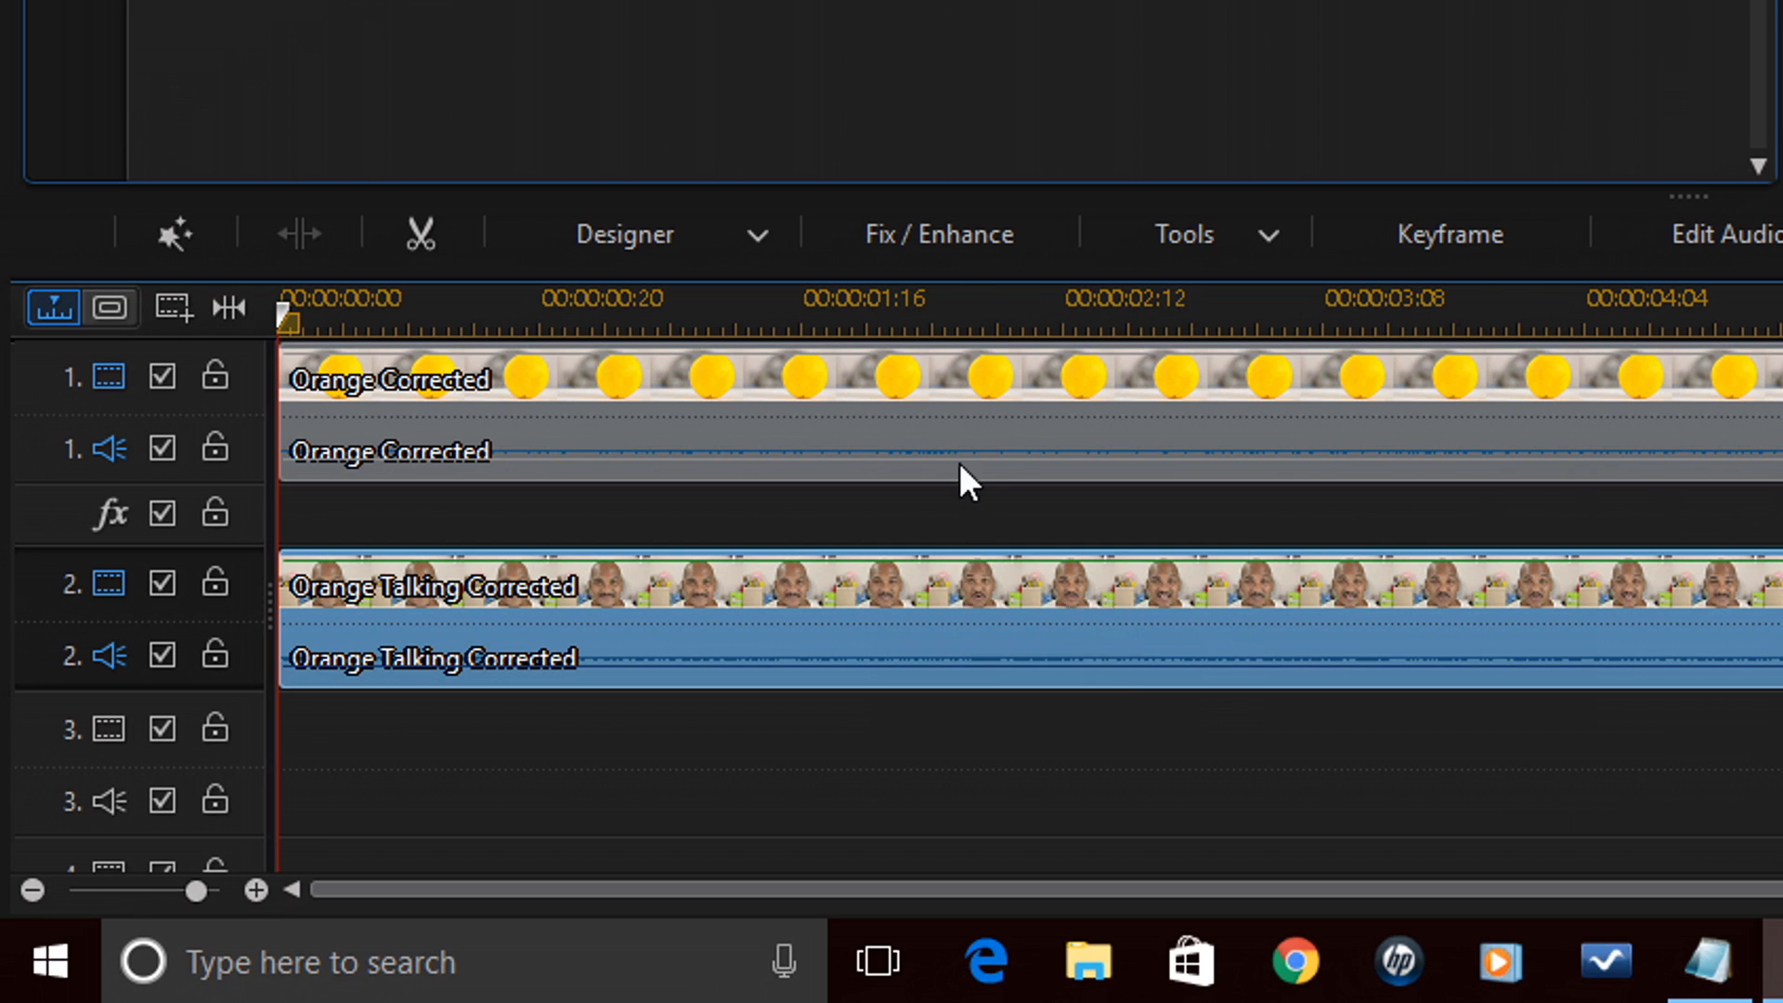
{"action": "mouse_move", "coordinate": [936, 234]}
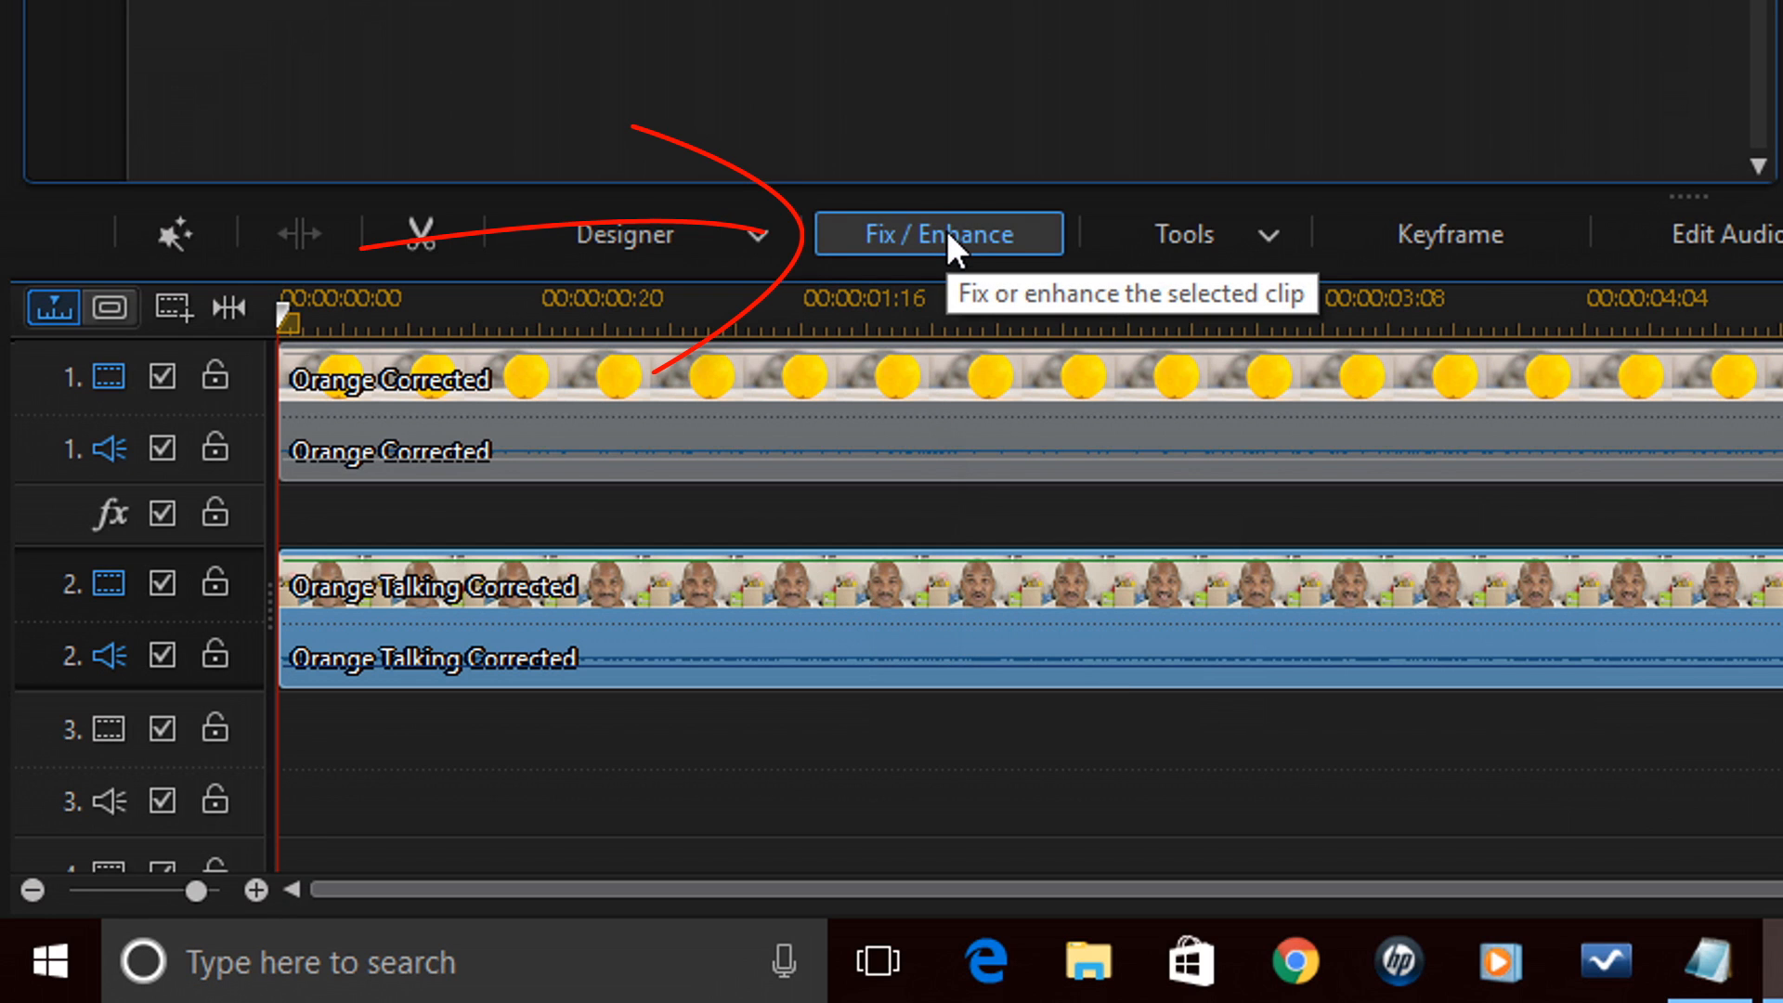
- Enable White Balance on the talking clip and raise colour temperature to 100
{"action": "left_click", "coordinate": [936, 234]}
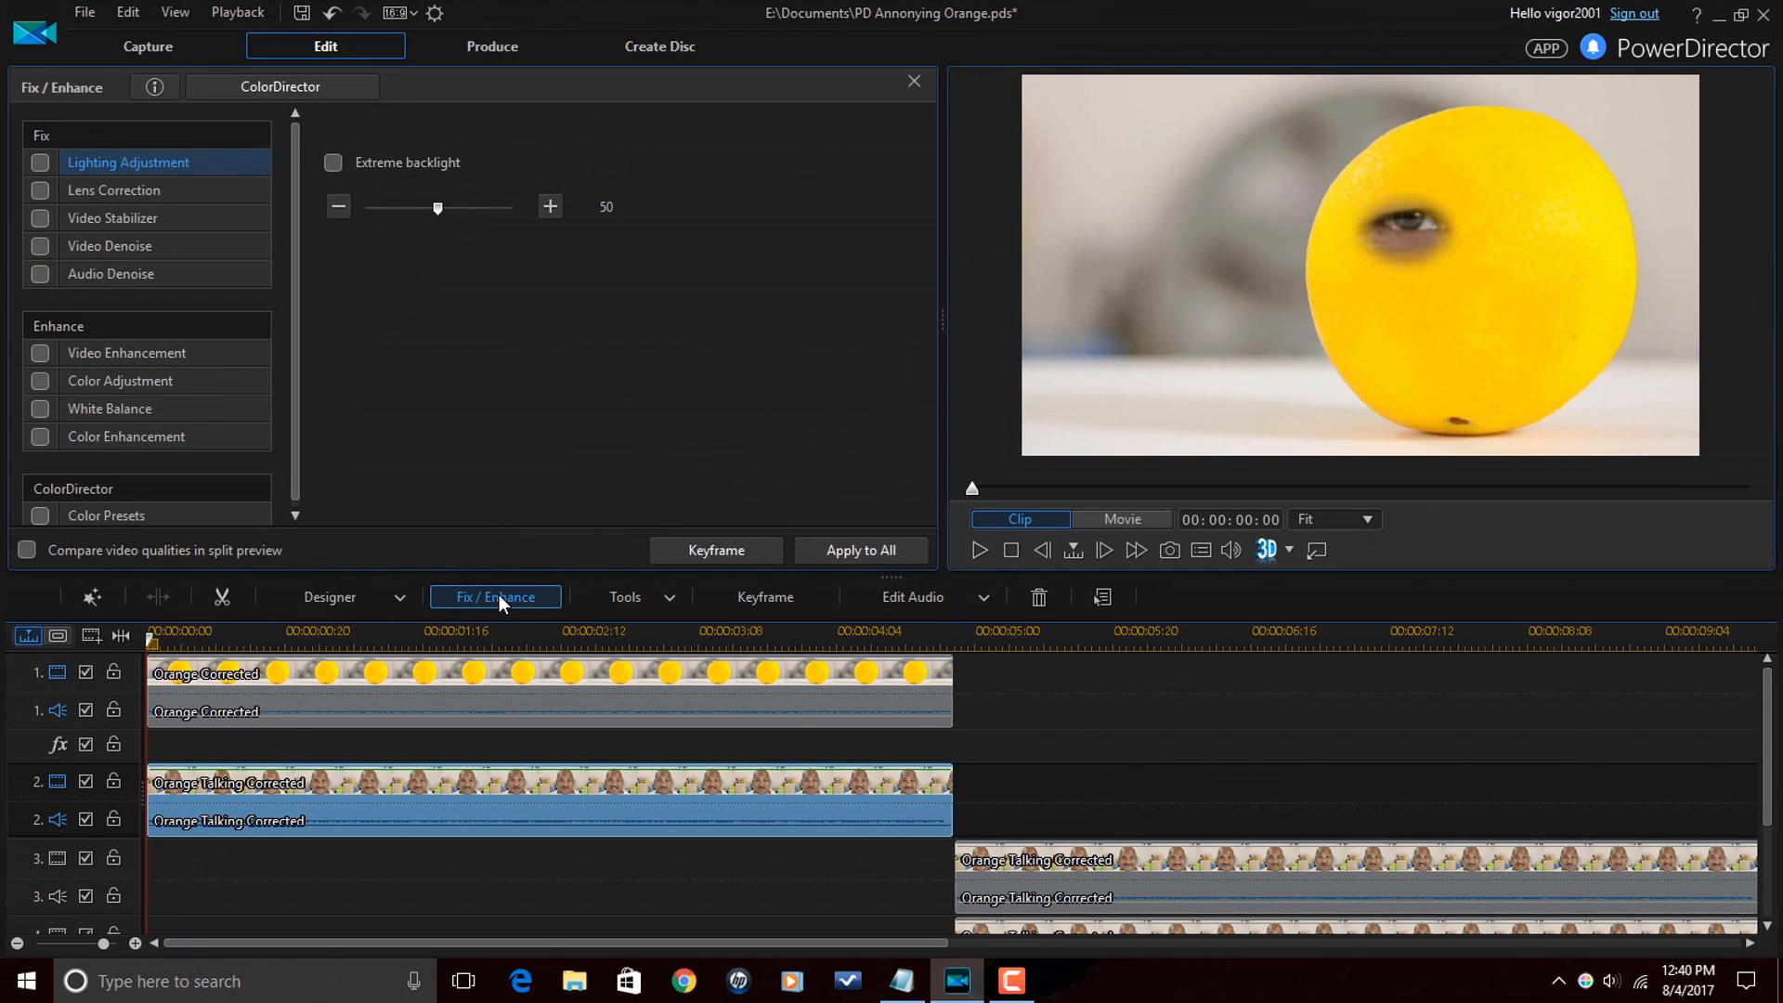
{"action": "mouse_move", "coordinate": [215, 442]}
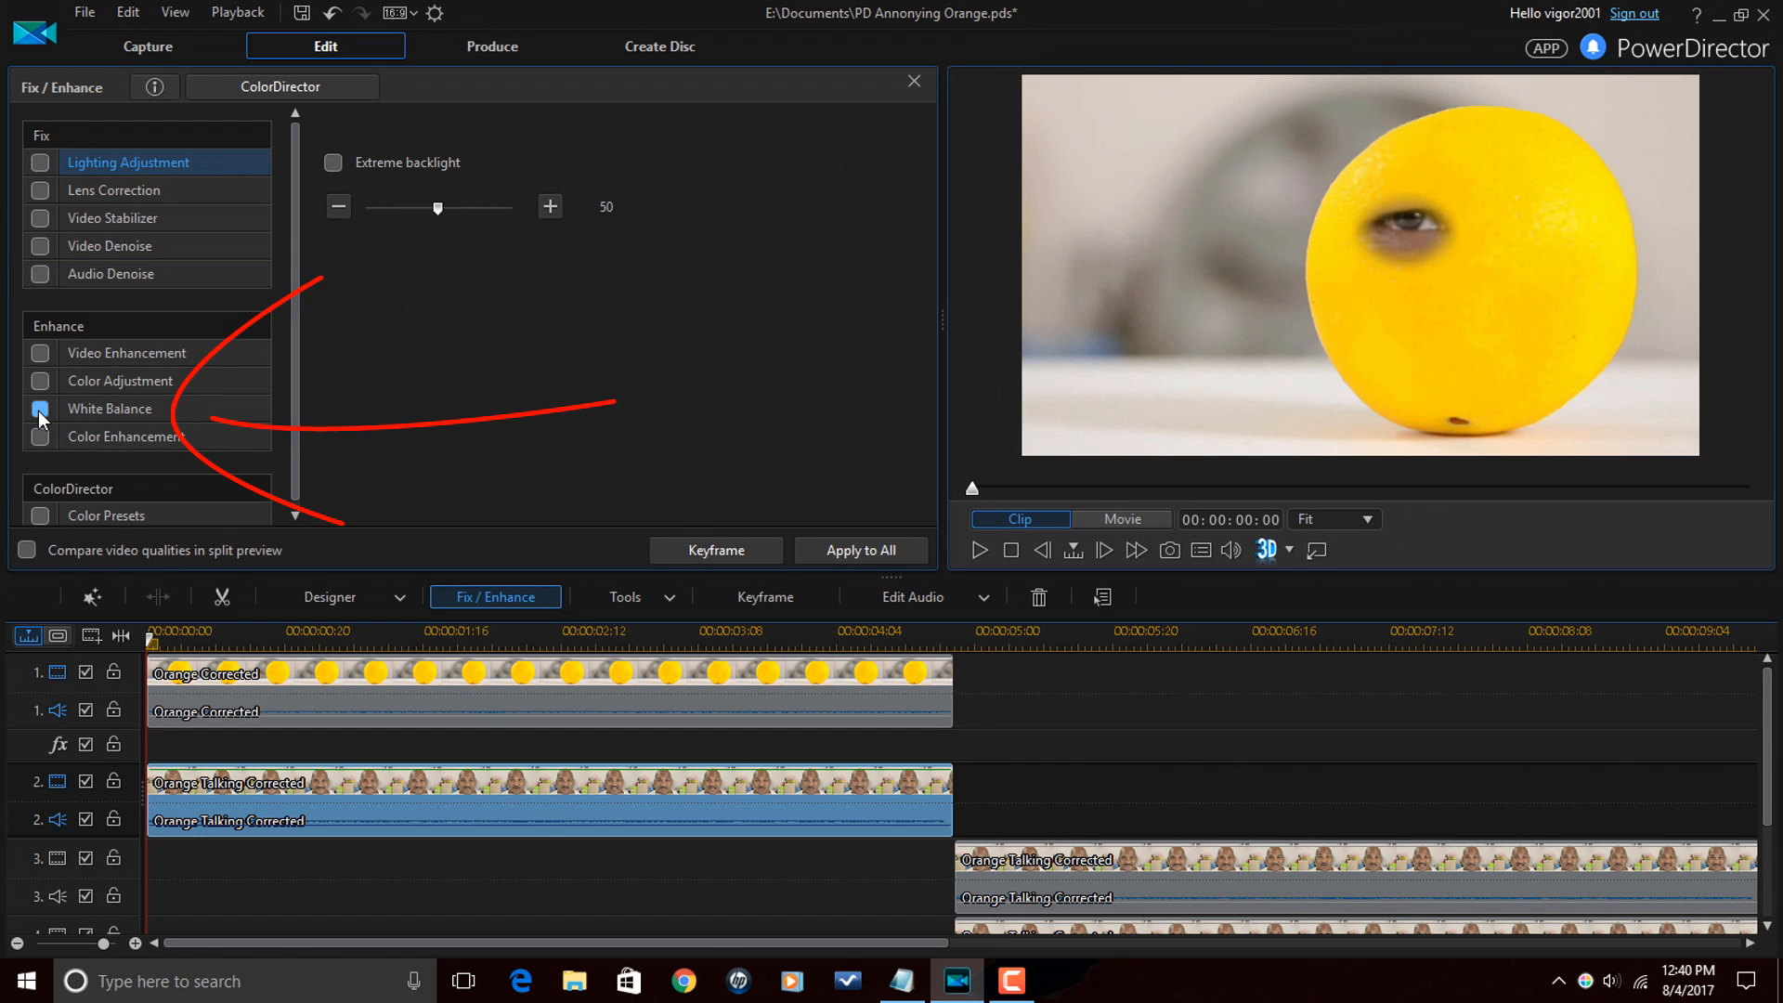
{"action": "left_click", "coordinate": [110, 408]}
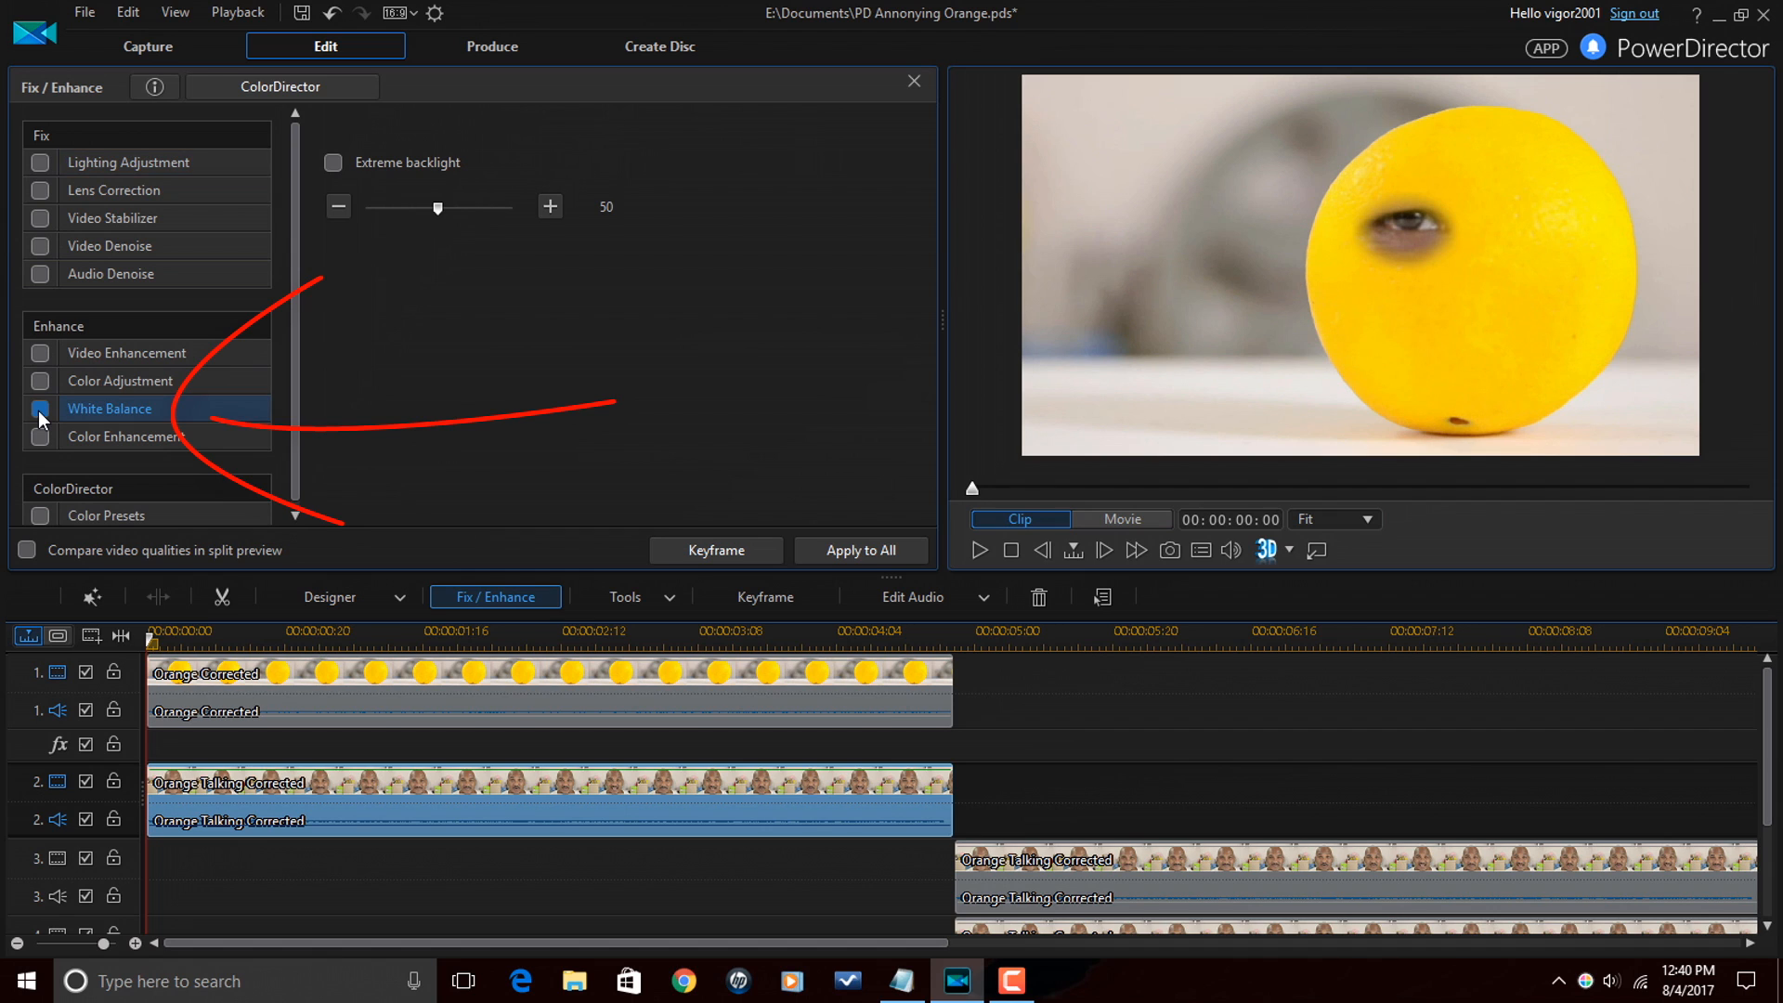
{"action": "left_click", "coordinate": [39, 409]}
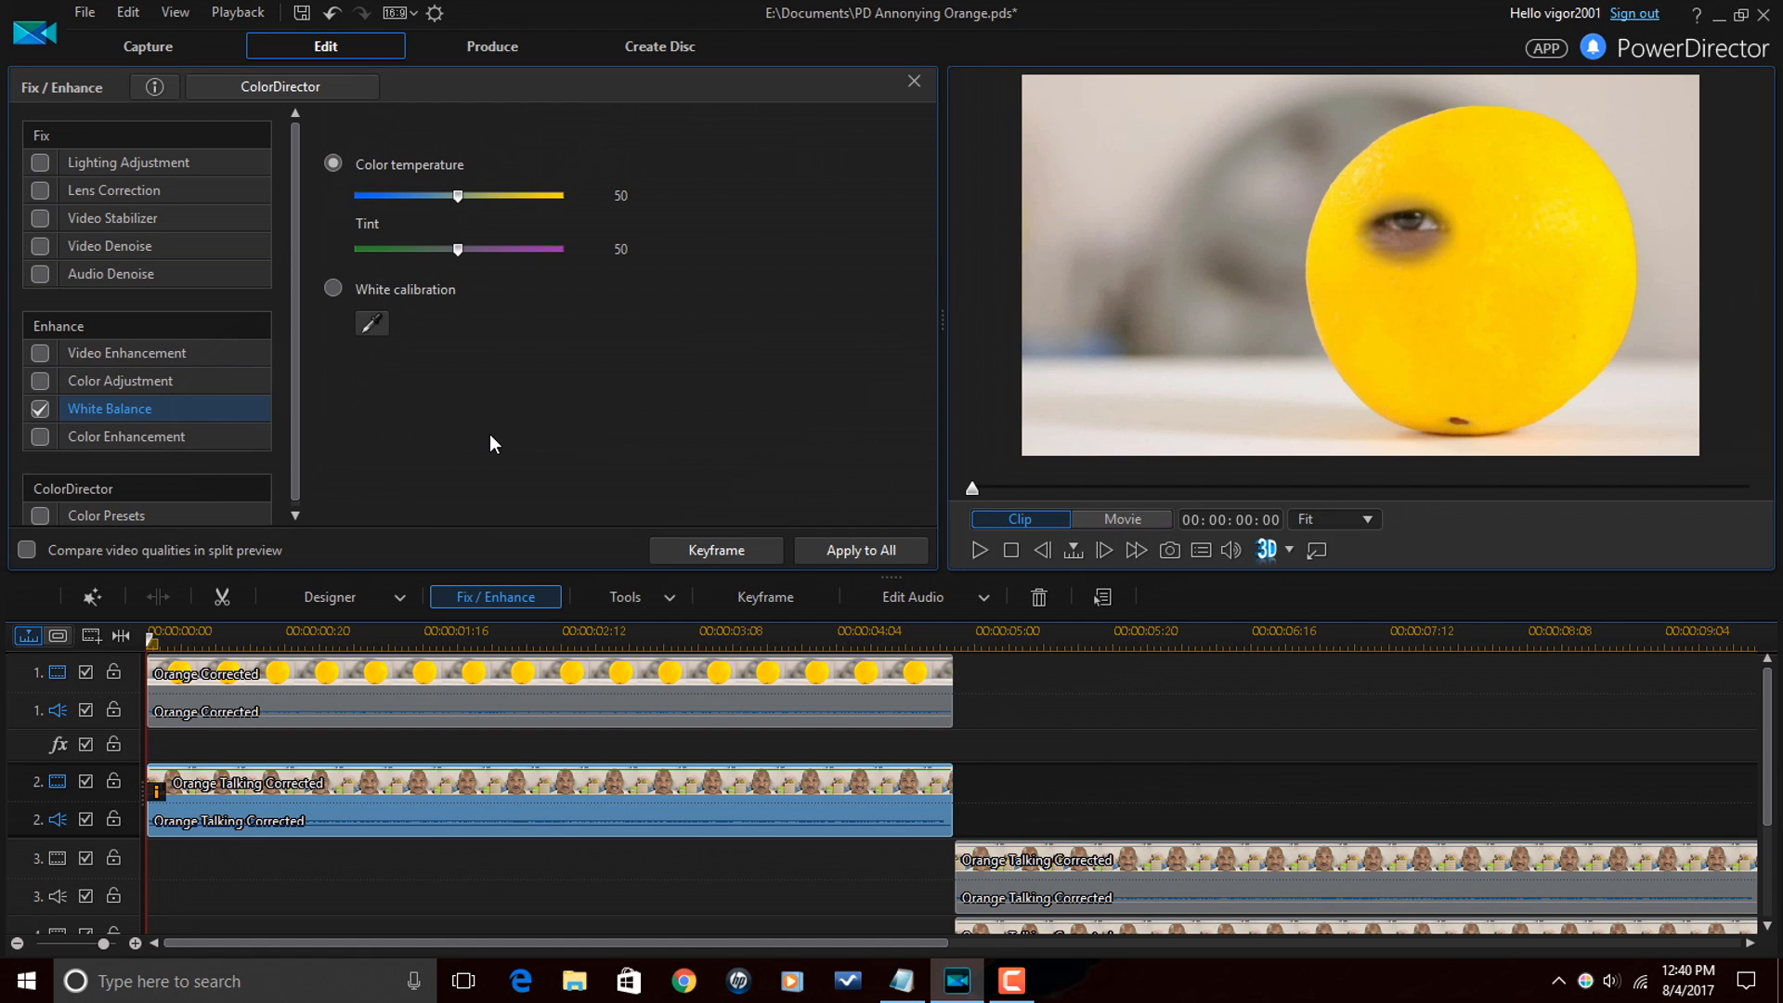
{"action": "mouse_move", "coordinate": [453, 449]}
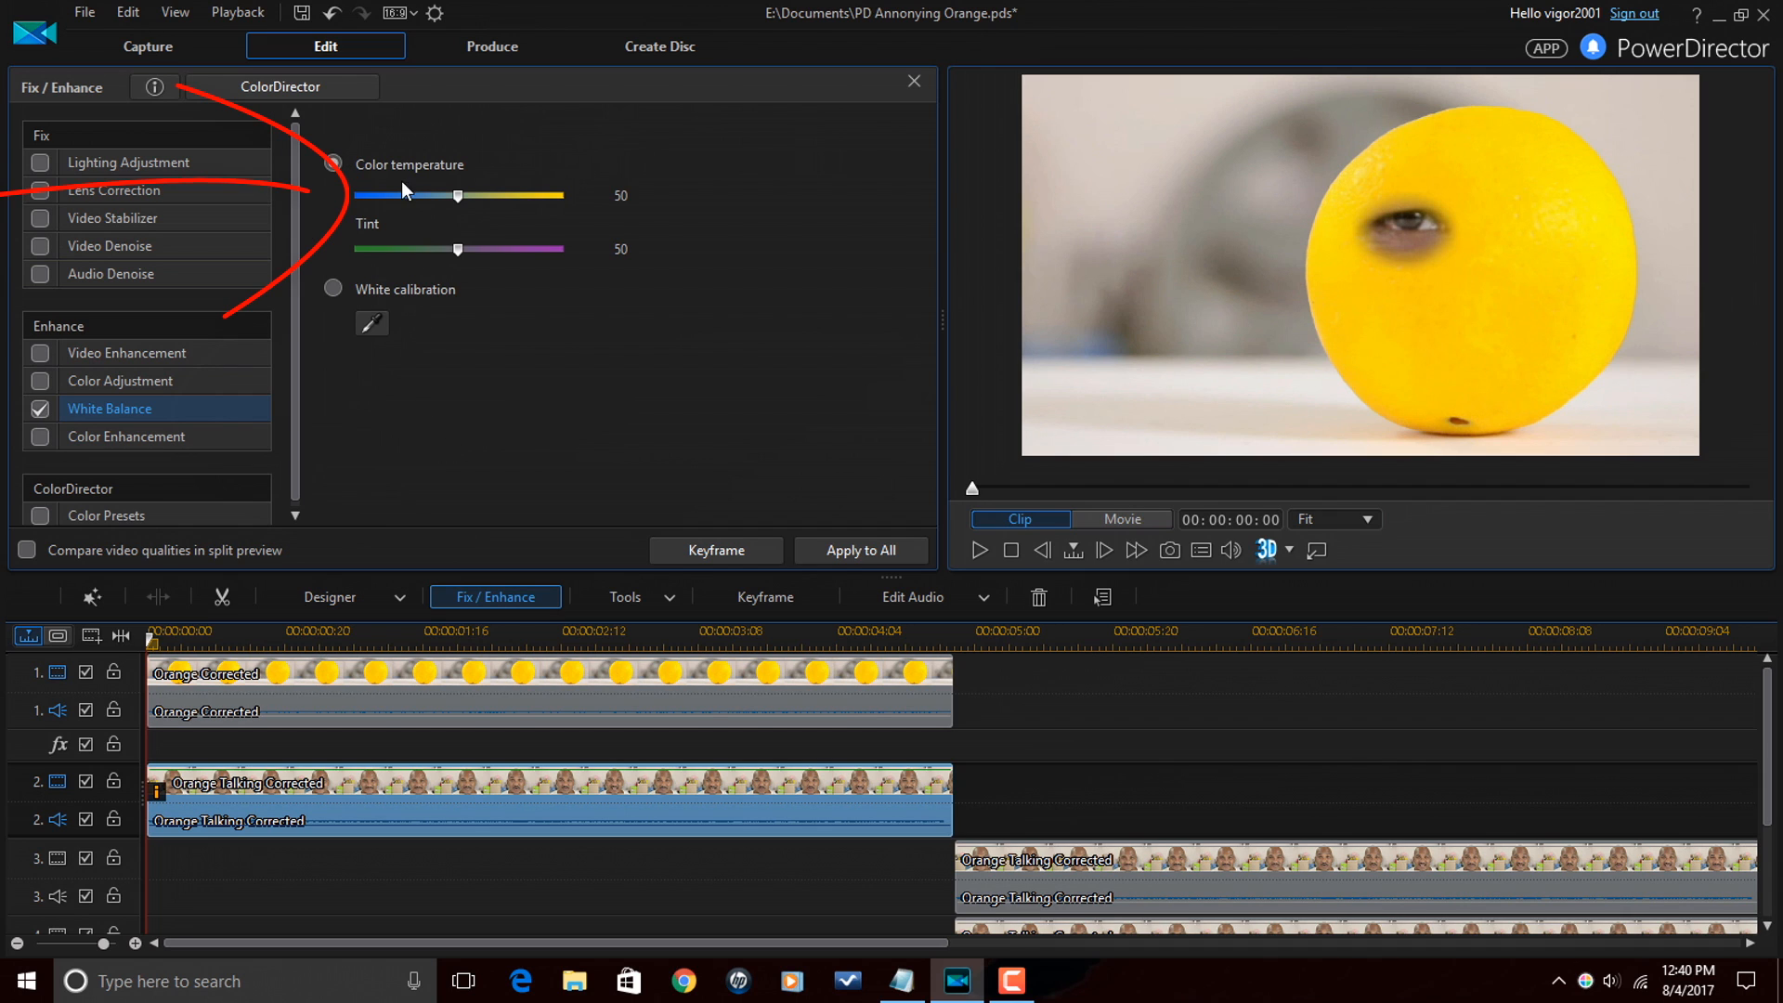
{"action": "mouse_move", "coordinate": [457, 205]}
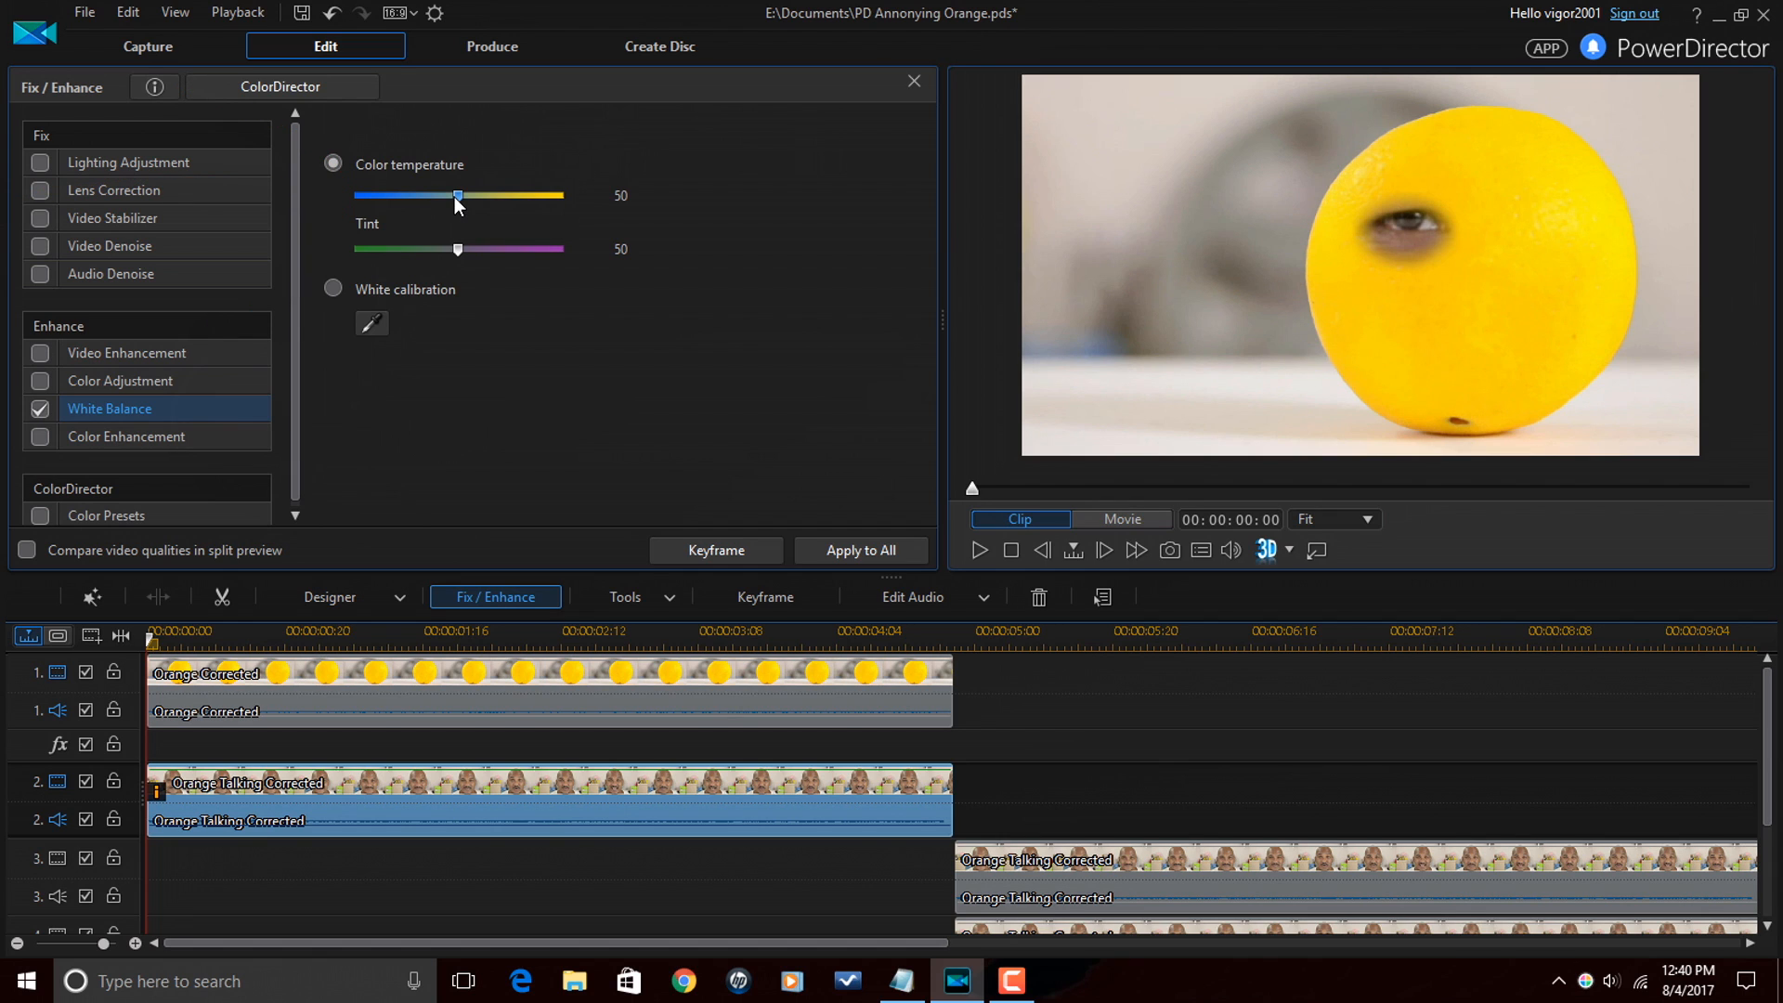
{"action": "left_click_drag", "start_coordinate": [459, 195], "coordinate": [561, 195]}
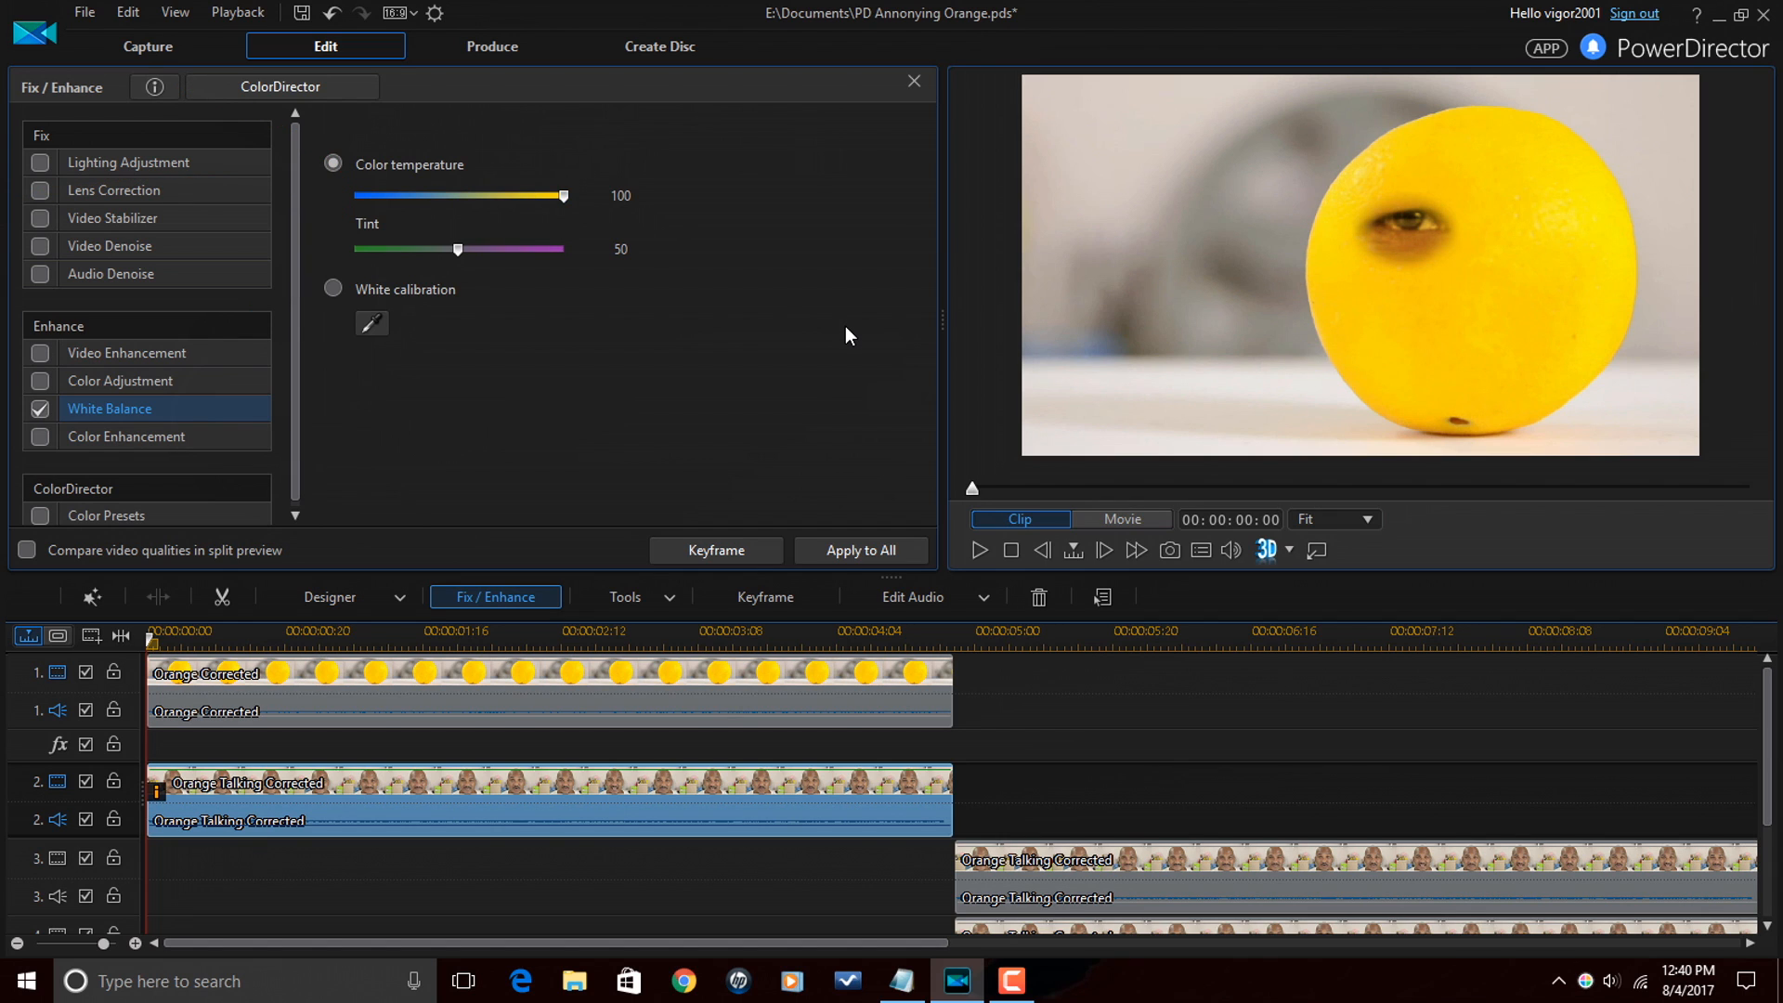
{"action": "mouse_move", "coordinate": [825, 435]}
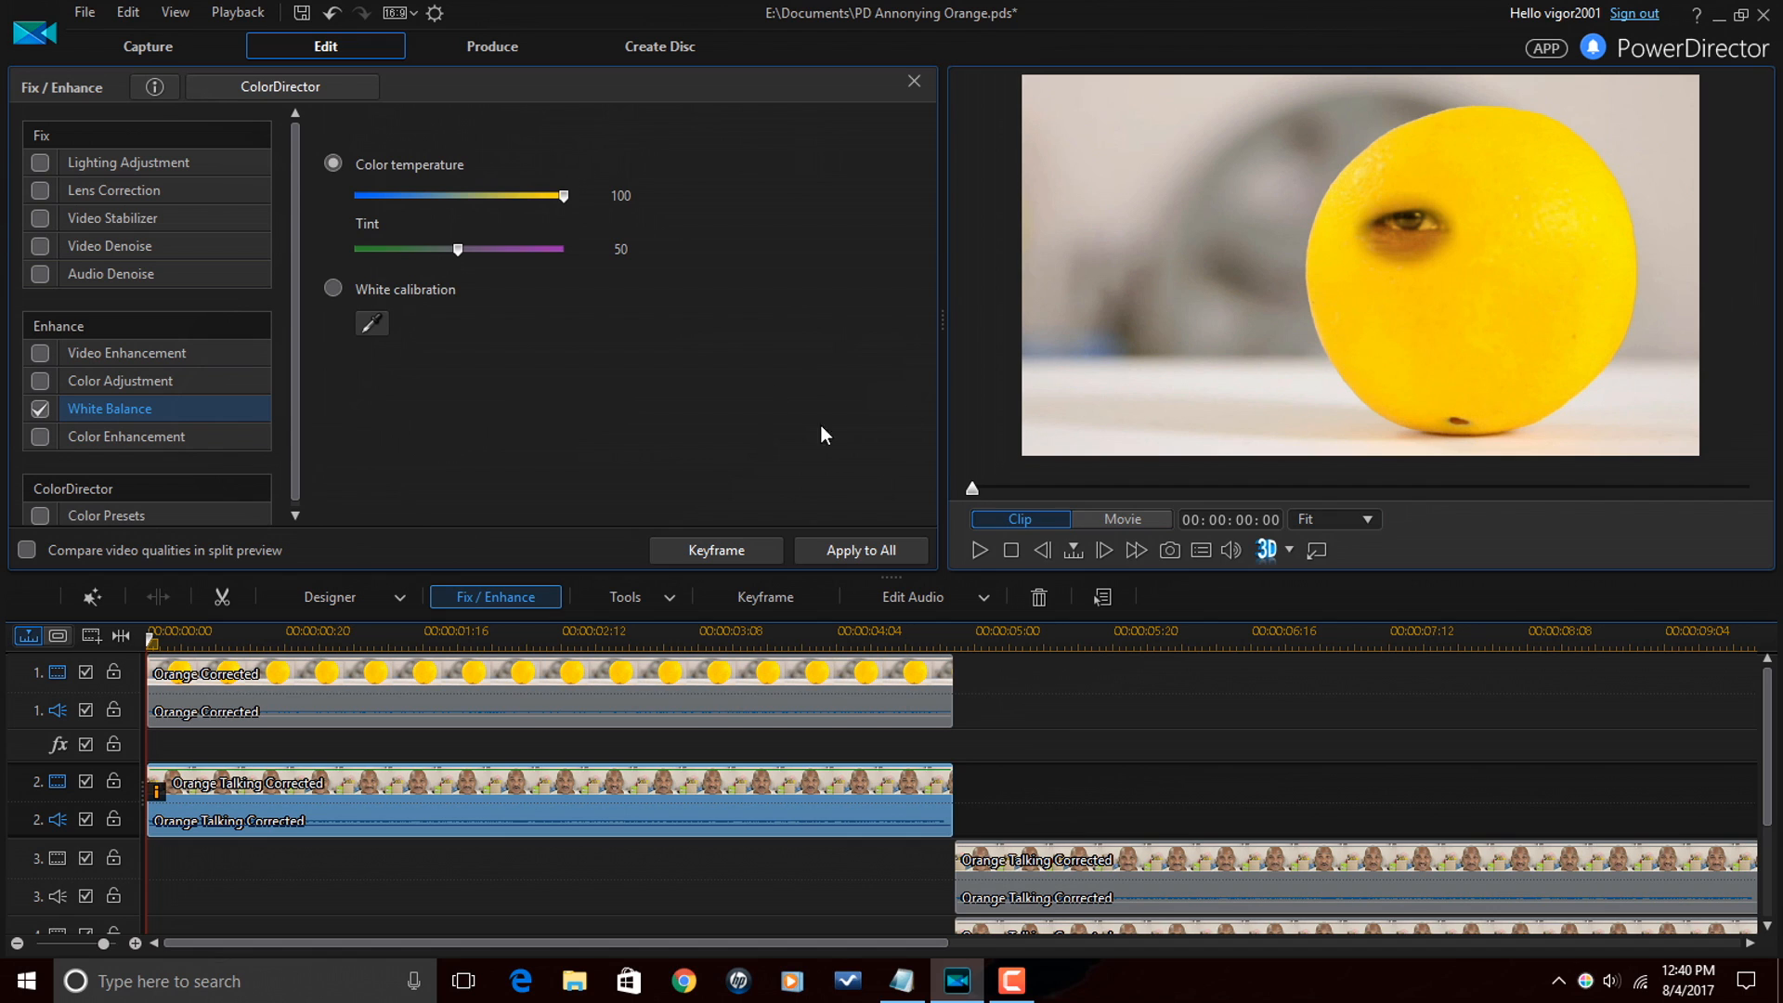
{"action": "mouse_move", "coordinate": [1416, 282]}
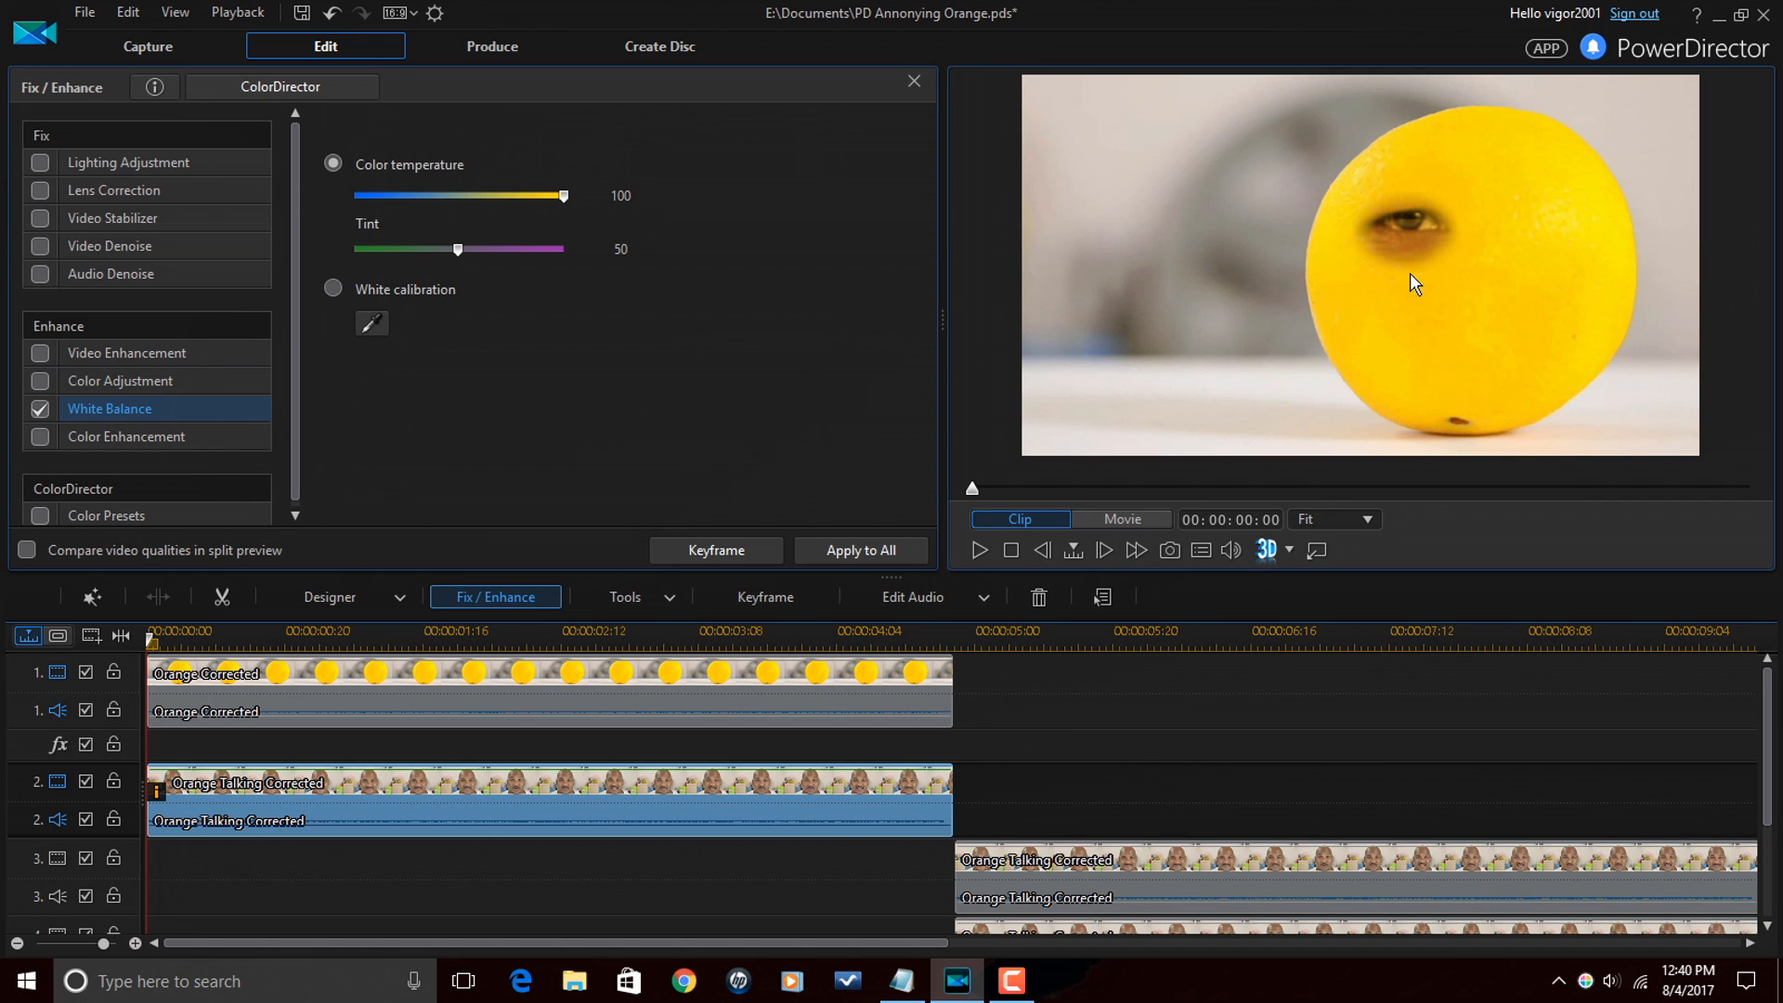
{"action": "mouse_move", "coordinate": [1434, 231]}
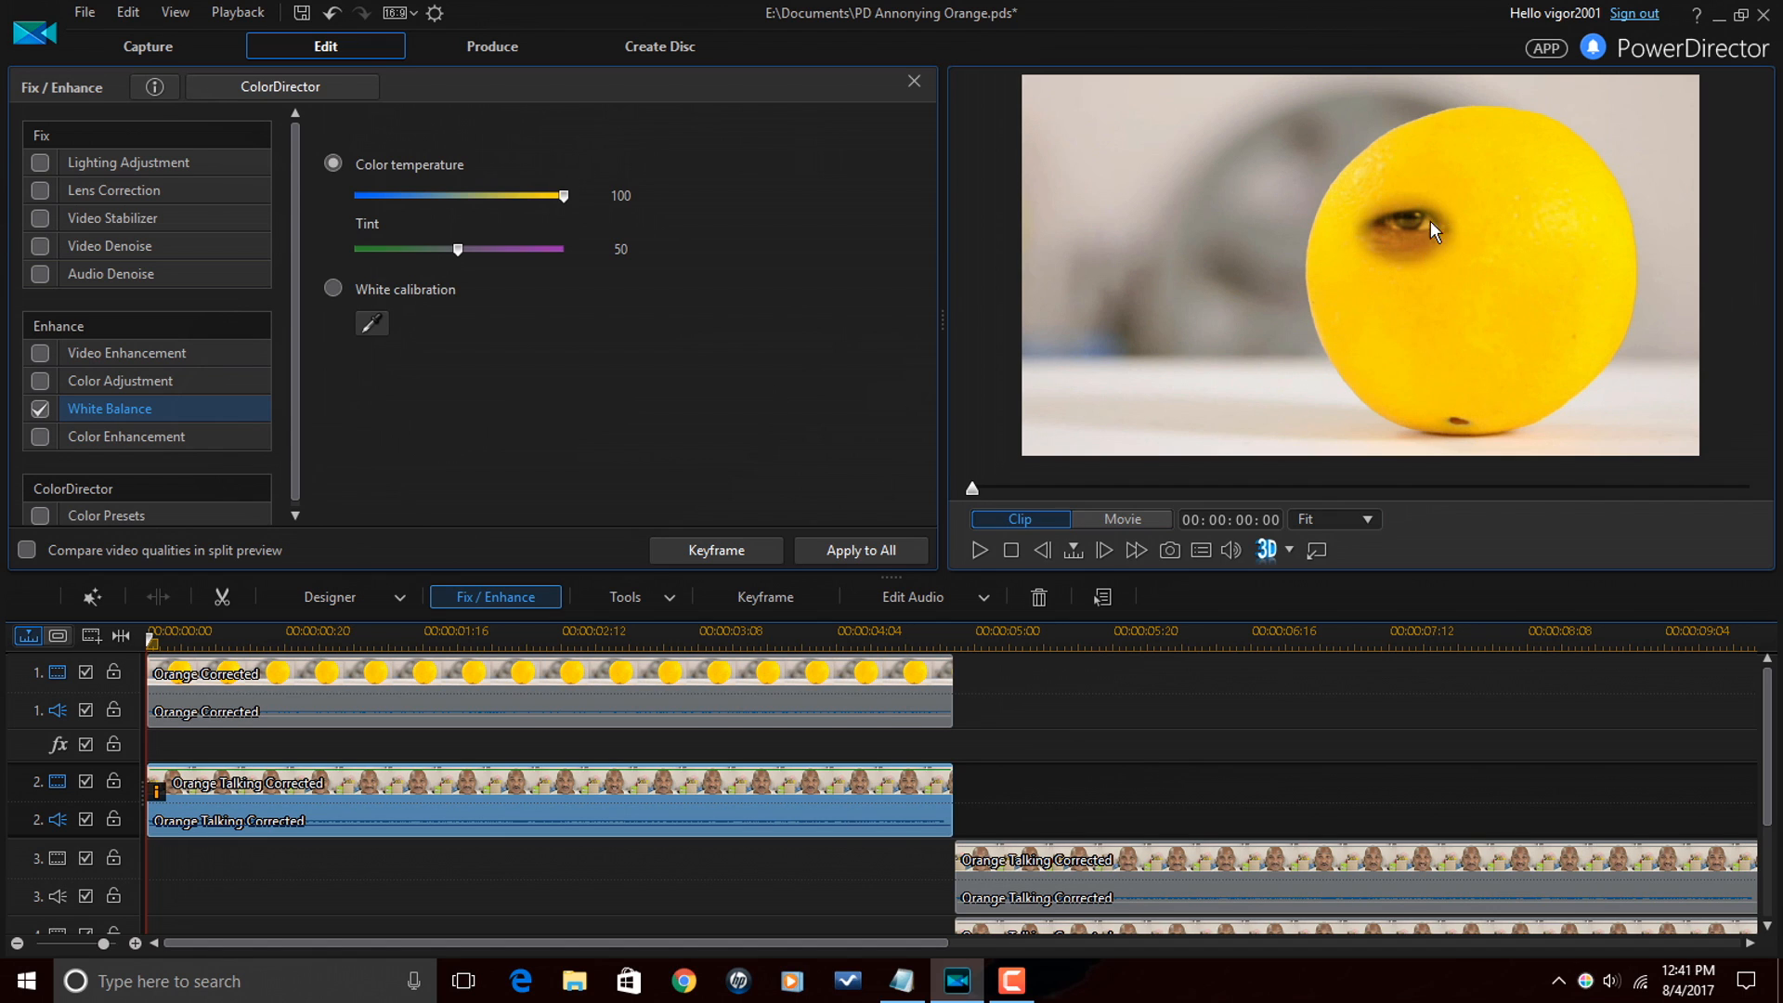
{"action": "mouse_move", "coordinate": [189, 463]}
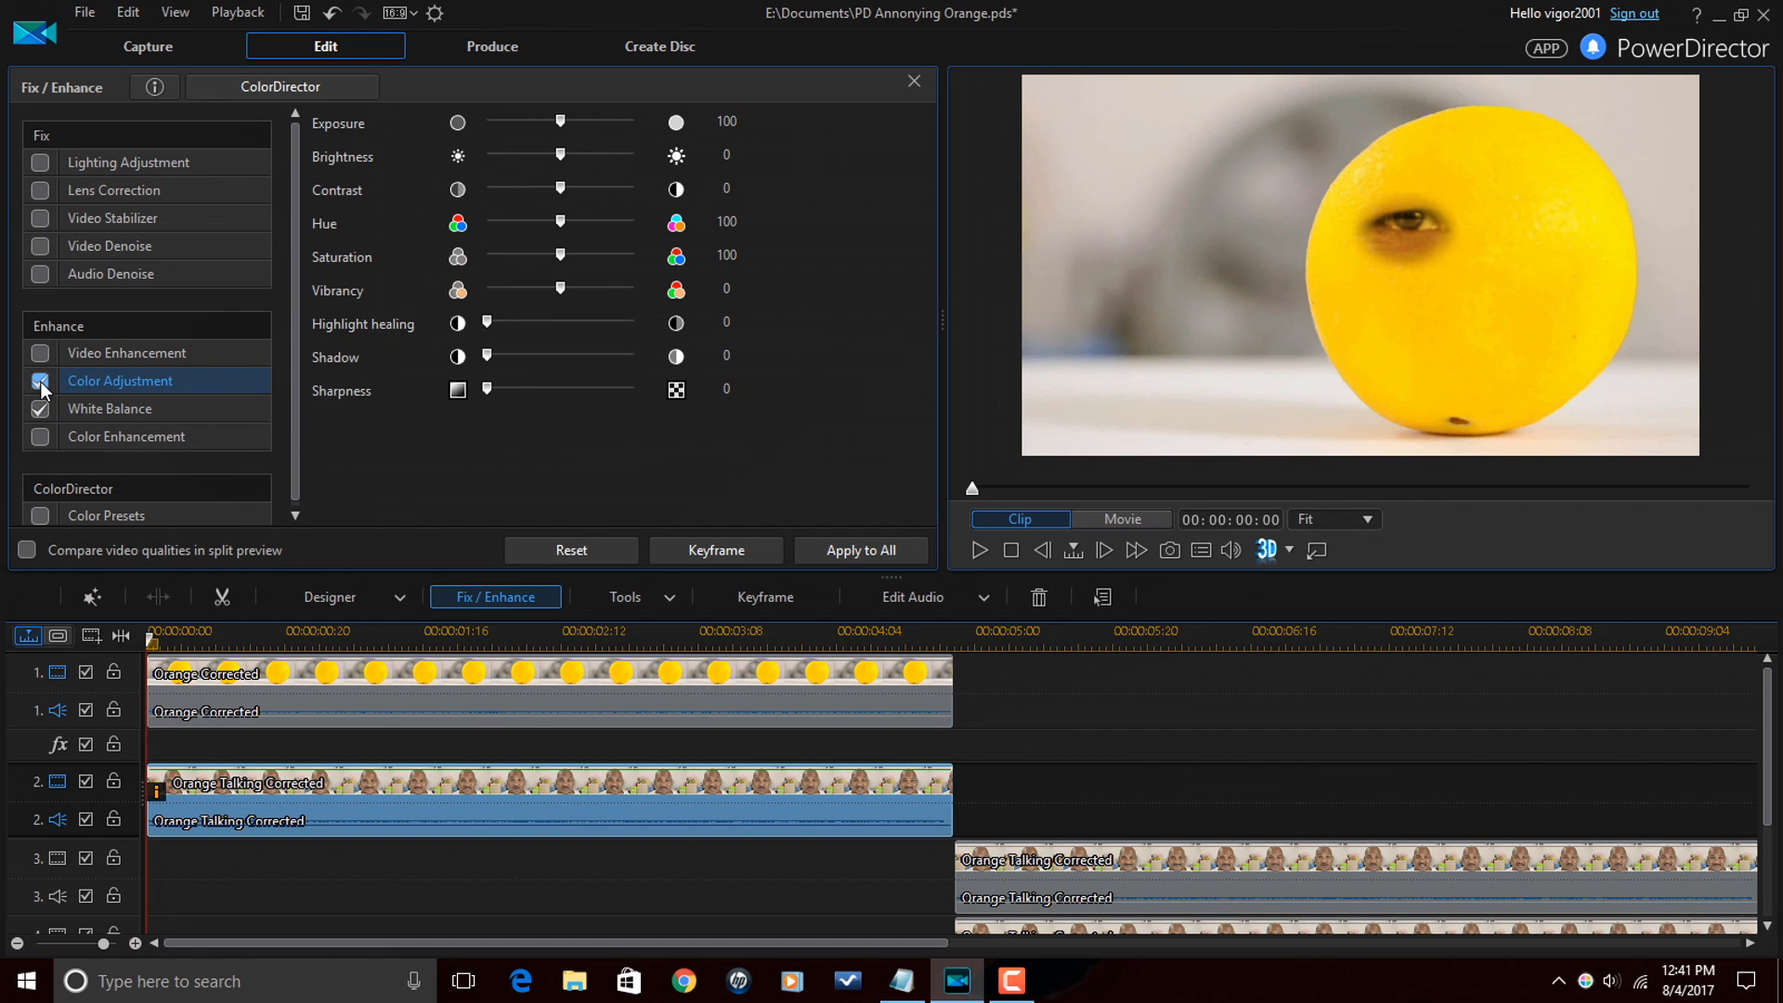
- Enable Color Adjustment with saturation 200, hue 112 and contrast 100 to tint the eye yellow
{"action": "left_click", "coordinate": [39, 408]}
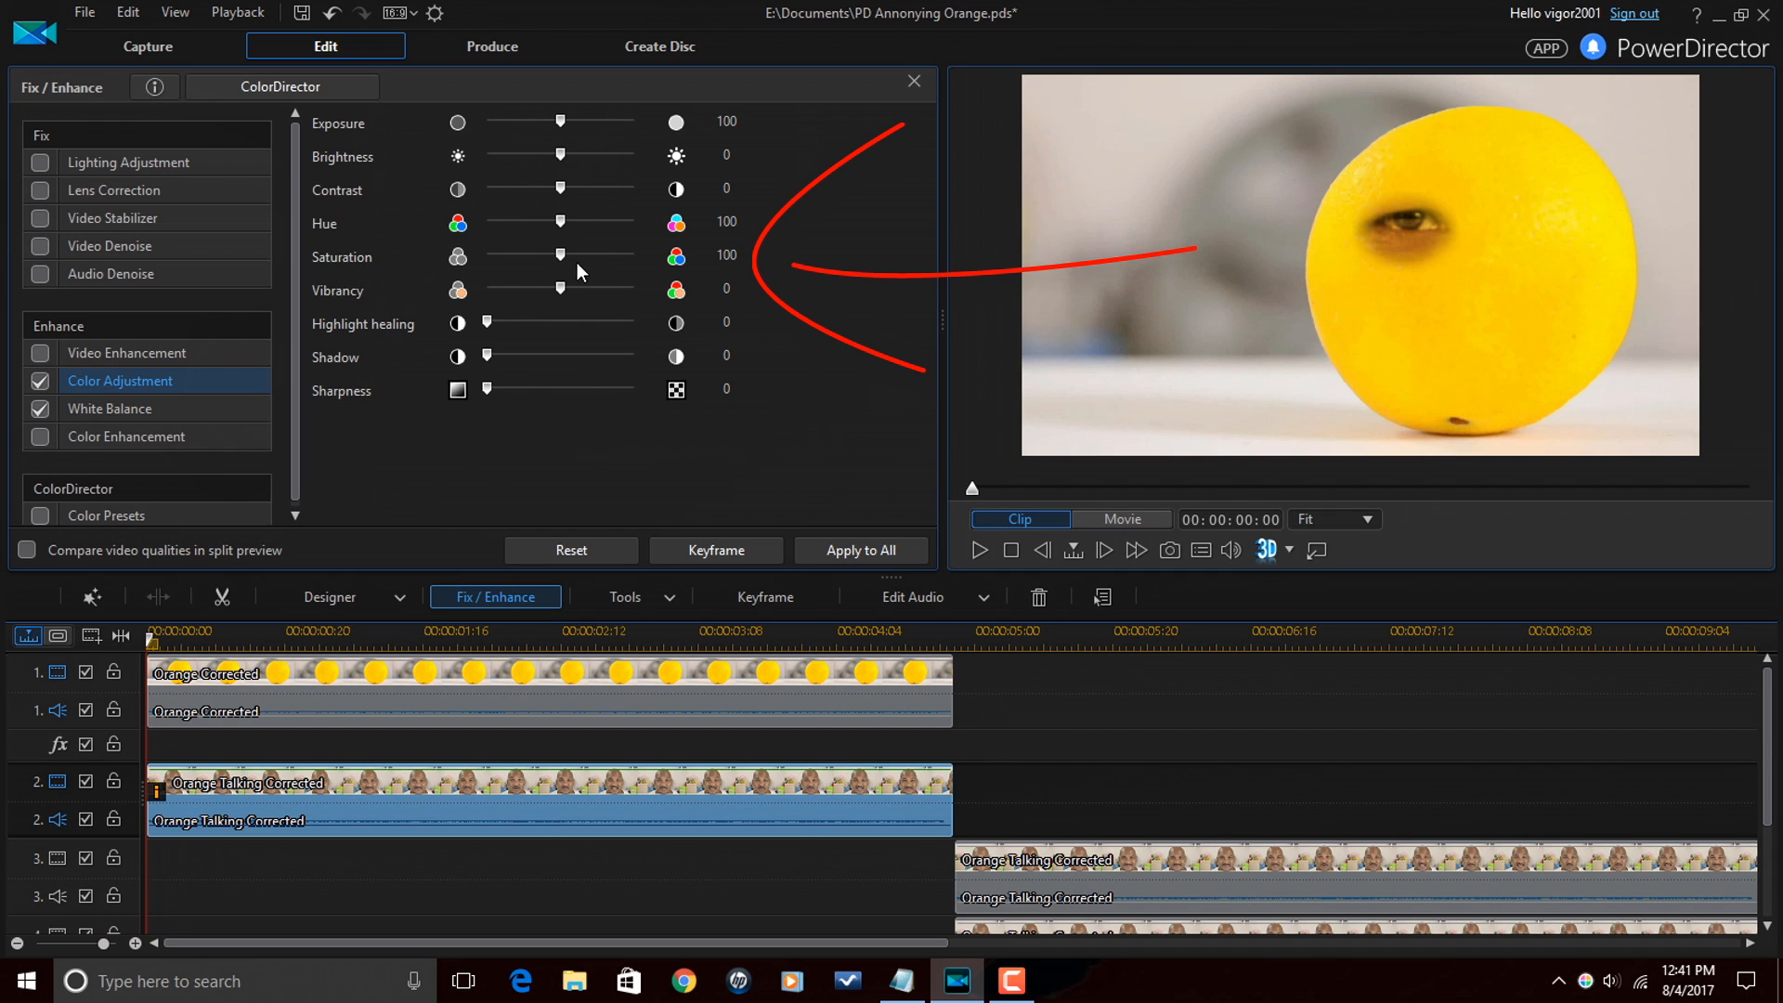
{"action": "mouse_move", "coordinate": [559, 255]}
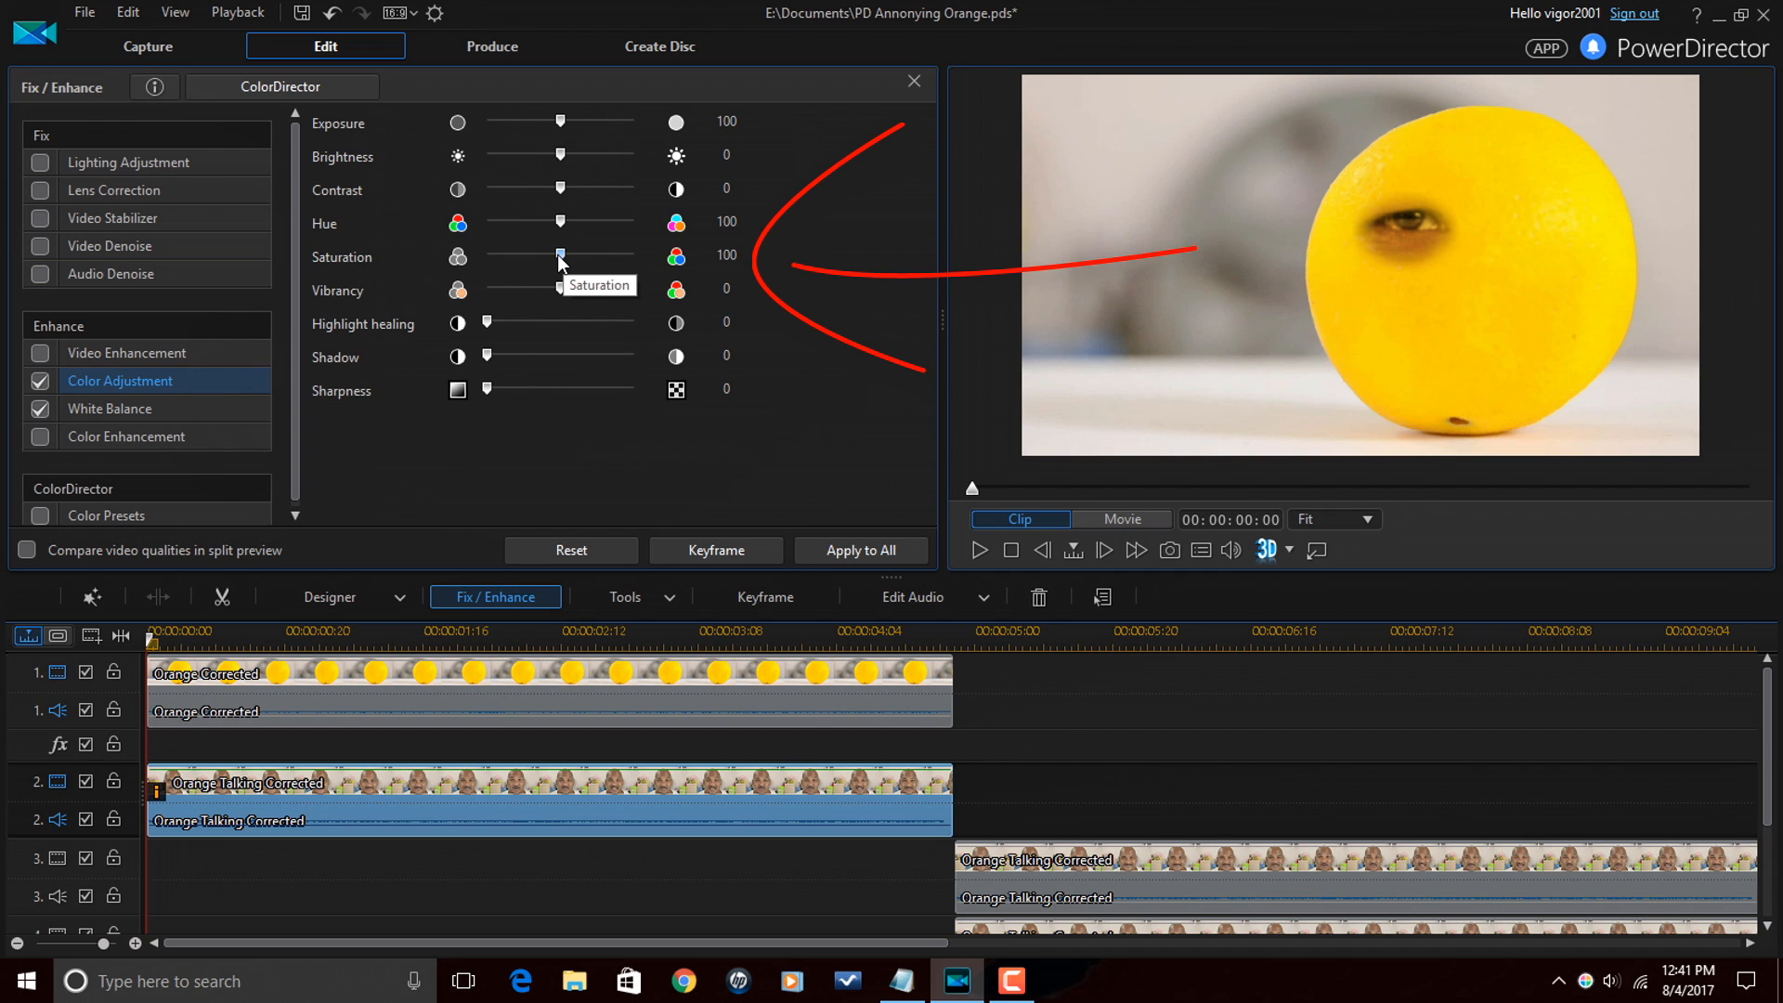
{"action": "left_click_drag", "start_coordinate": [557, 255], "coordinate": [633, 254]}
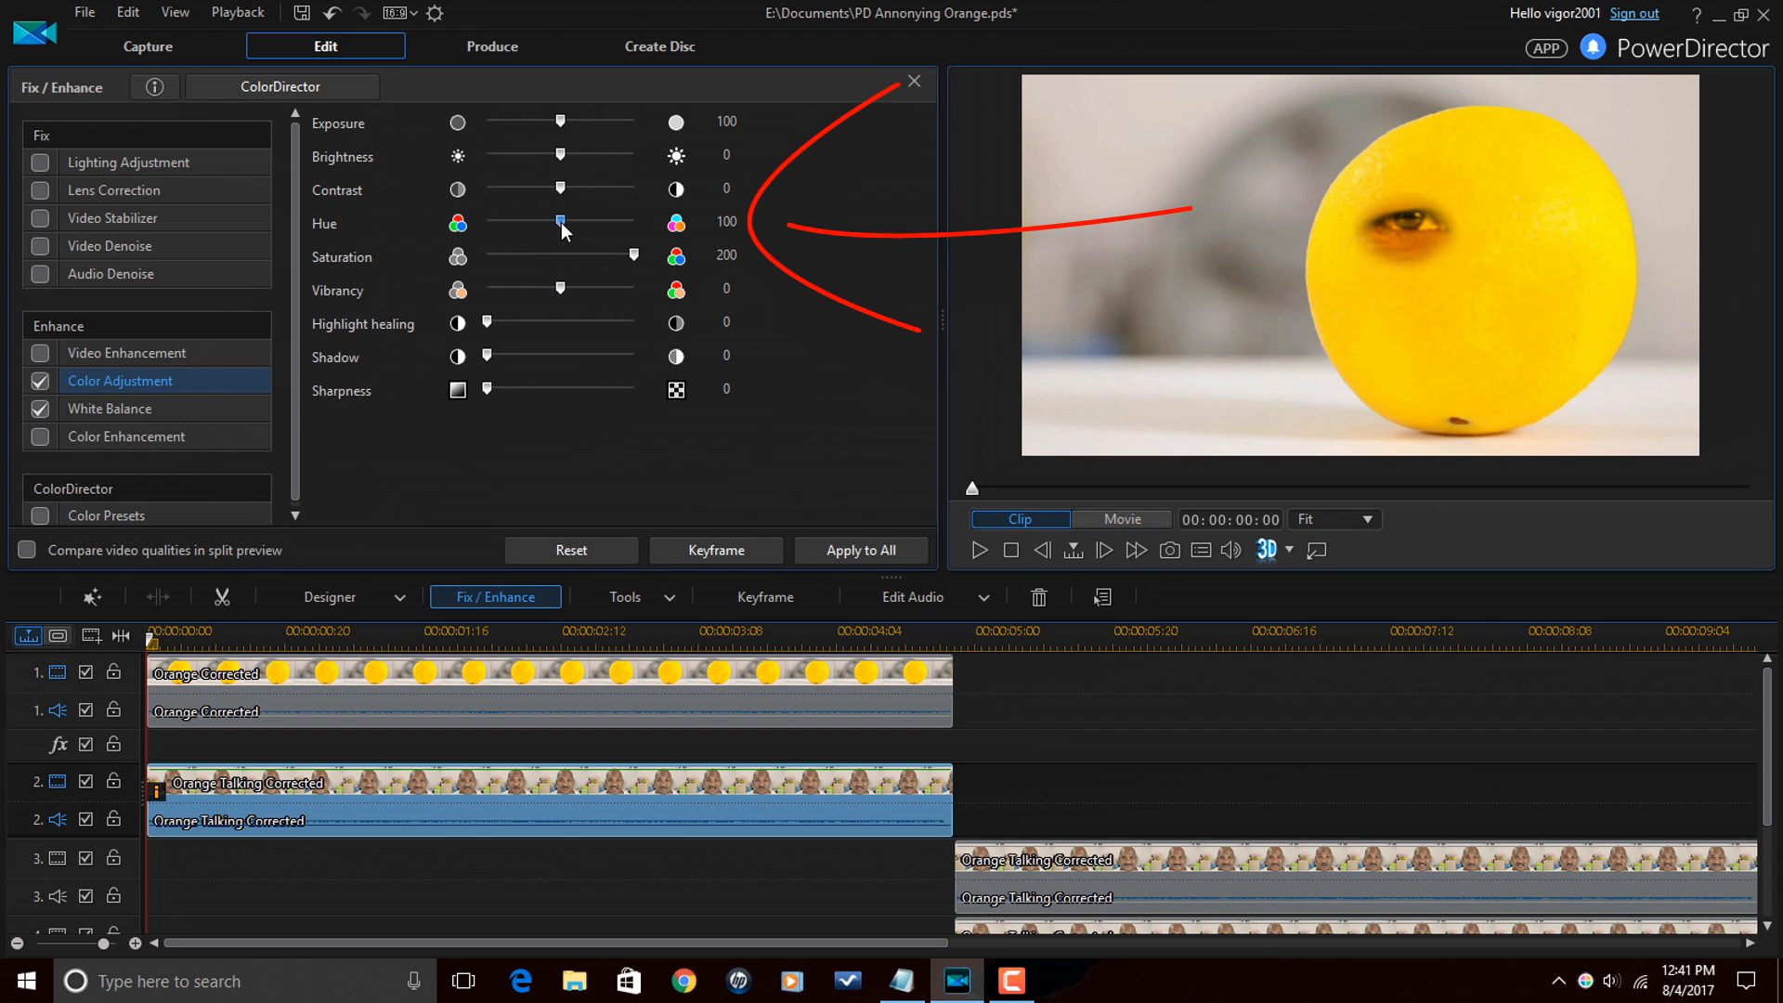
{"action": "left_click_drag", "start_coordinate": [561, 221], "coordinate": [568, 221]}
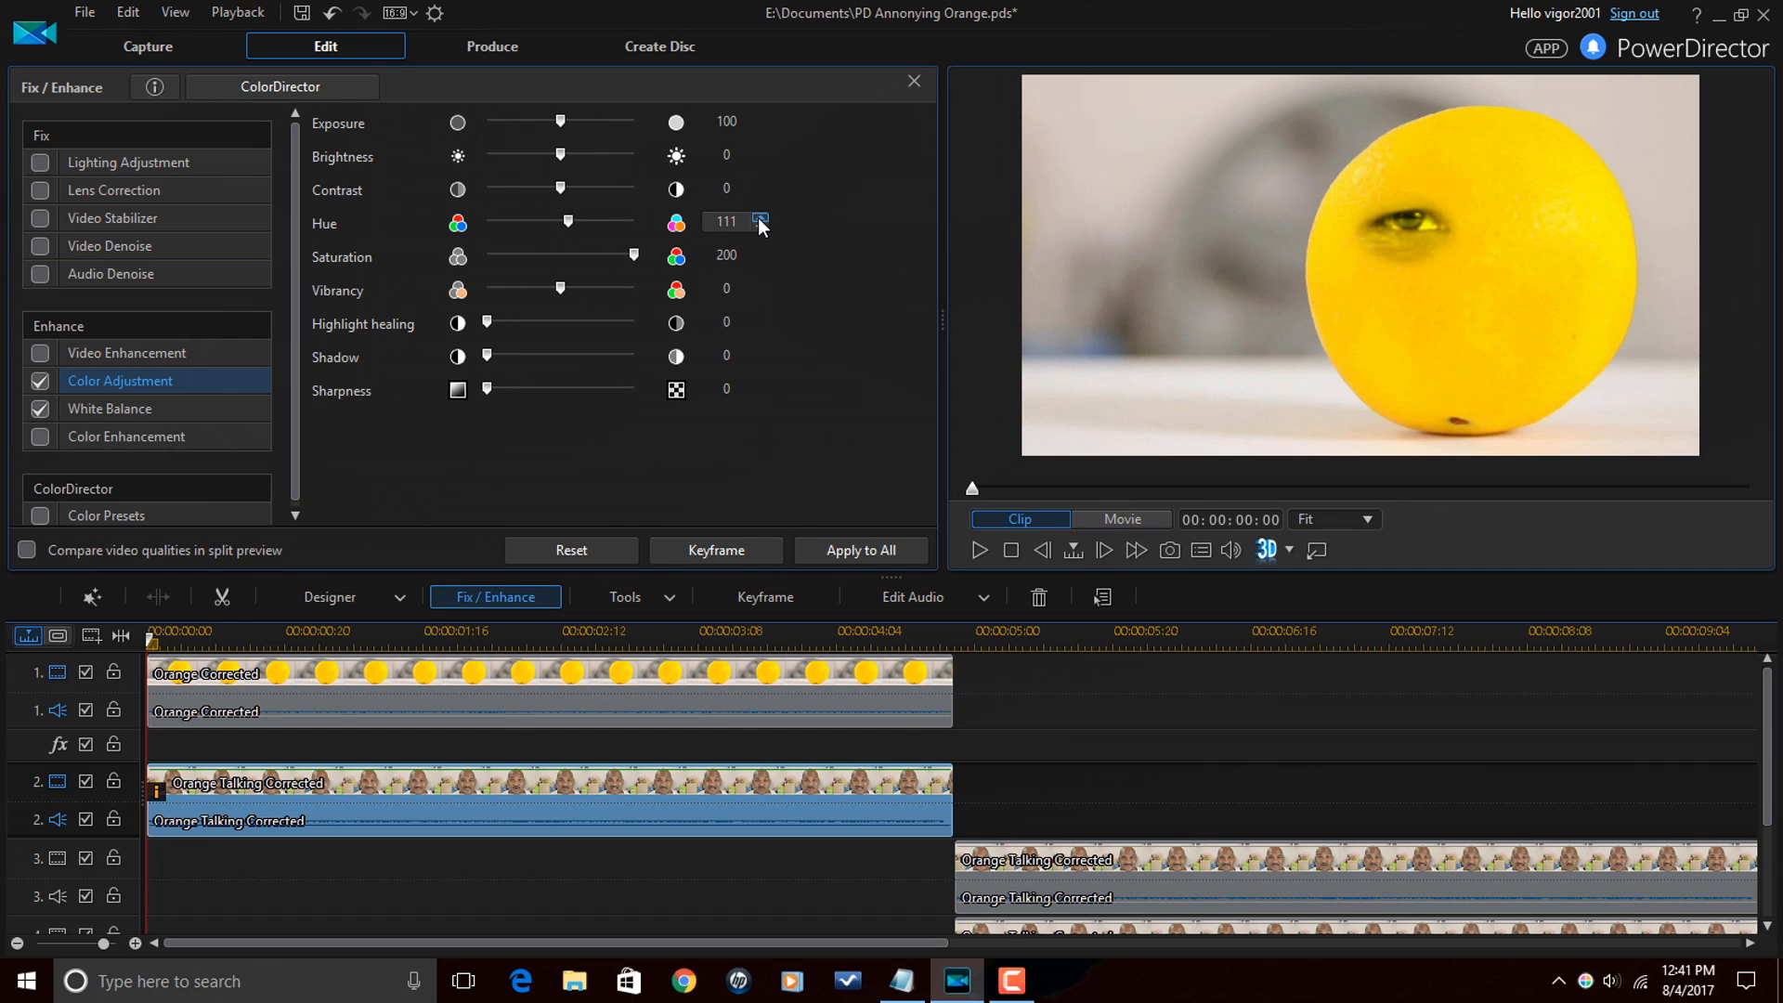
{"action": "left_click", "coordinate": [760, 217]}
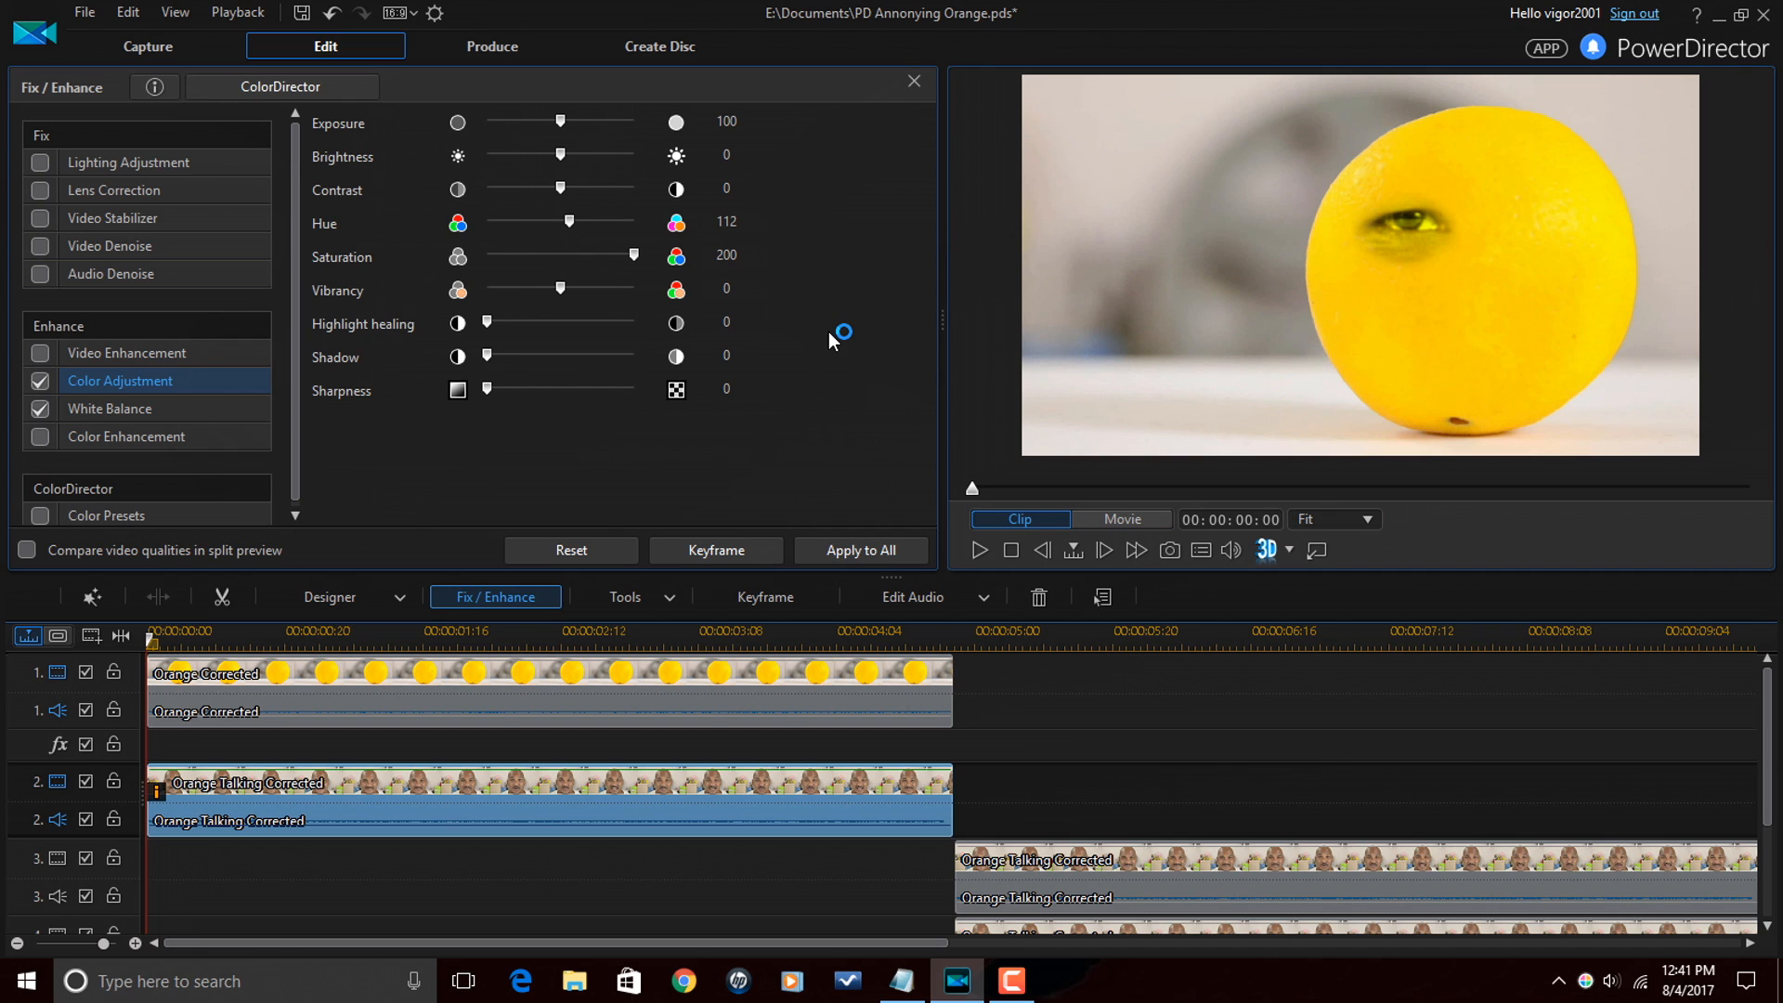
{"action": "mouse_move", "coordinate": [1365, 227]}
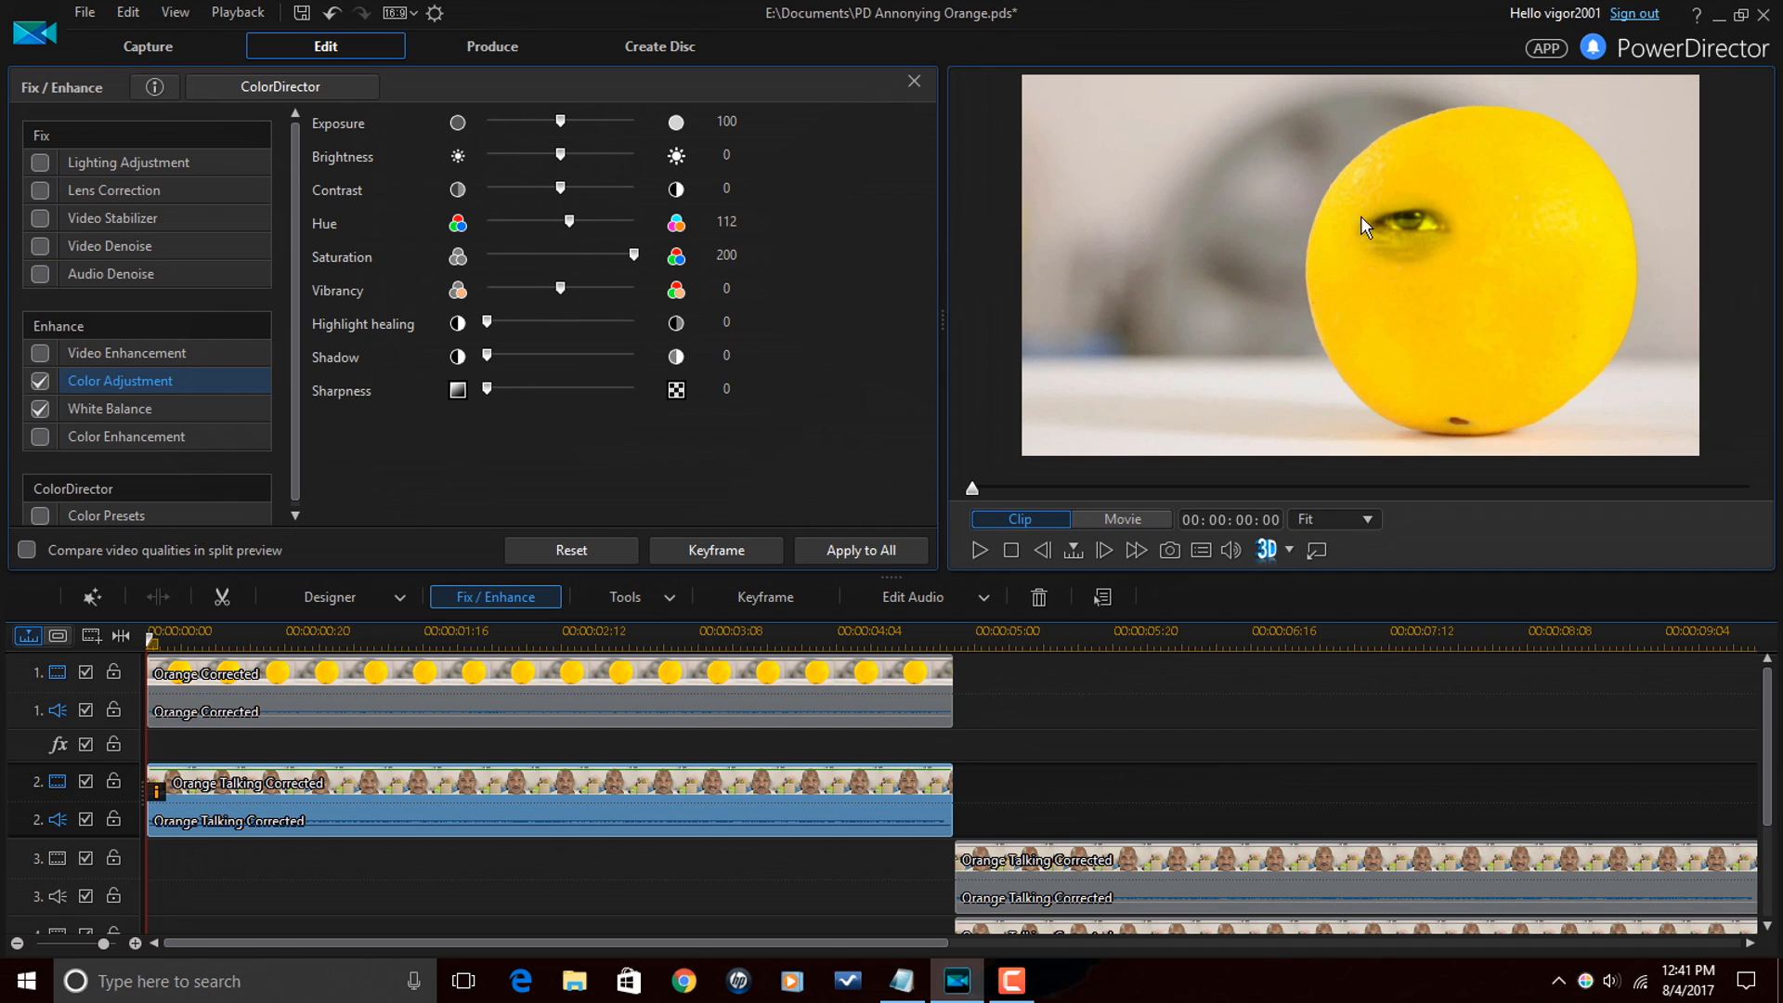
{"action": "mouse_move", "coordinate": [1404, 212]}
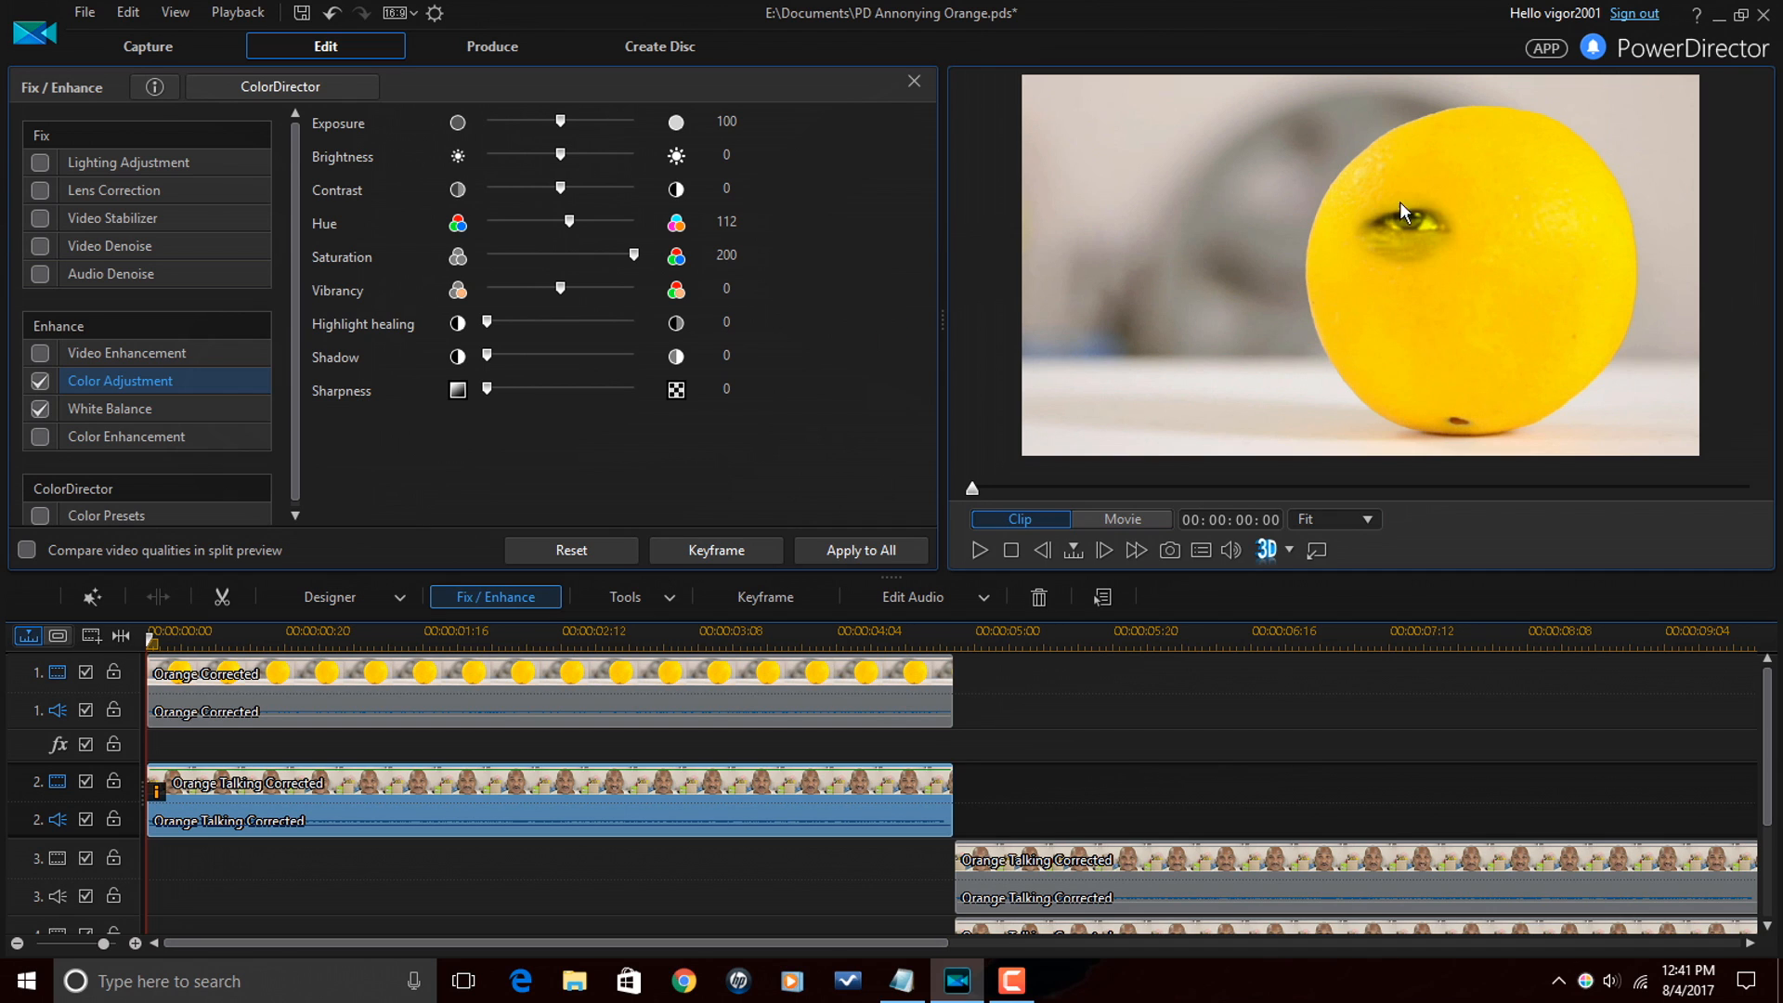
{"action": "mouse_move", "coordinate": [1442, 275]}
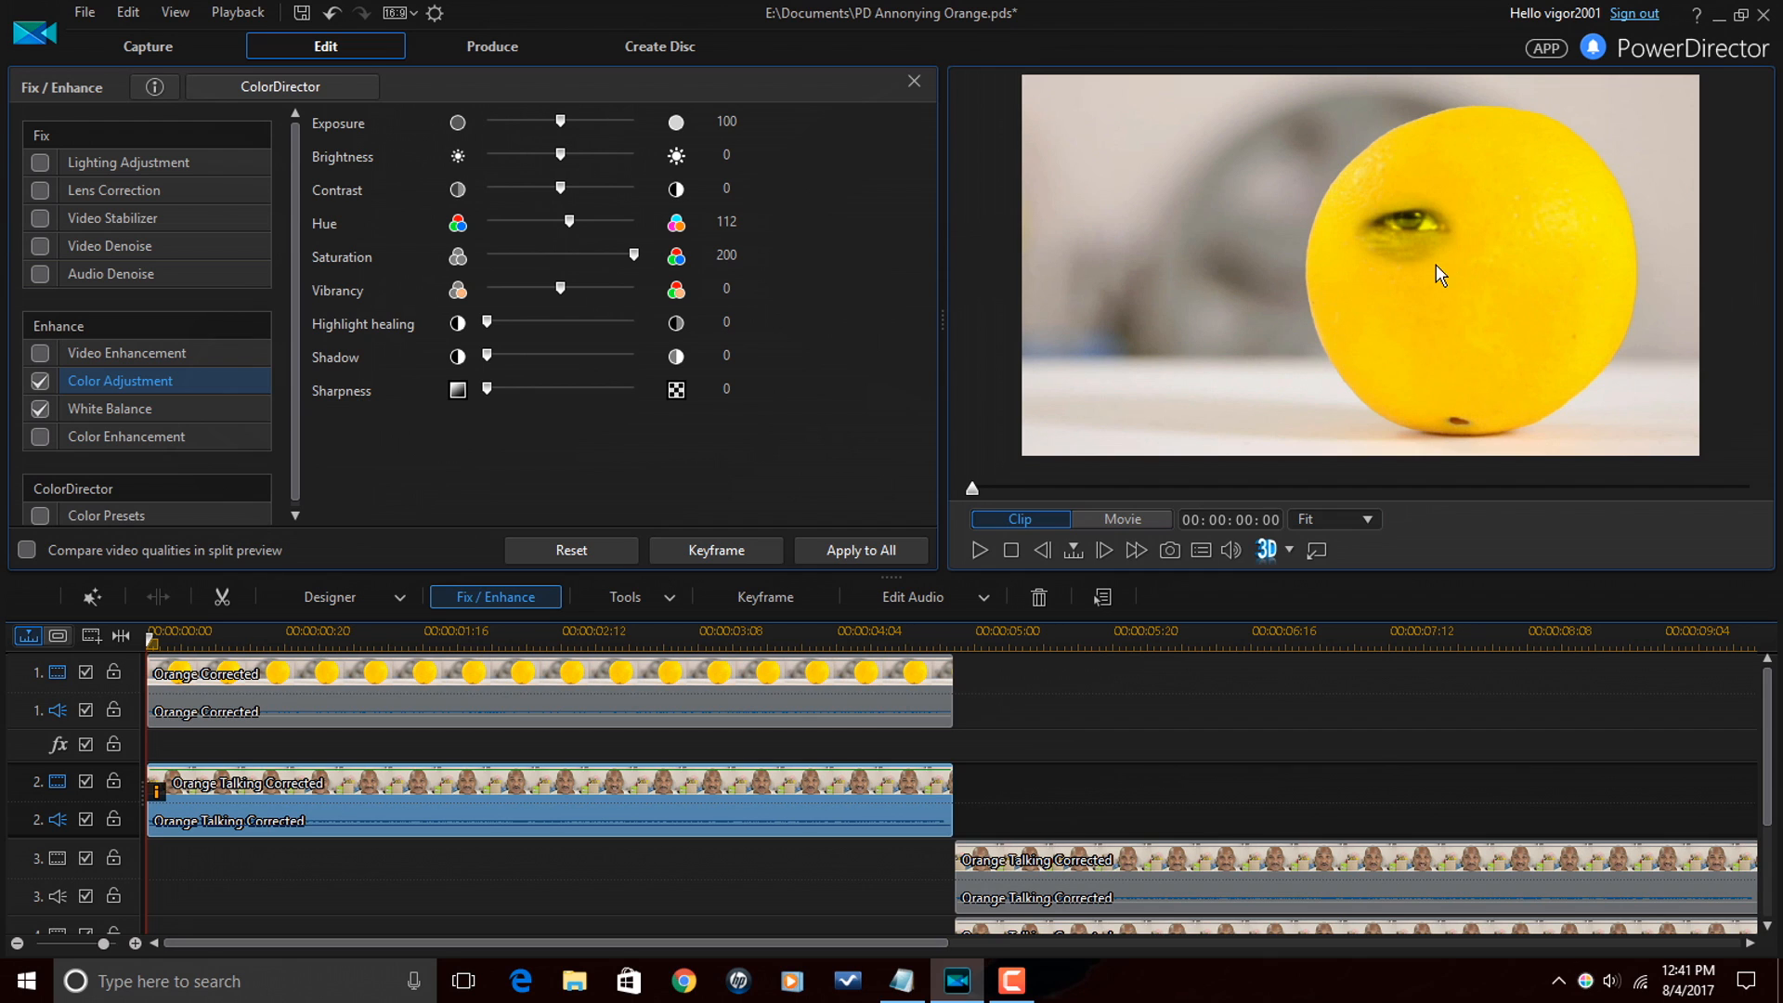
{"action": "mouse_move", "coordinate": [1395, 269]}
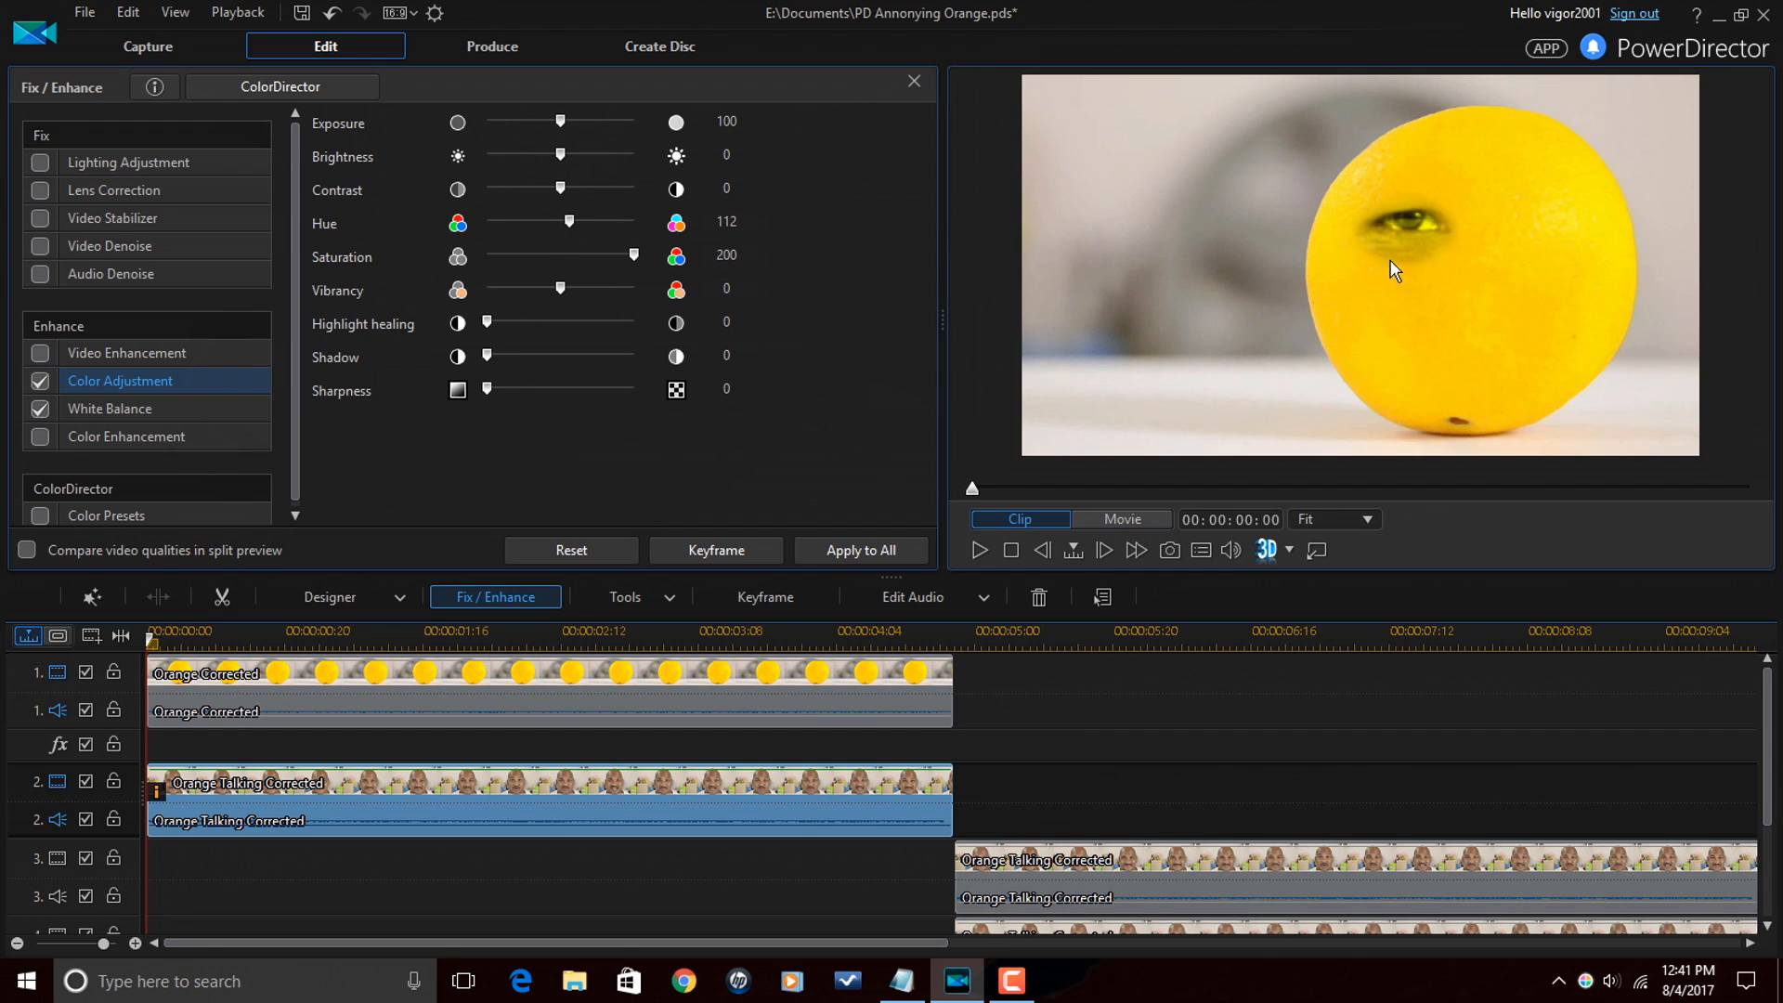
{"action": "mouse_move", "coordinate": [634, 297]}
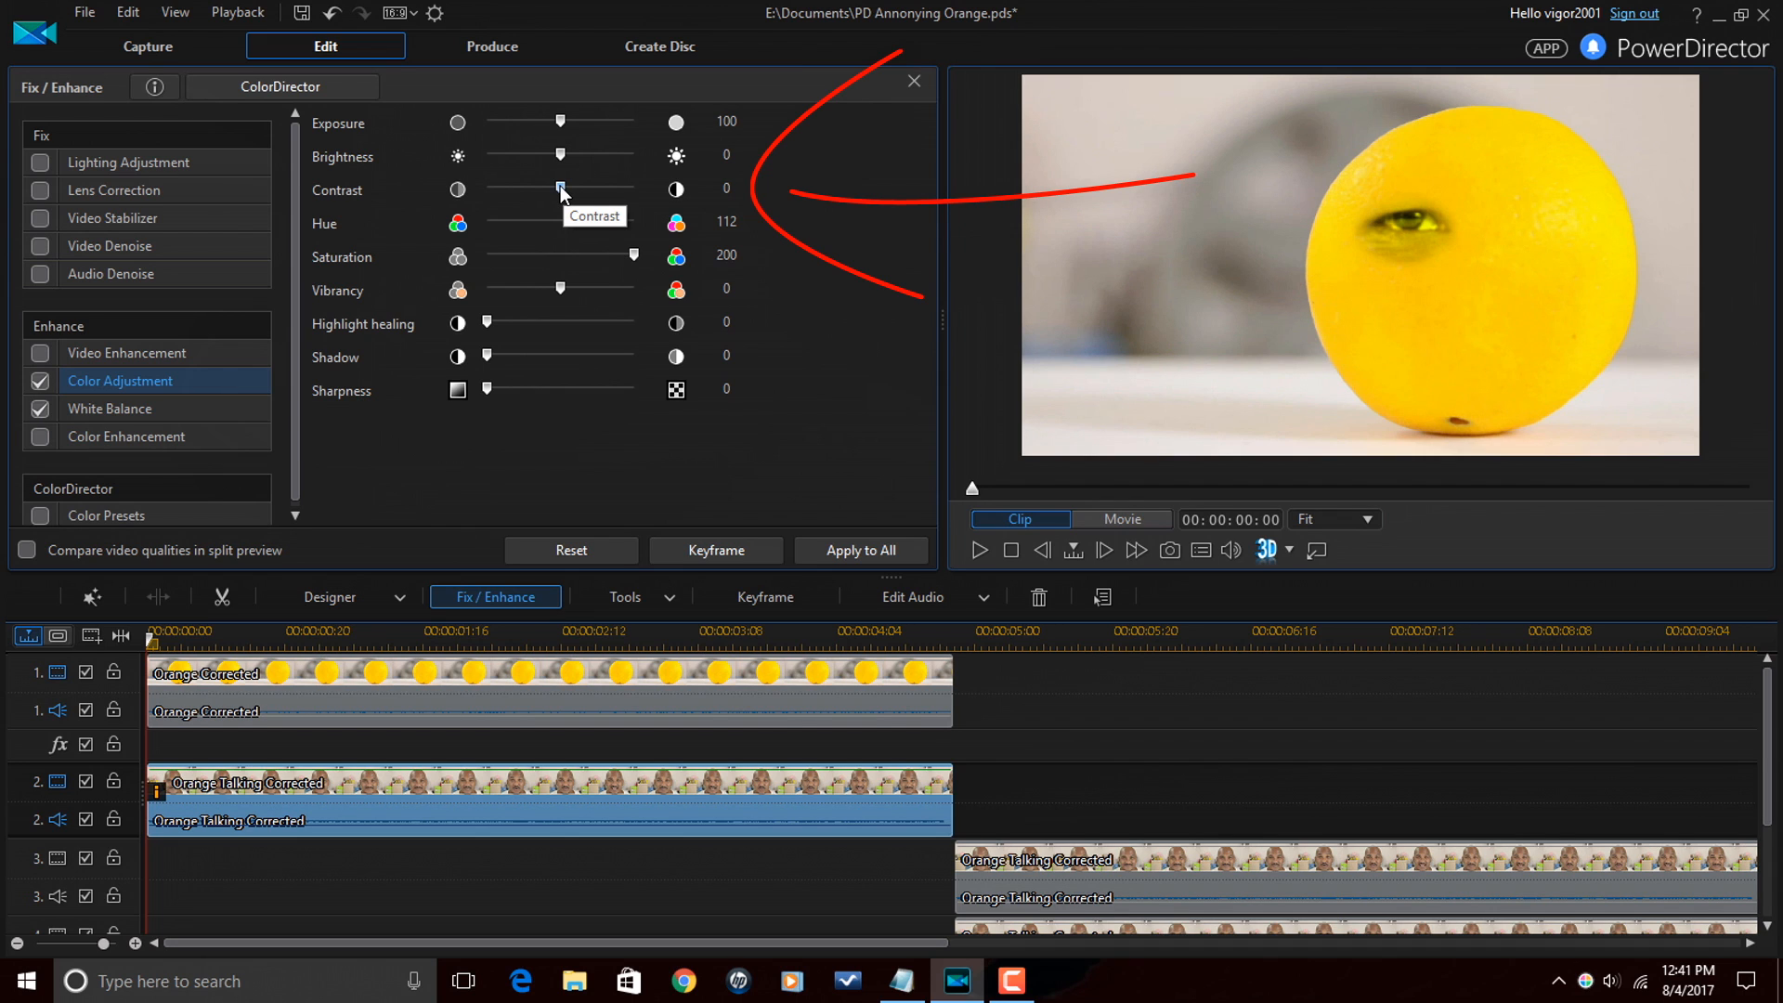
{"action": "left_click_drag", "start_coordinate": [559, 190], "coordinate": [634, 189]}
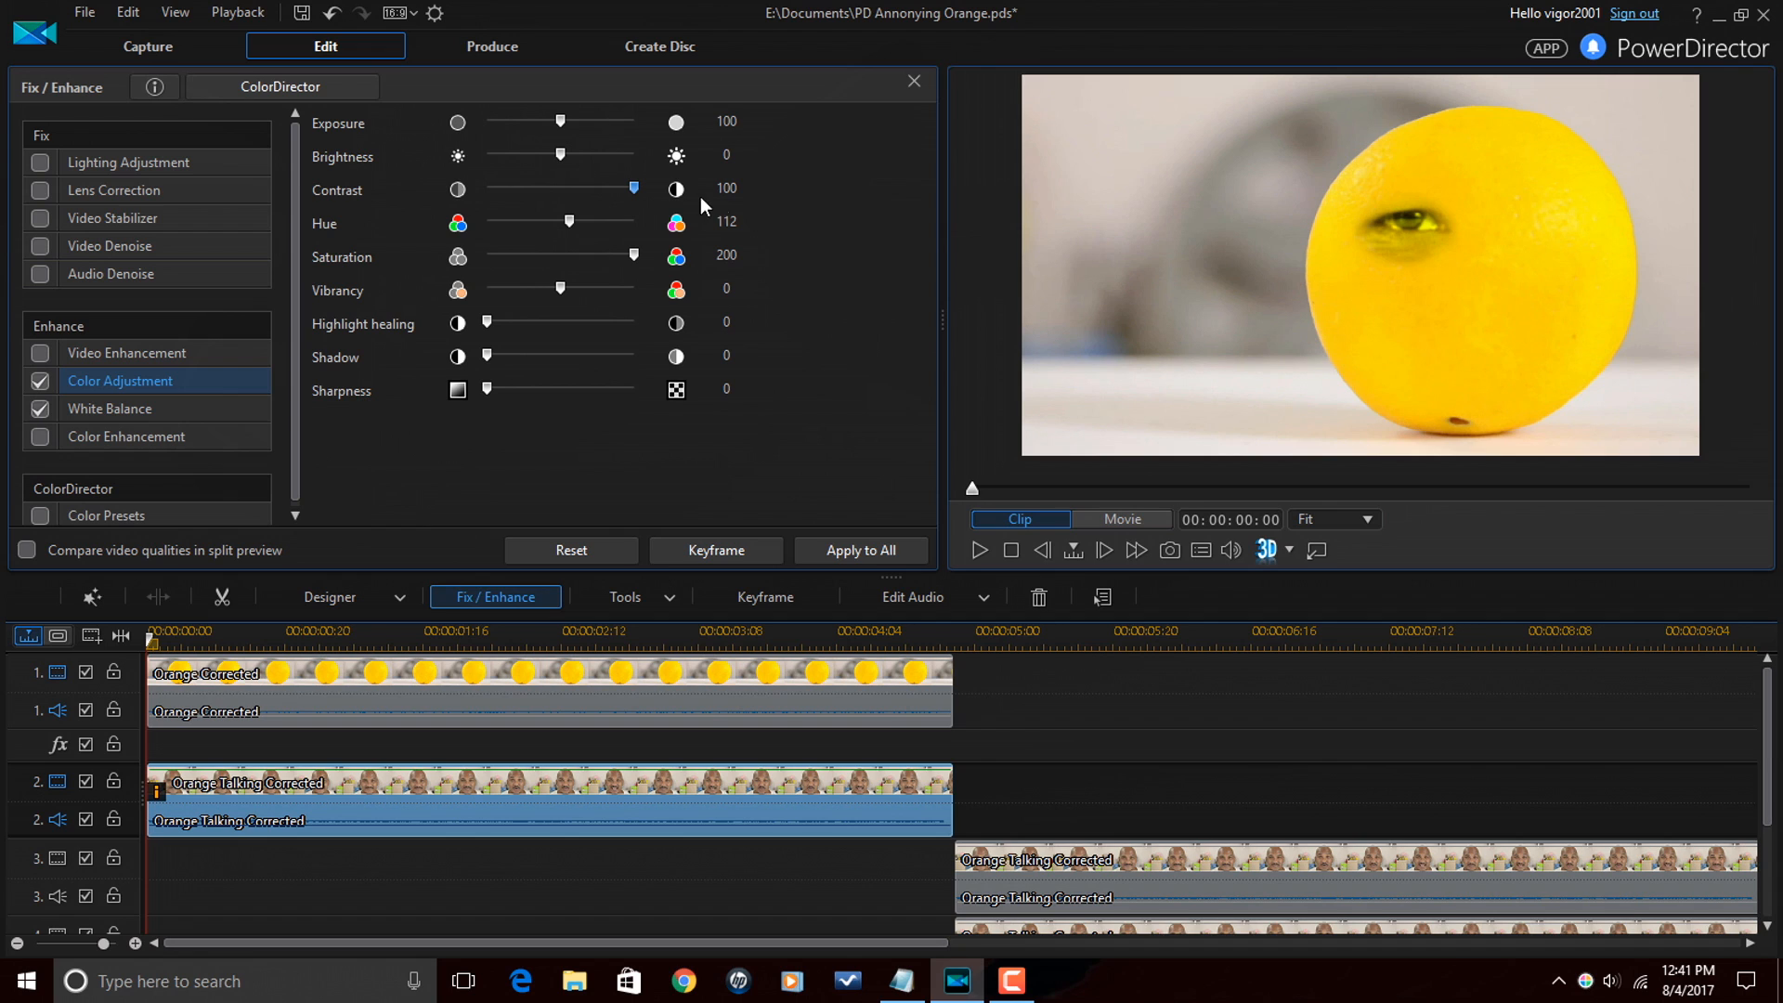
{"action": "mouse_move", "coordinate": [1233, 316]}
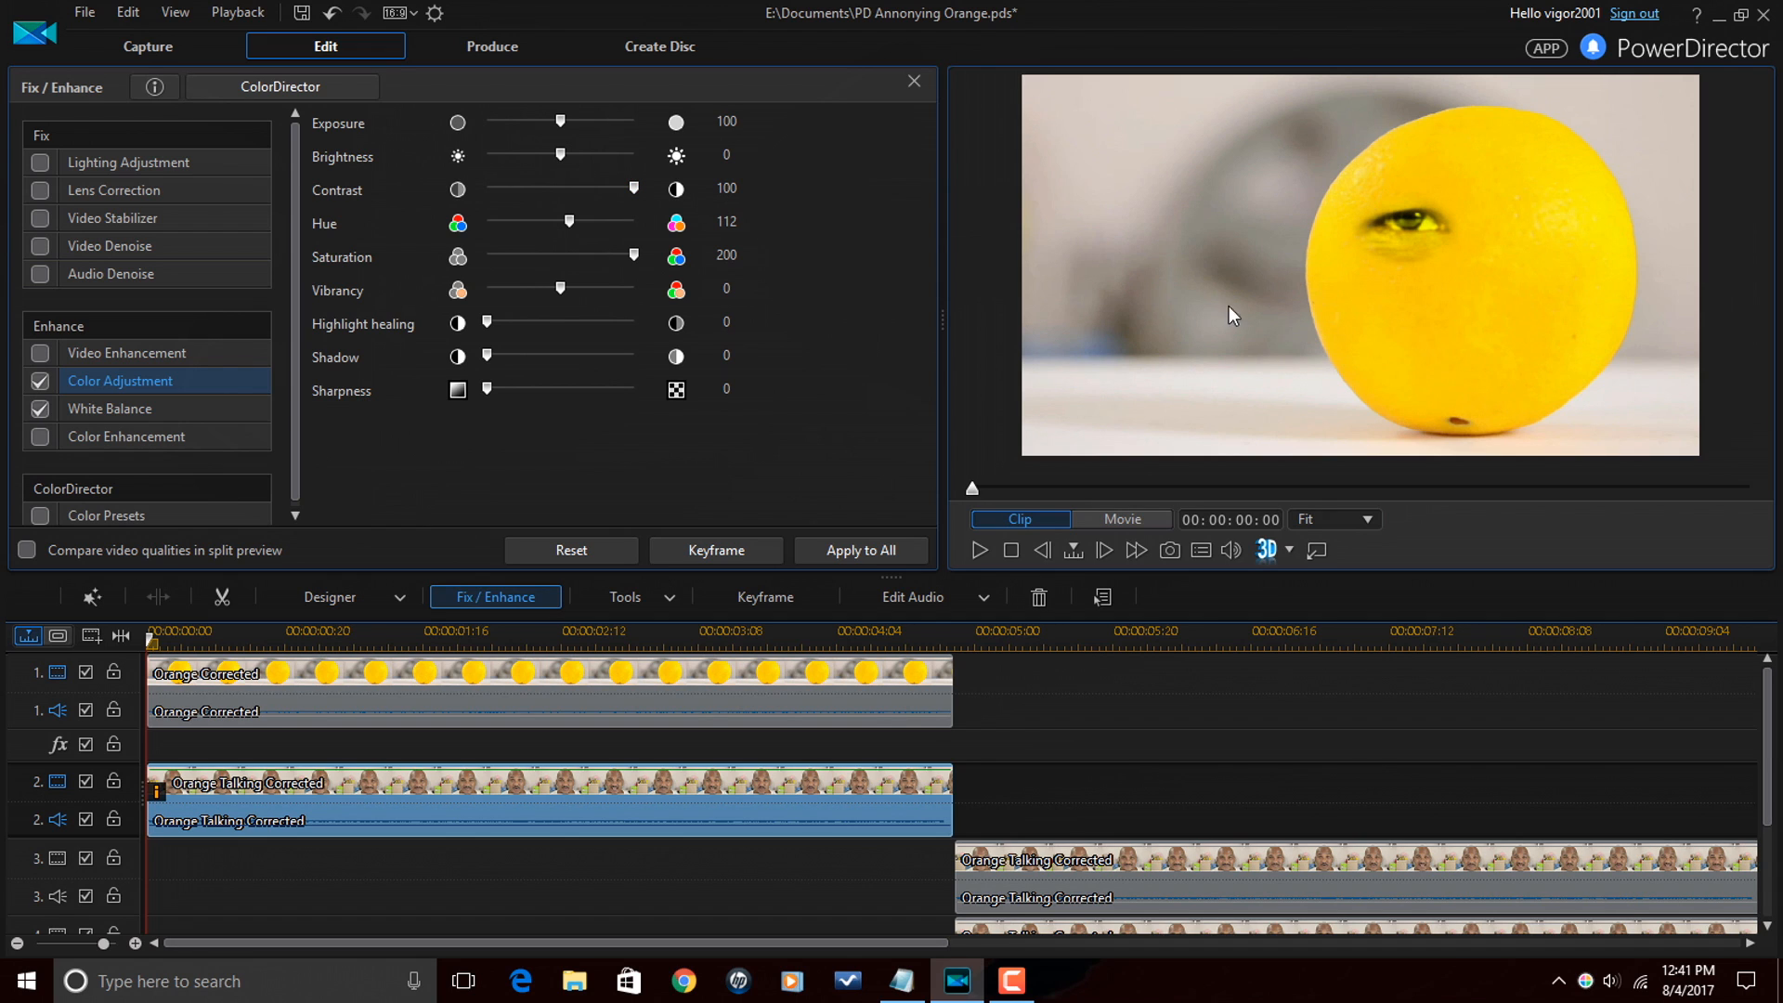
{"action": "mouse_move", "coordinate": [1376, 273]}
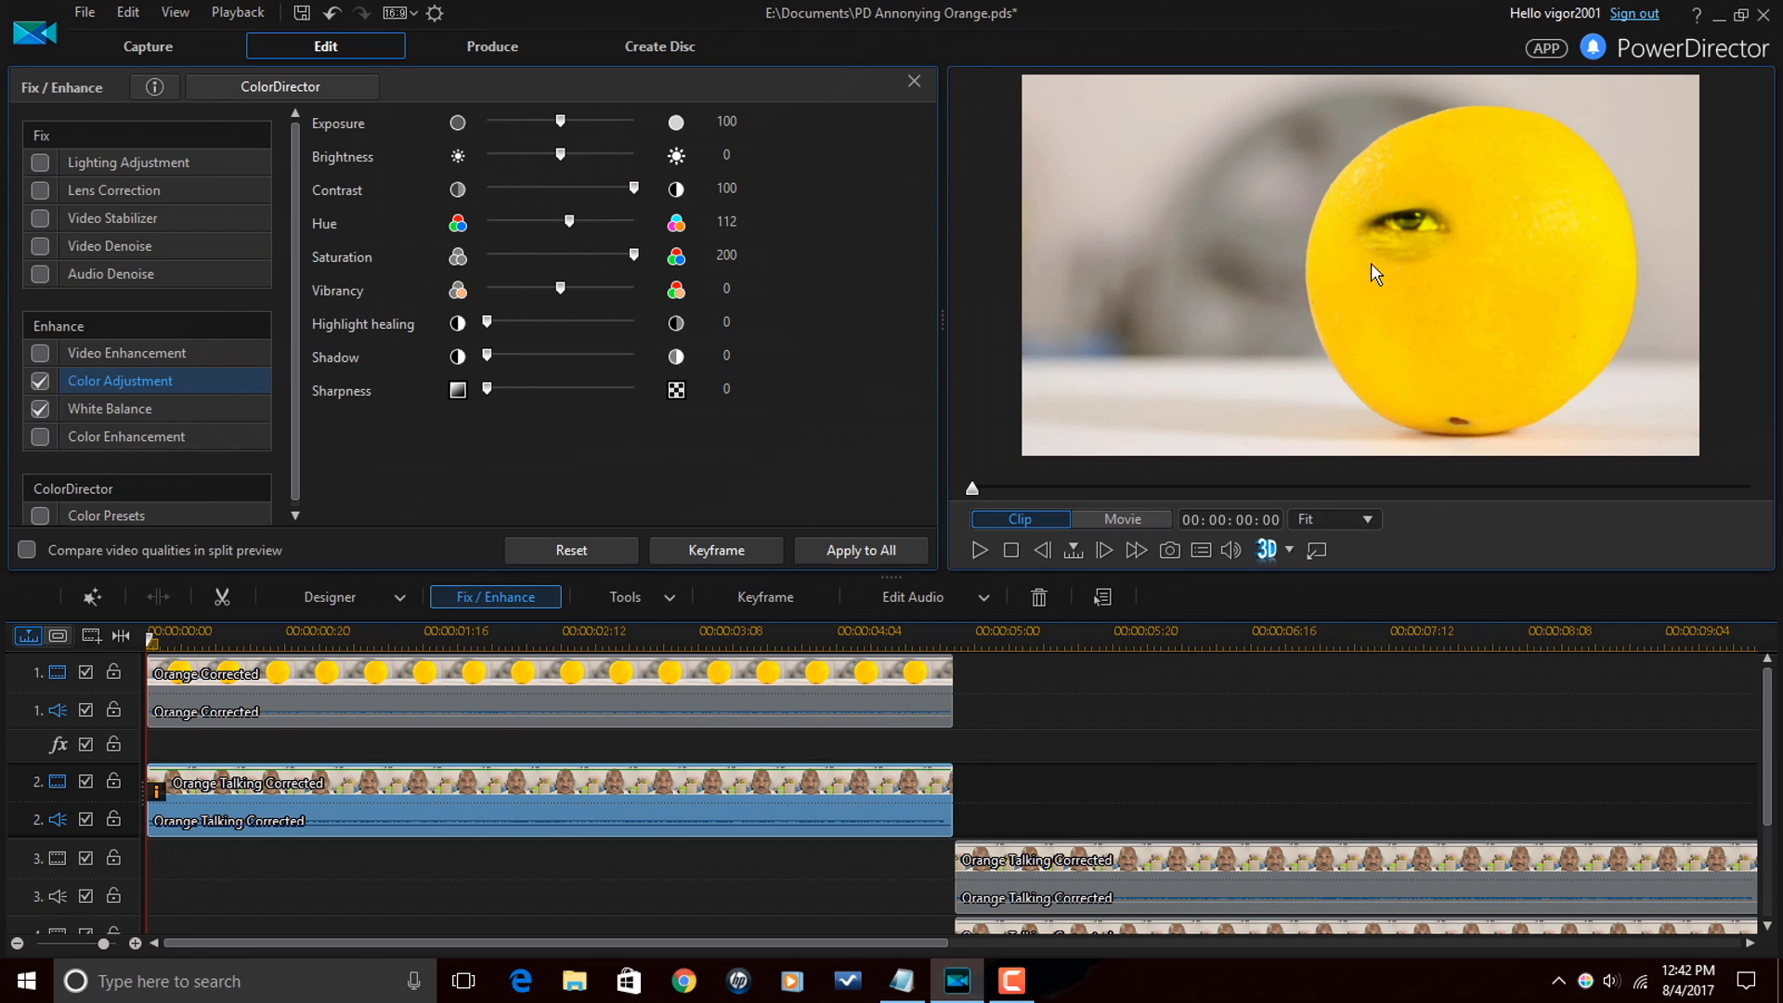
{"action": "mouse_move", "coordinate": [1365, 251]}
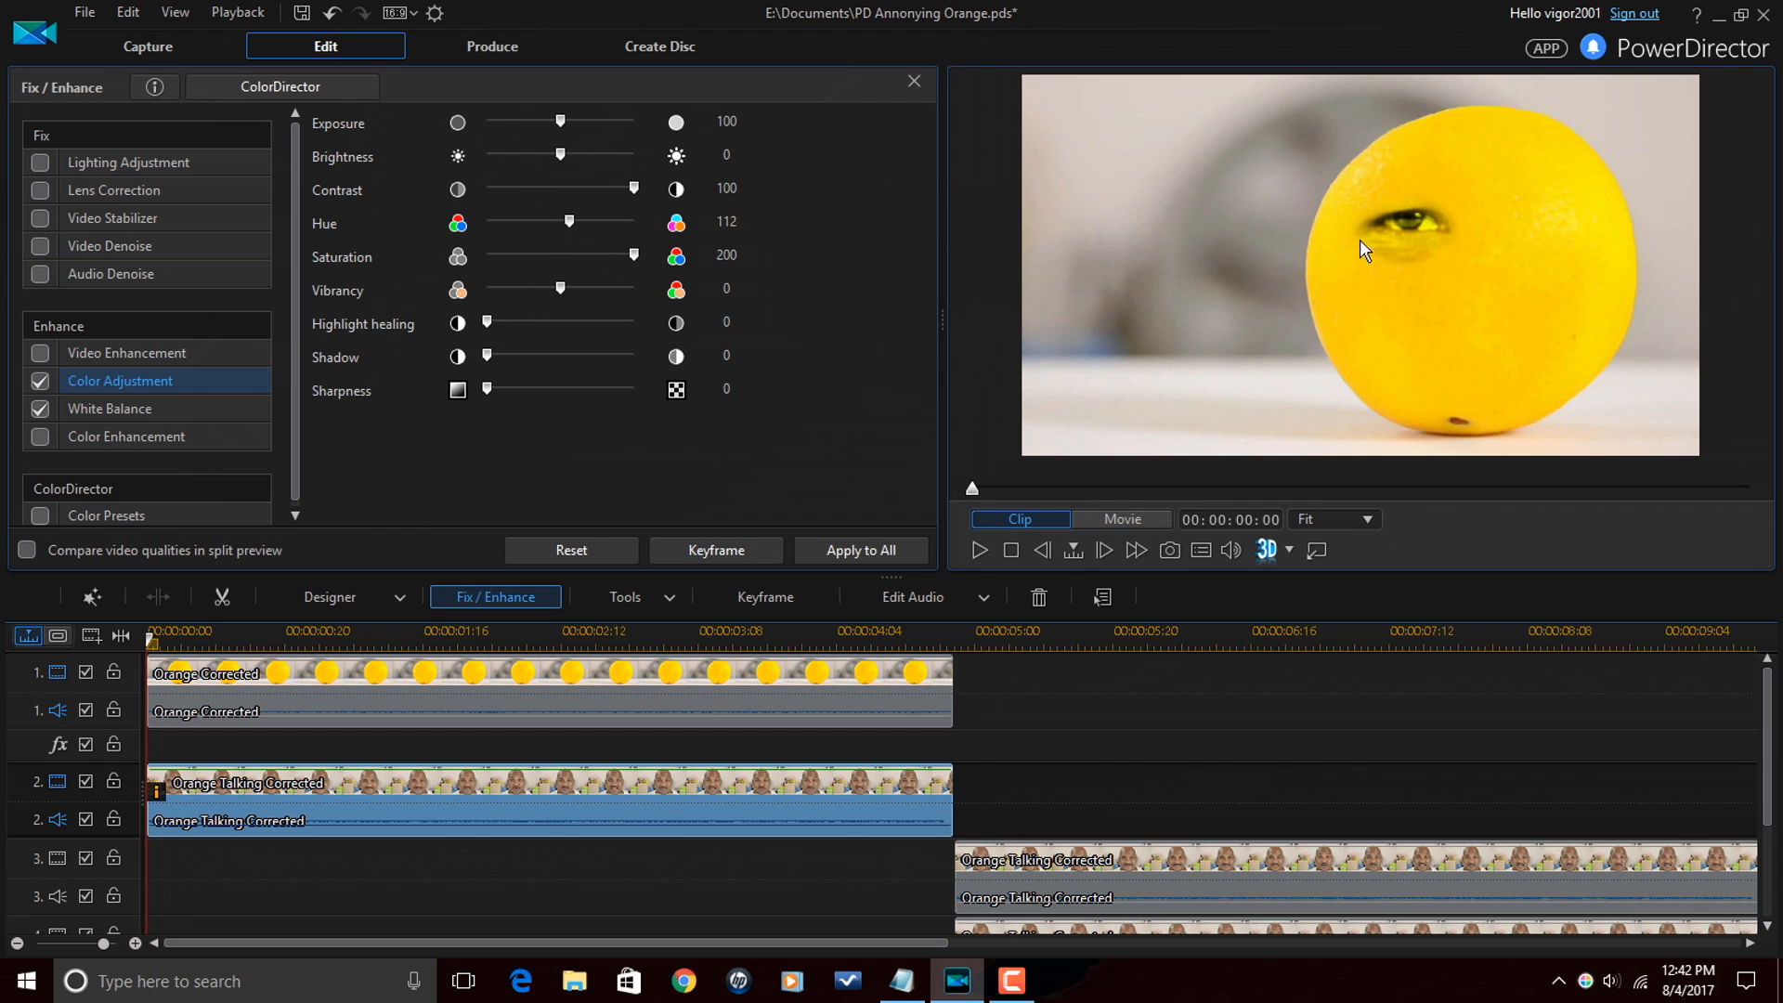
{"action": "mouse_move", "coordinate": [1425, 304]}
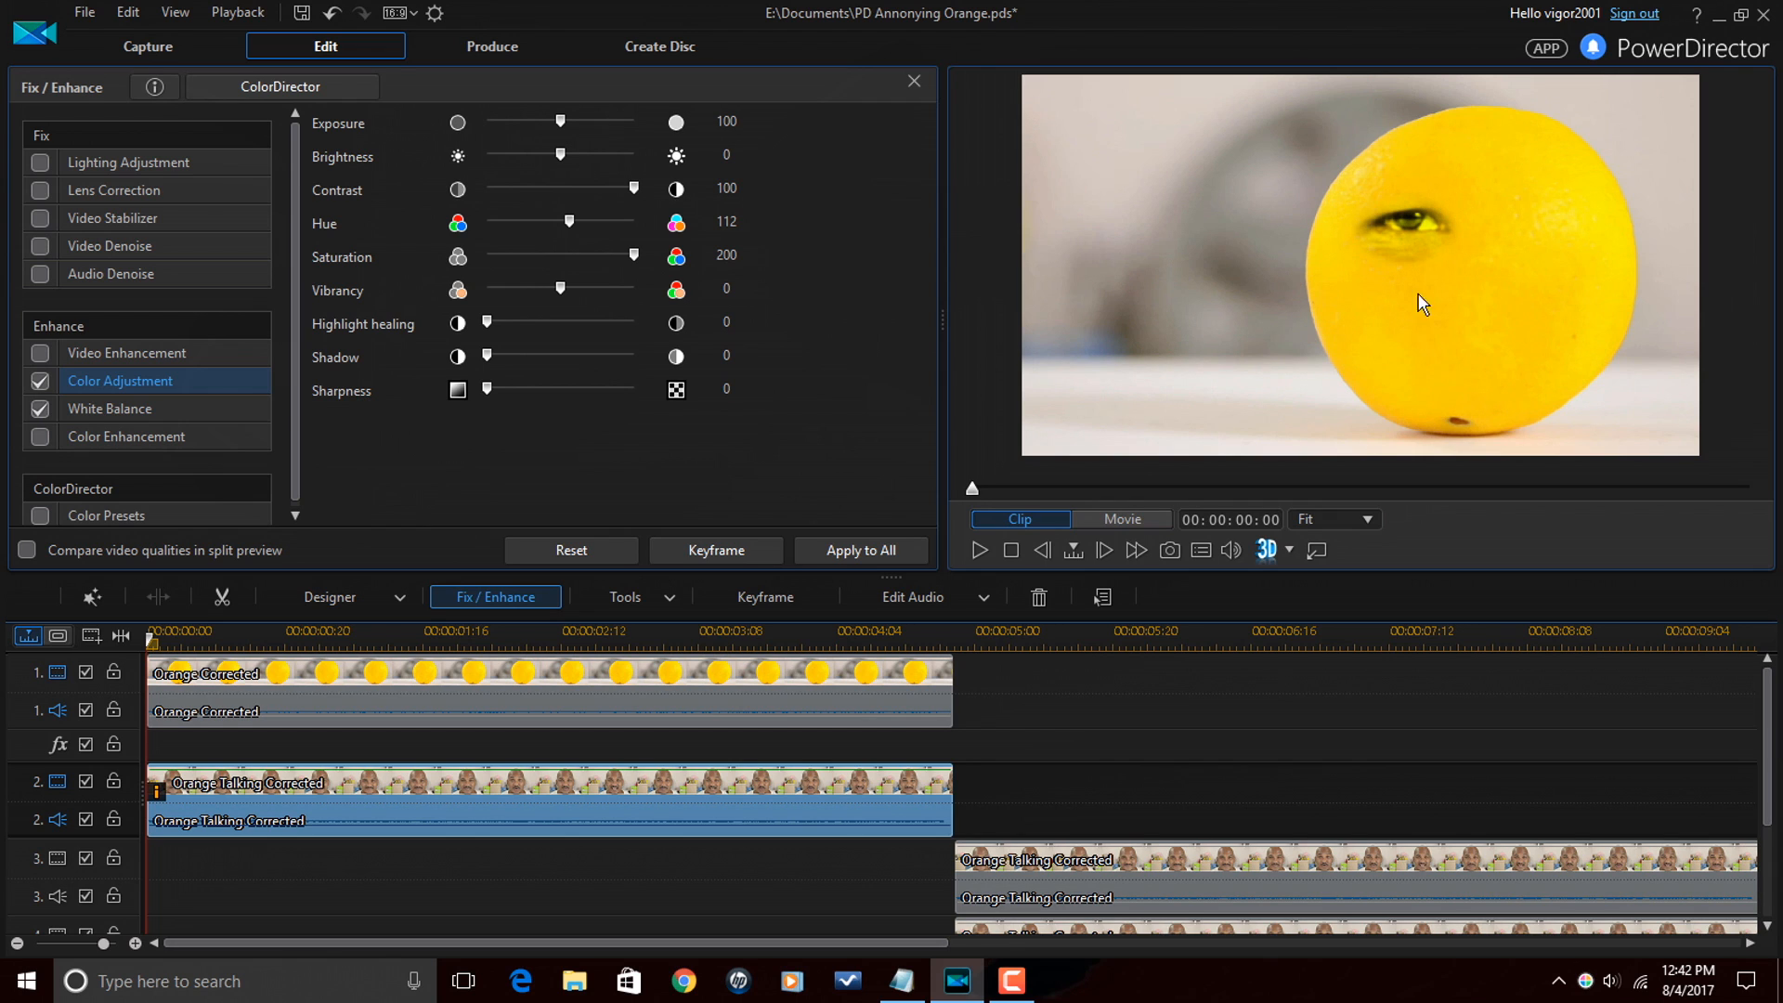
{"action": "mouse_move", "coordinate": [1471, 292]}
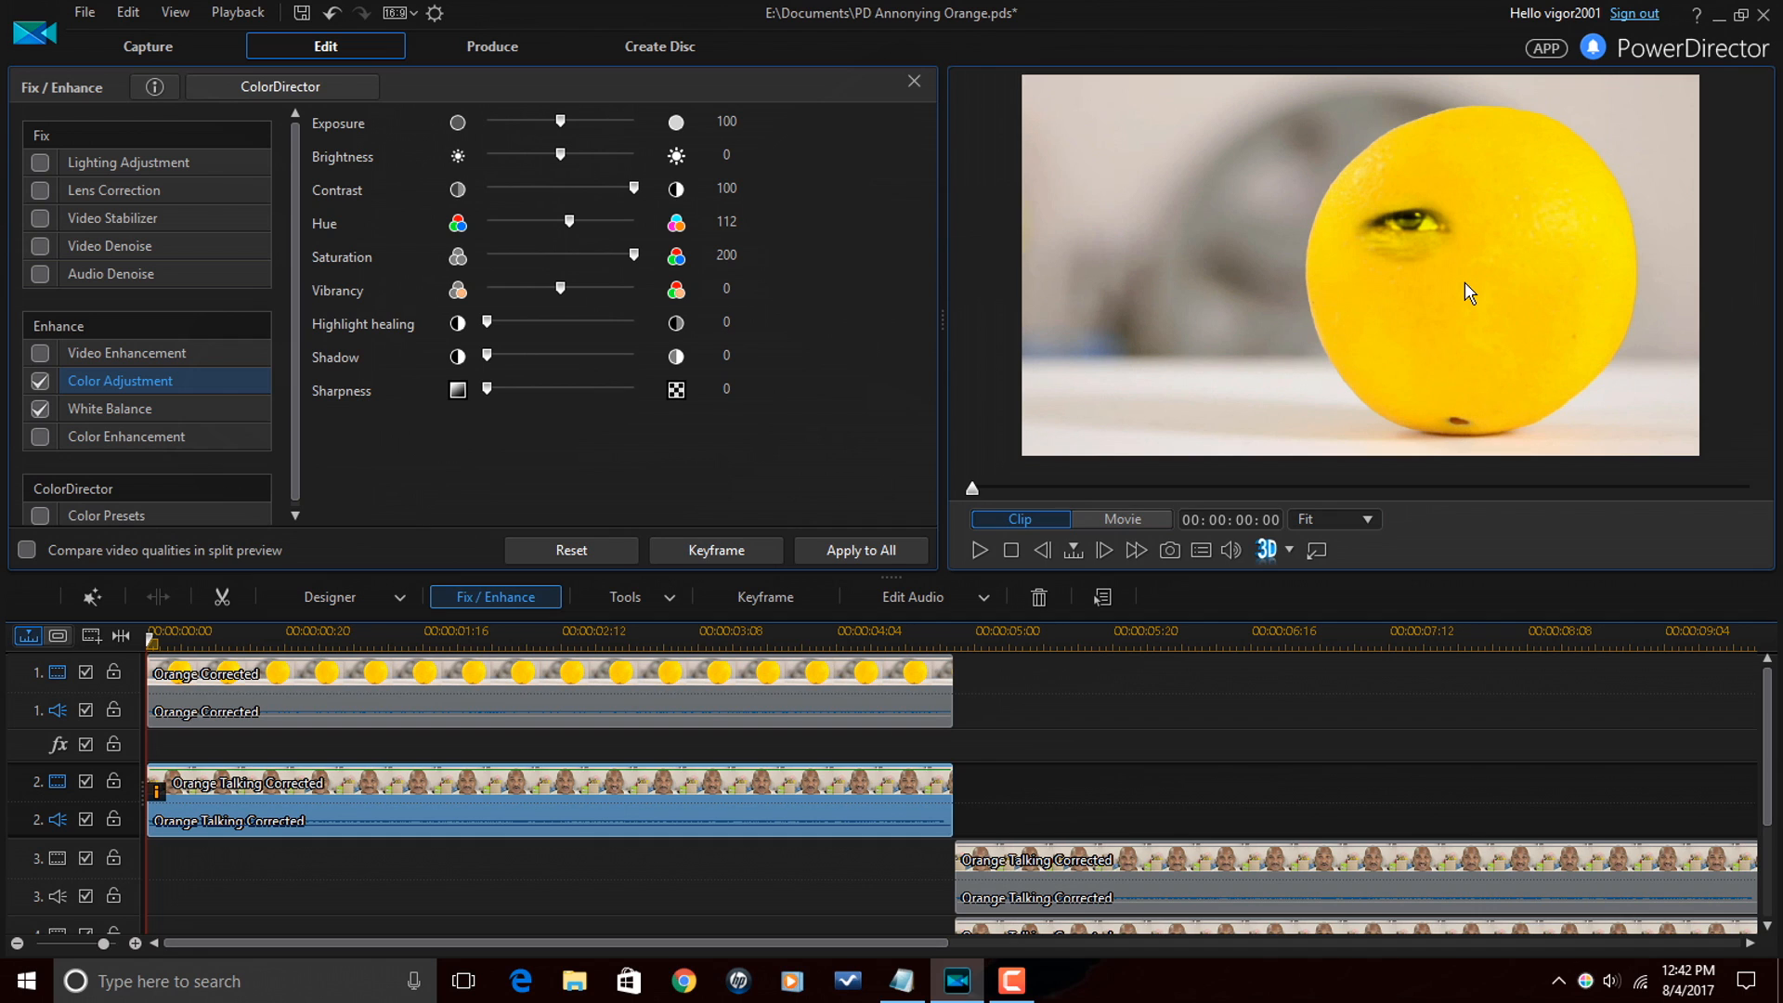
{"action": "mouse_move", "coordinate": [1466, 291]}
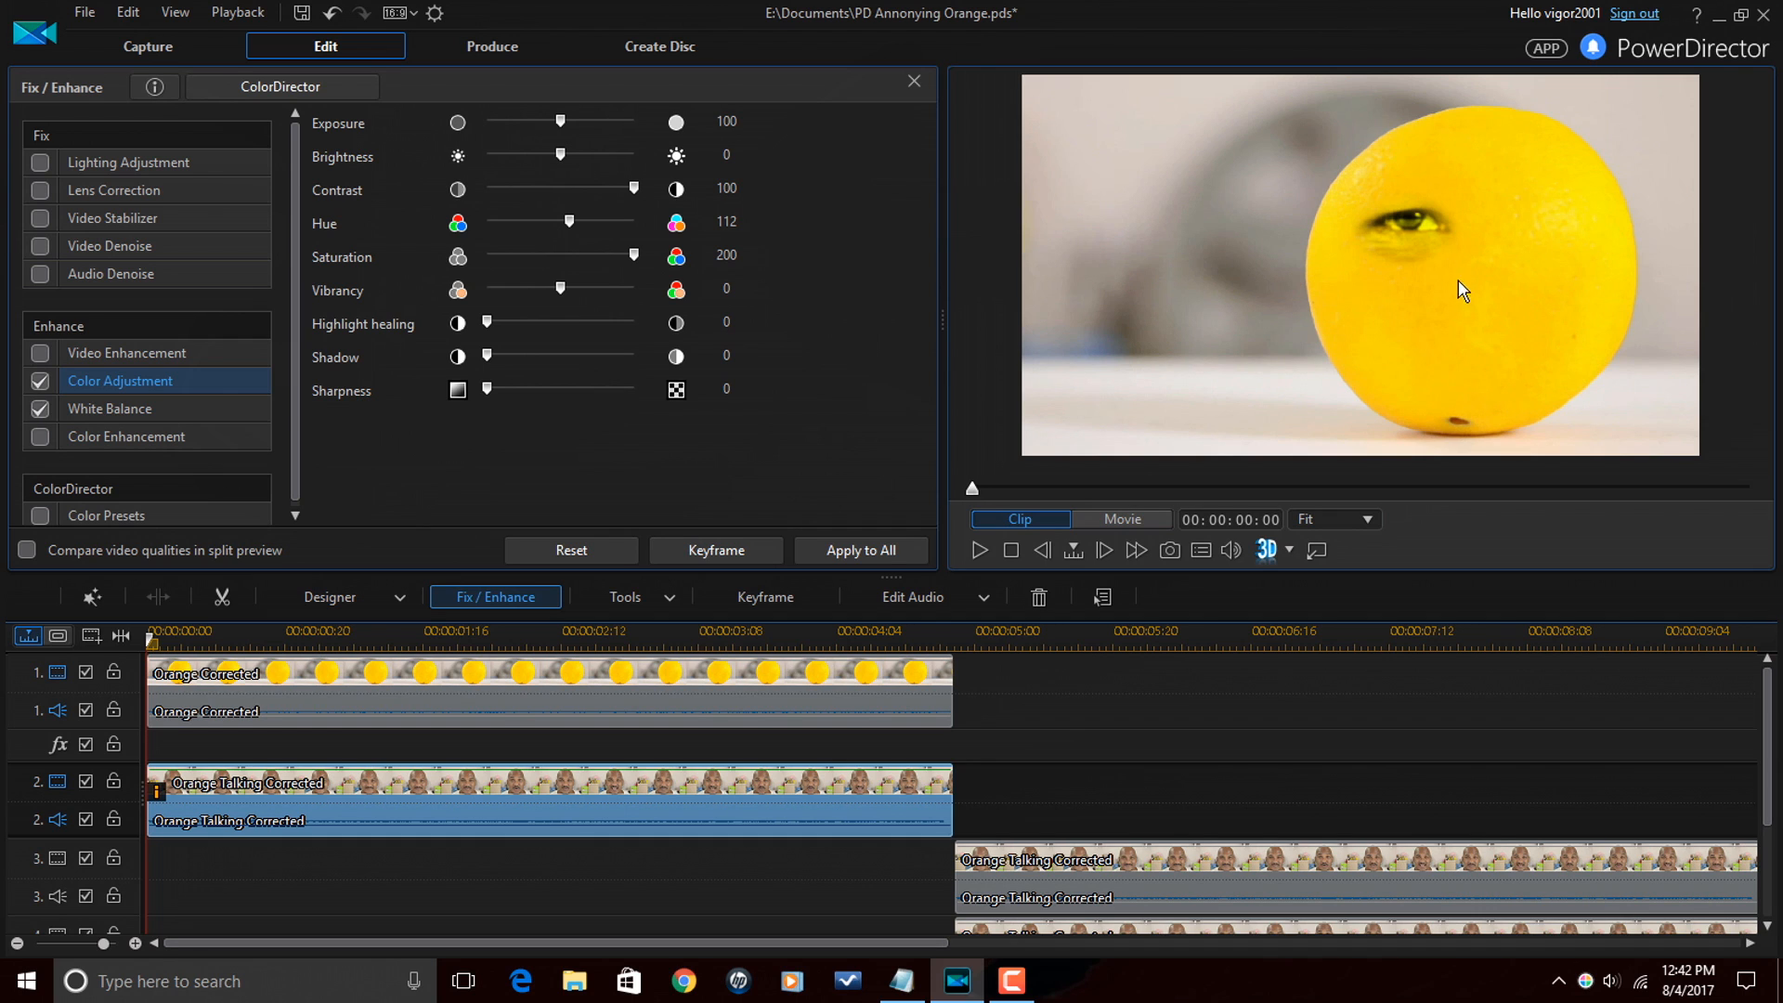
{"action": "mouse_move", "coordinate": [914, 80]}
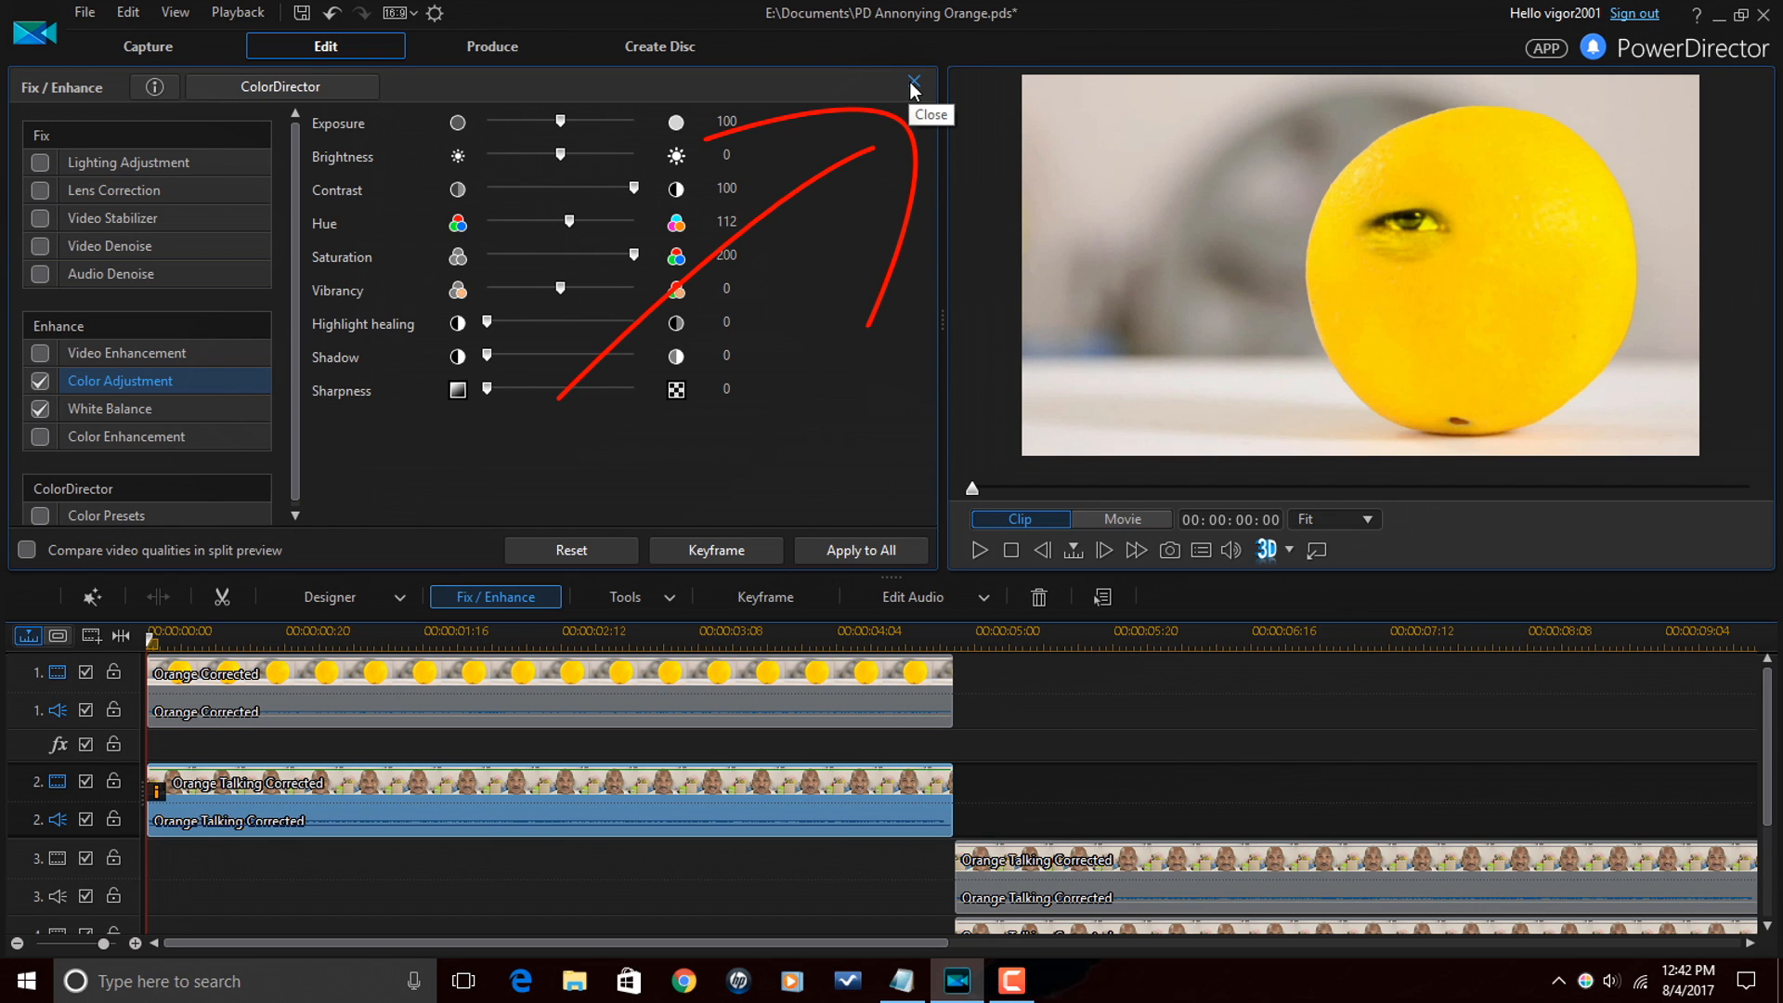
- Close the Fix/Enhance panel and clear the timeline selection, leaving the mouth clip on track 3
{"action": "left_click", "coordinate": [912, 80]}
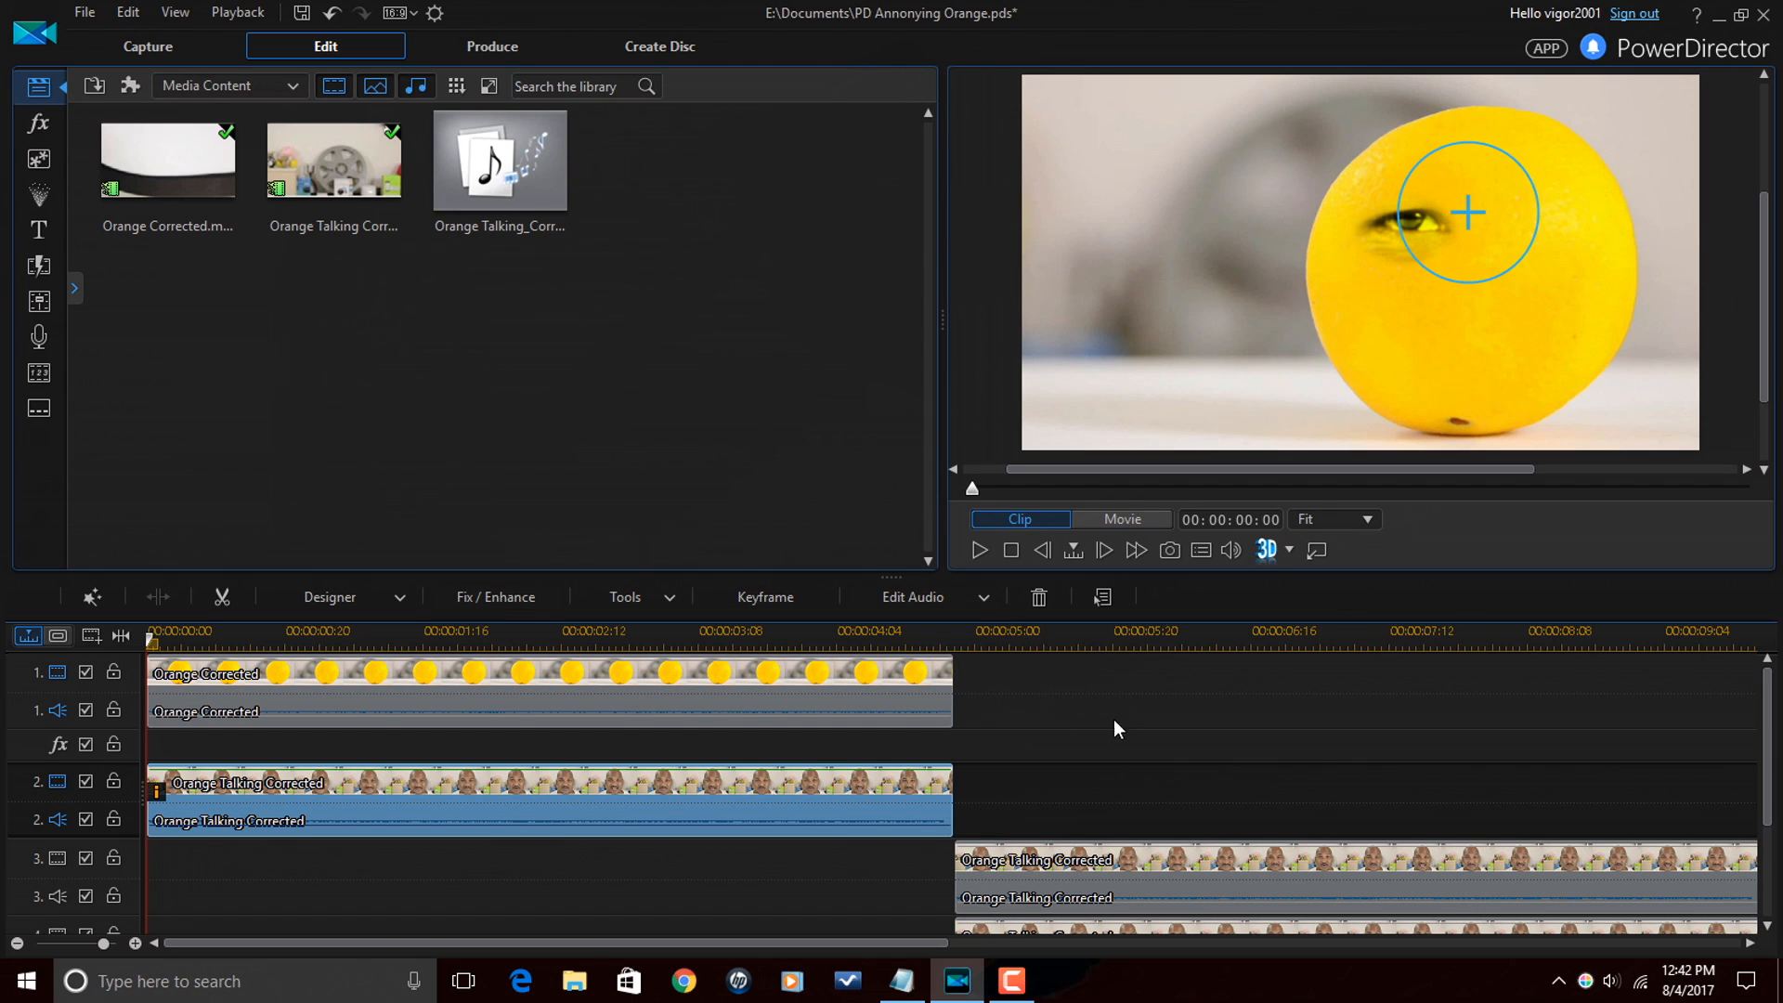
{"action": "mouse_move", "coordinate": [1260, 747]}
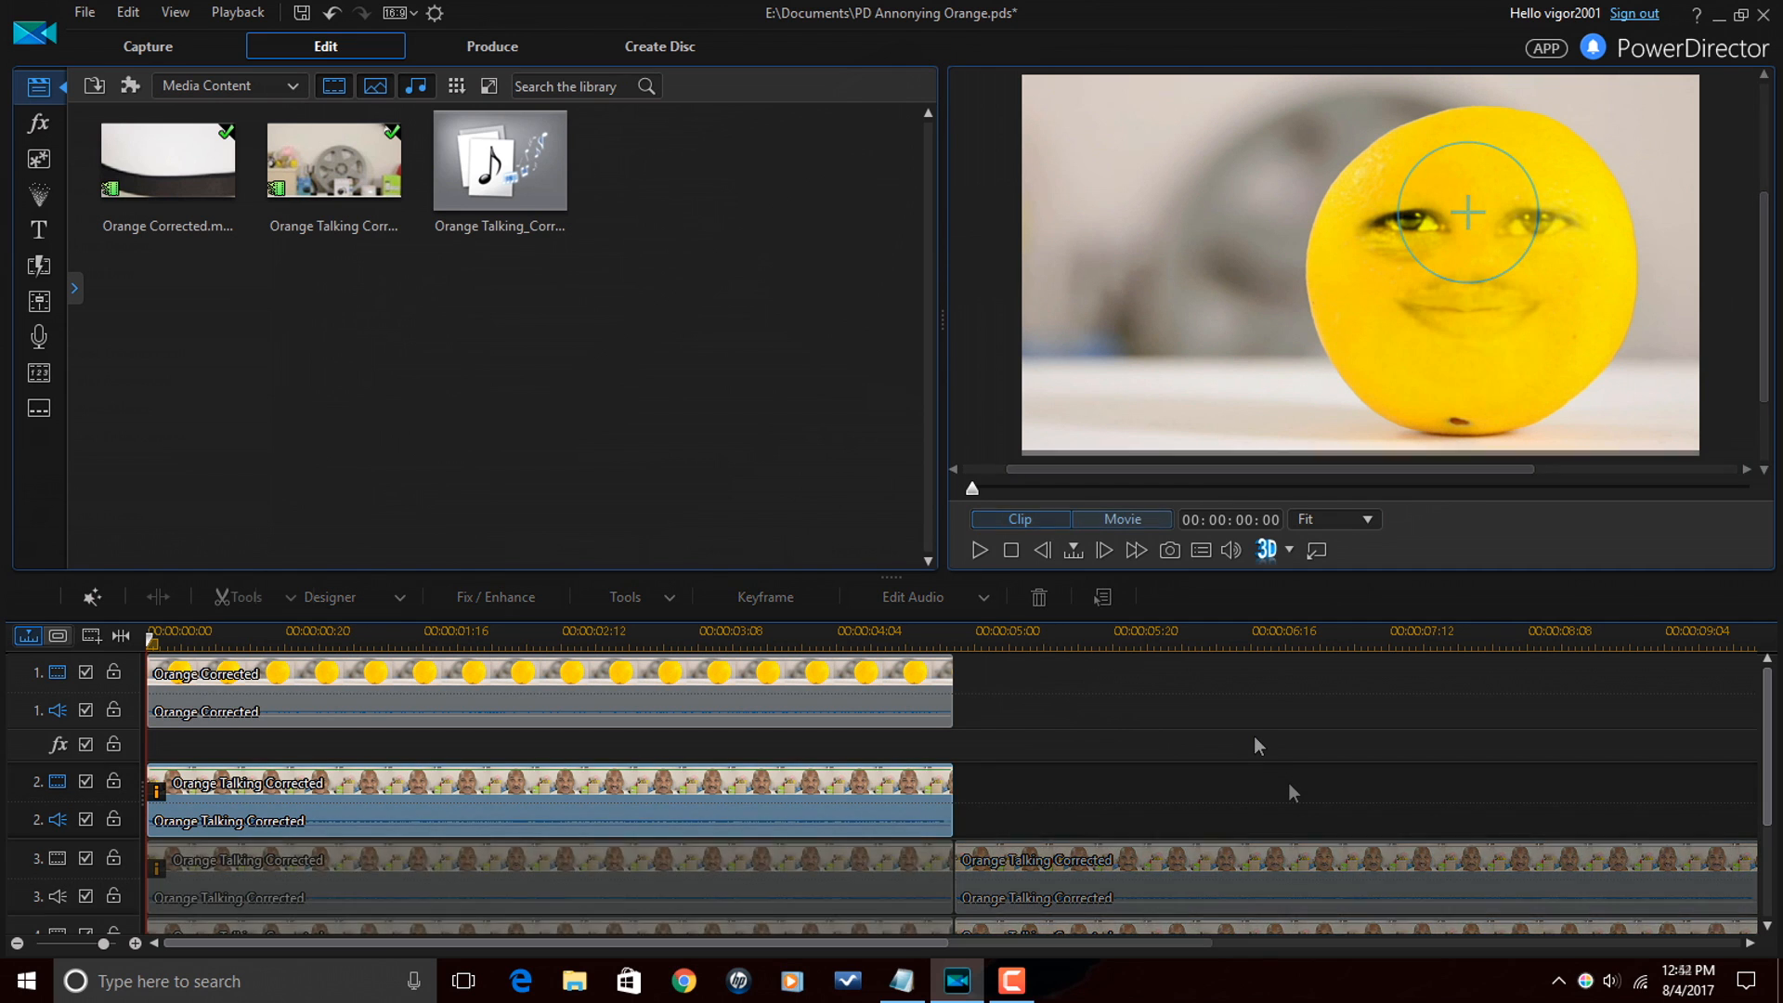
{"action": "left_click", "coordinate": [1118, 519]}
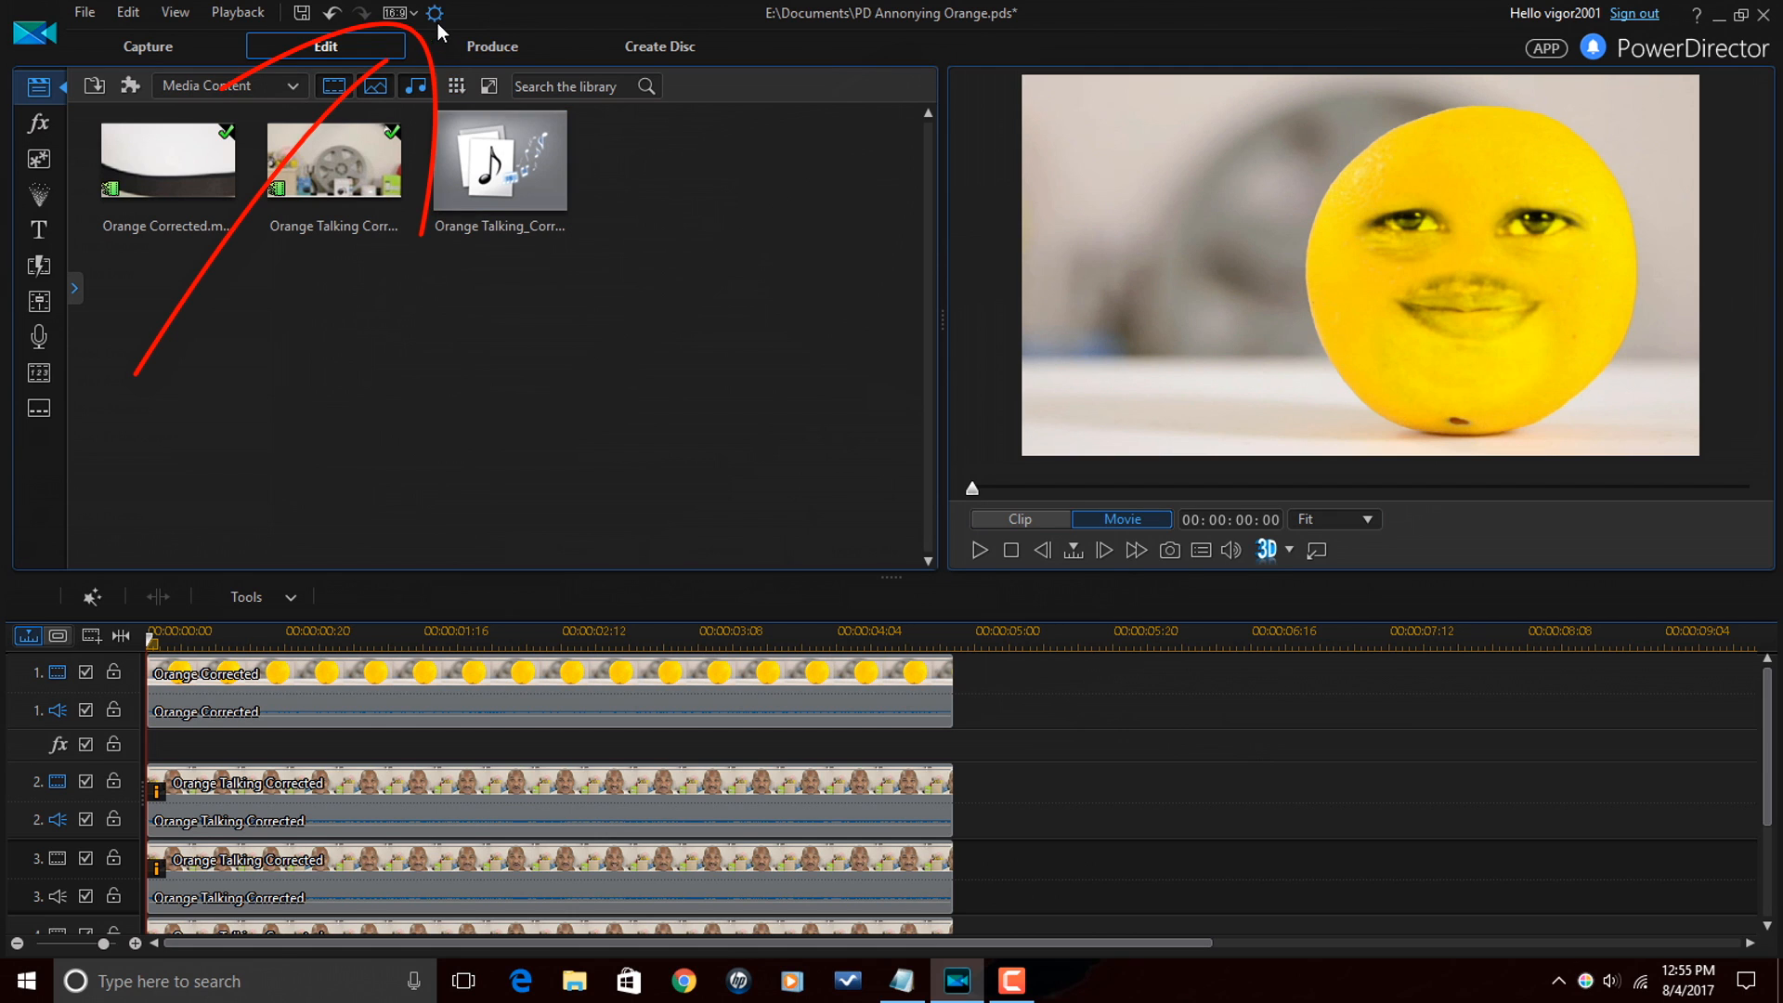
- Set Display preview quality to High Preview Resolution in Preferences and confirm
{"action": "left_click", "coordinate": [434, 13]}
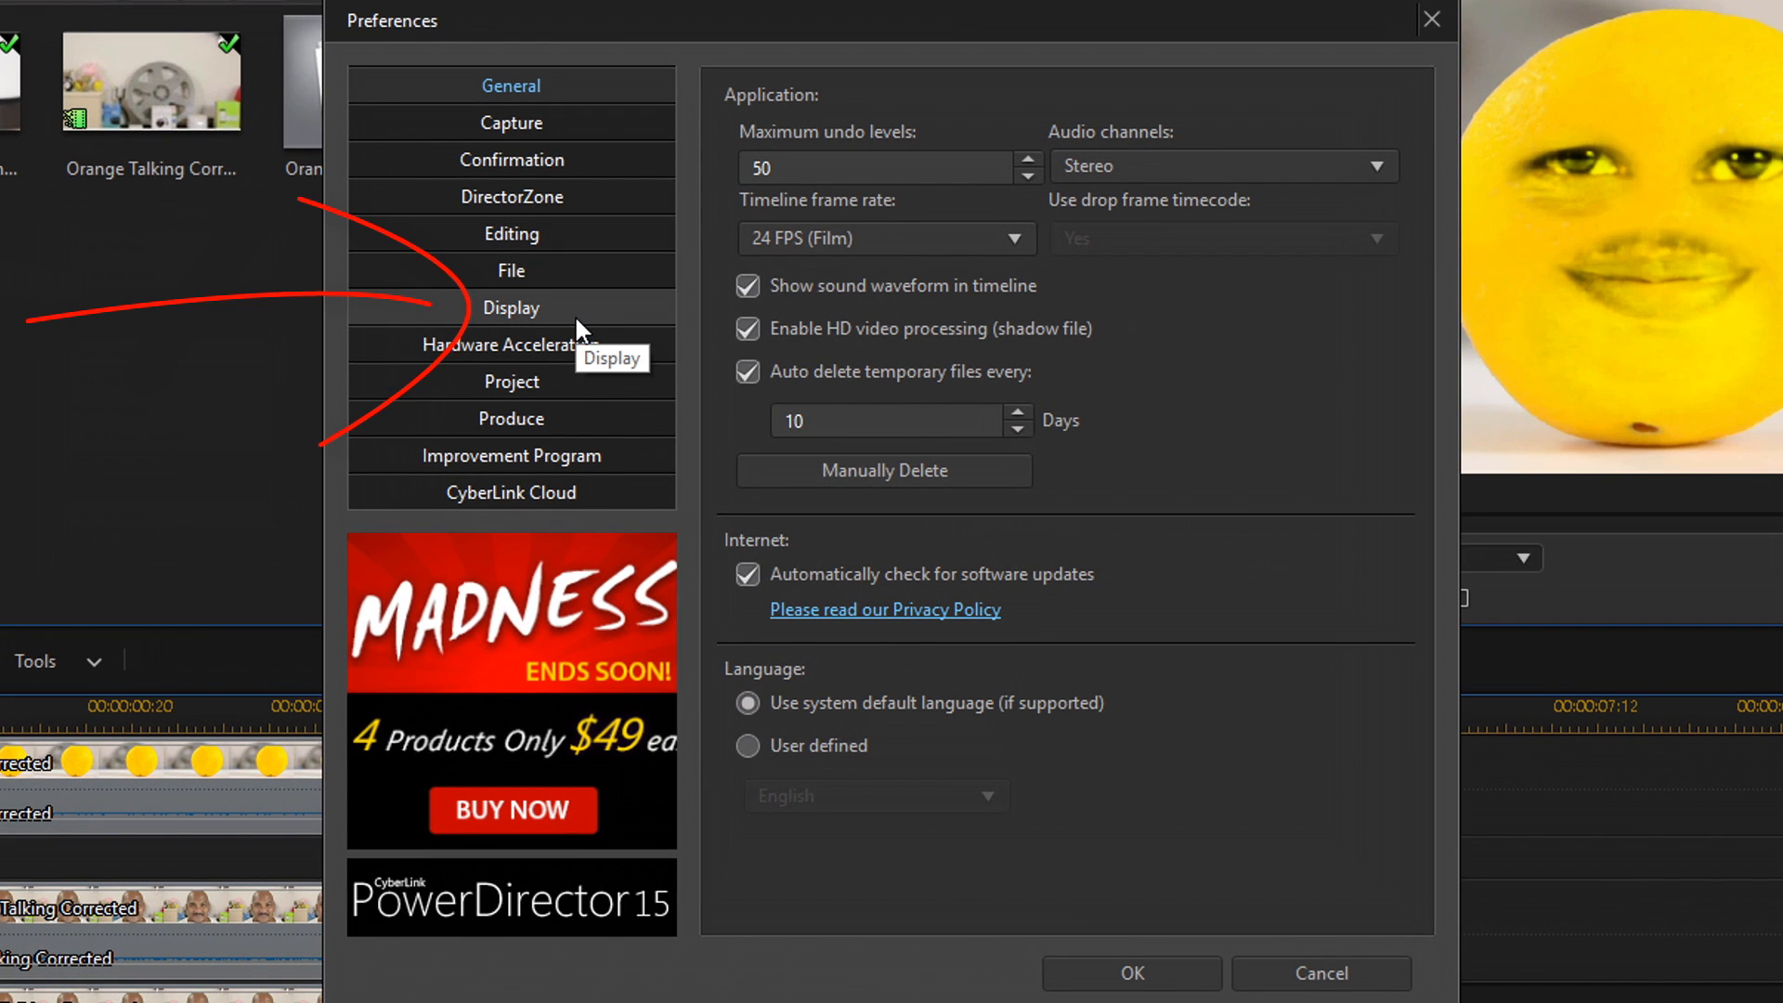
{"action": "left_click", "coordinate": [510, 307]}
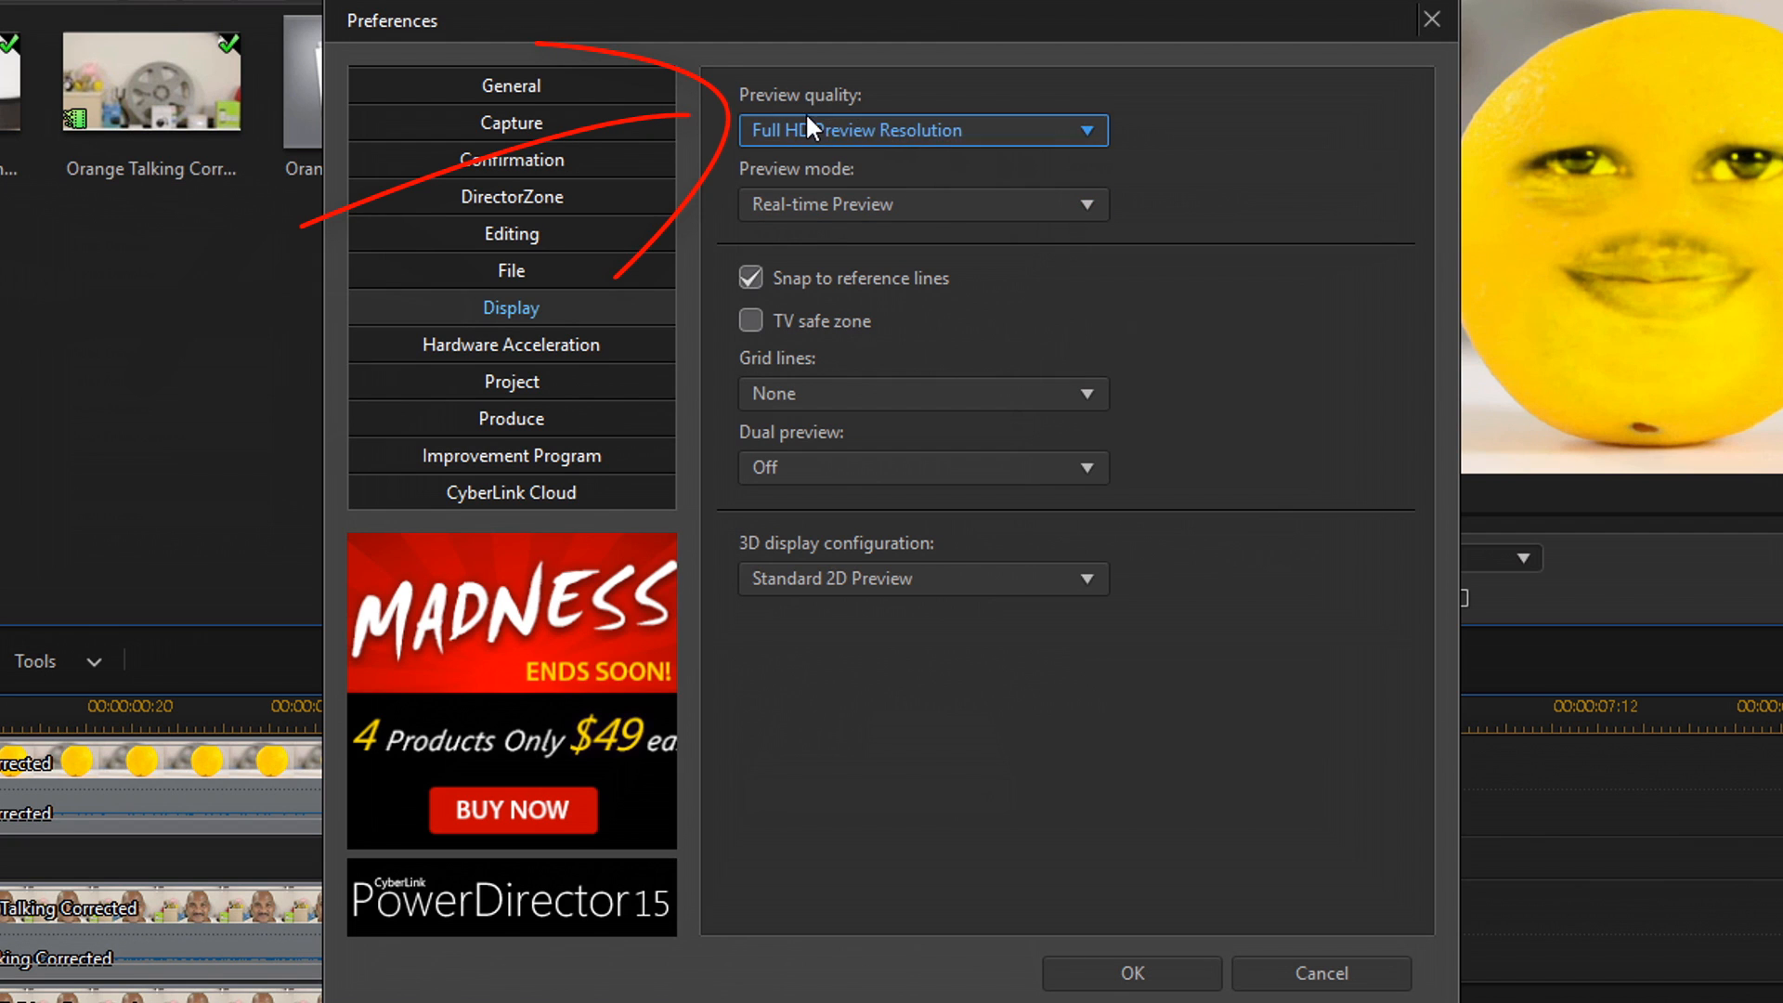
{"action": "left_click", "coordinate": [1082, 130]}
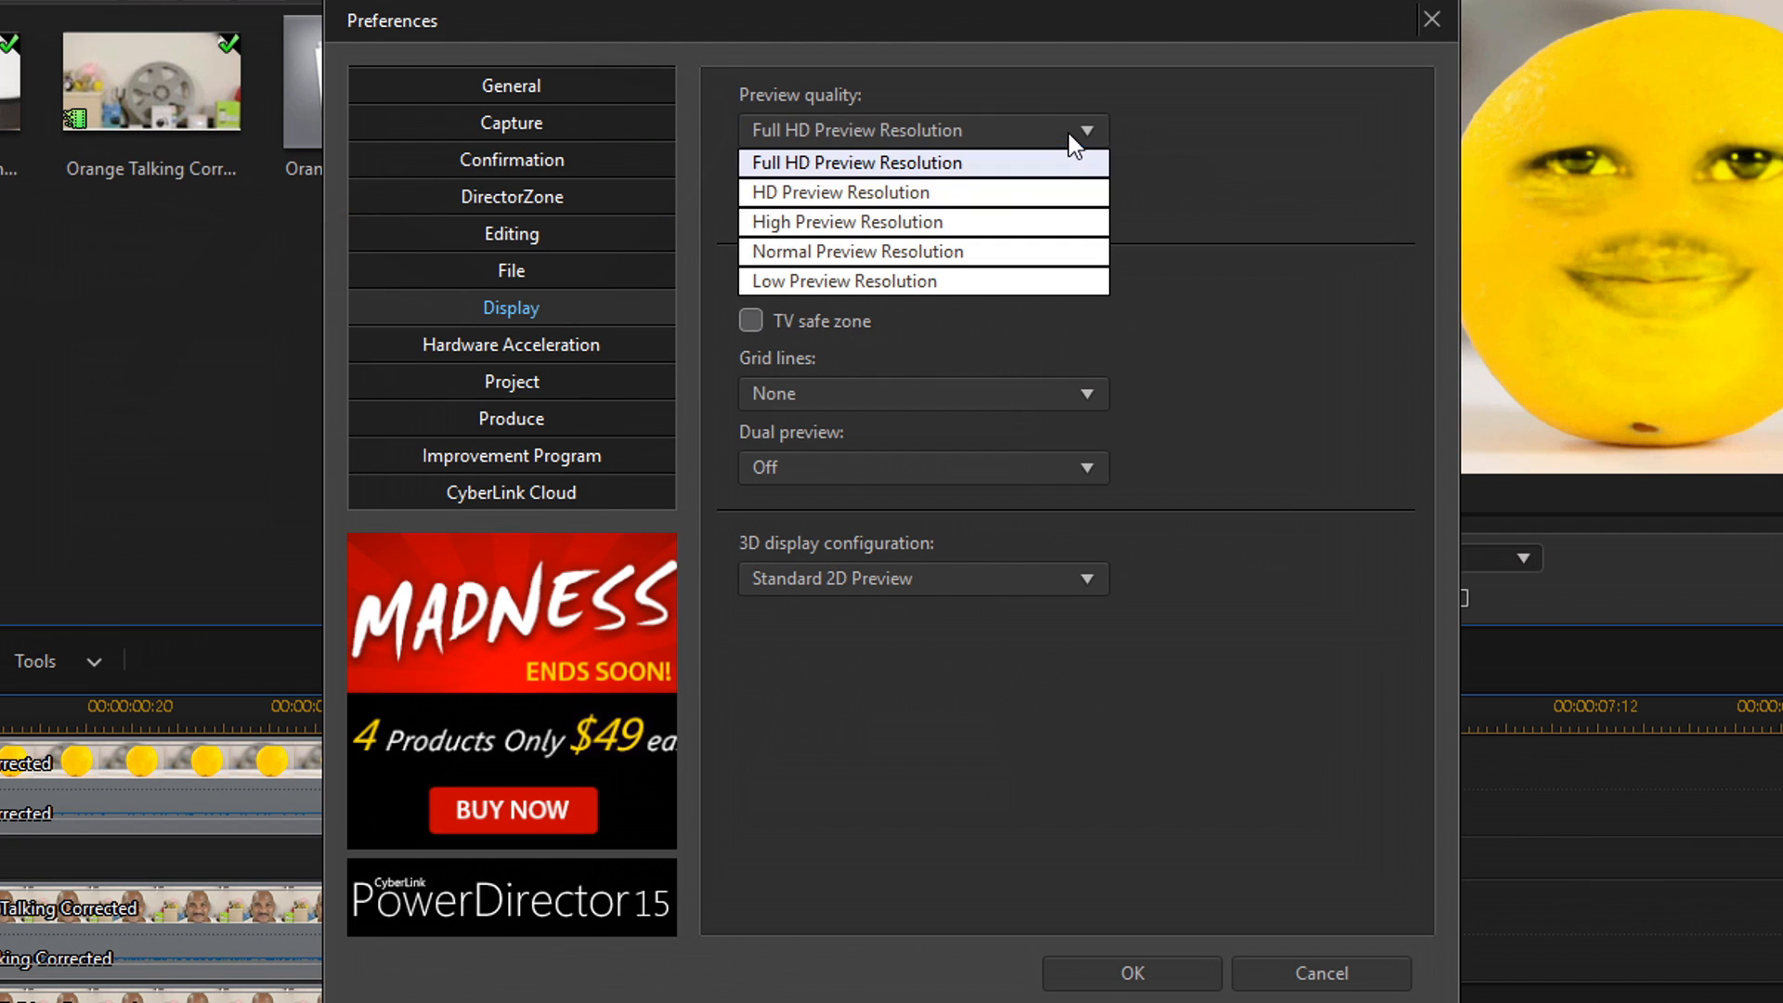
{"action": "mouse_move", "coordinate": [916, 221]}
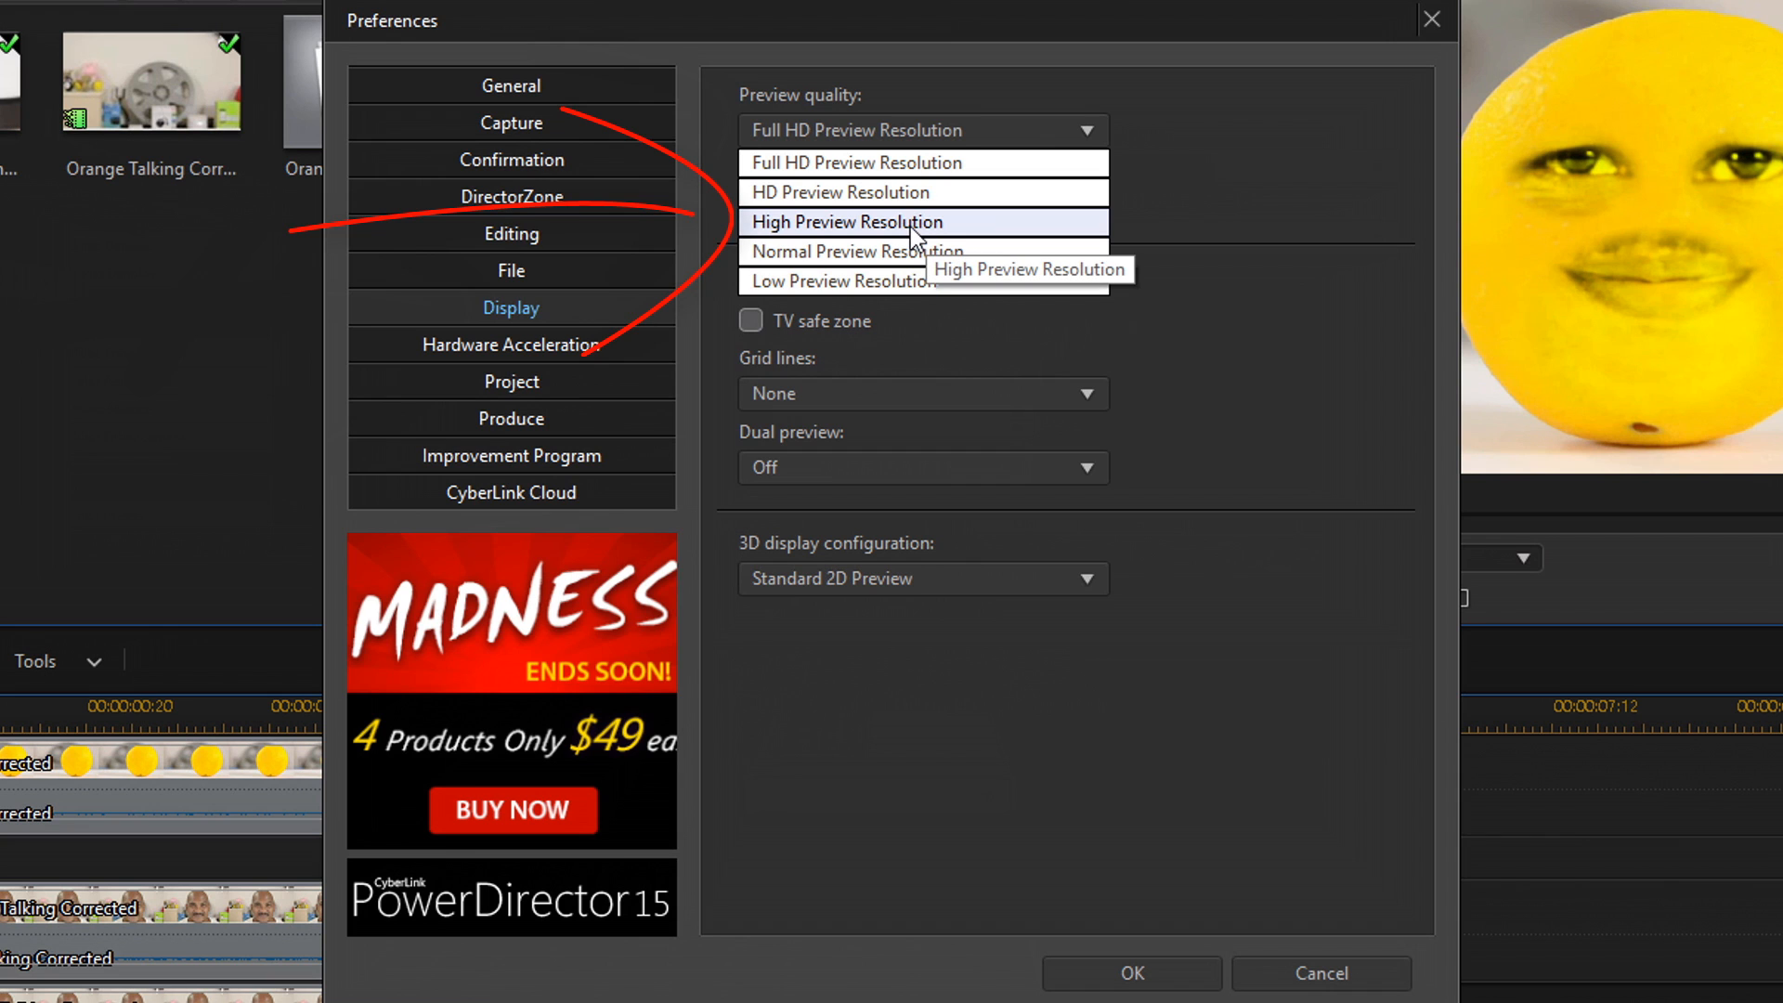
{"action": "left_click", "coordinate": [847, 221]}
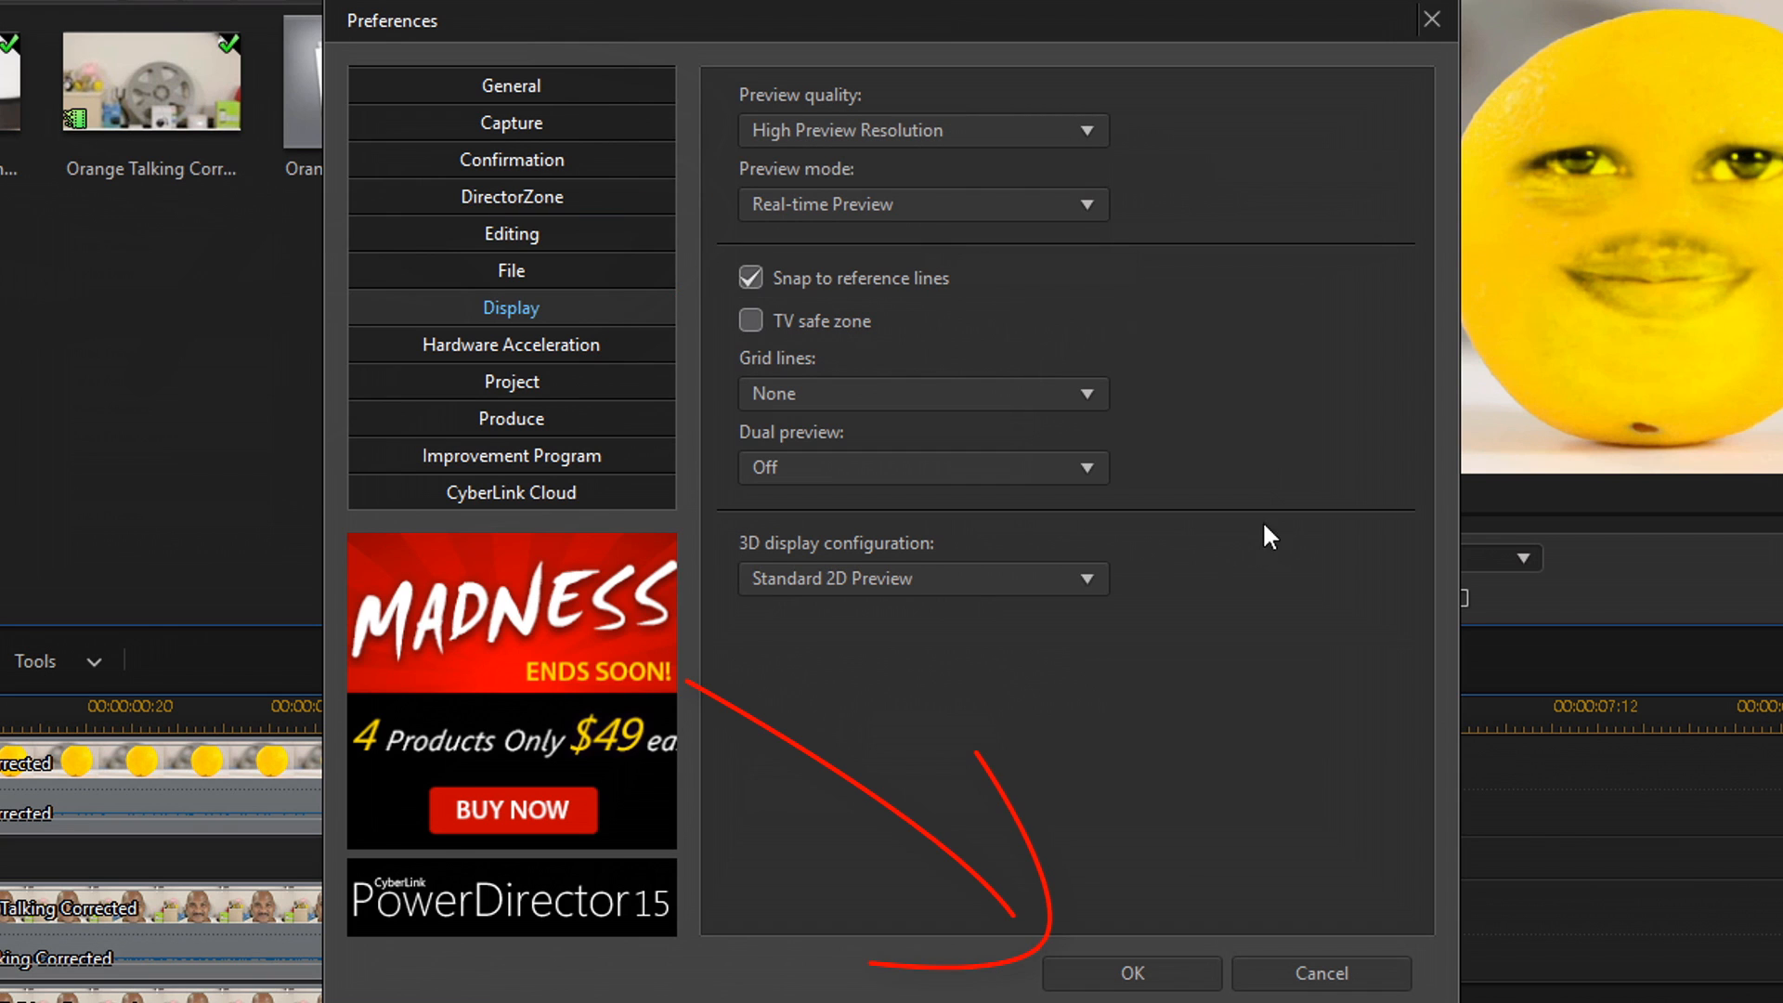
{"action": "left_click", "coordinate": [1132, 971]}
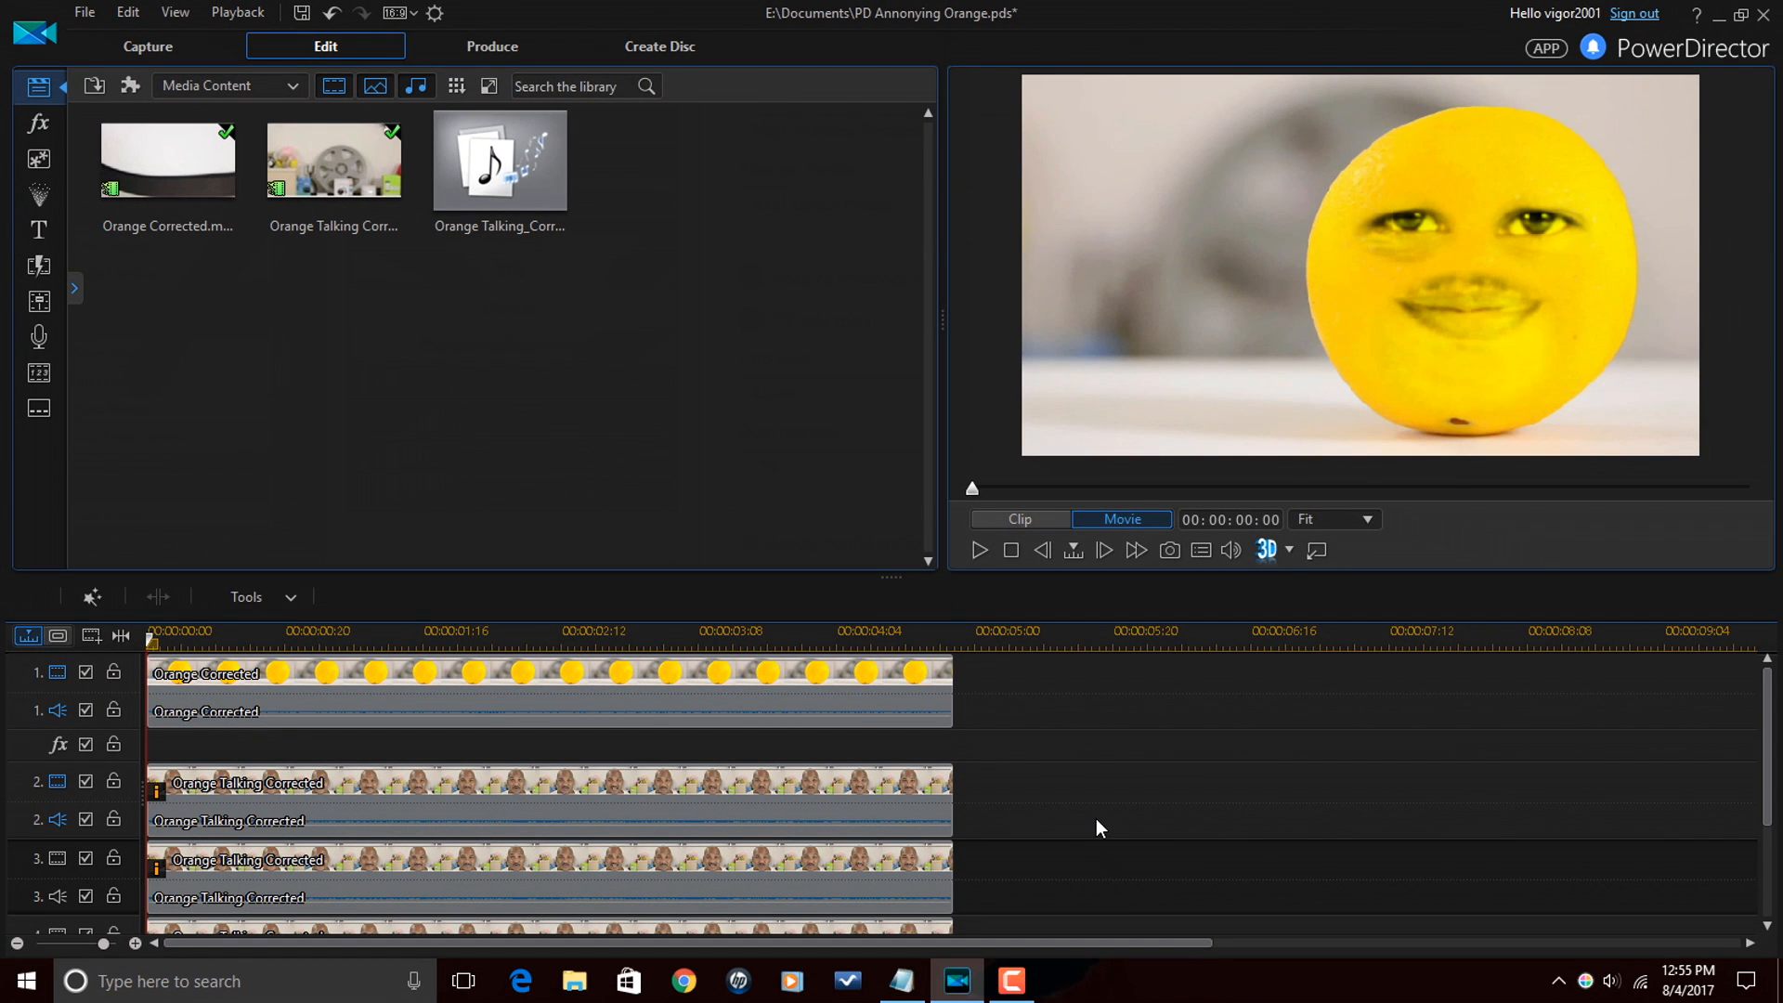
- Play back the finished orange composite with eyes and mouth in the preview
{"action": "key", "text": "space"}
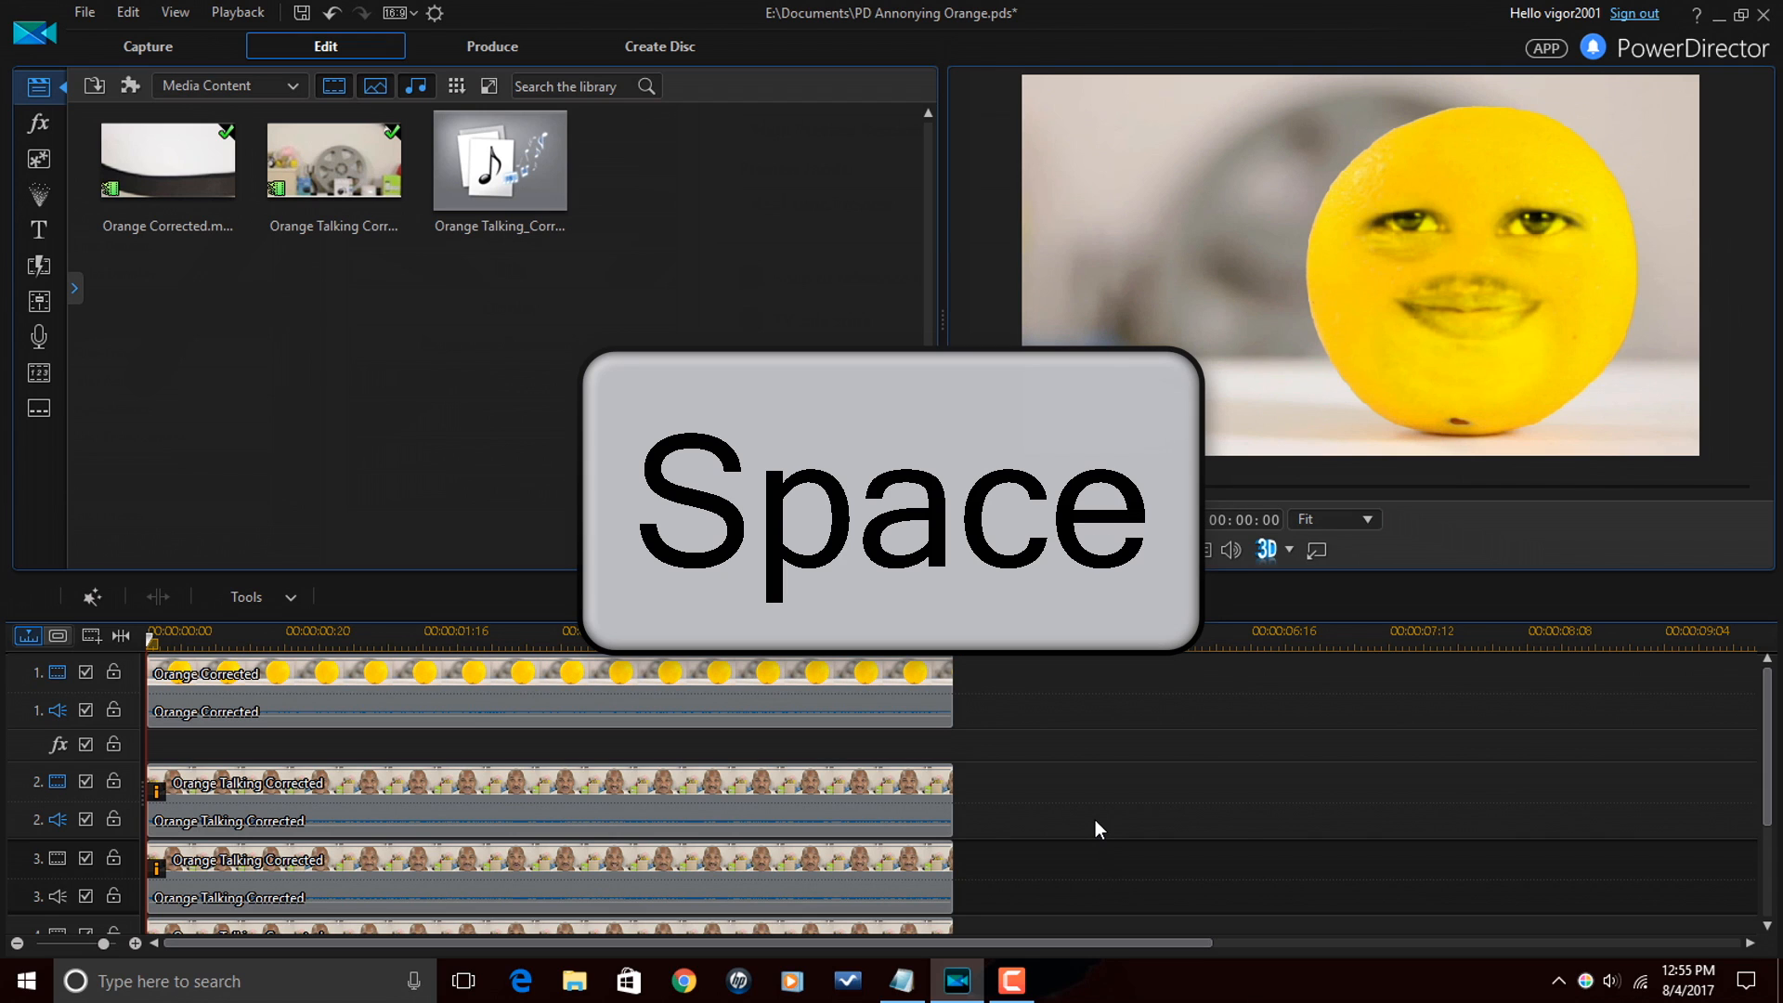
{"action": "key", "text": "space"}
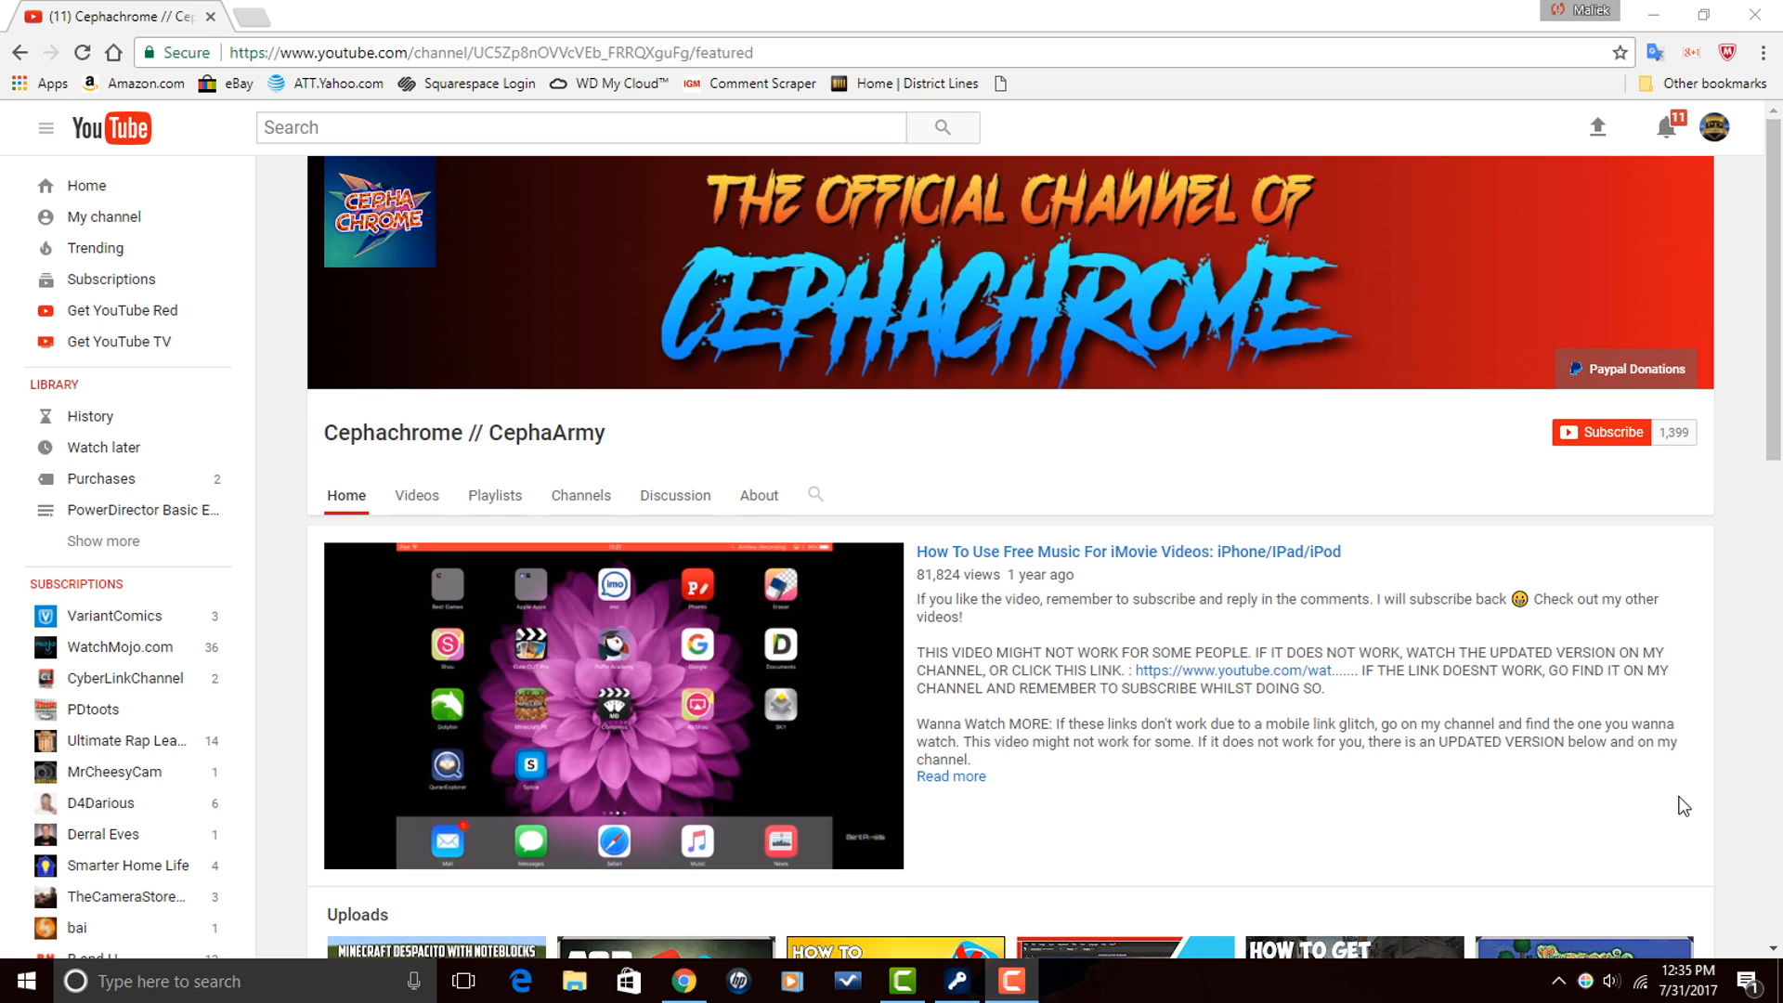
{"action": "scroll", "scroll_direction": "down", "scroll_amount": 3}
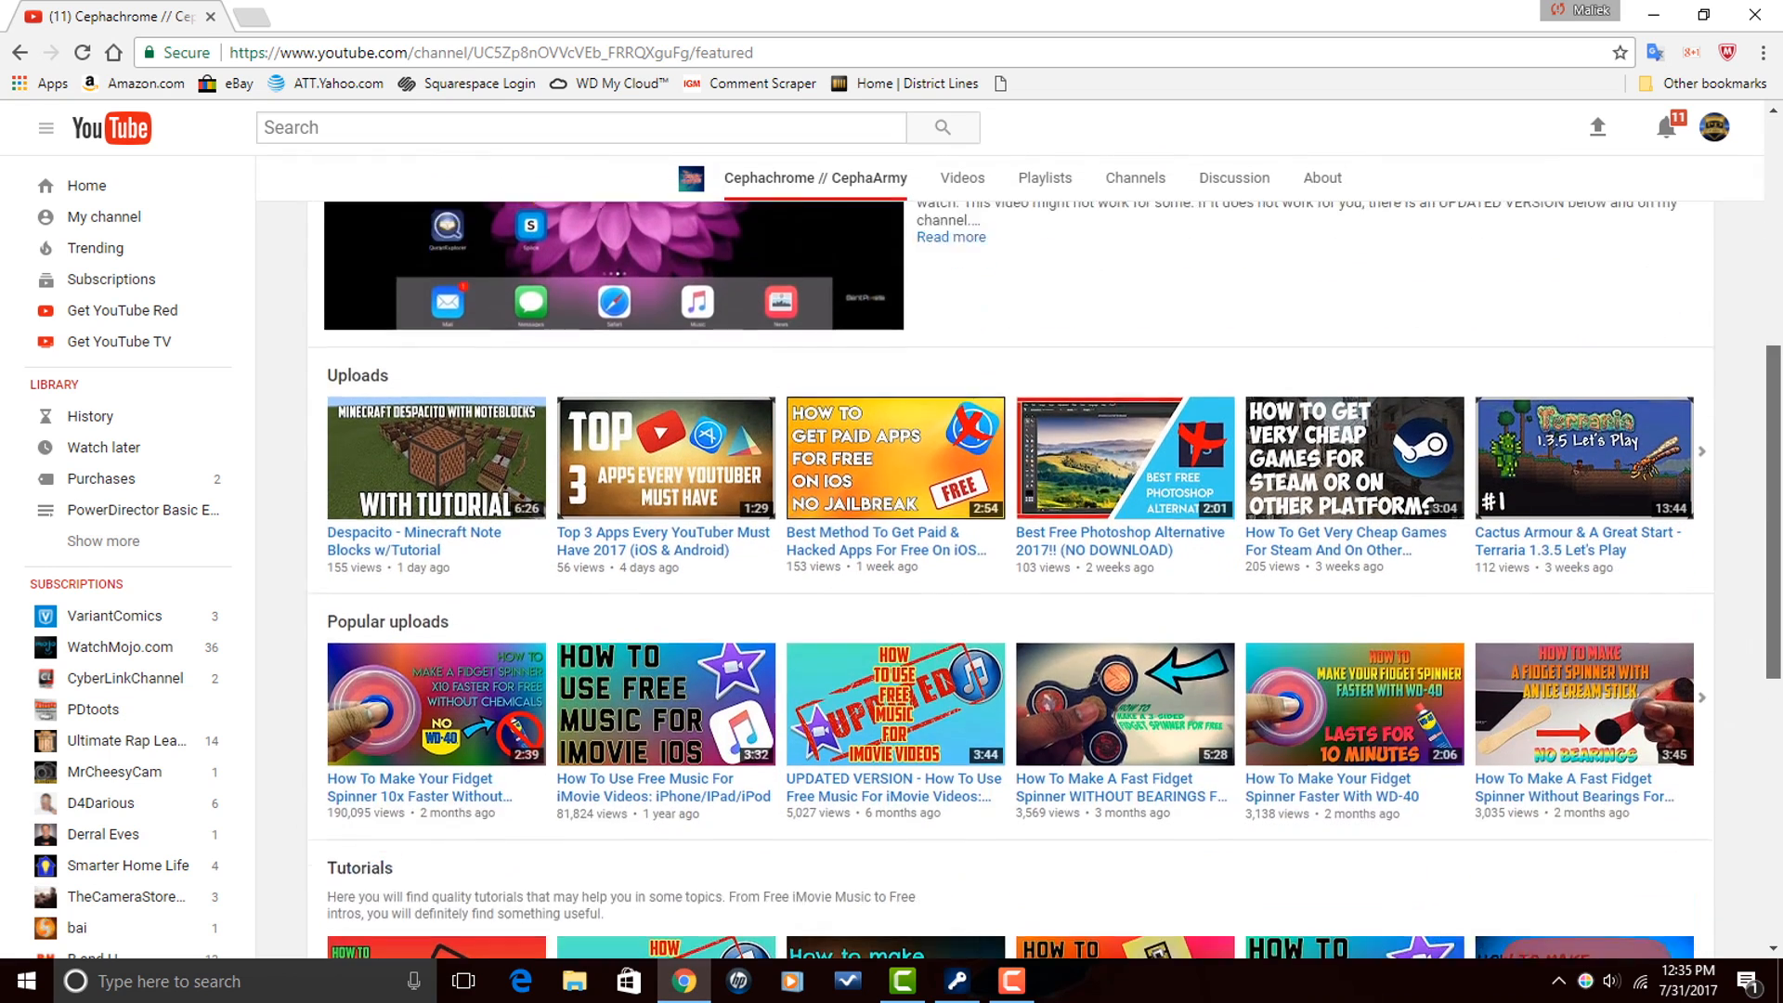
{"action": "scroll", "scroll_direction": "down", "scroll_amount": 3}
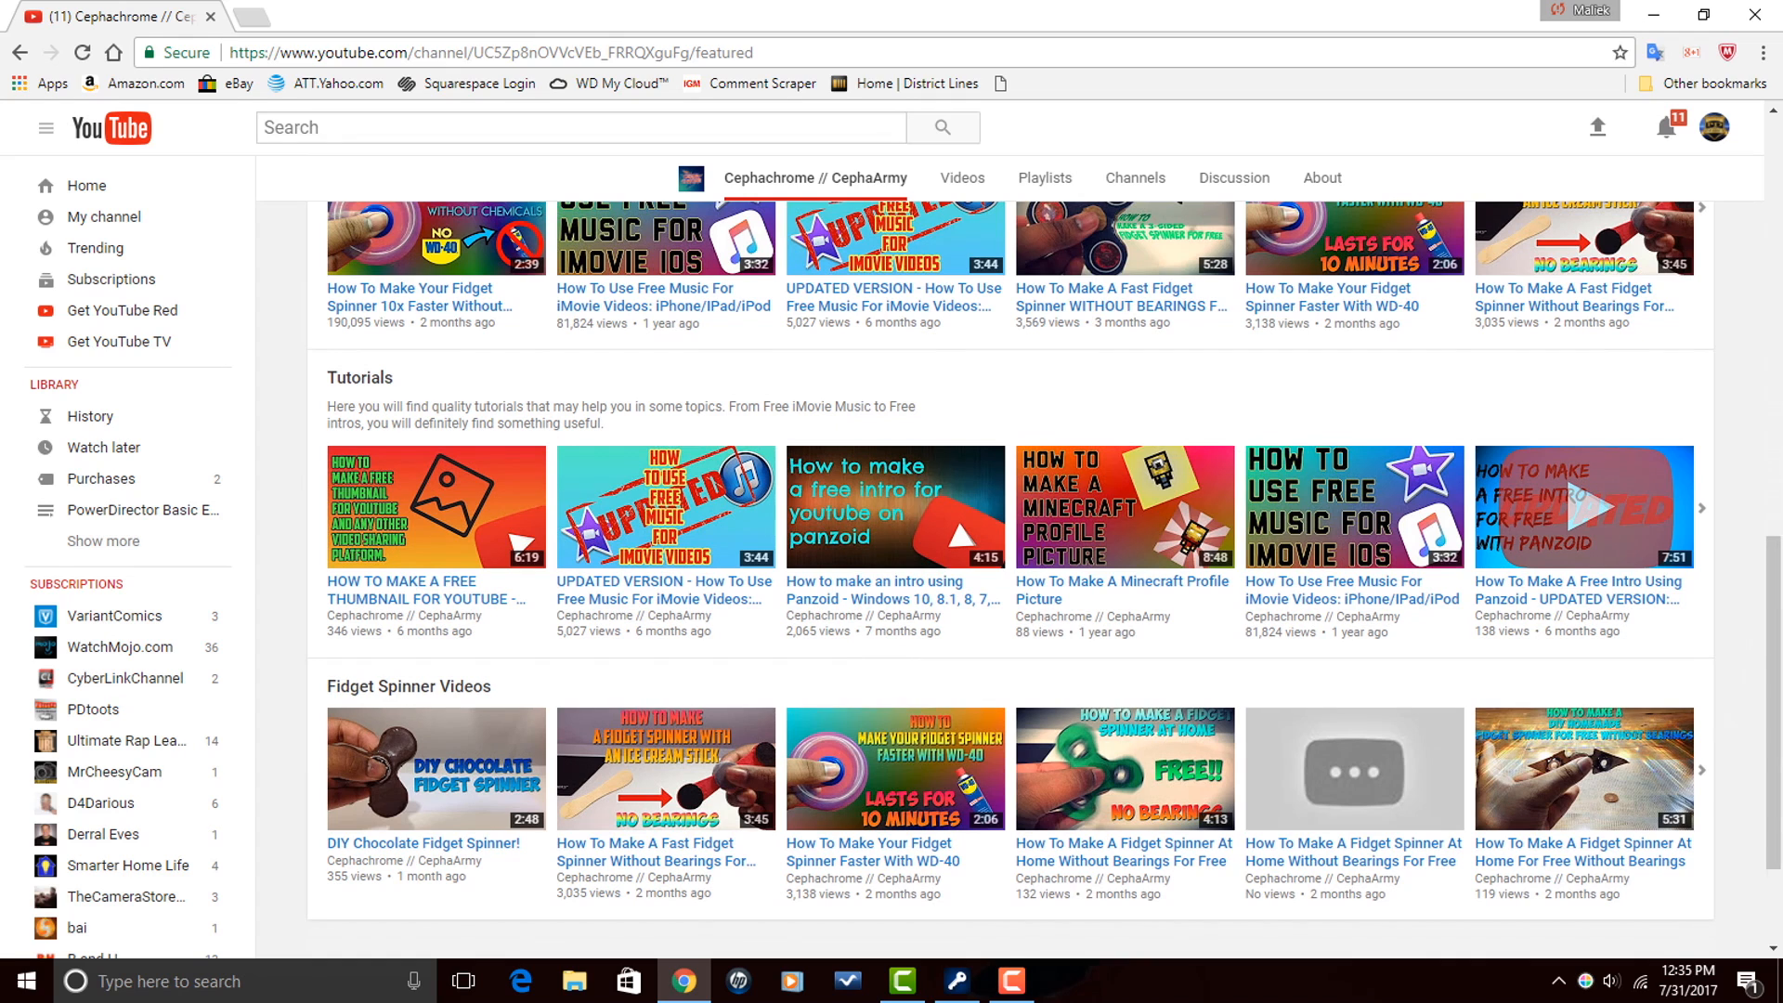
{"action": "mouse_move", "coordinate": [1709, 667]}
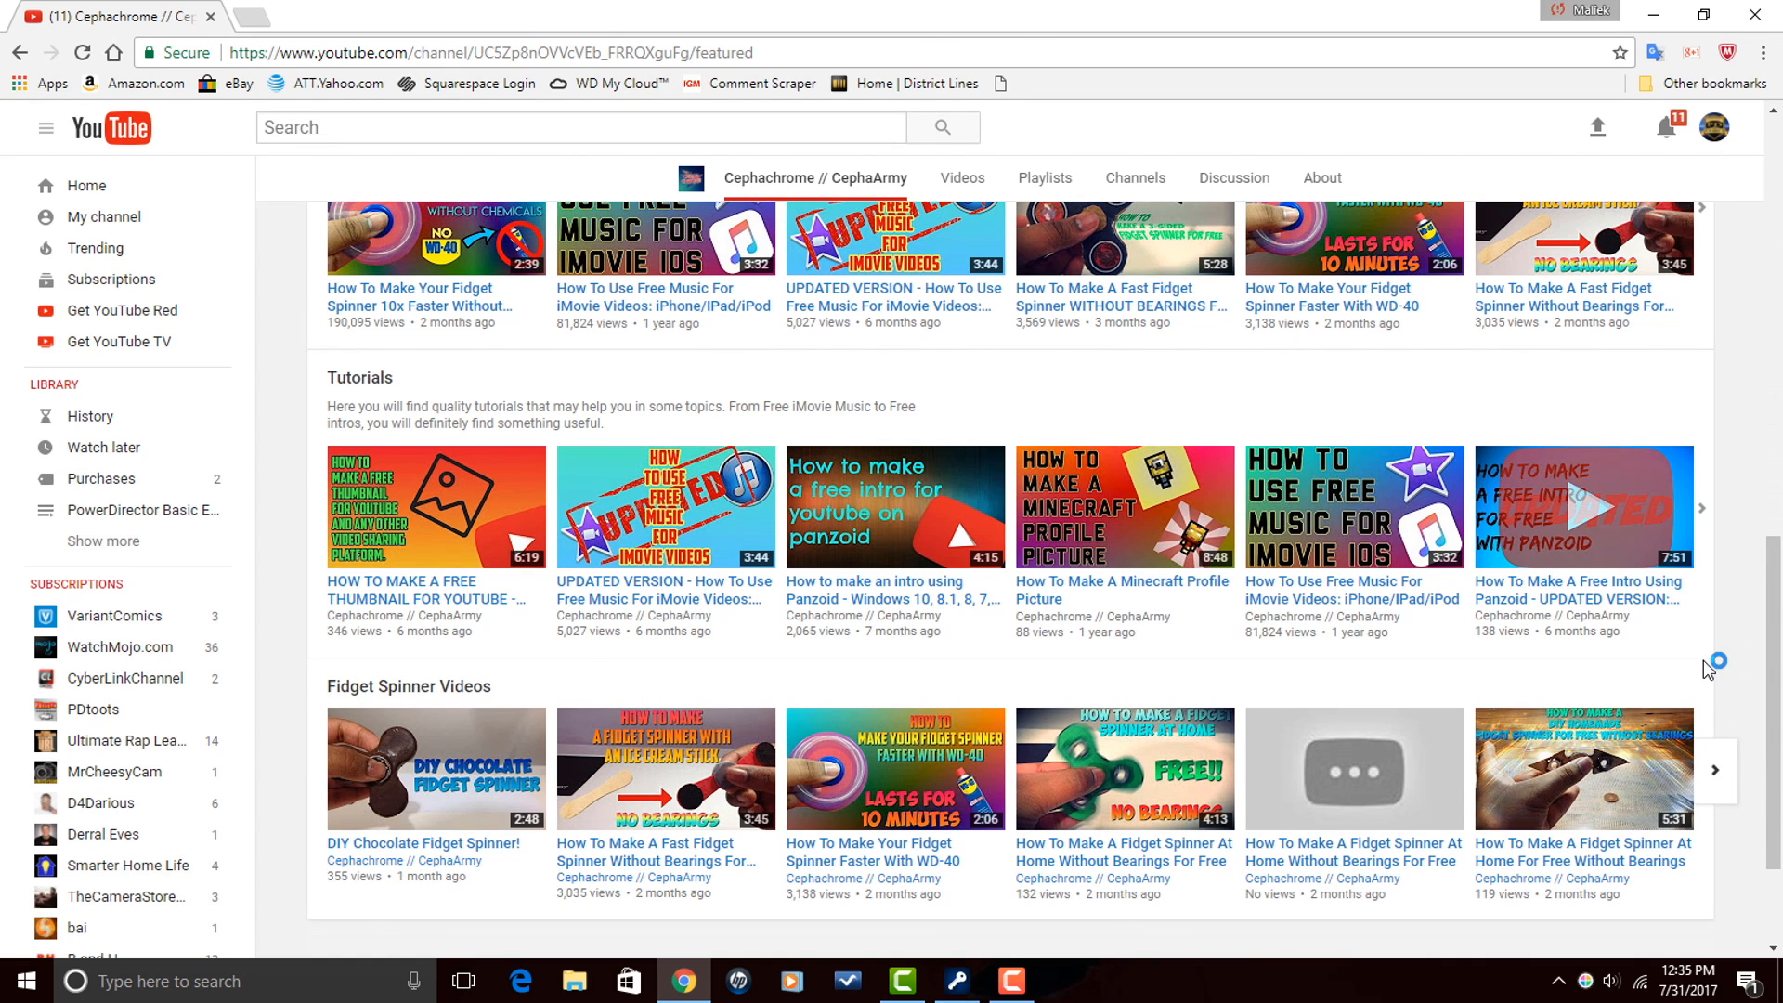
{"action": "scroll", "scroll_direction": "up", "scroll_amount": 3}
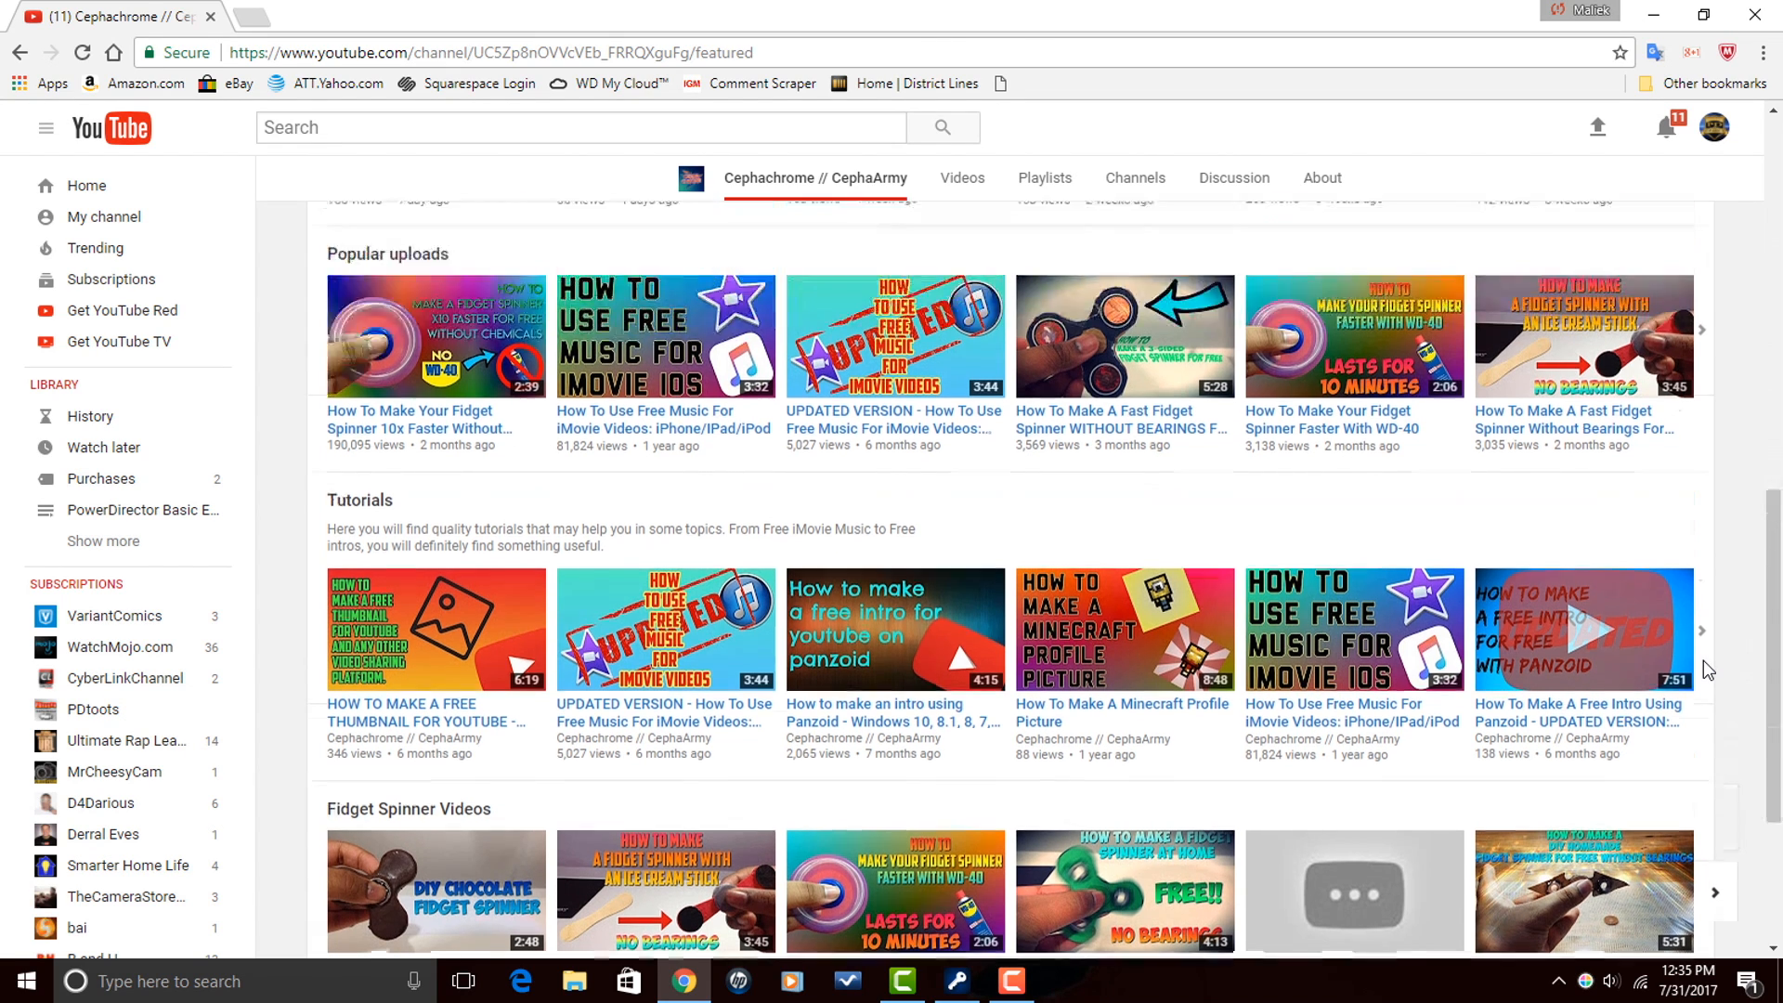